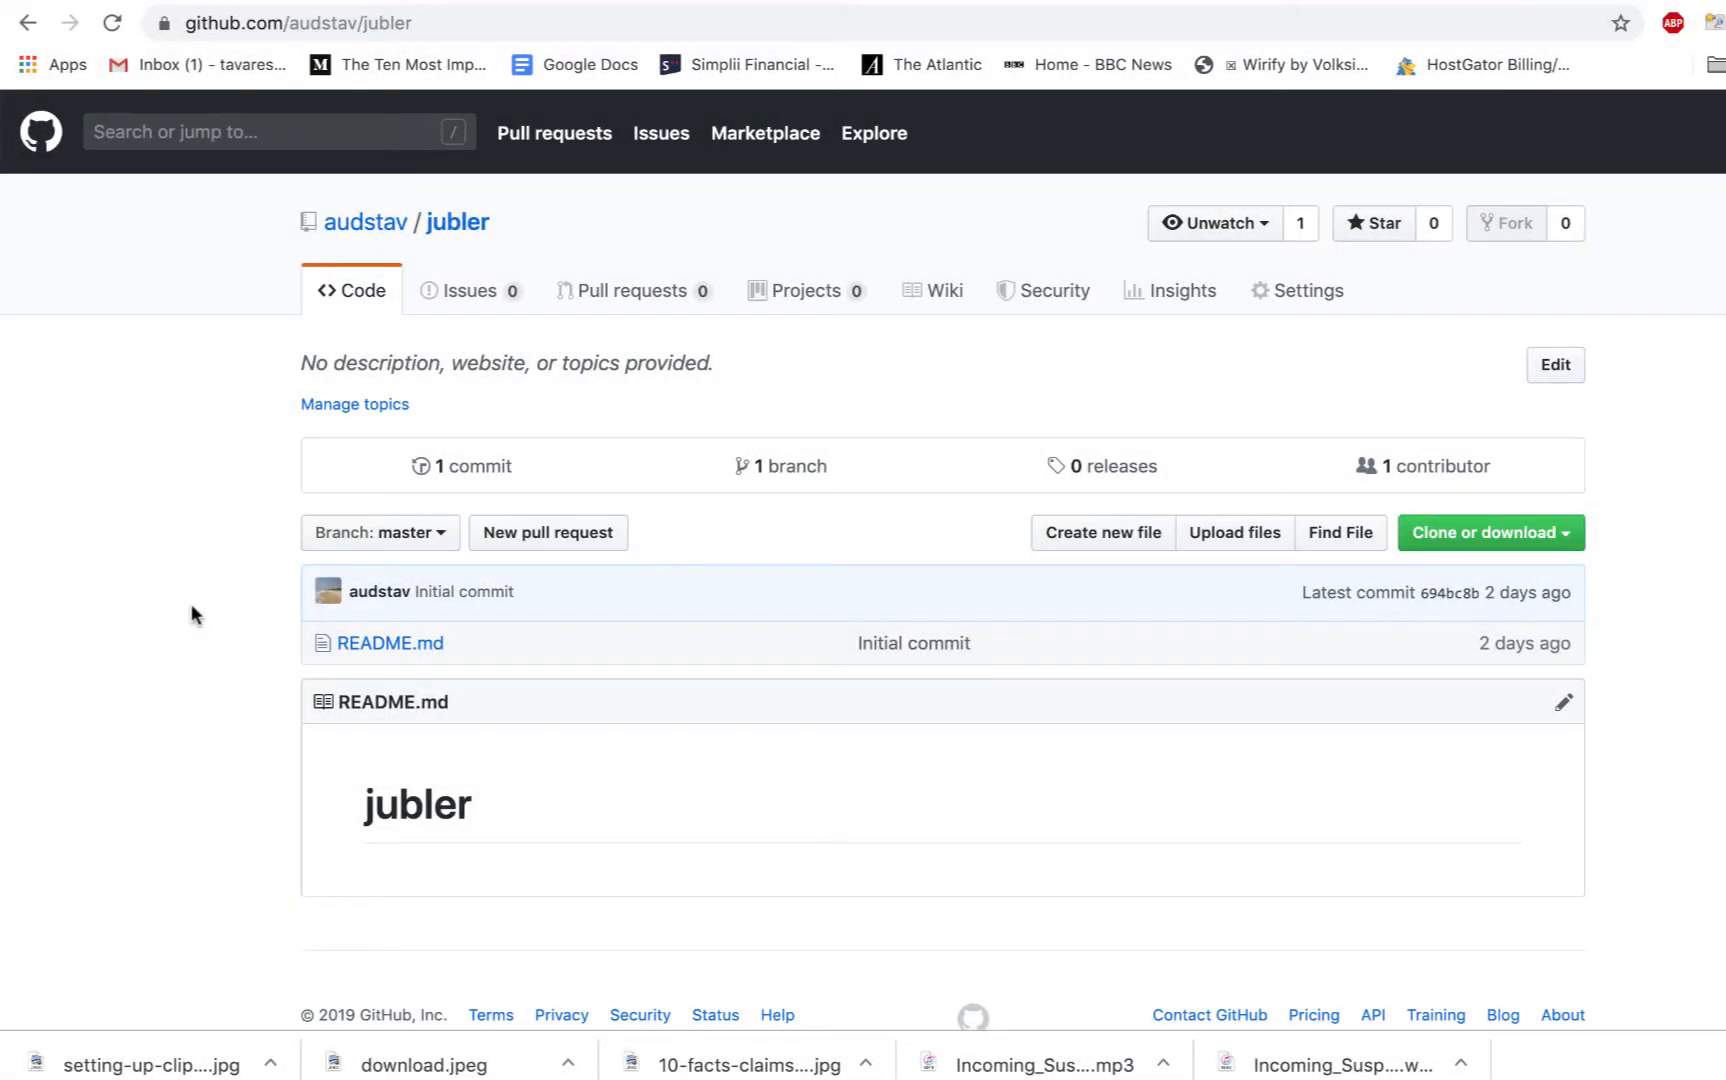
pyautogui.moveTo(440, 264)
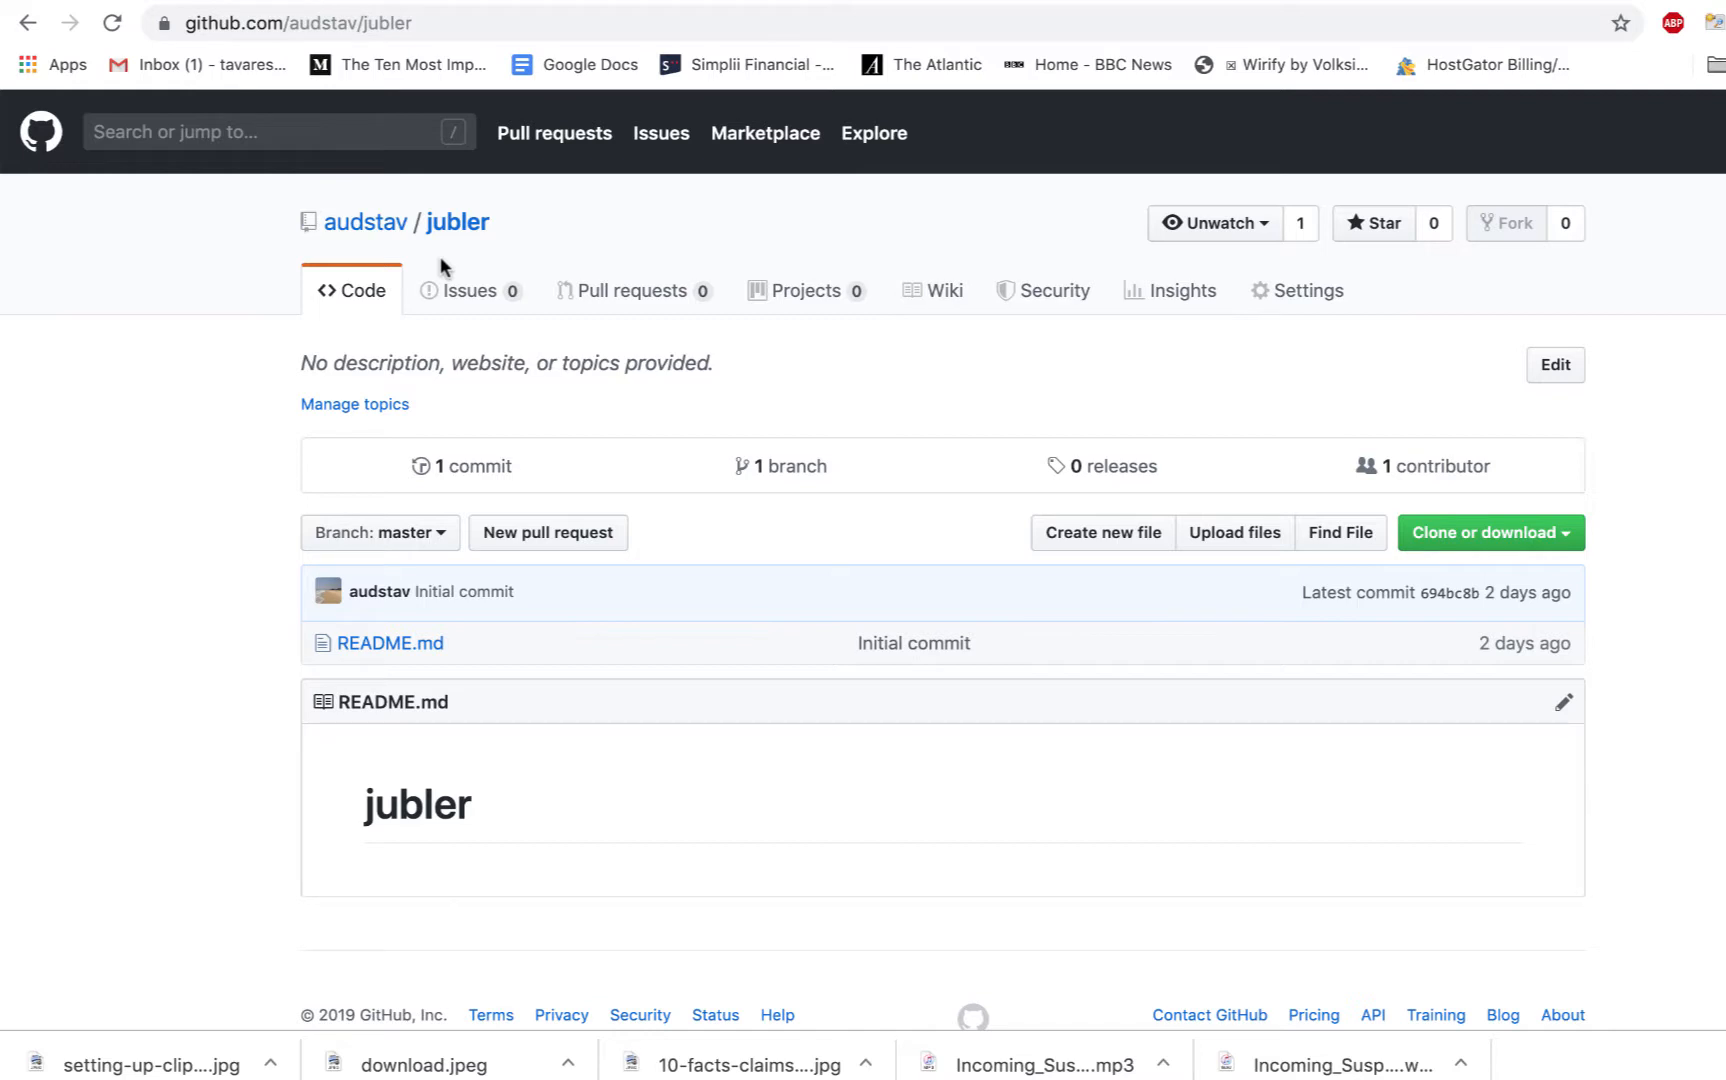
pyautogui.moveTo(440, 268)
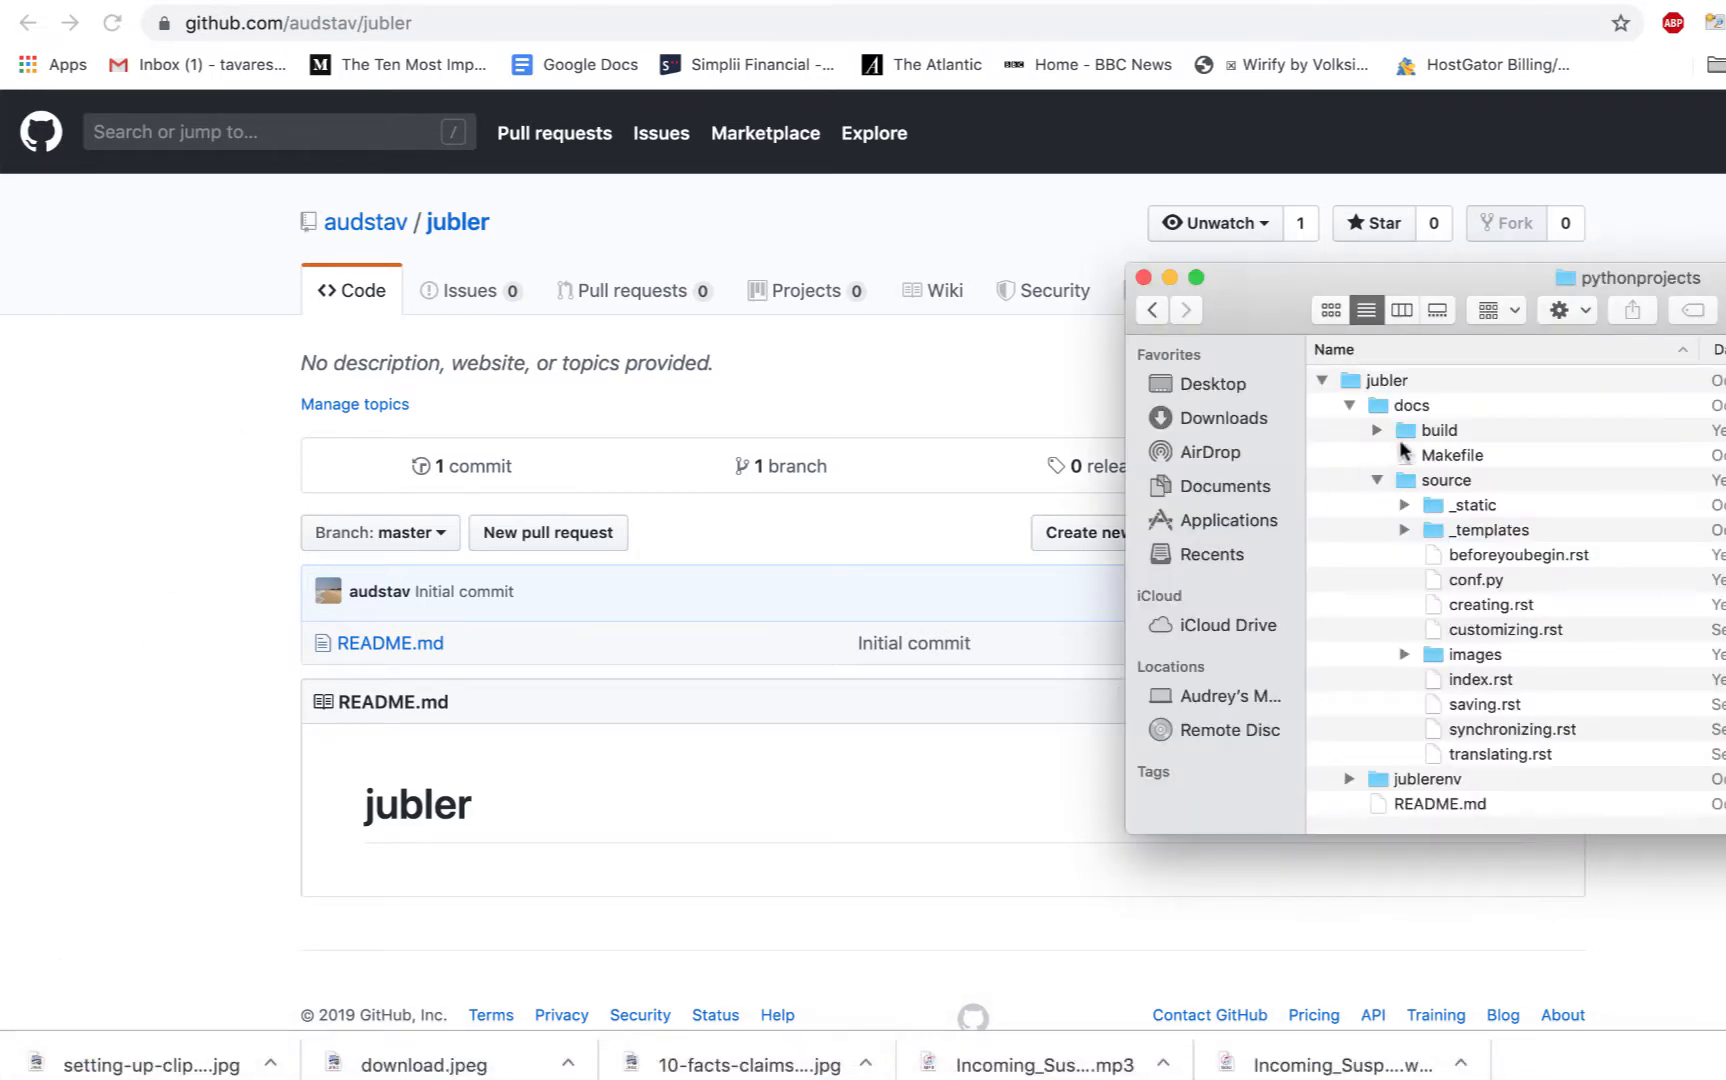
pyautogui.moveTo(1524, 548)
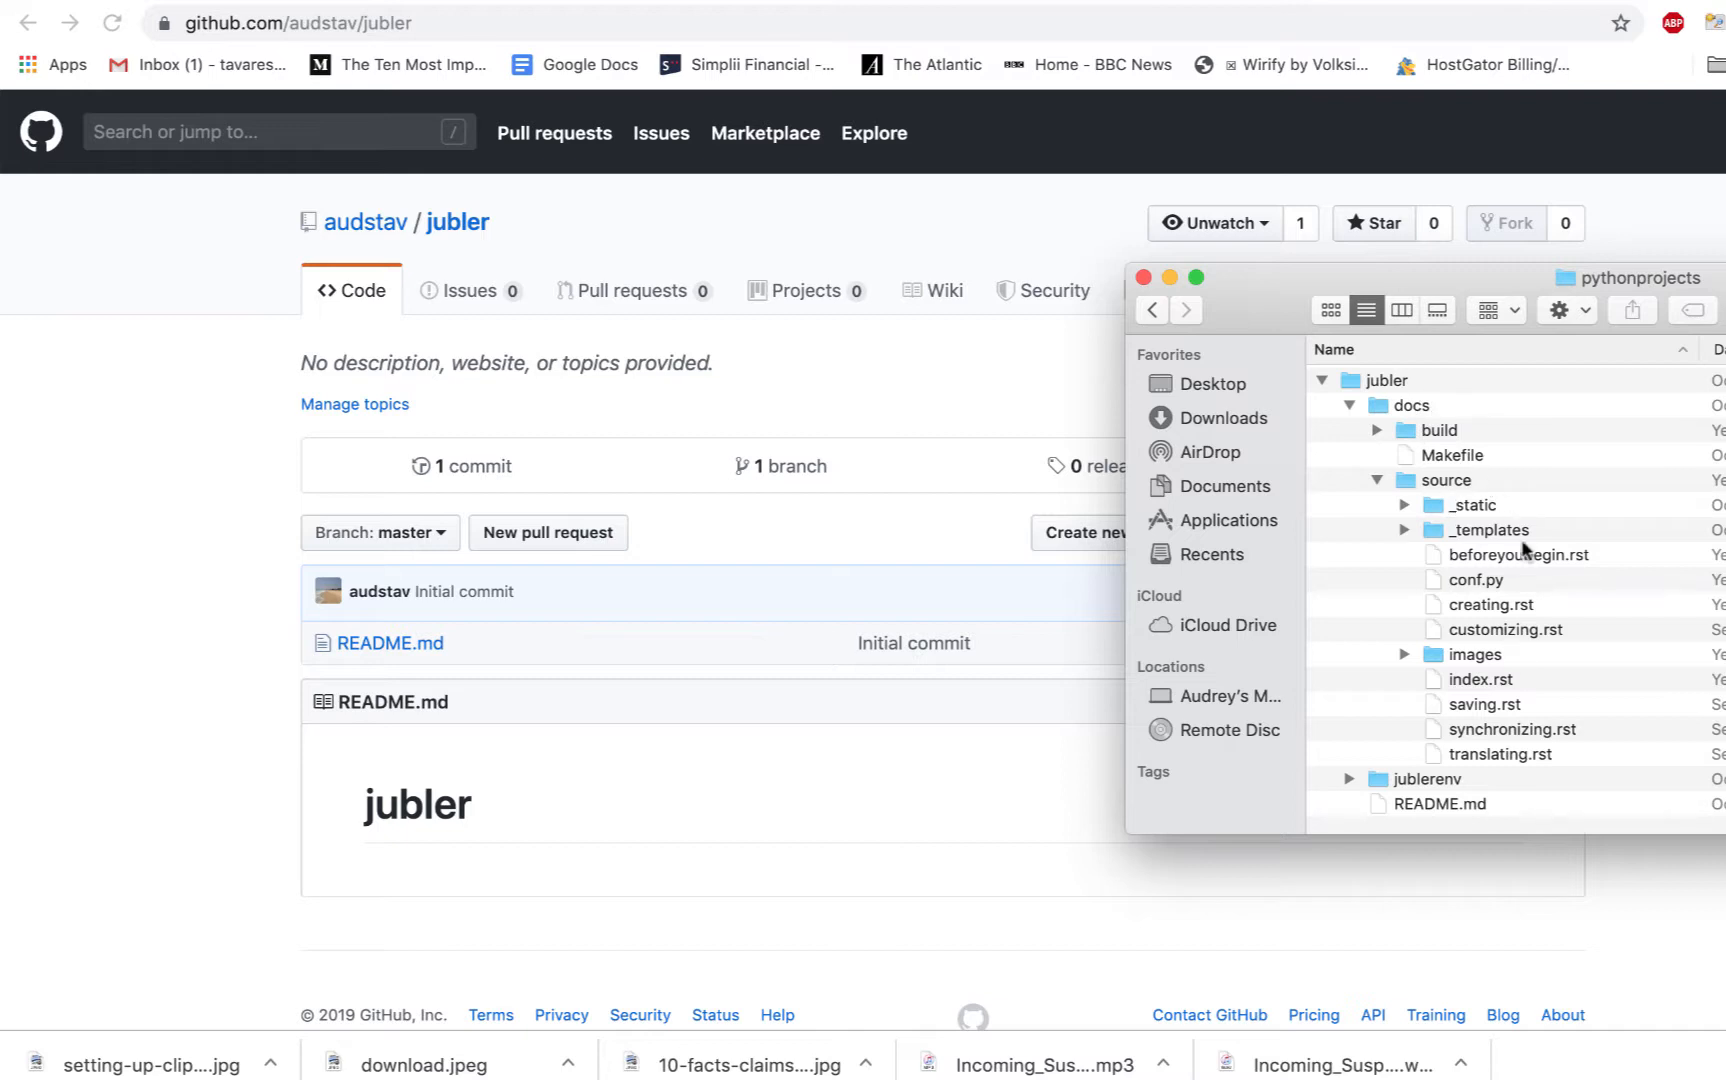
pyautogui.moveTo(1552, 584)
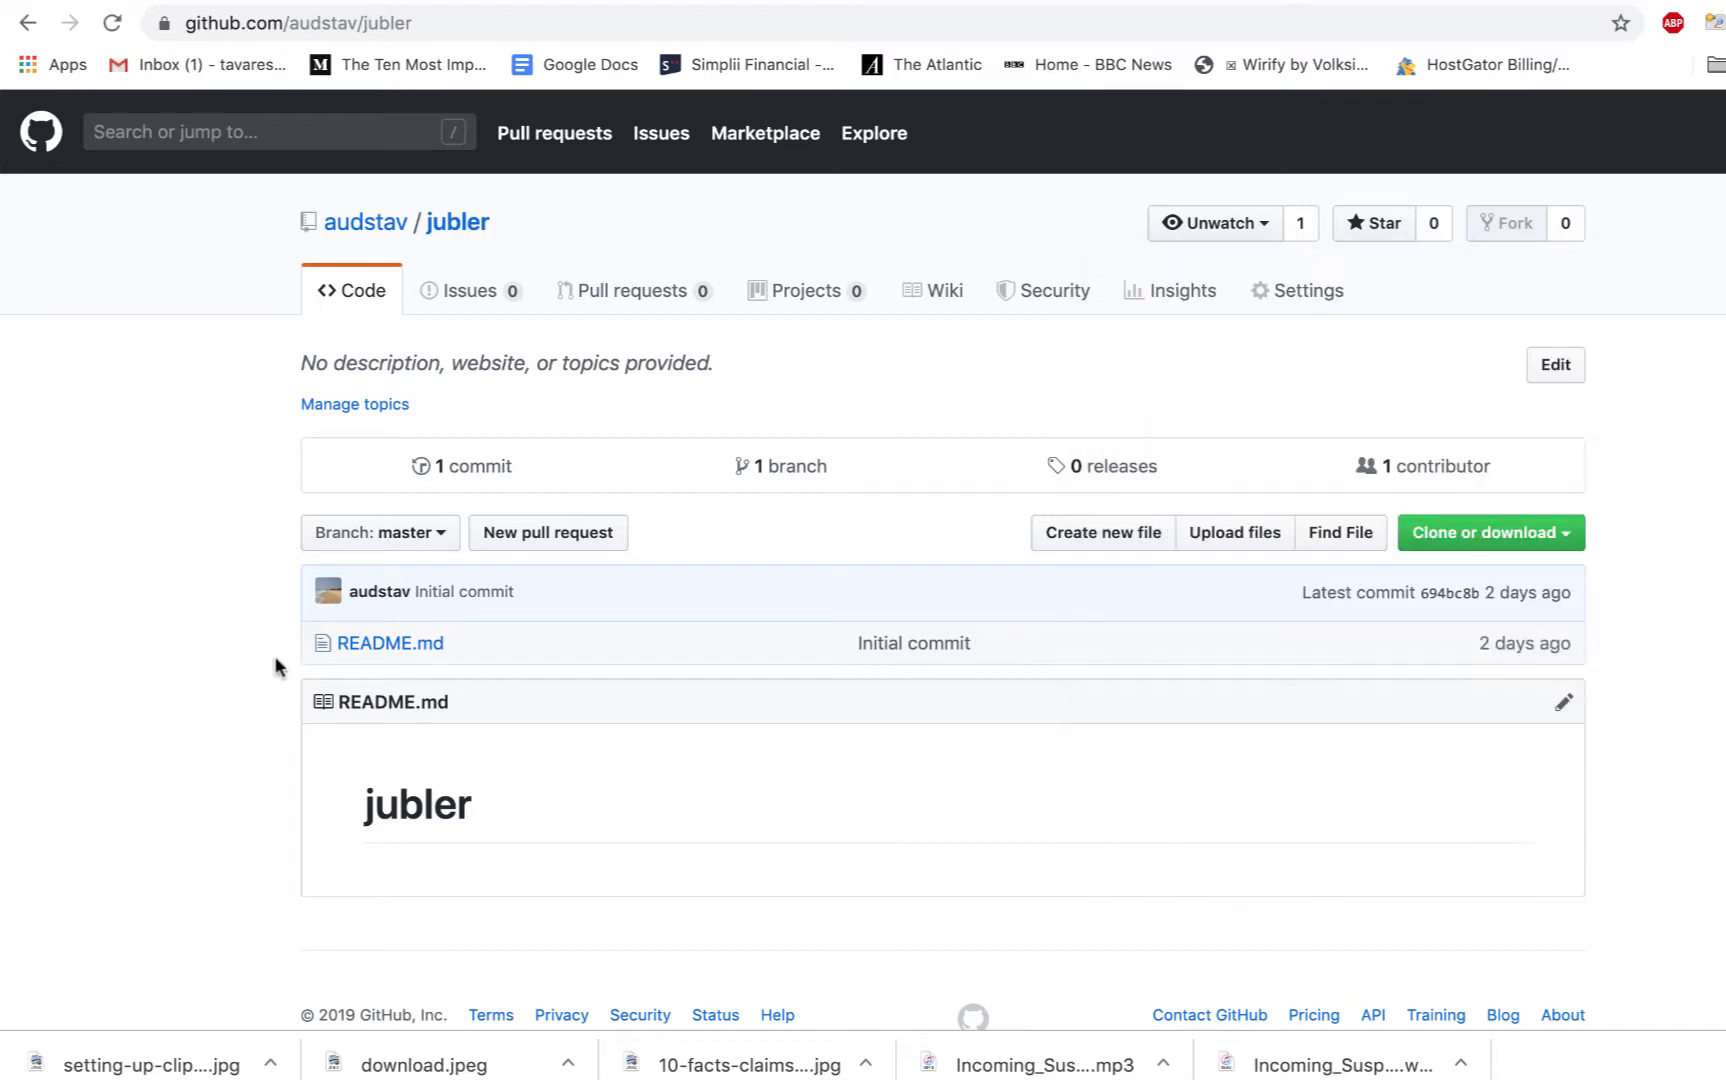
pyautogui.moveTo(474, 666)
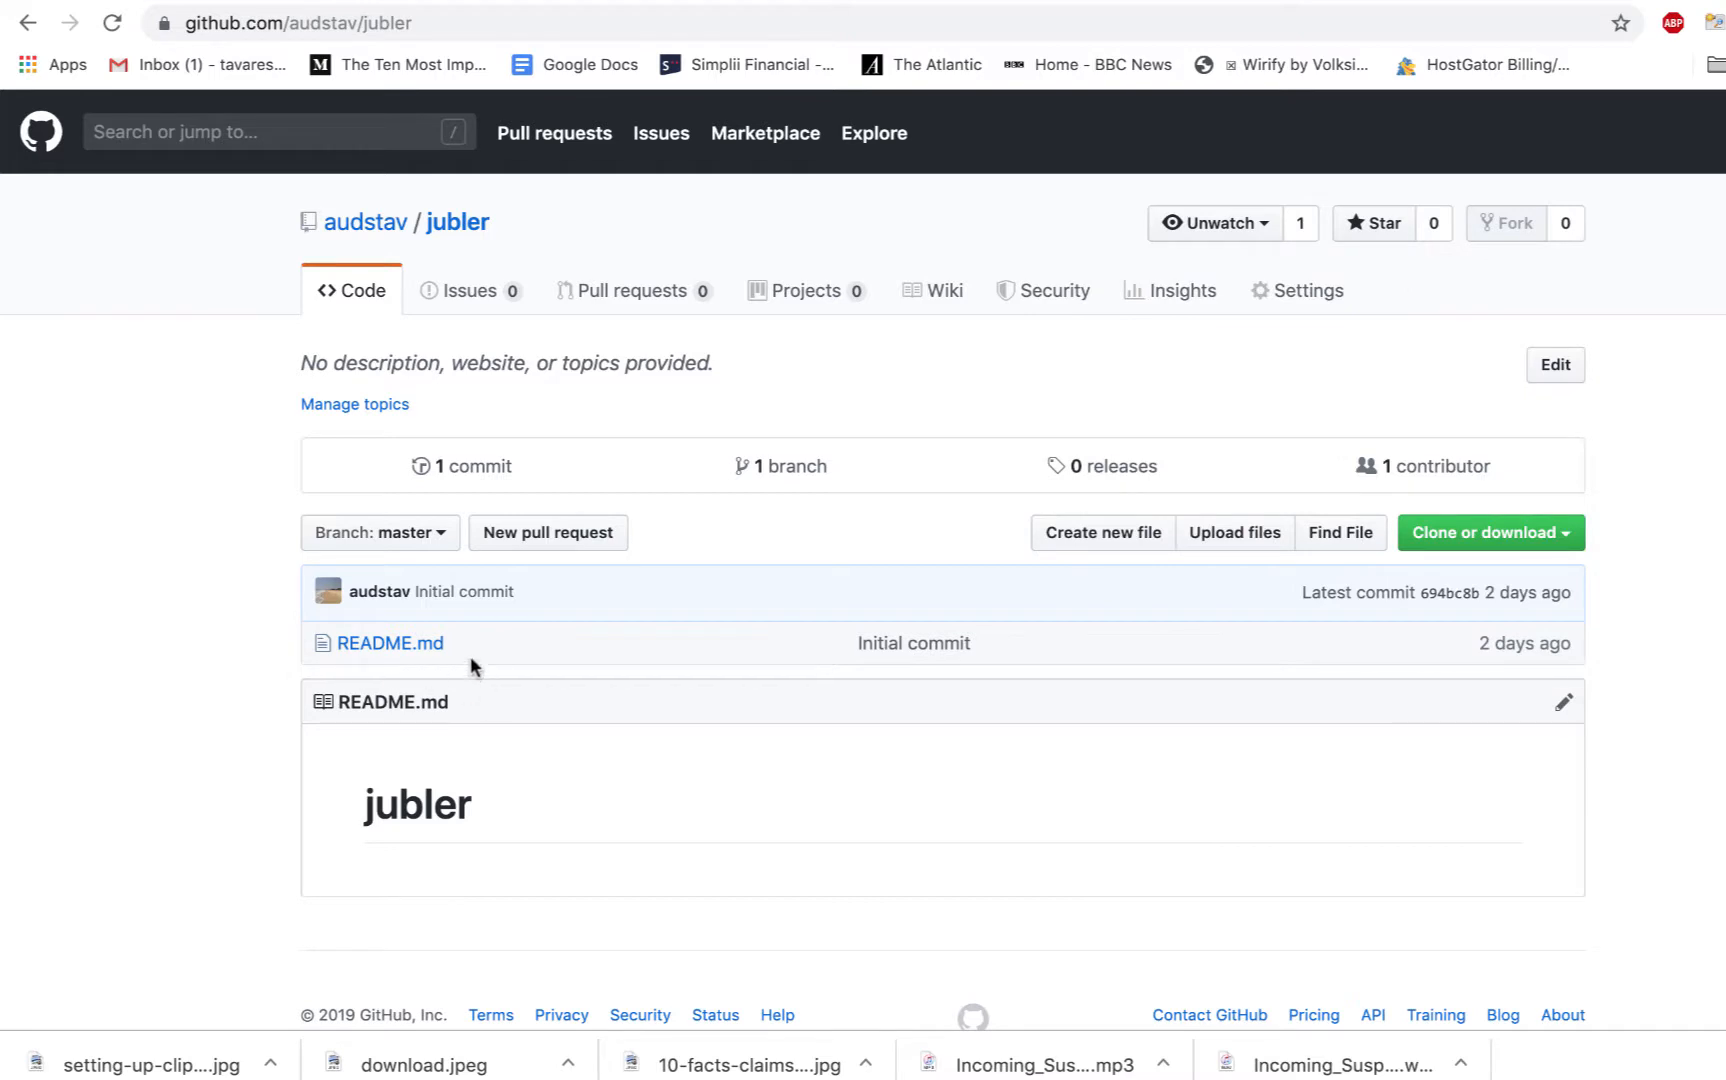
pyautogui.moveTo(114, 838)
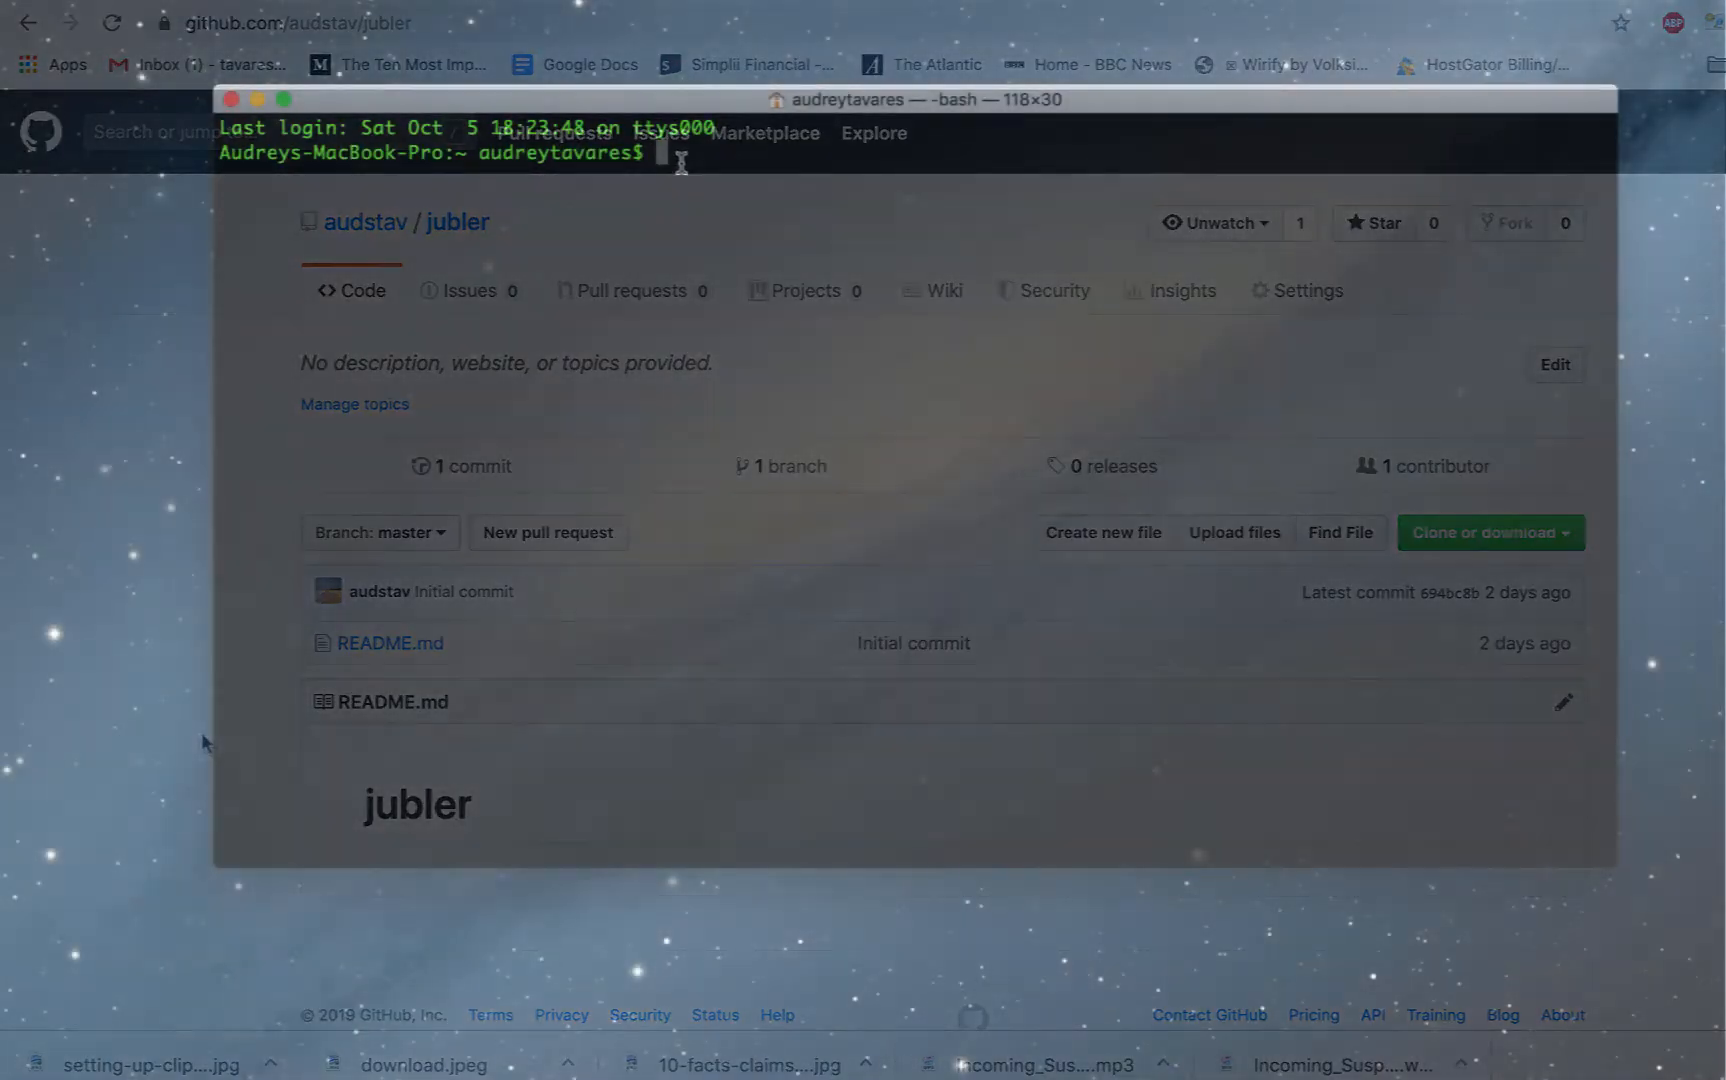
# Step: Change into documents/pythonprojects/jubler and begin writing the git status command
pyautogui.write('cd')
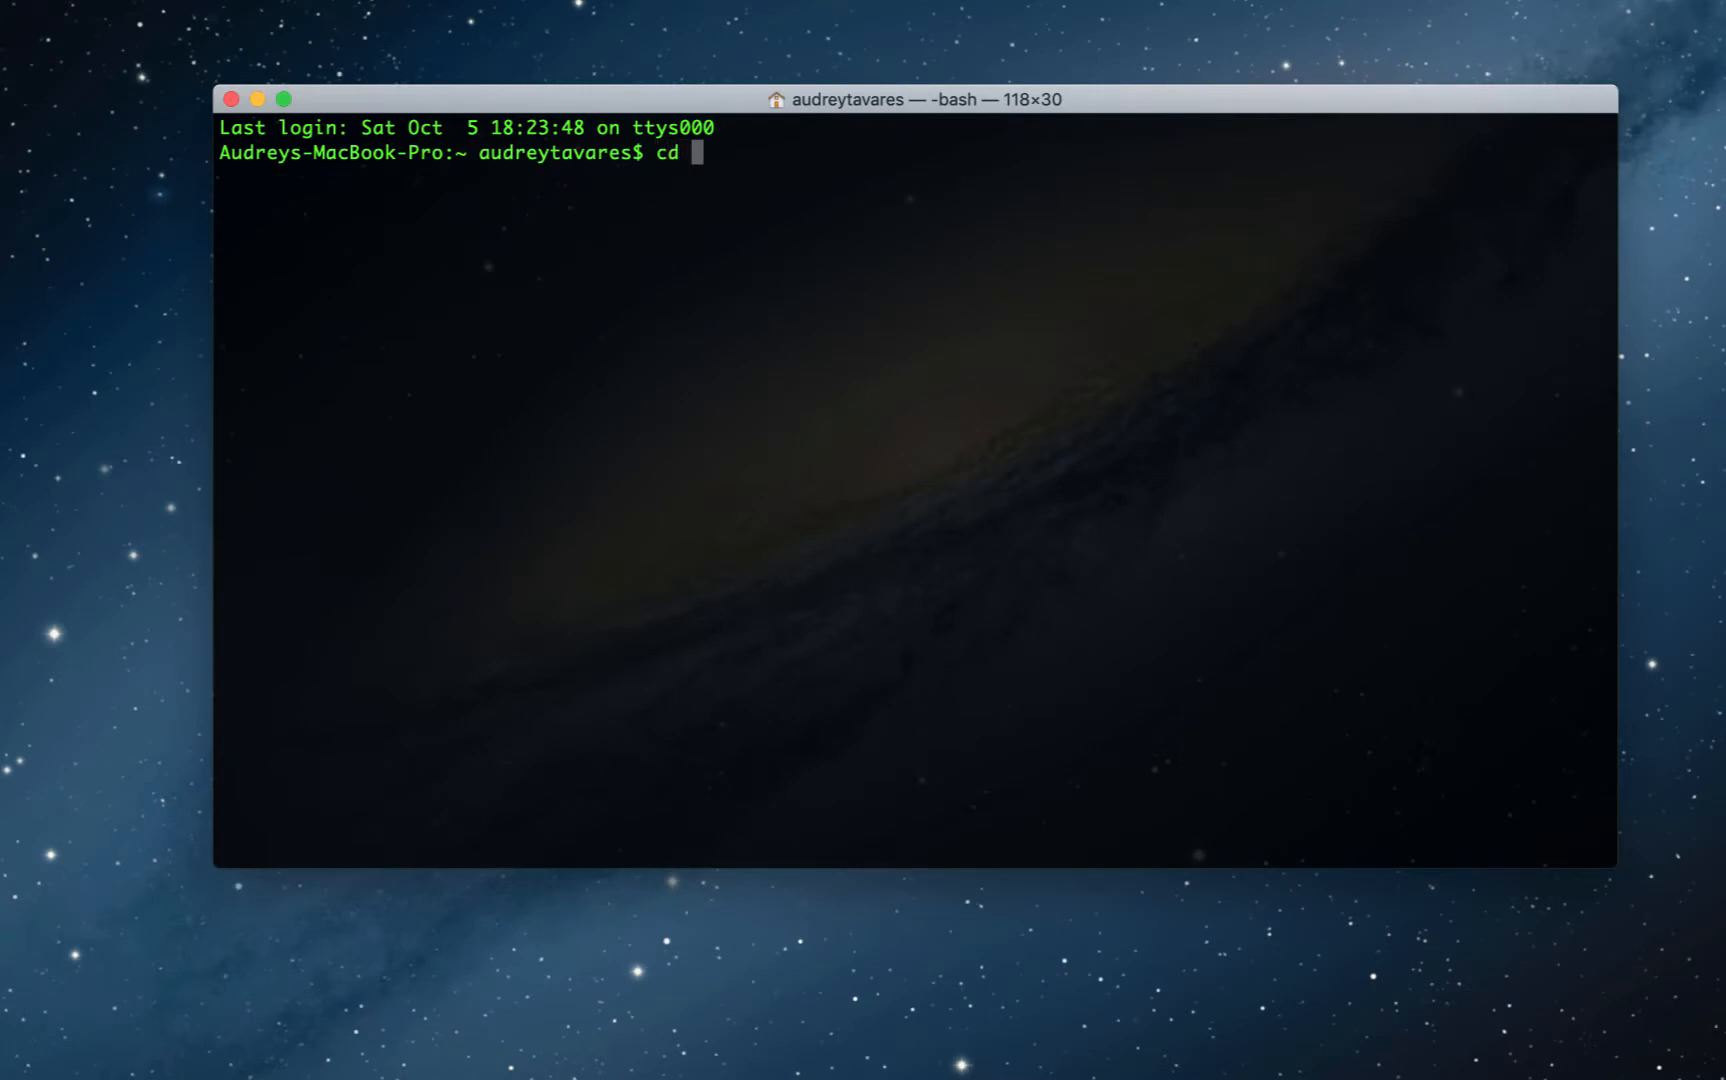
pyautogui.write('documents/pythonprojects/jubler')
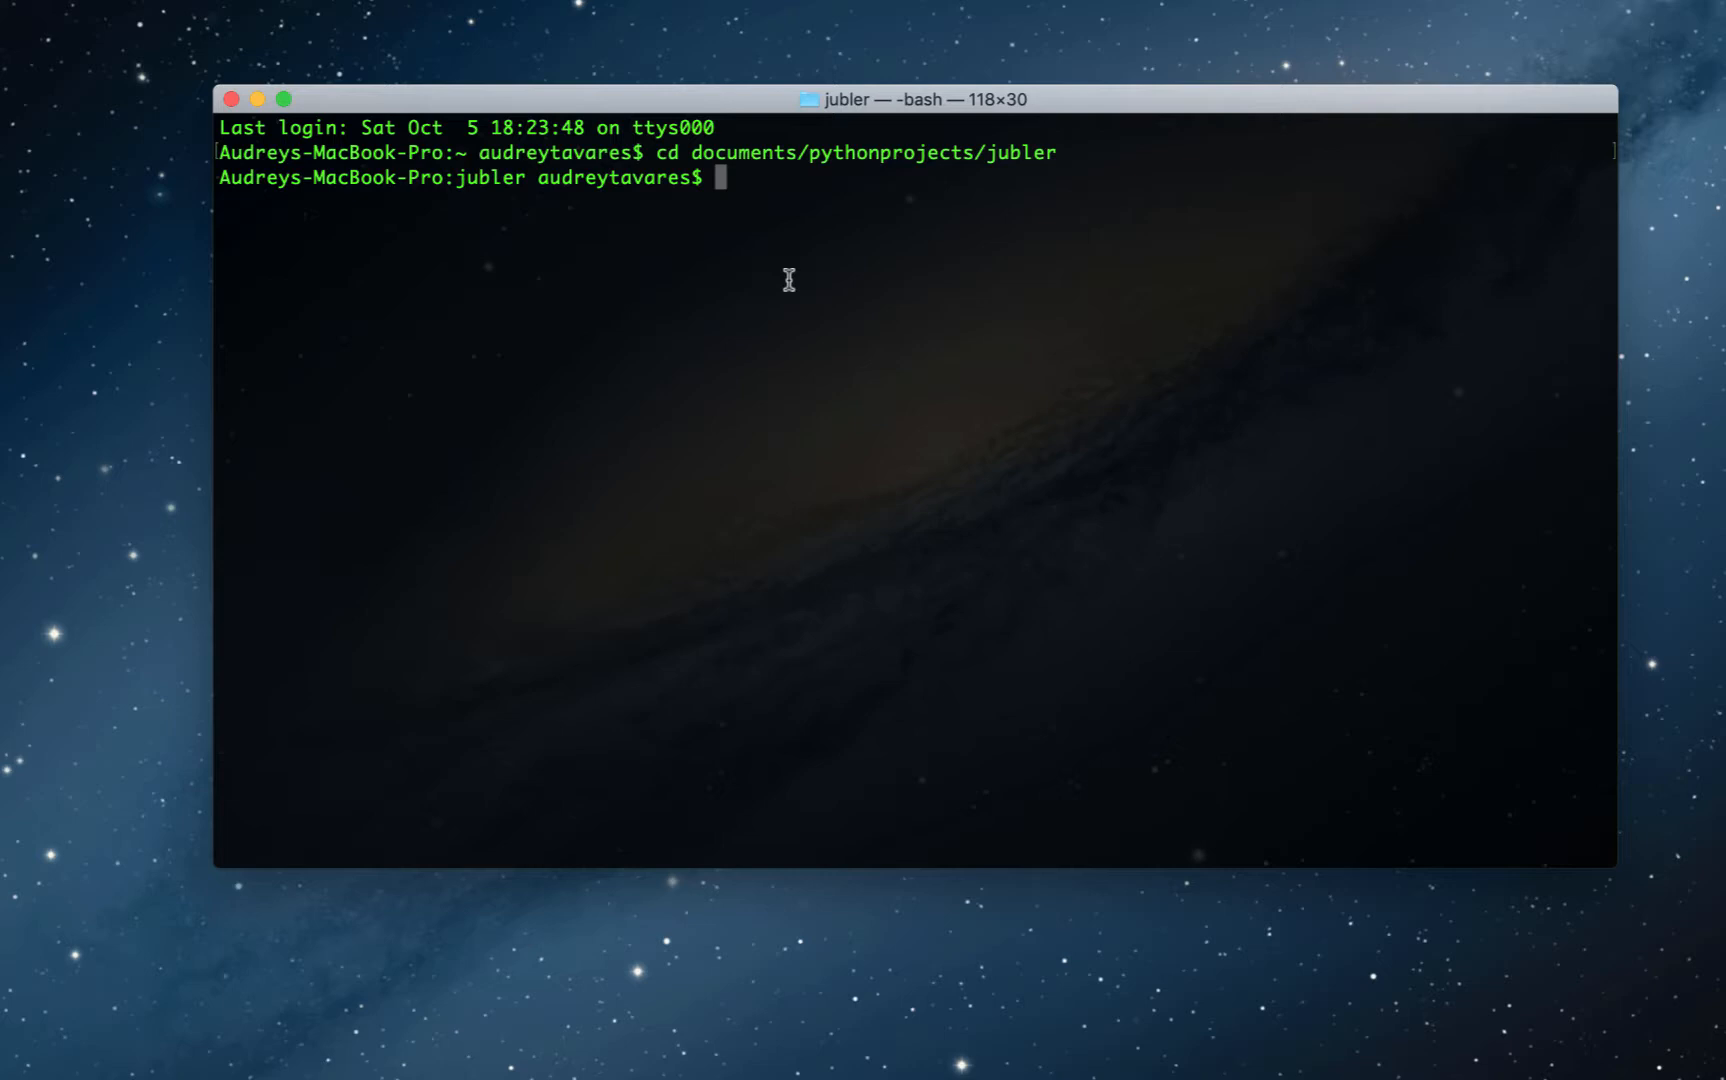
pyautogui.write('git st')
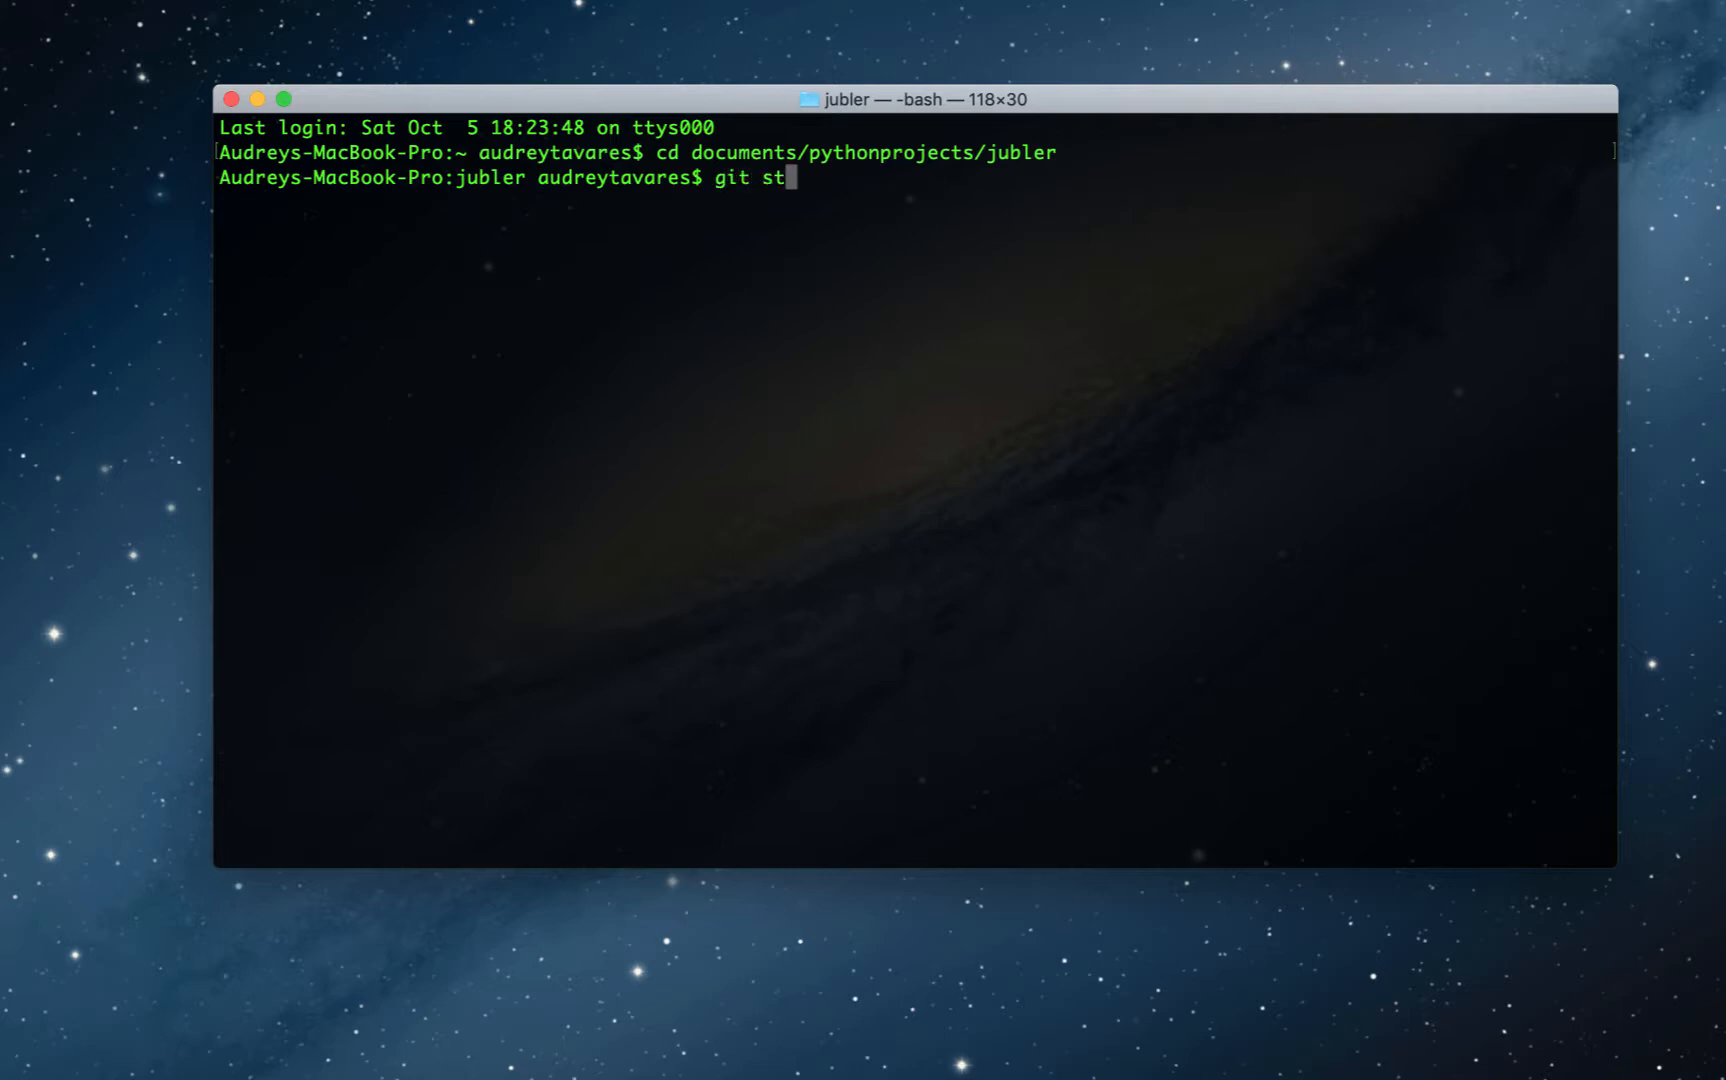
pyautogui.write('a')
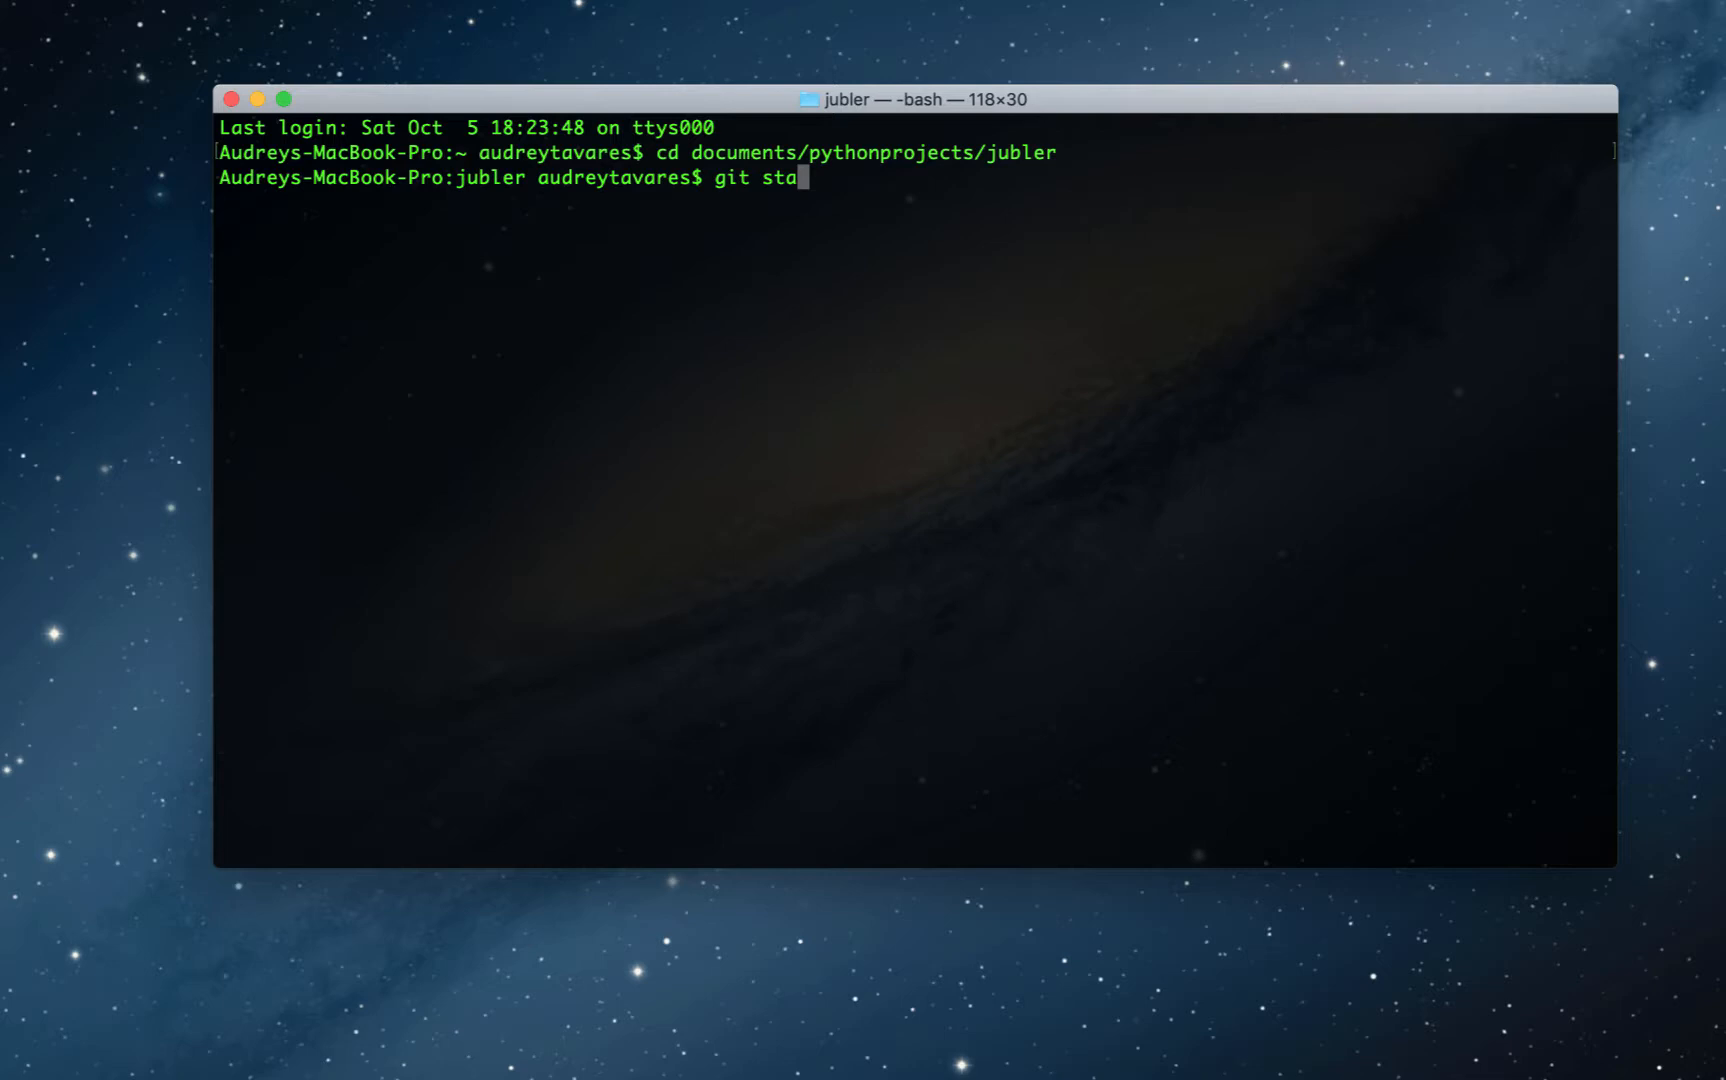
# Step: Run git status, listing .DS_Store, docs/ and jublerenv/ as untracked on master
pyautogui.write('tus')
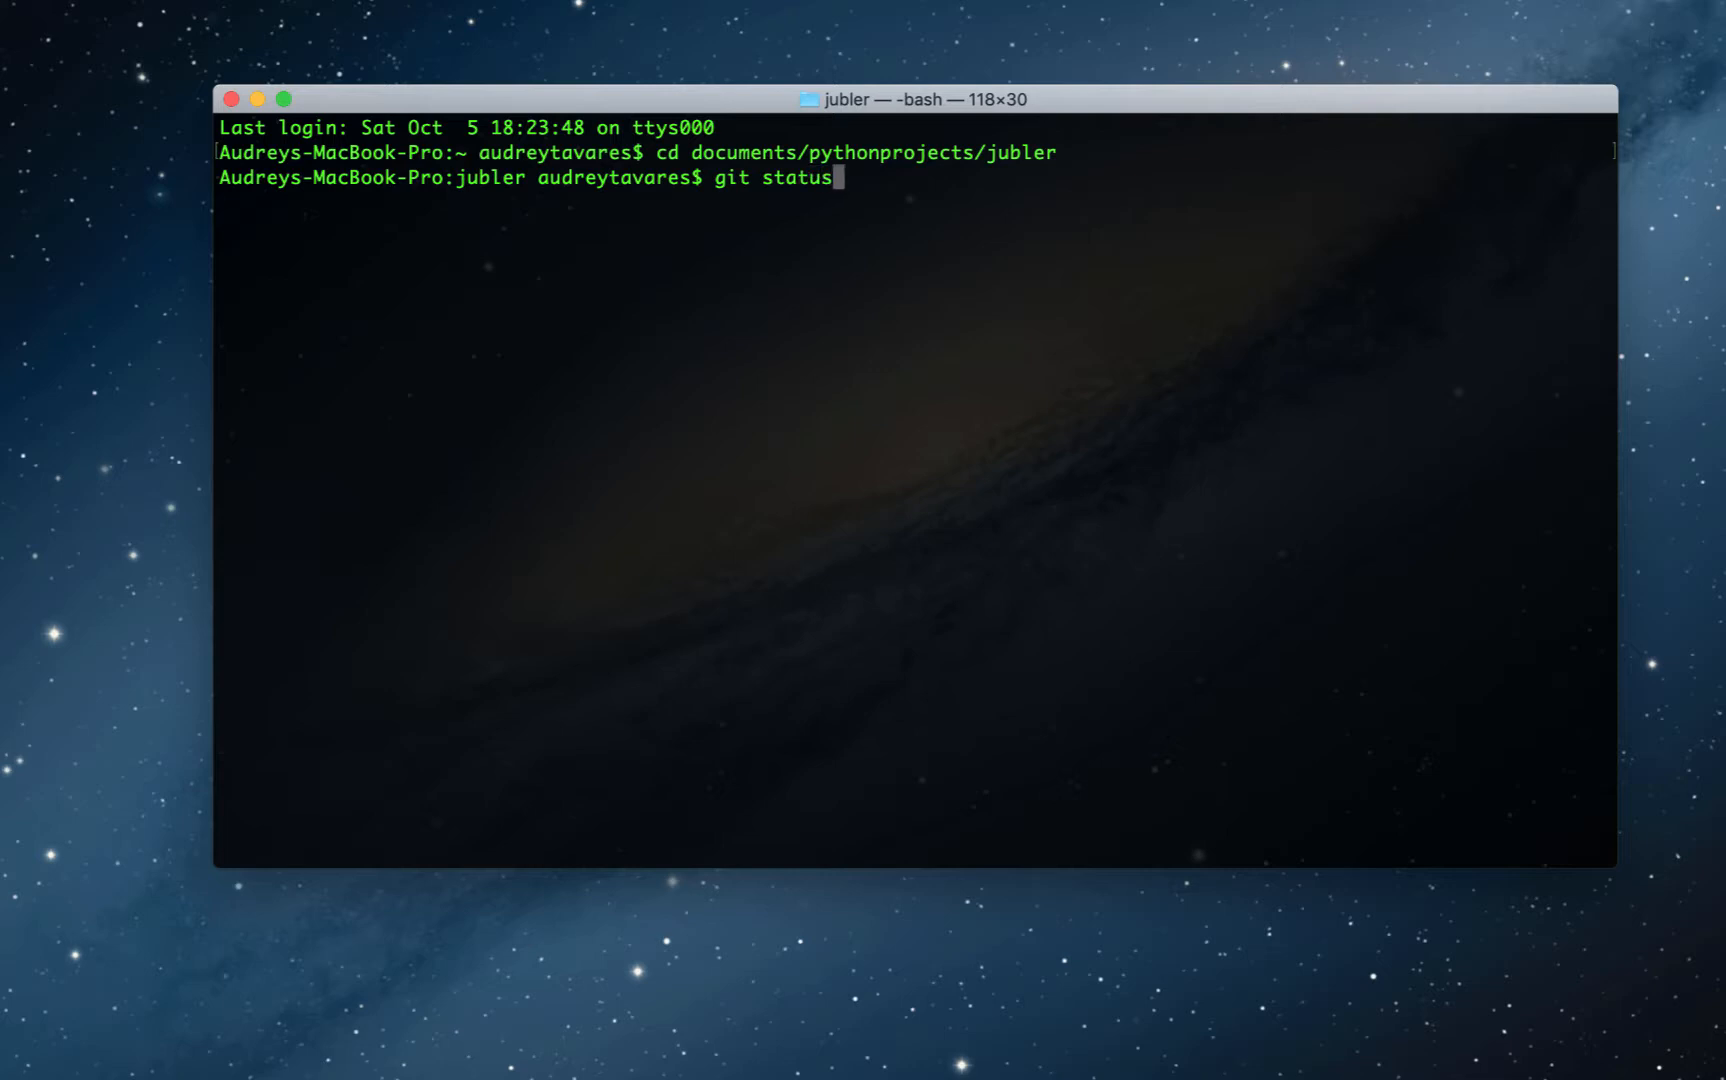
pyautogui.press('Return')
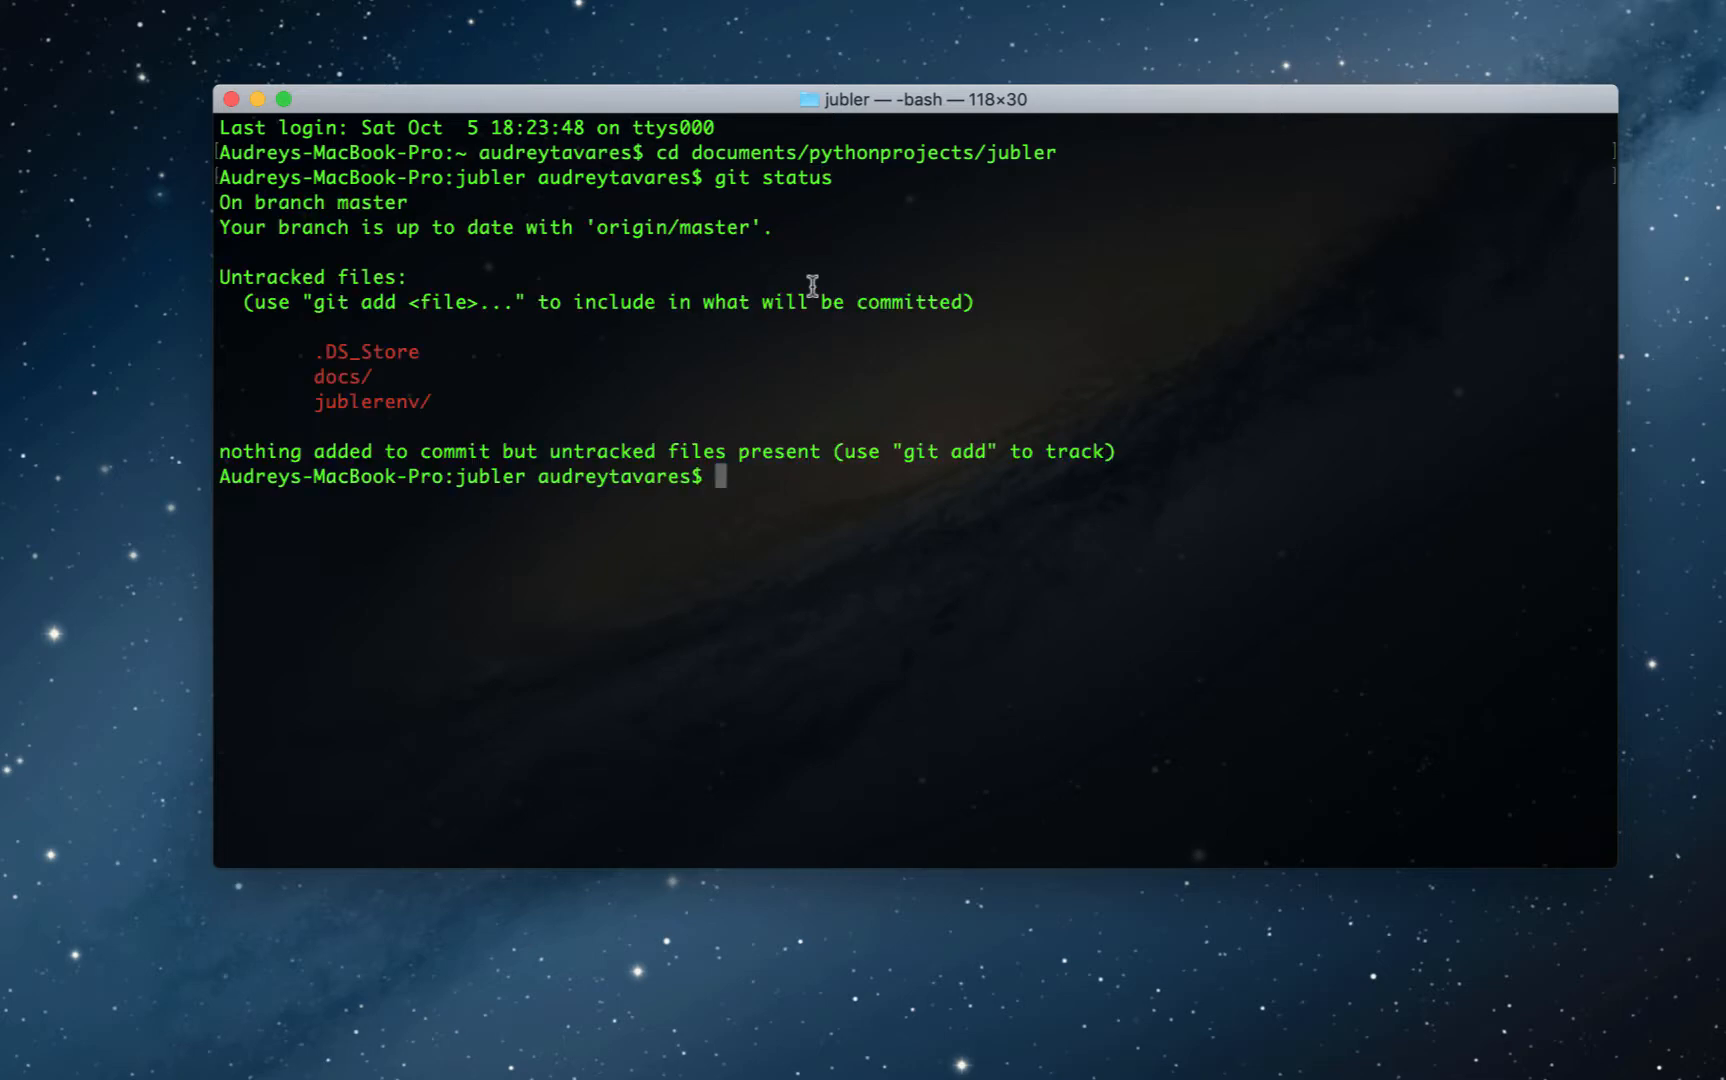
pyautogui.moveTo(250, 290)
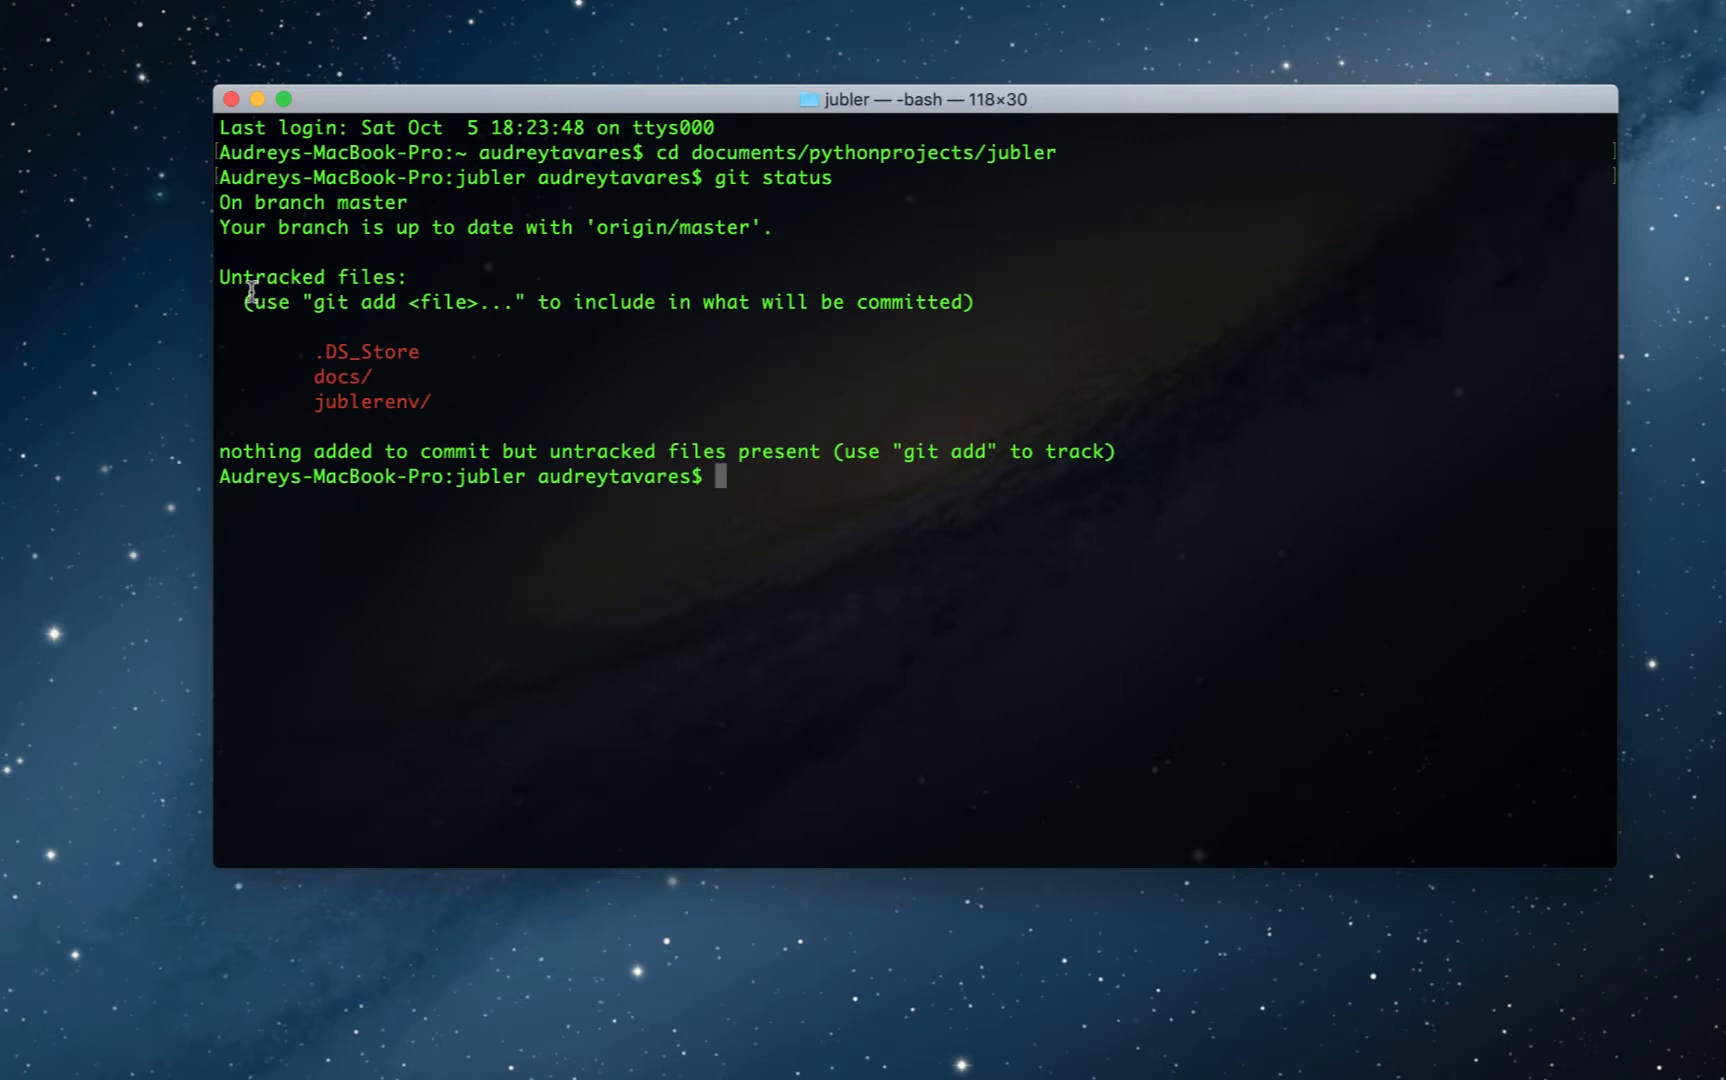
pyautogui.moveTo(416, 352)
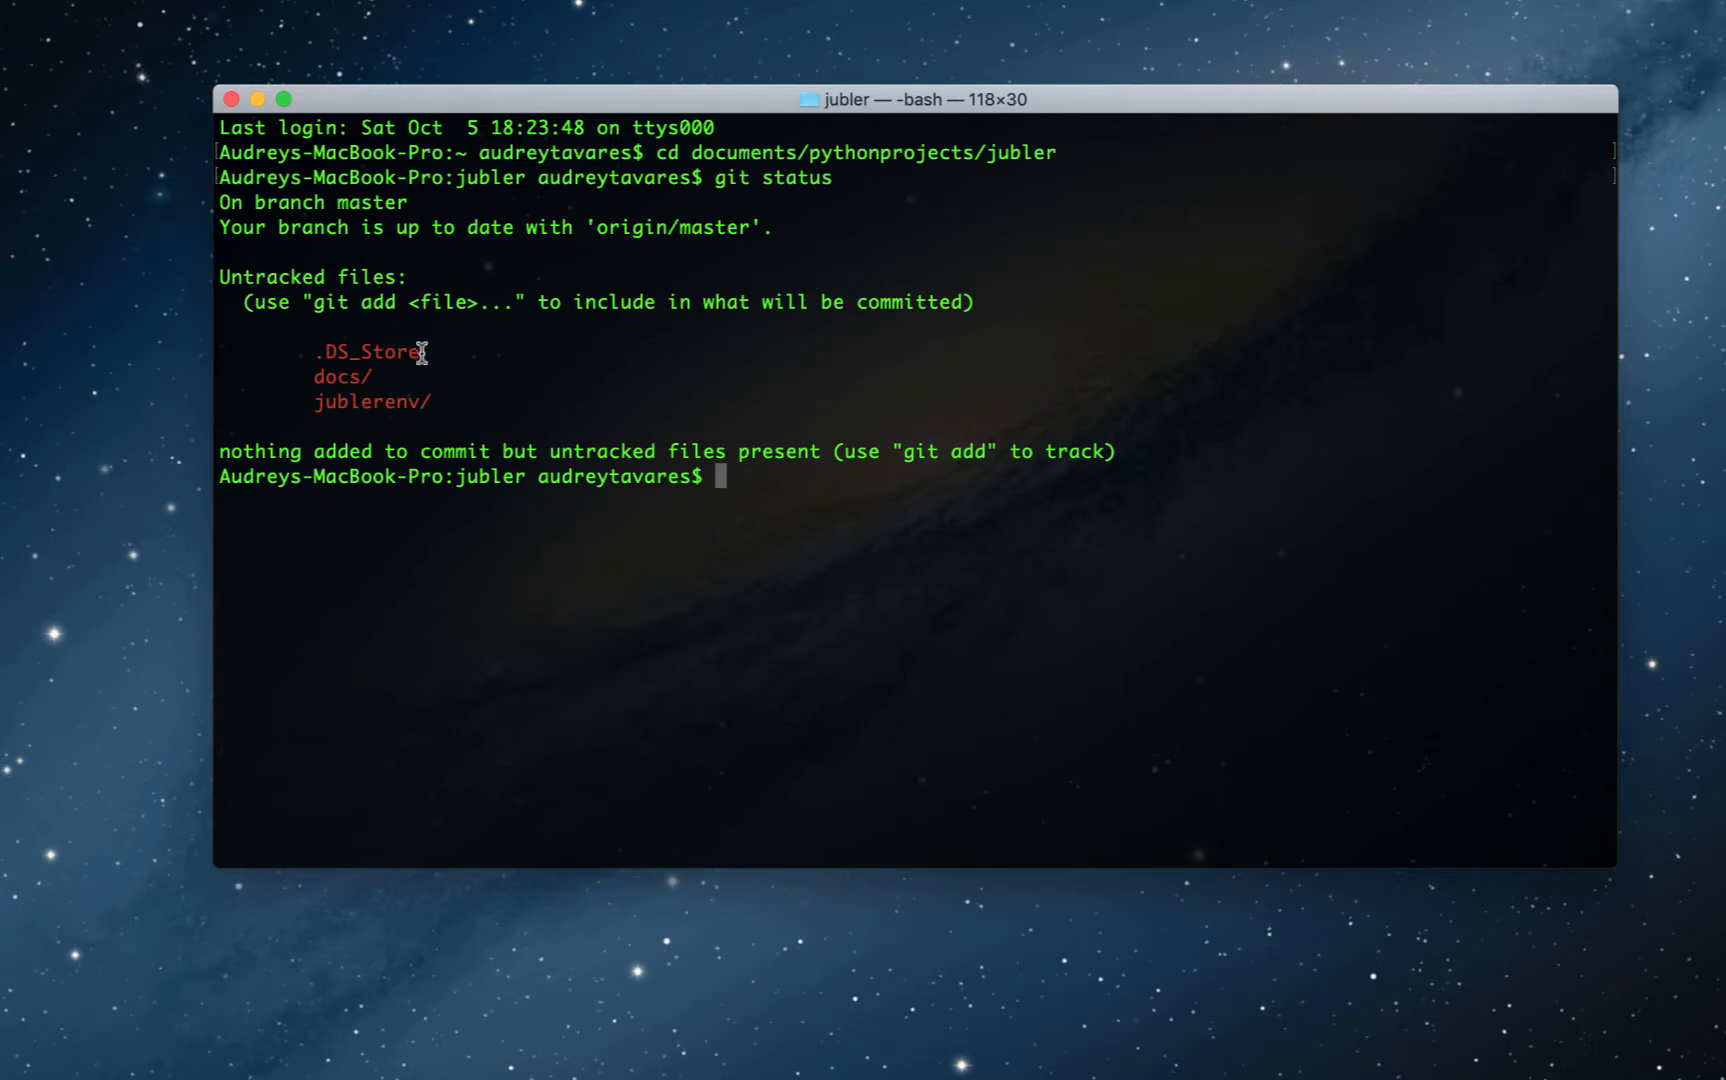
pyautogui.moveTo(428, 420)
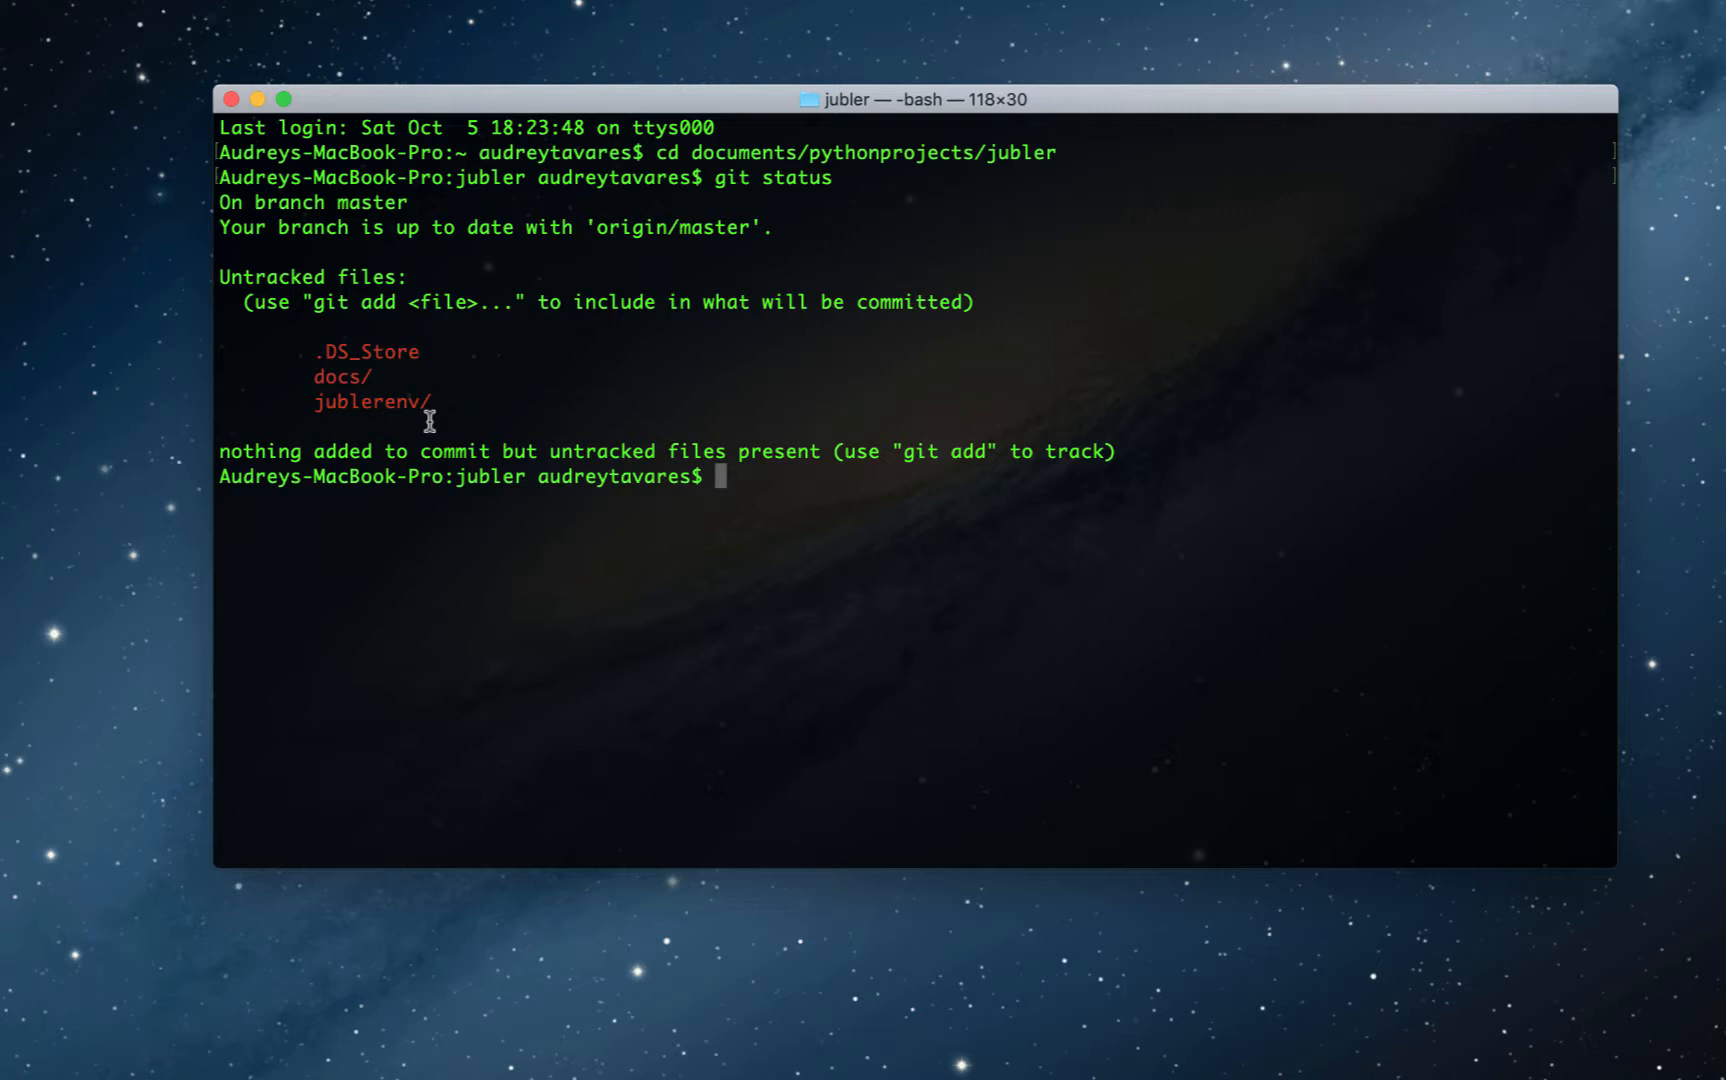
pyautogui.moveTo(464, 378)
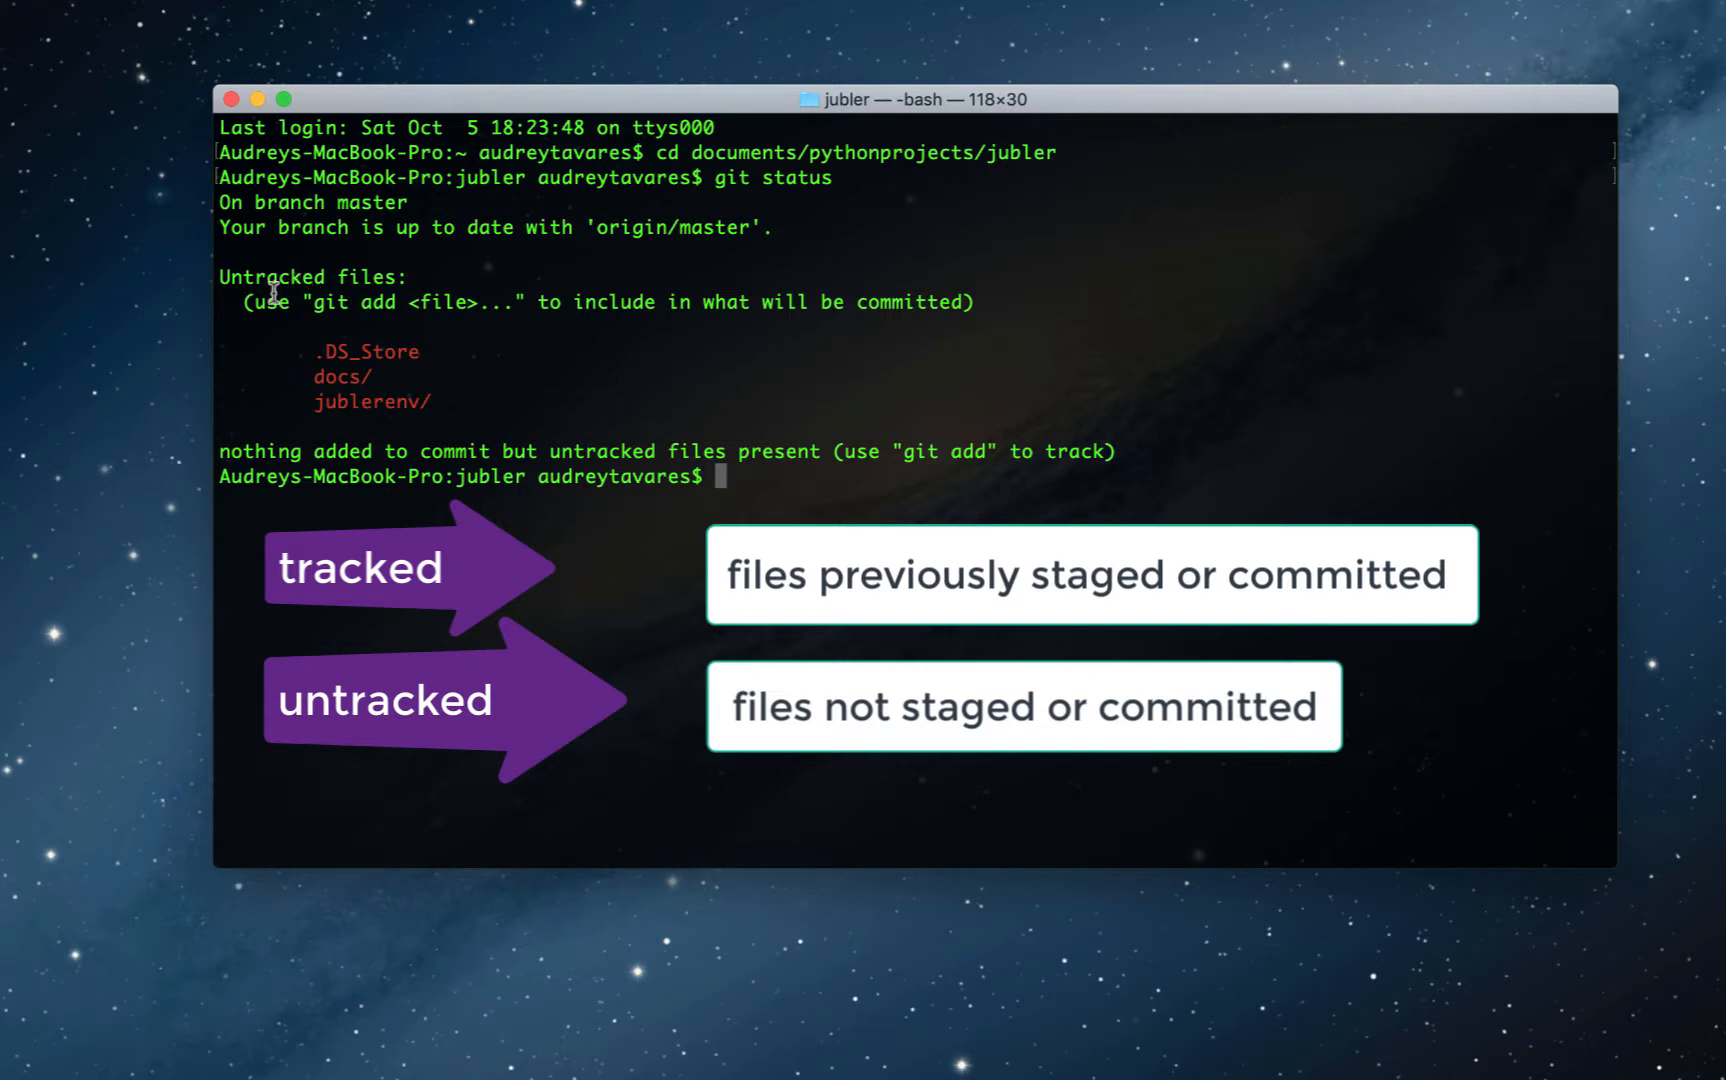
pyautogui.moveTo(456, 278)
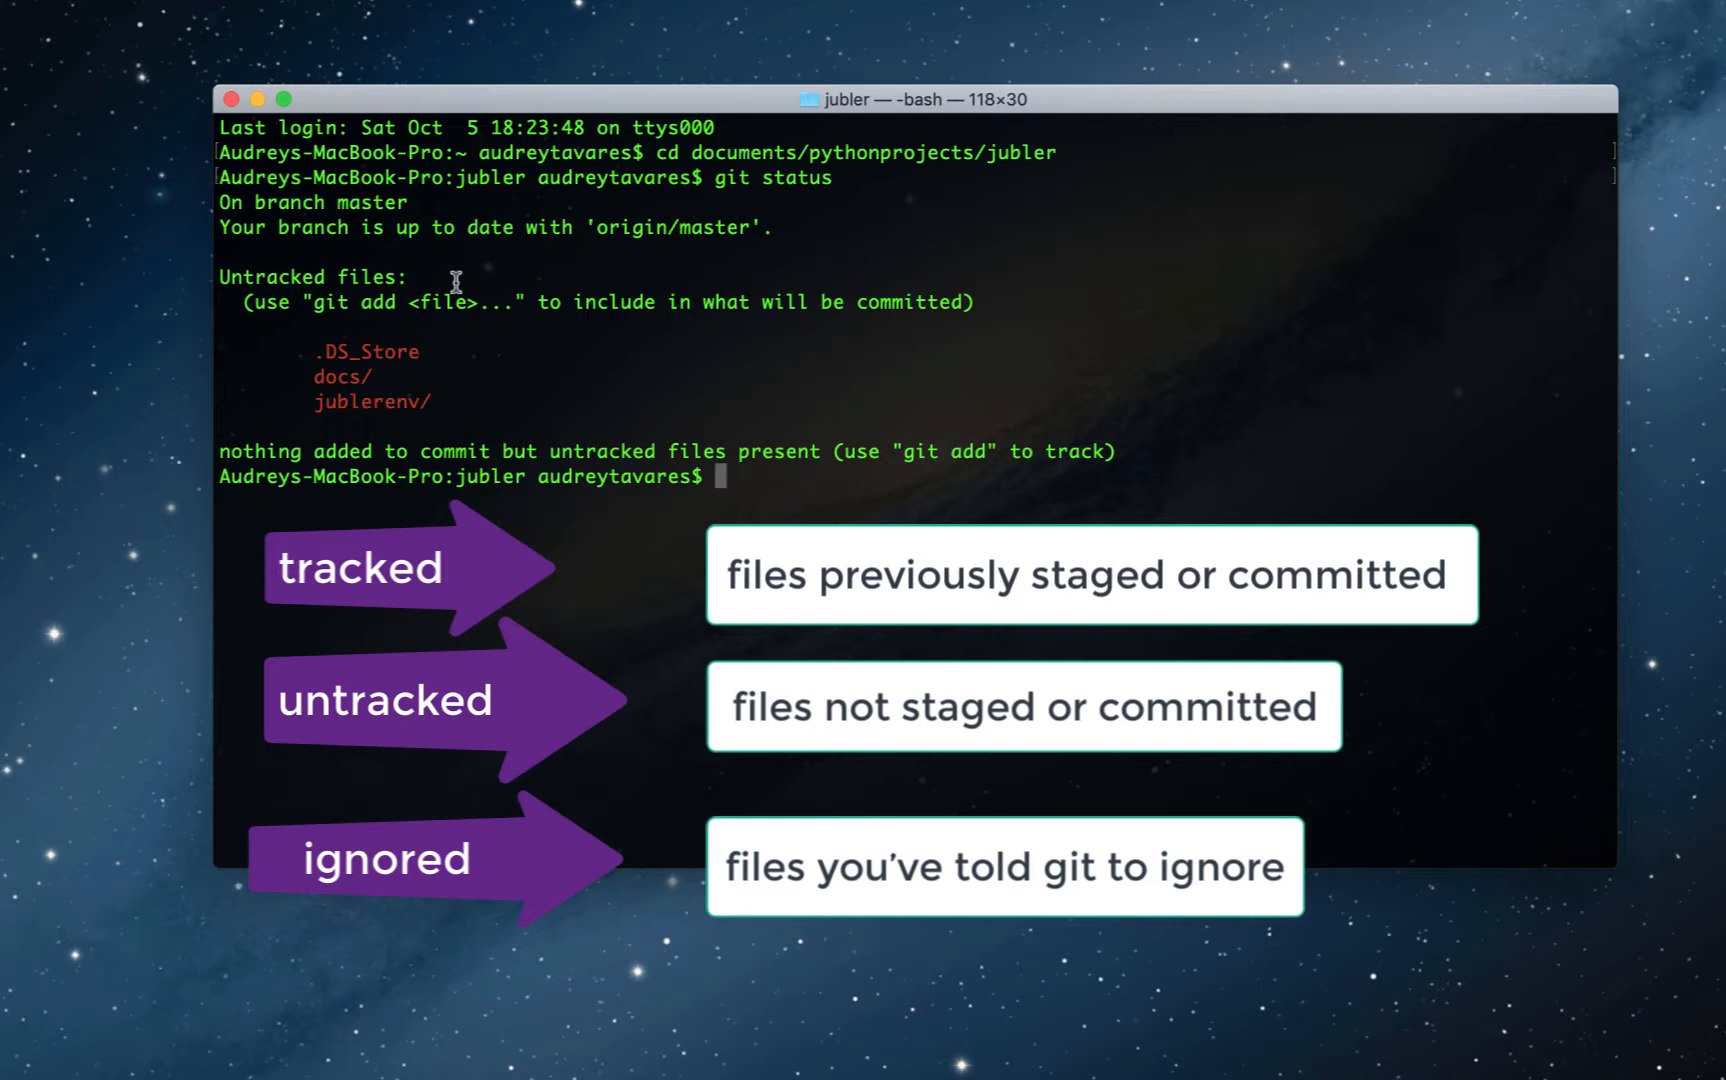
pyautogui.moveTo(428, 362)
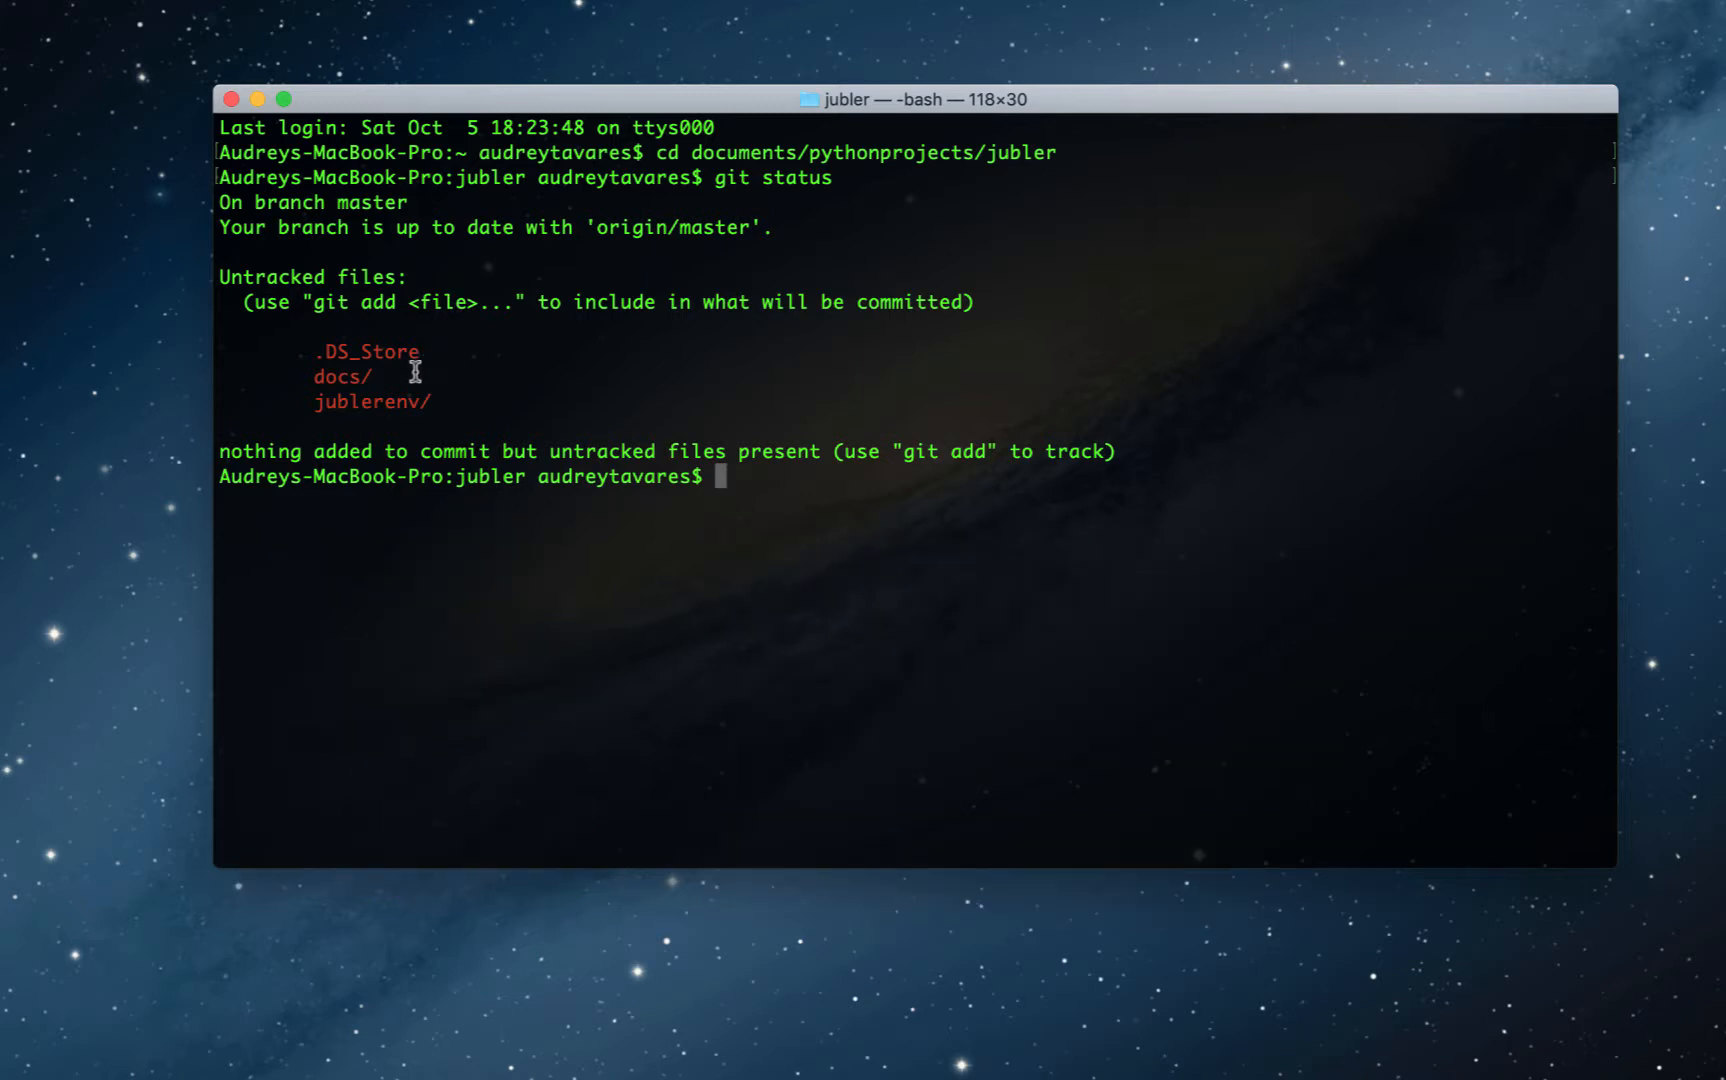
pyautogui.moveTo(428, 360)
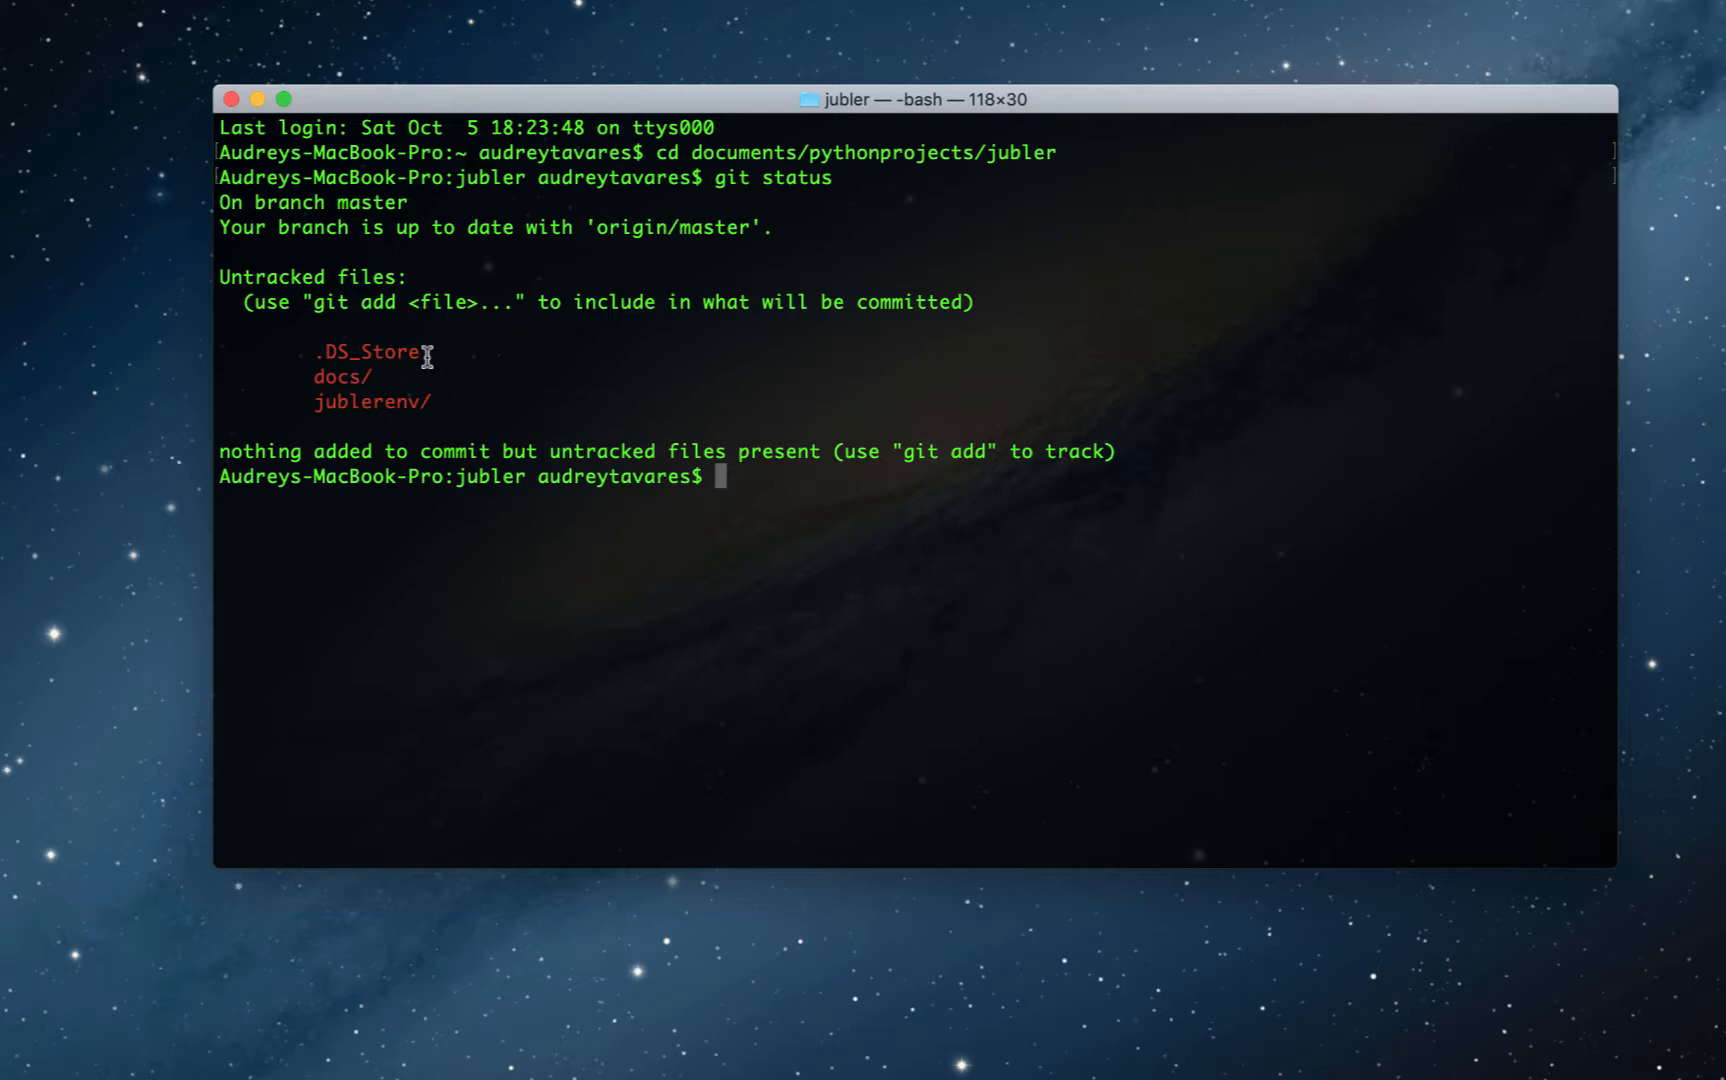
pyautogui.moveTo(308, 352)
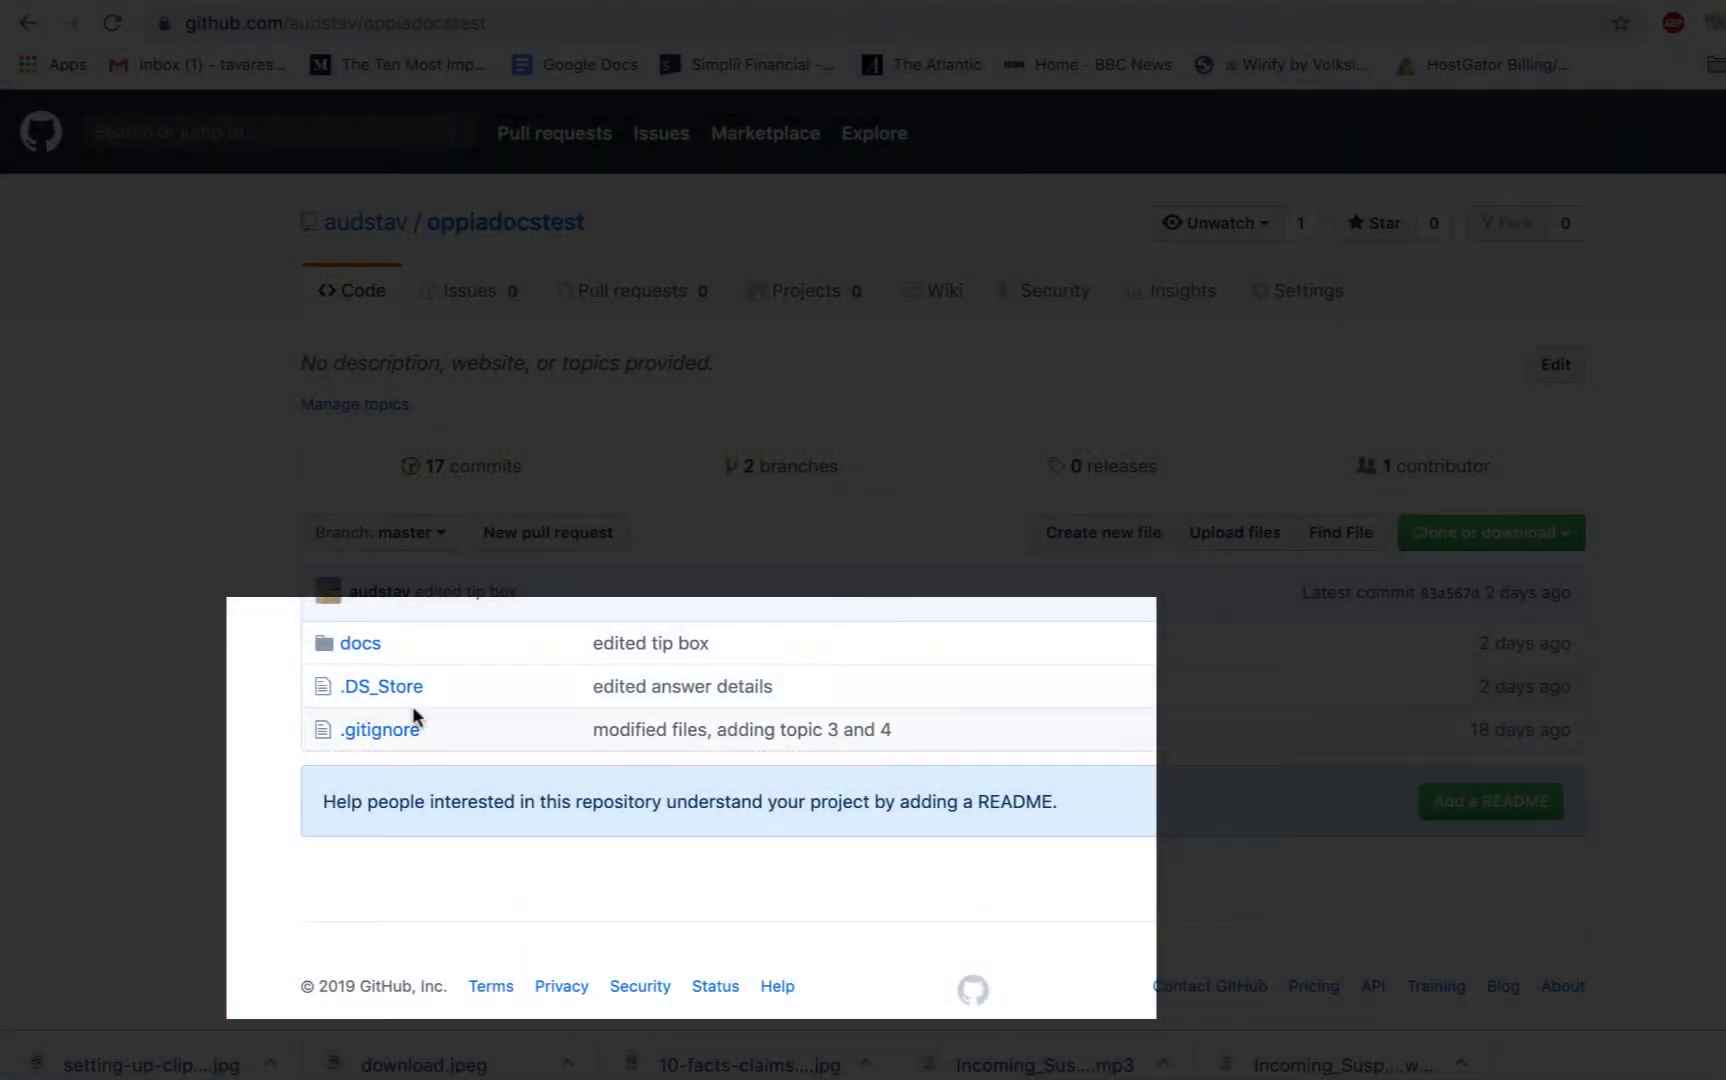
# Step: View the .DS_Store file in the oppiadocstest repository as an unwanted-file example
pyautogui.click(382, 686)
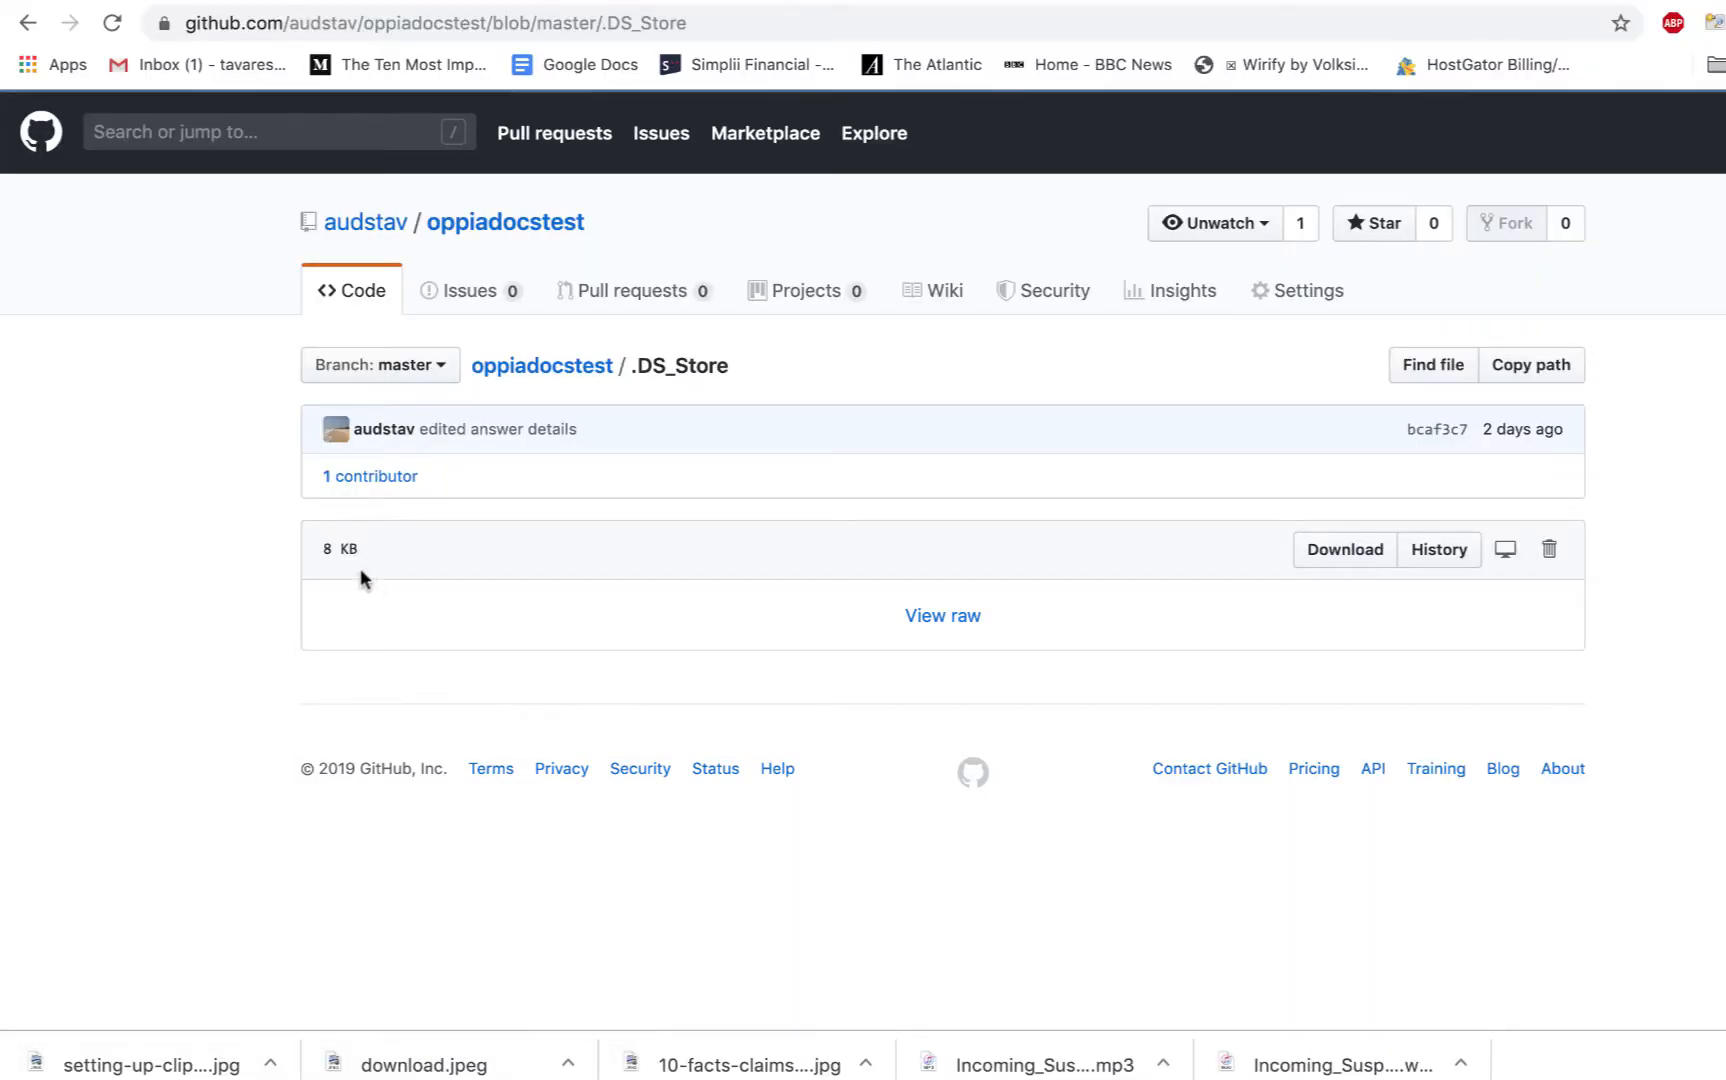
pyautogui.moveTo(450, 604)
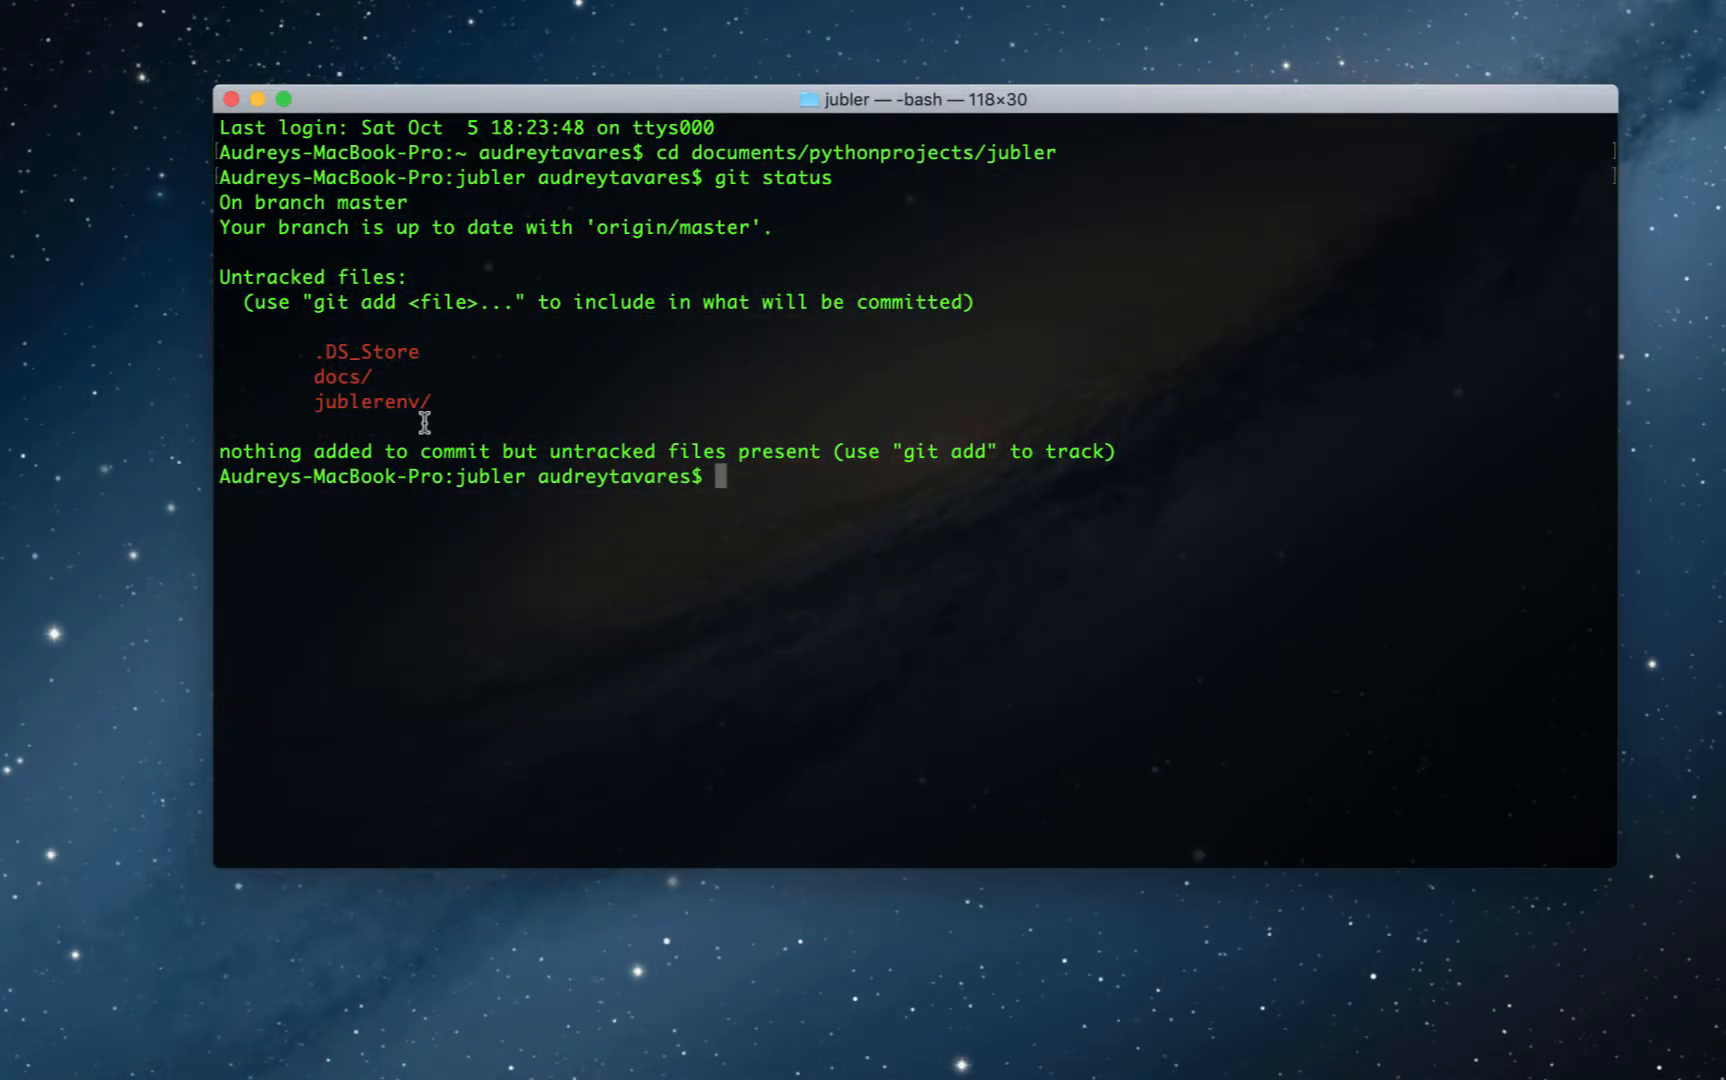
pyautogui.moveTo(432, 418)
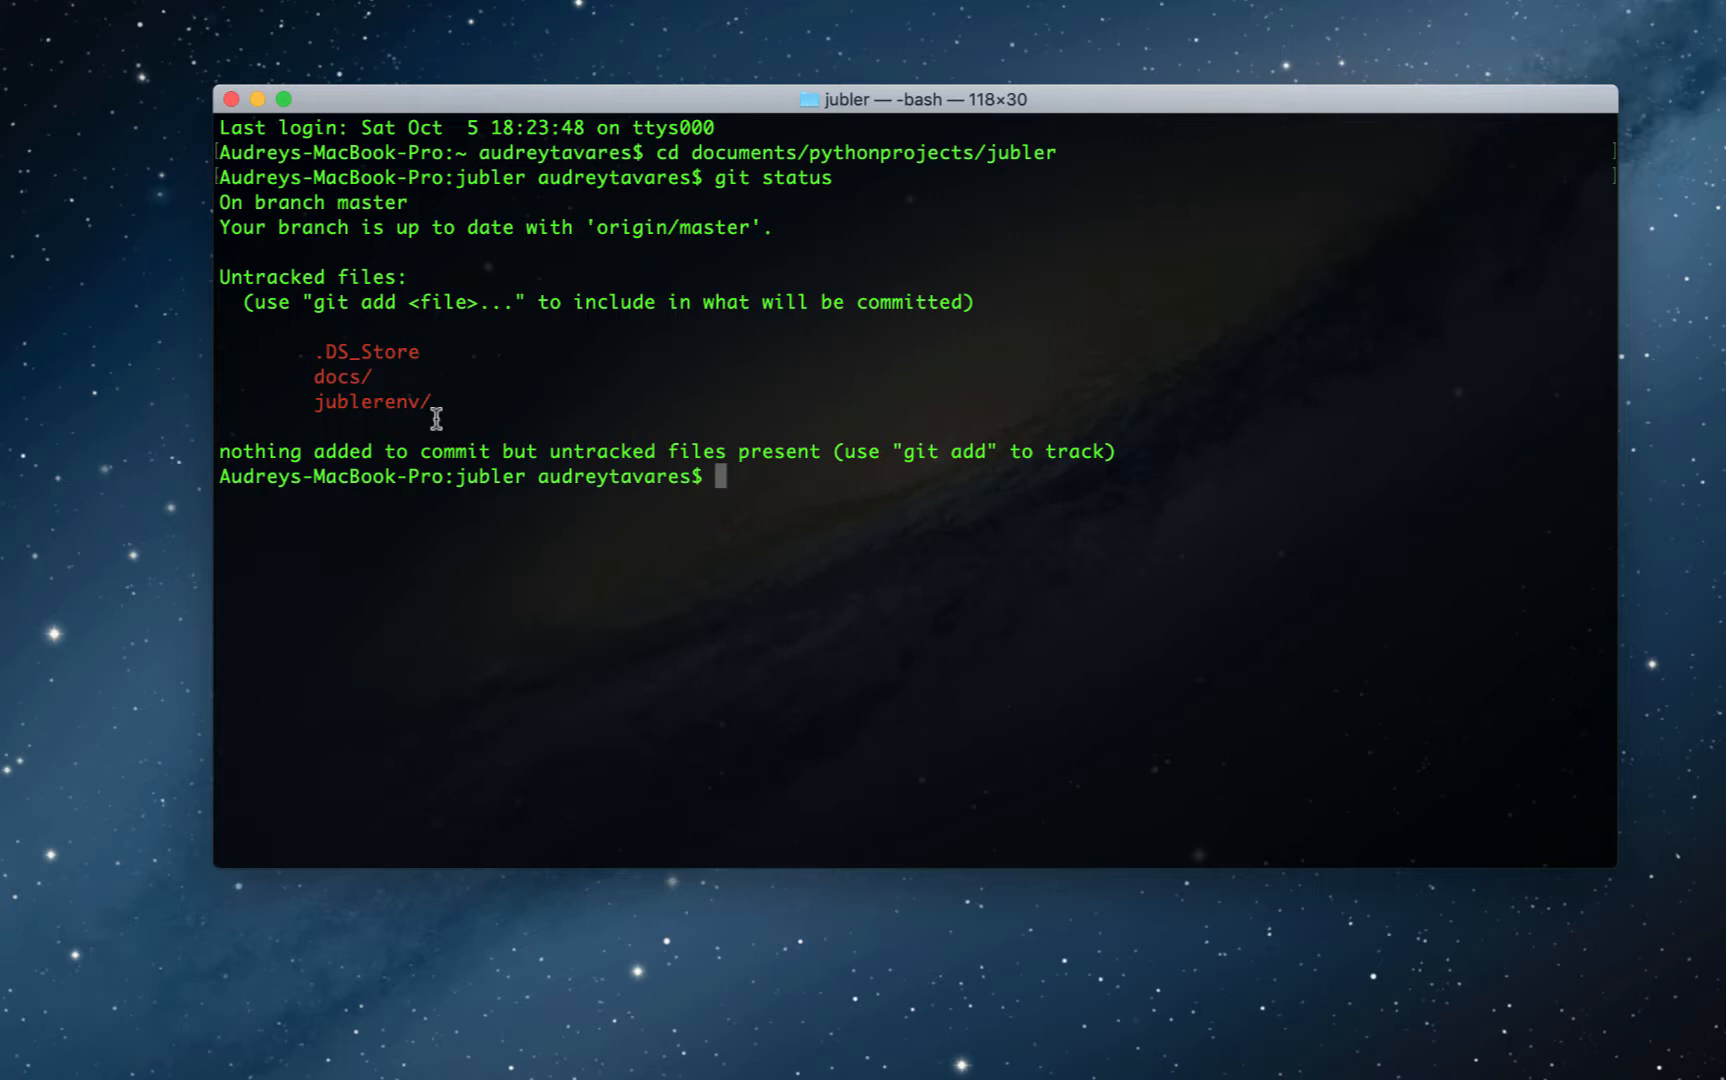
pyautogui.moveTo(444, 412)
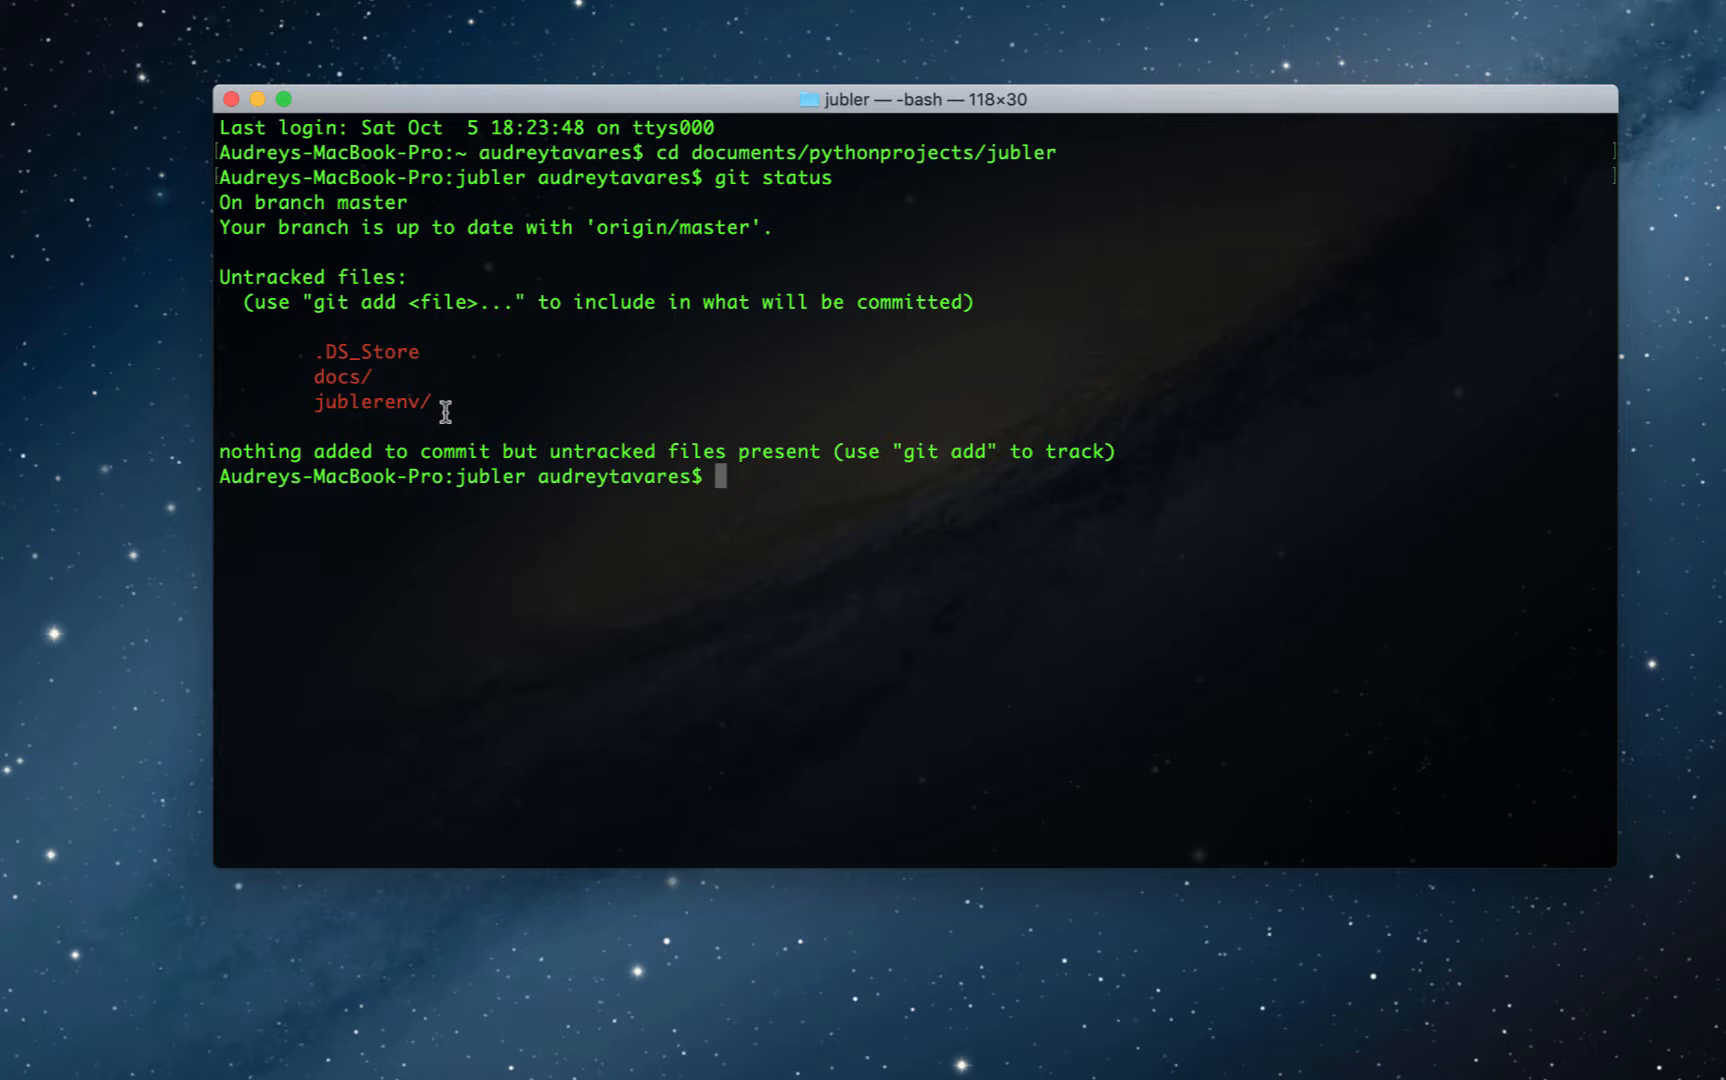
pyautogui.moveTo(428, 354)
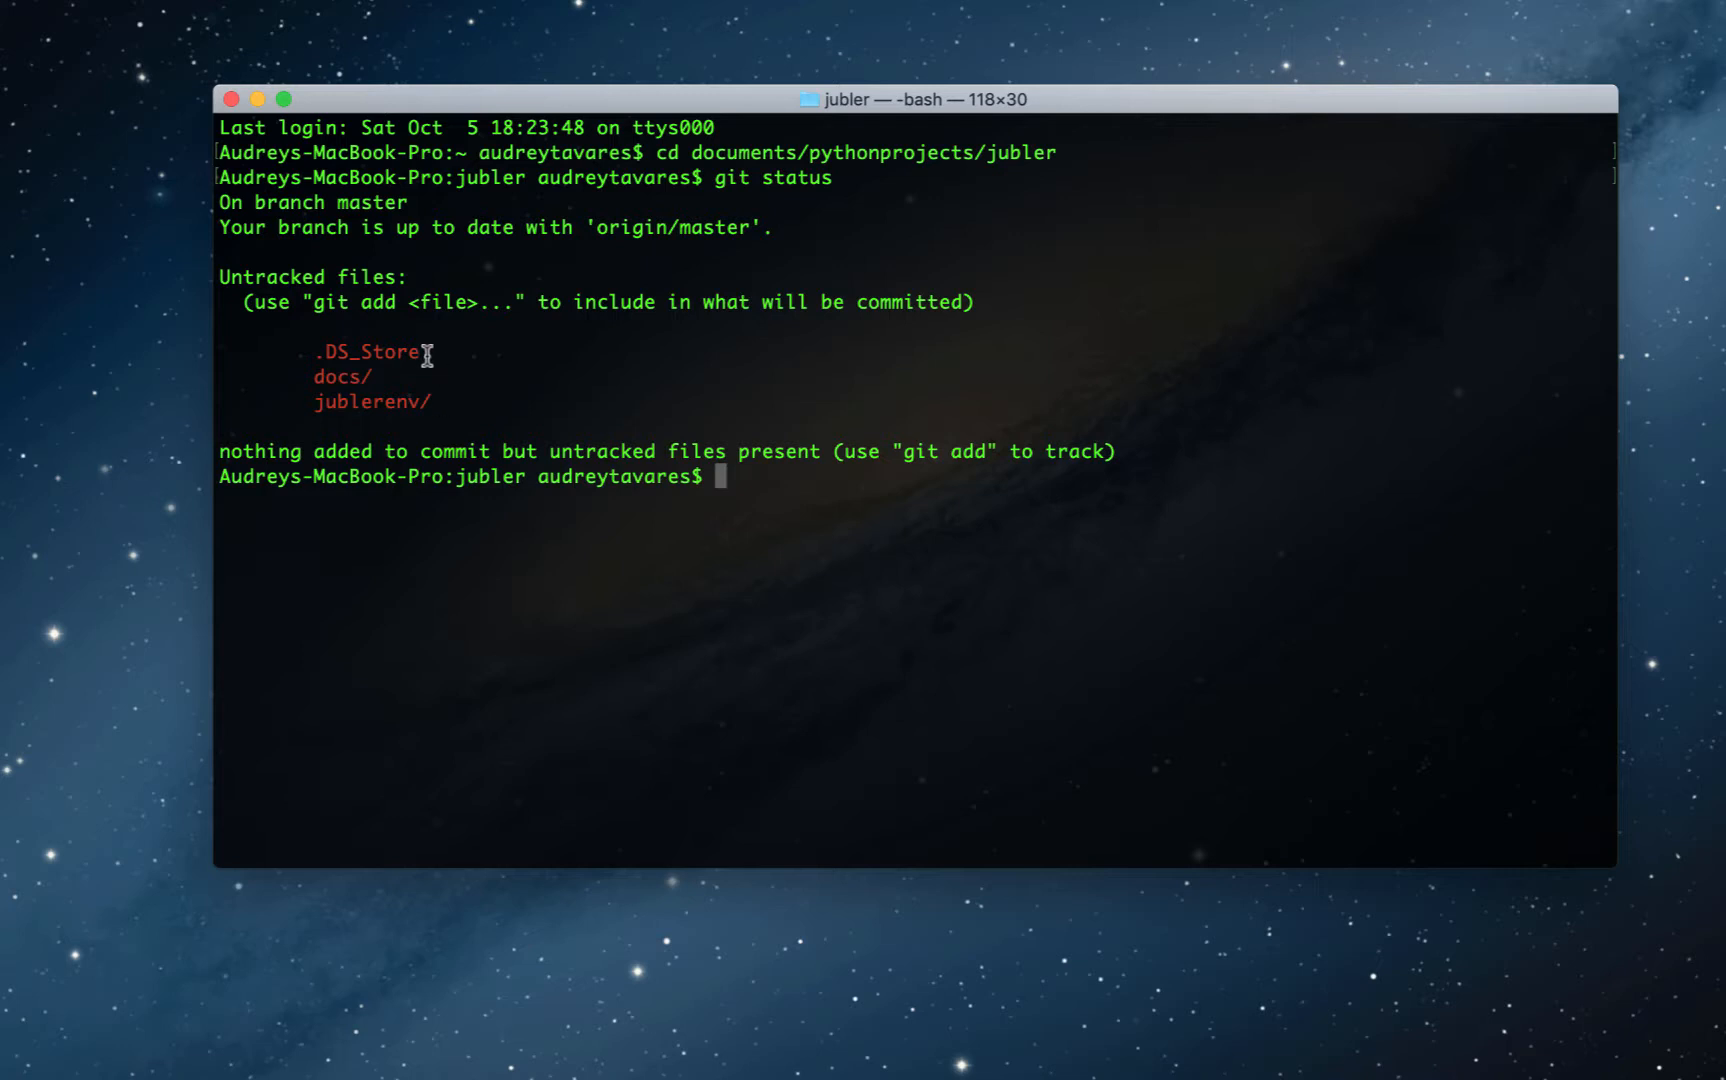
pyautogui.moveTo(450, 410)
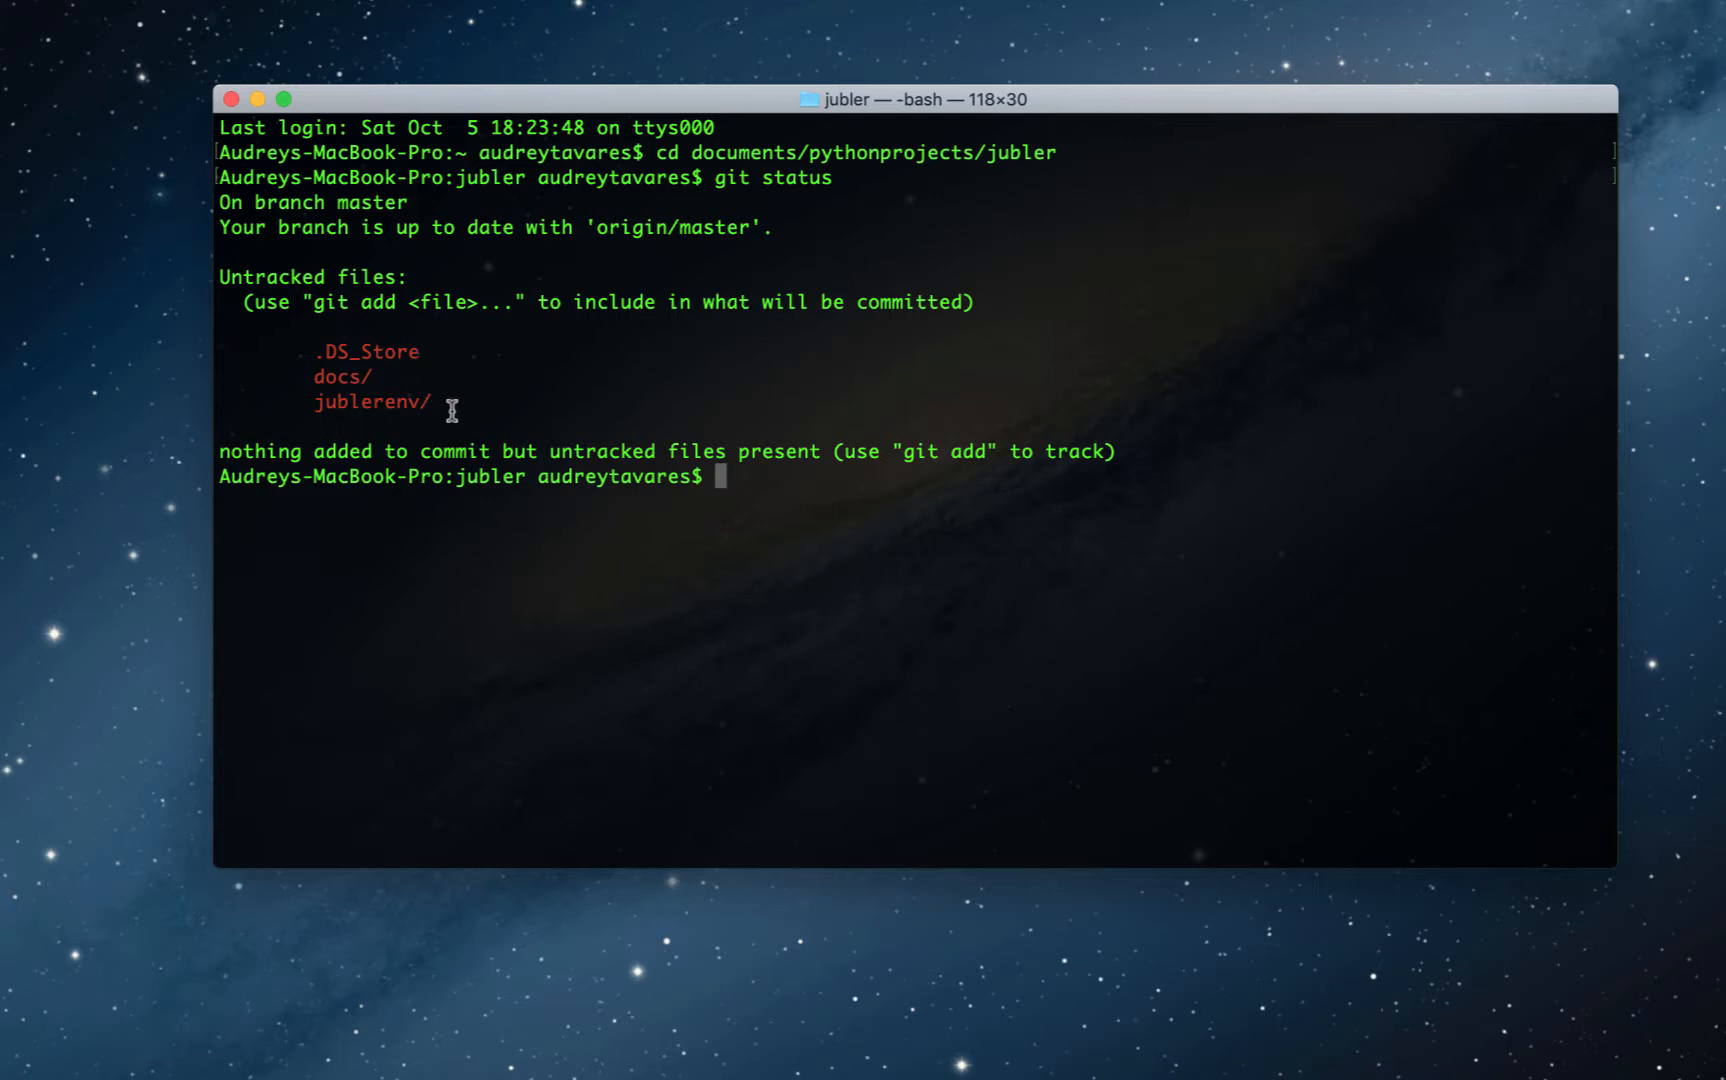
pyautogui.moveTo(324, 384)
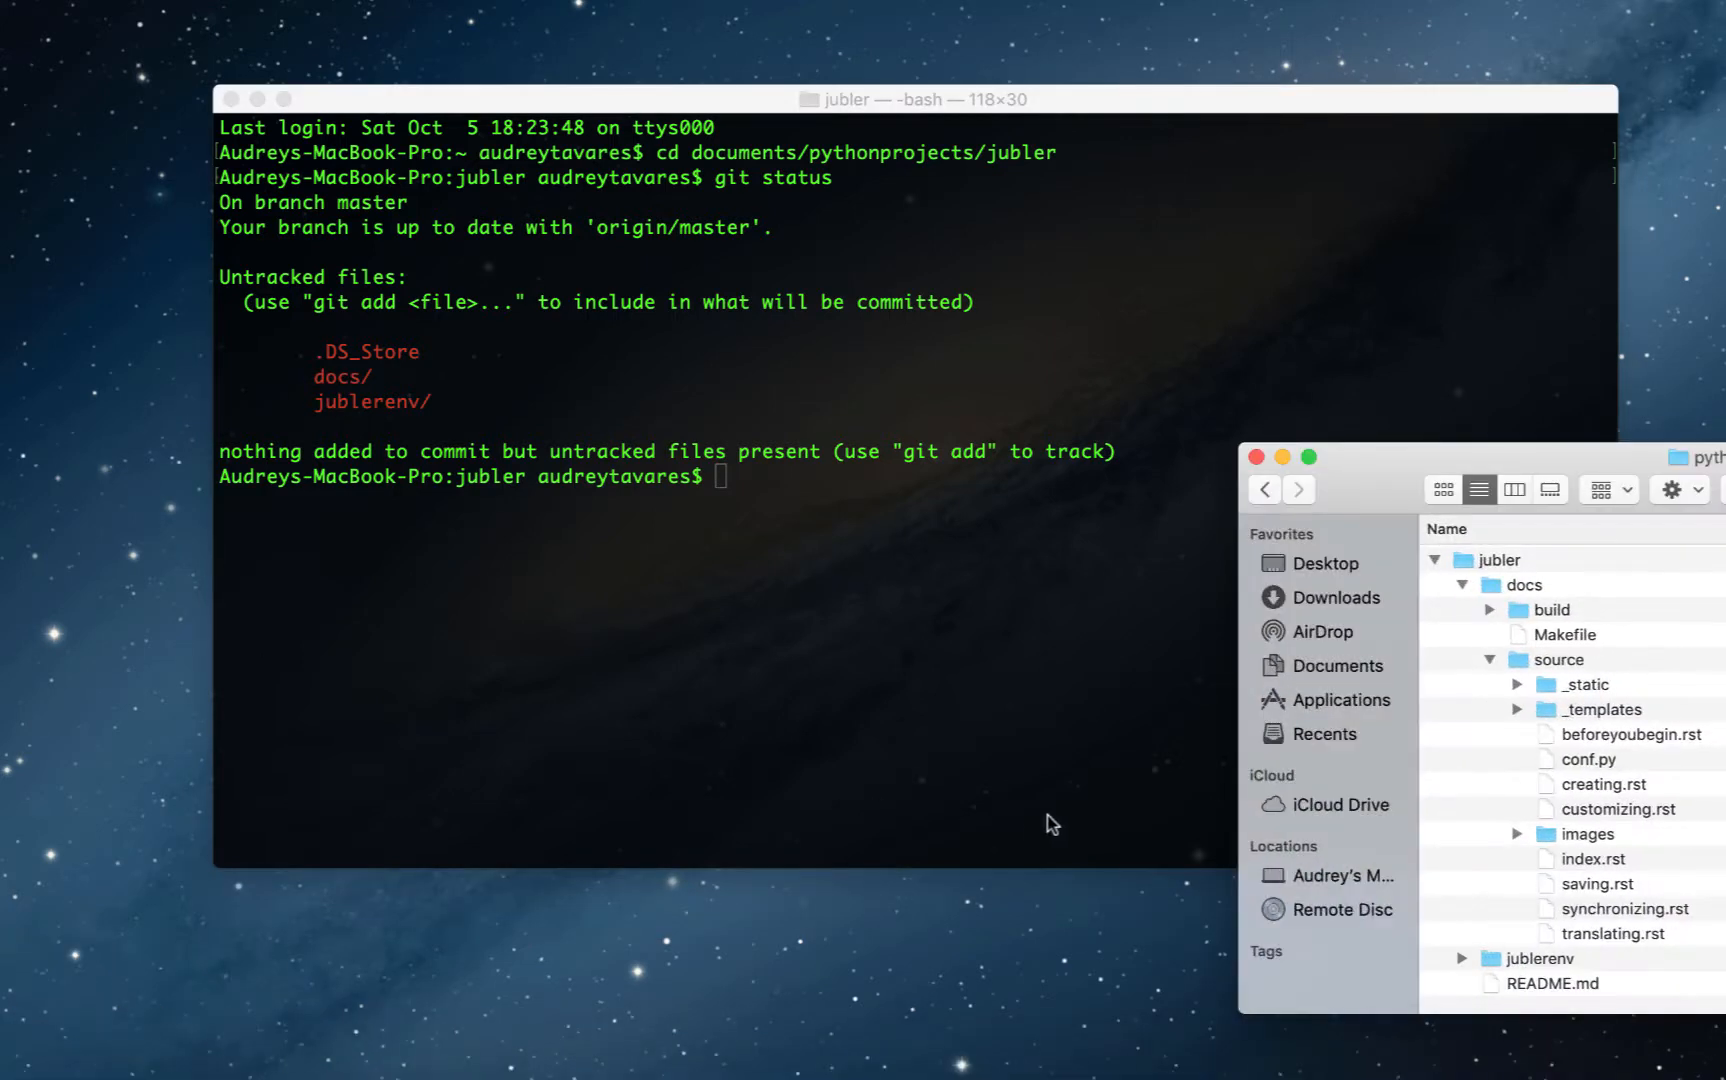
pyautogui.moveTo(1568, 962)
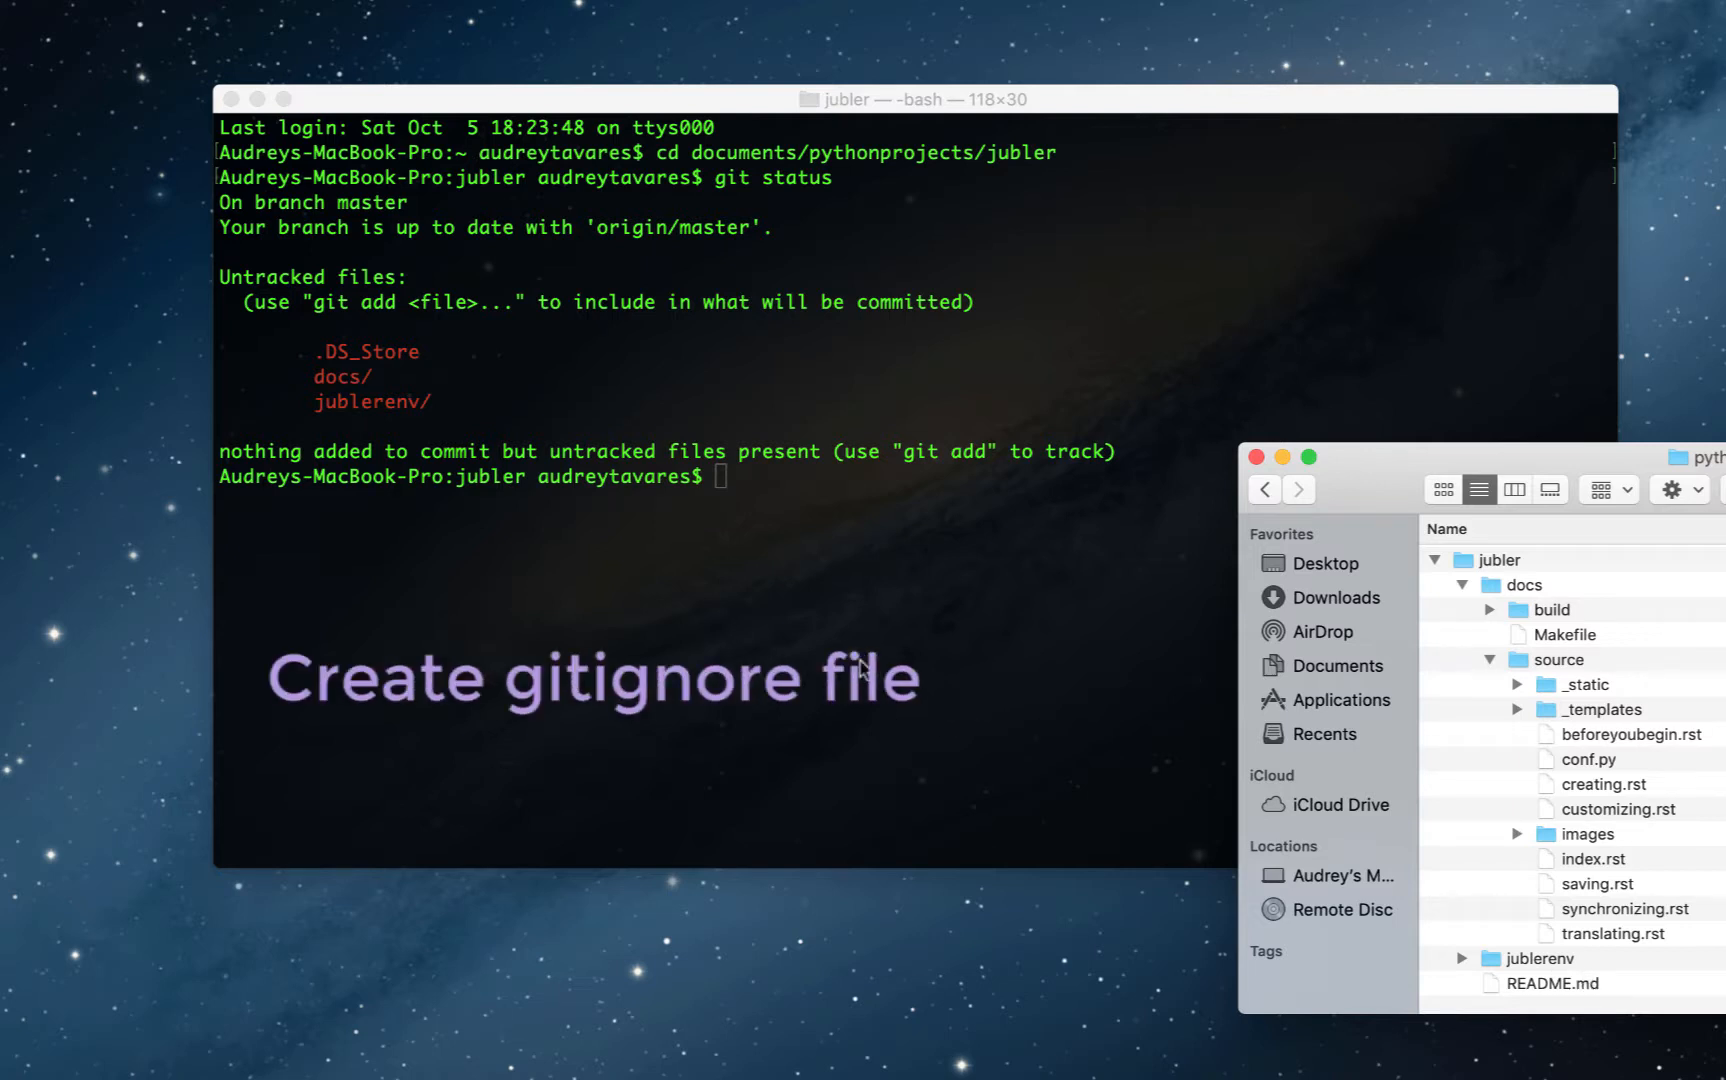
pyautogui.click(726, 476)
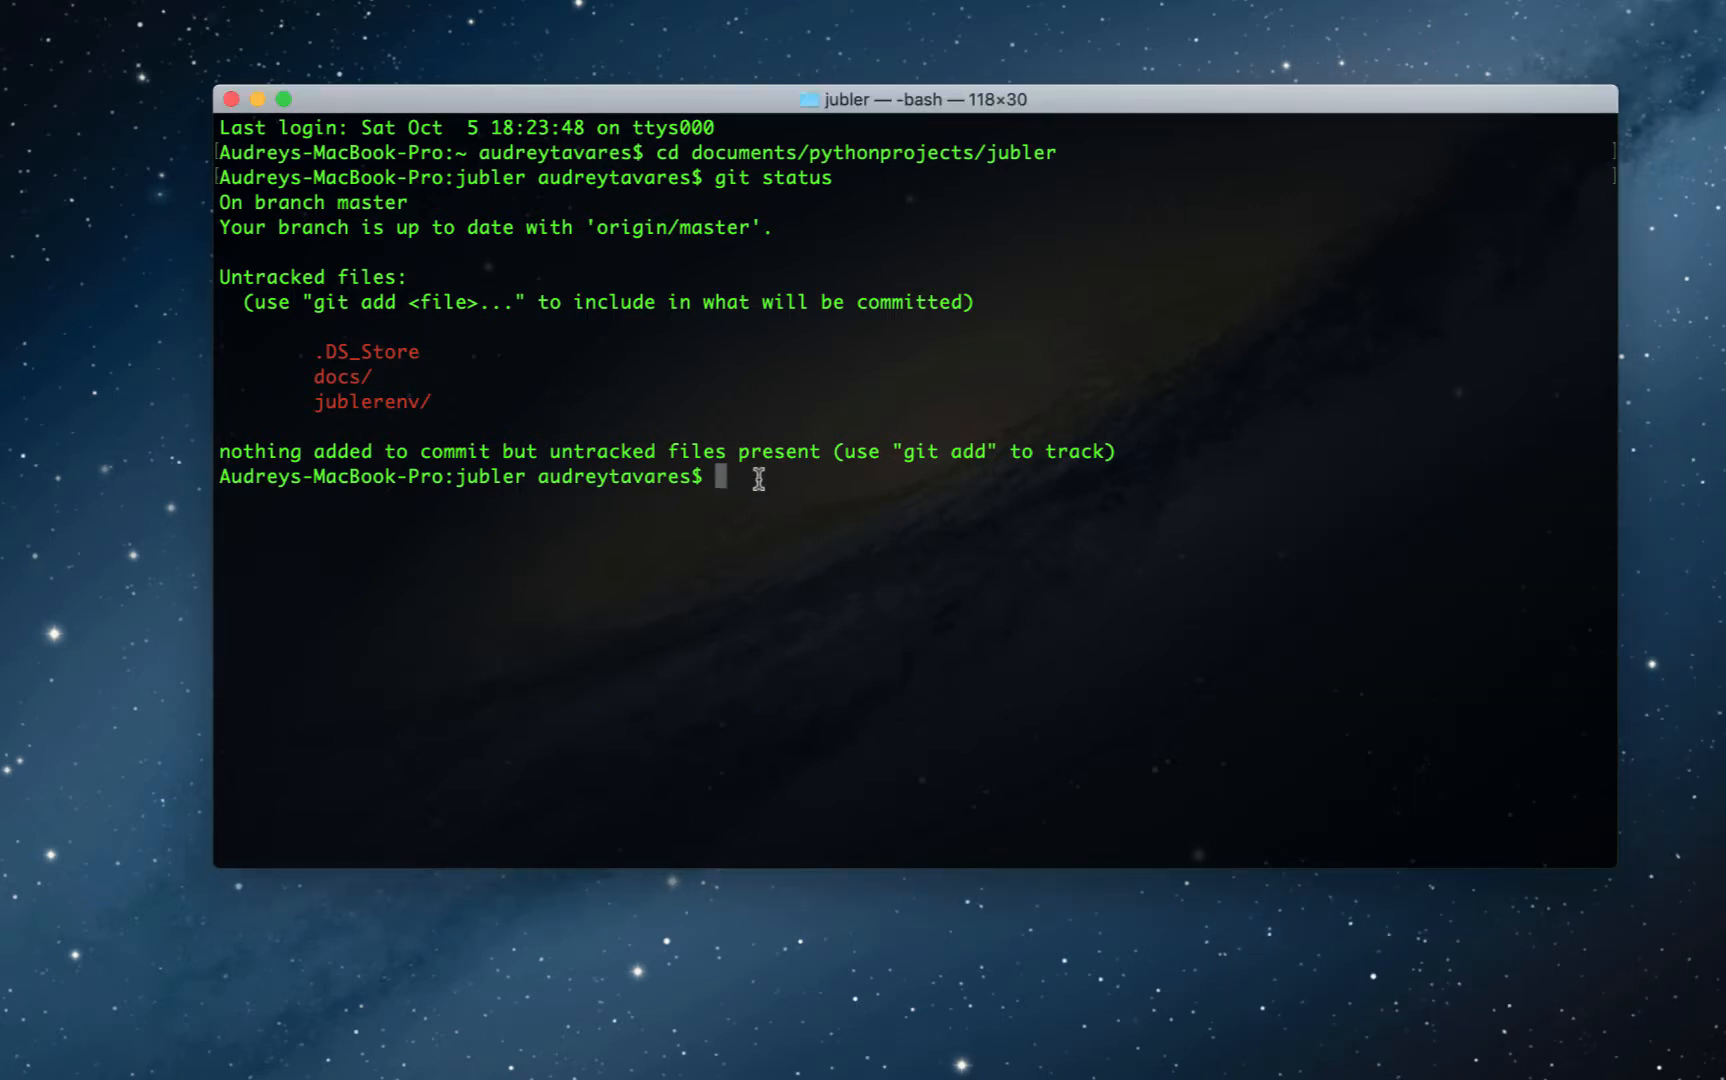
# Step: Create an empty .gitignore with touch and start the vim .gitignore command
pyautogui.write('touch')
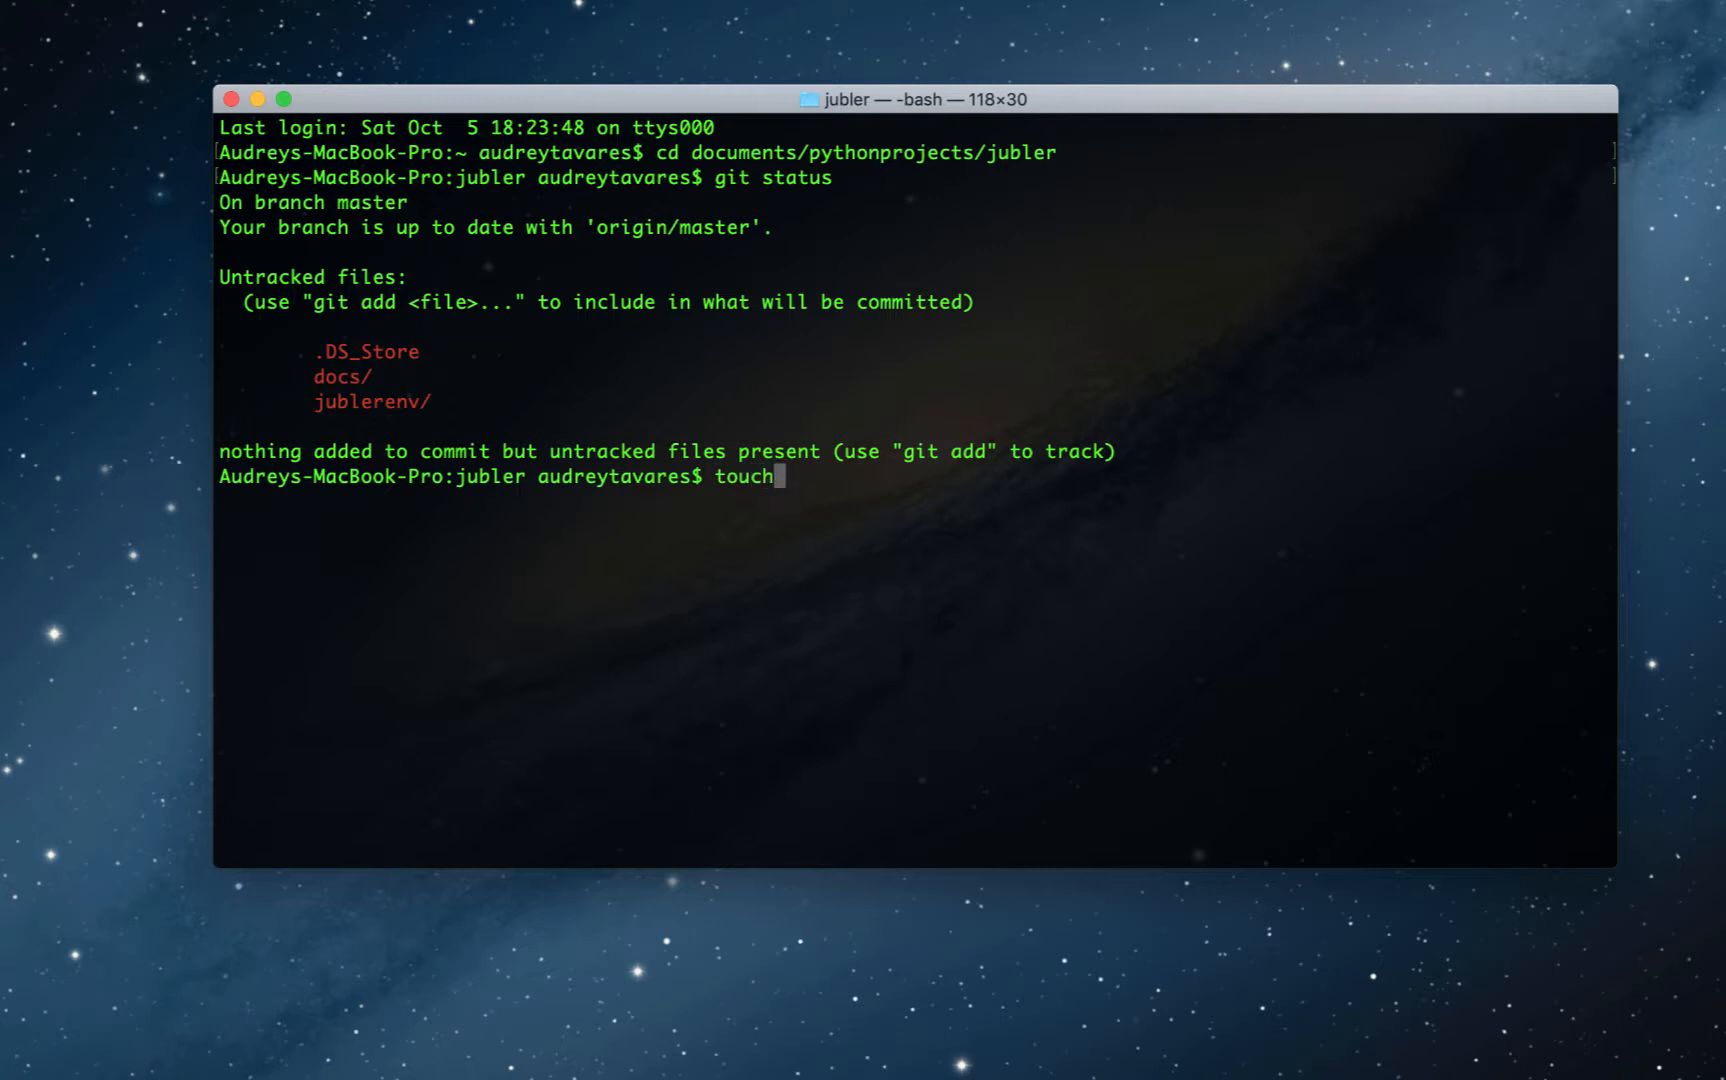
pyautogui.write('.gitigno')
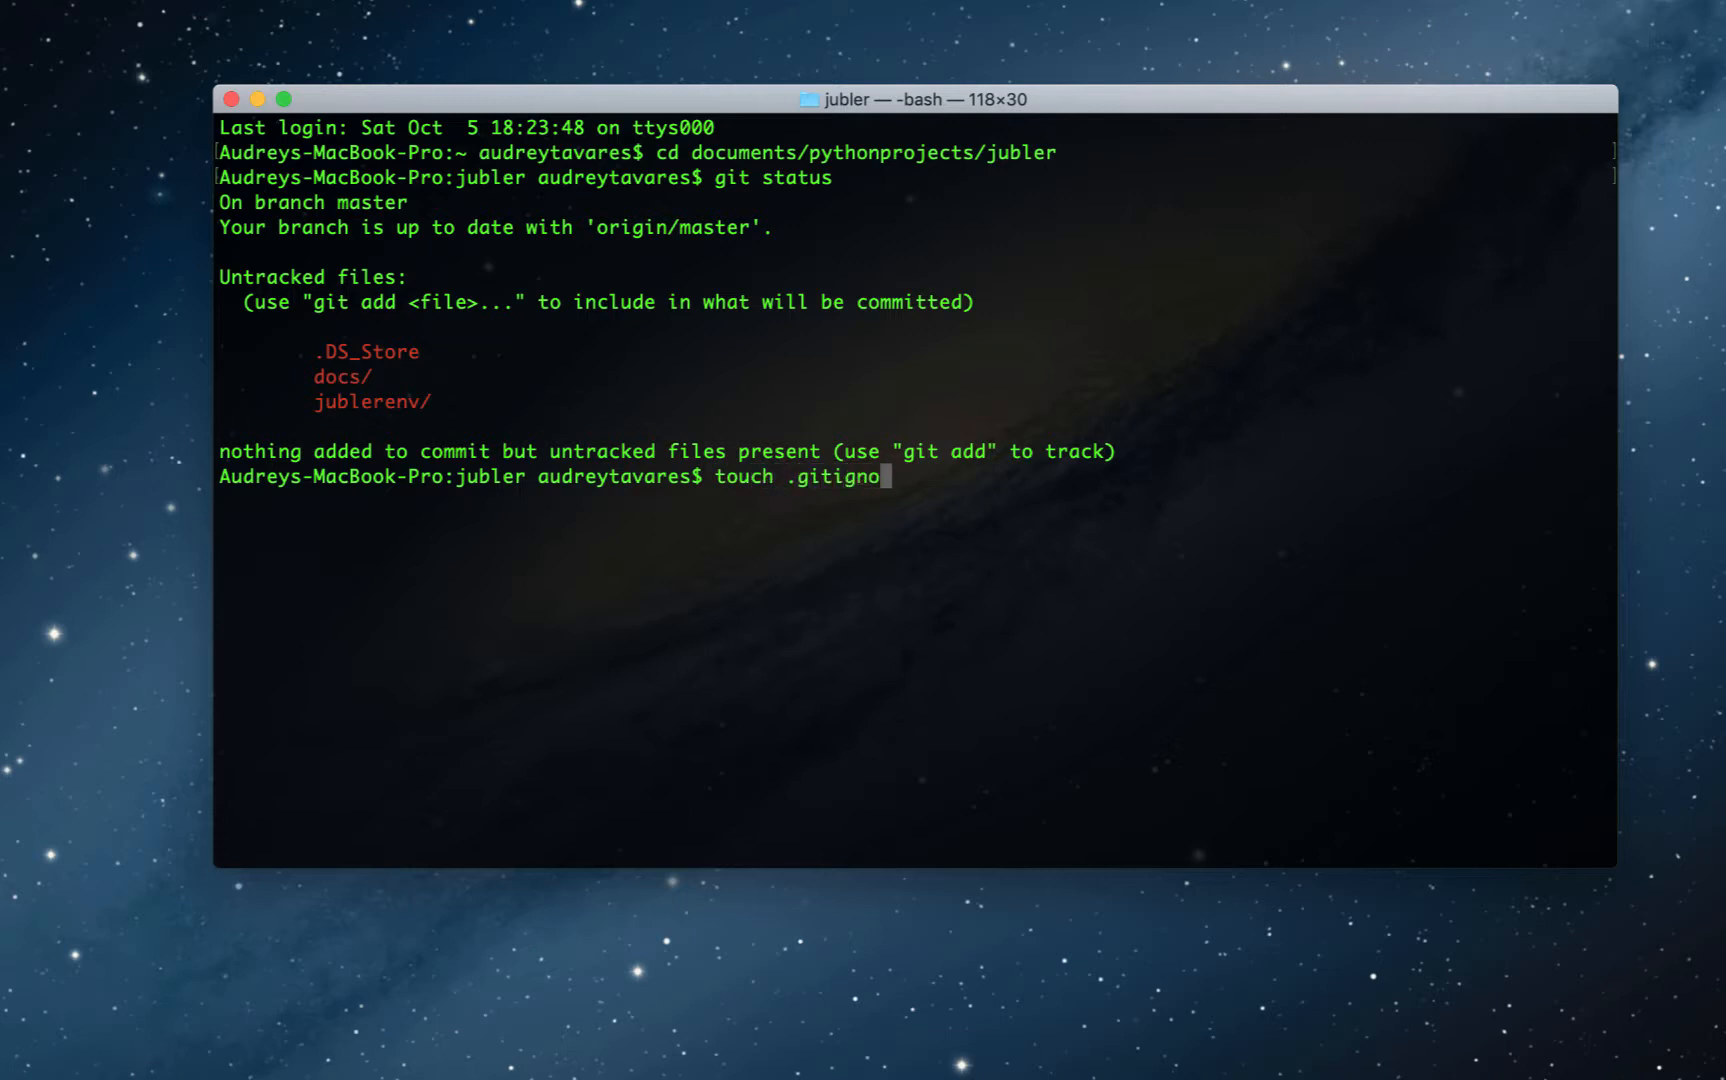
pyautogui.press('Return')
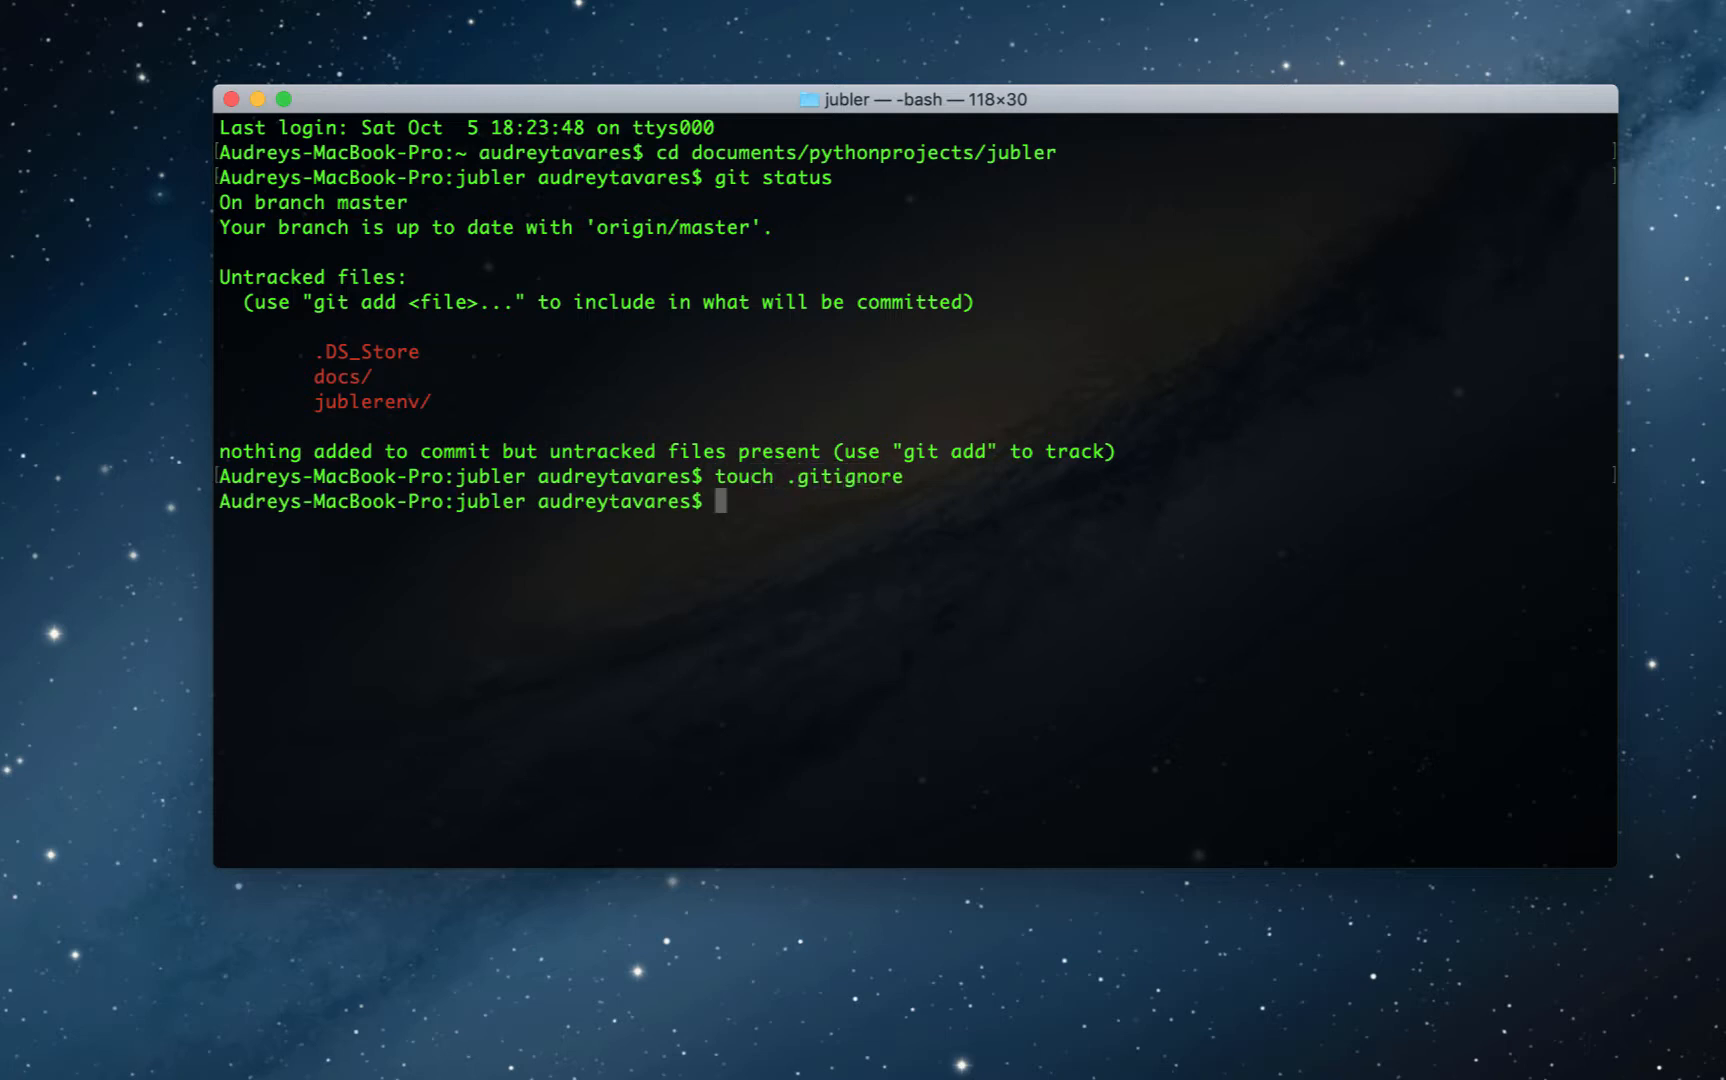
pyautogui.write('vi')
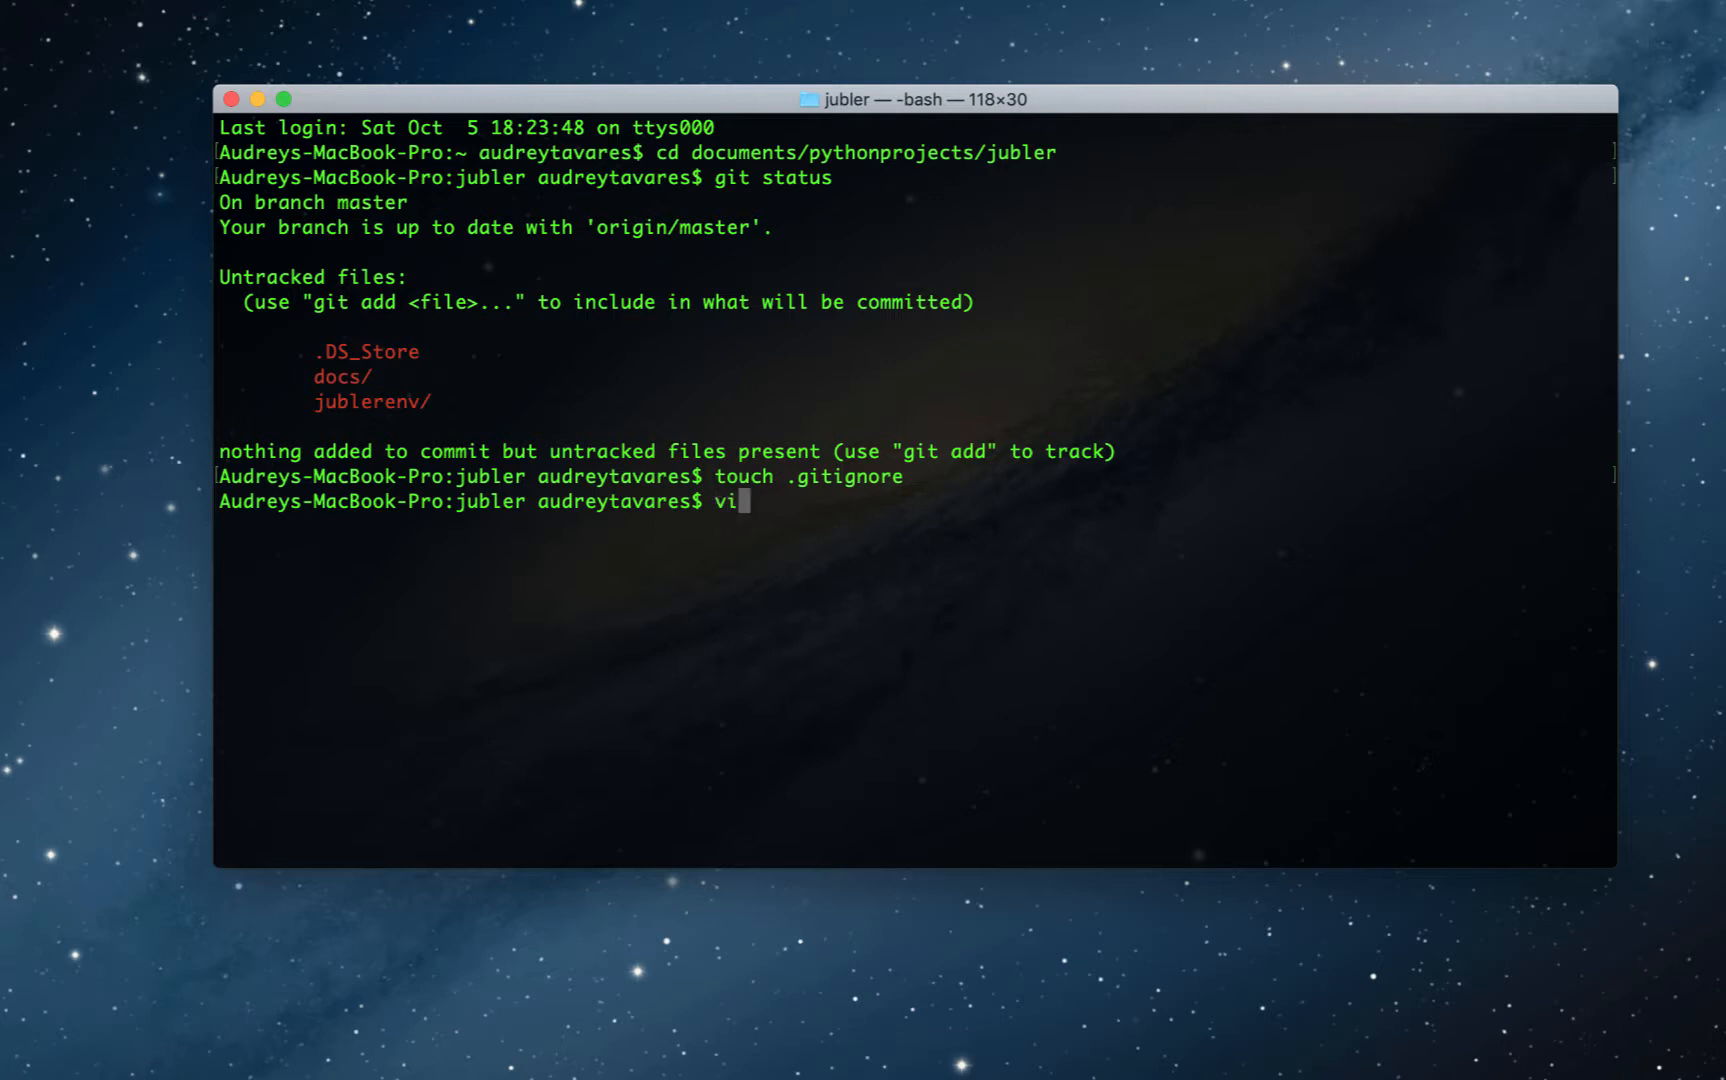
pyautogui.write('m .giti')
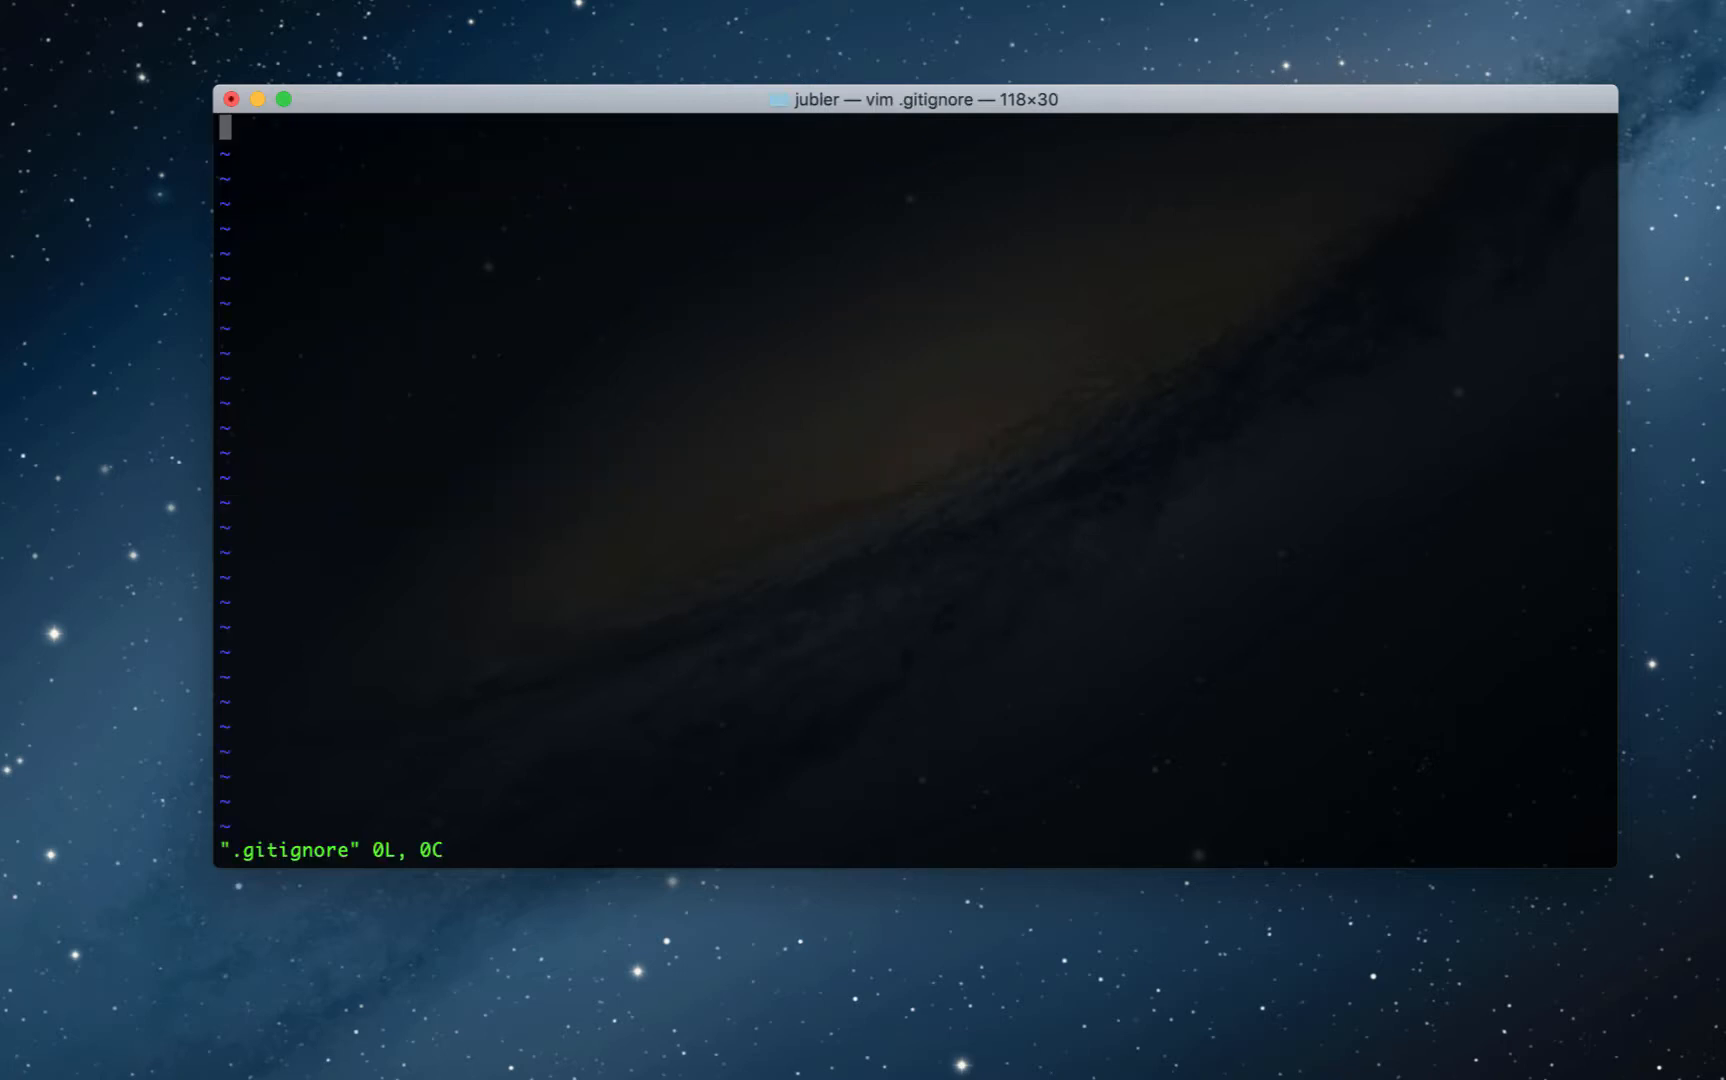
pyautogui.moveTo(294, 804)
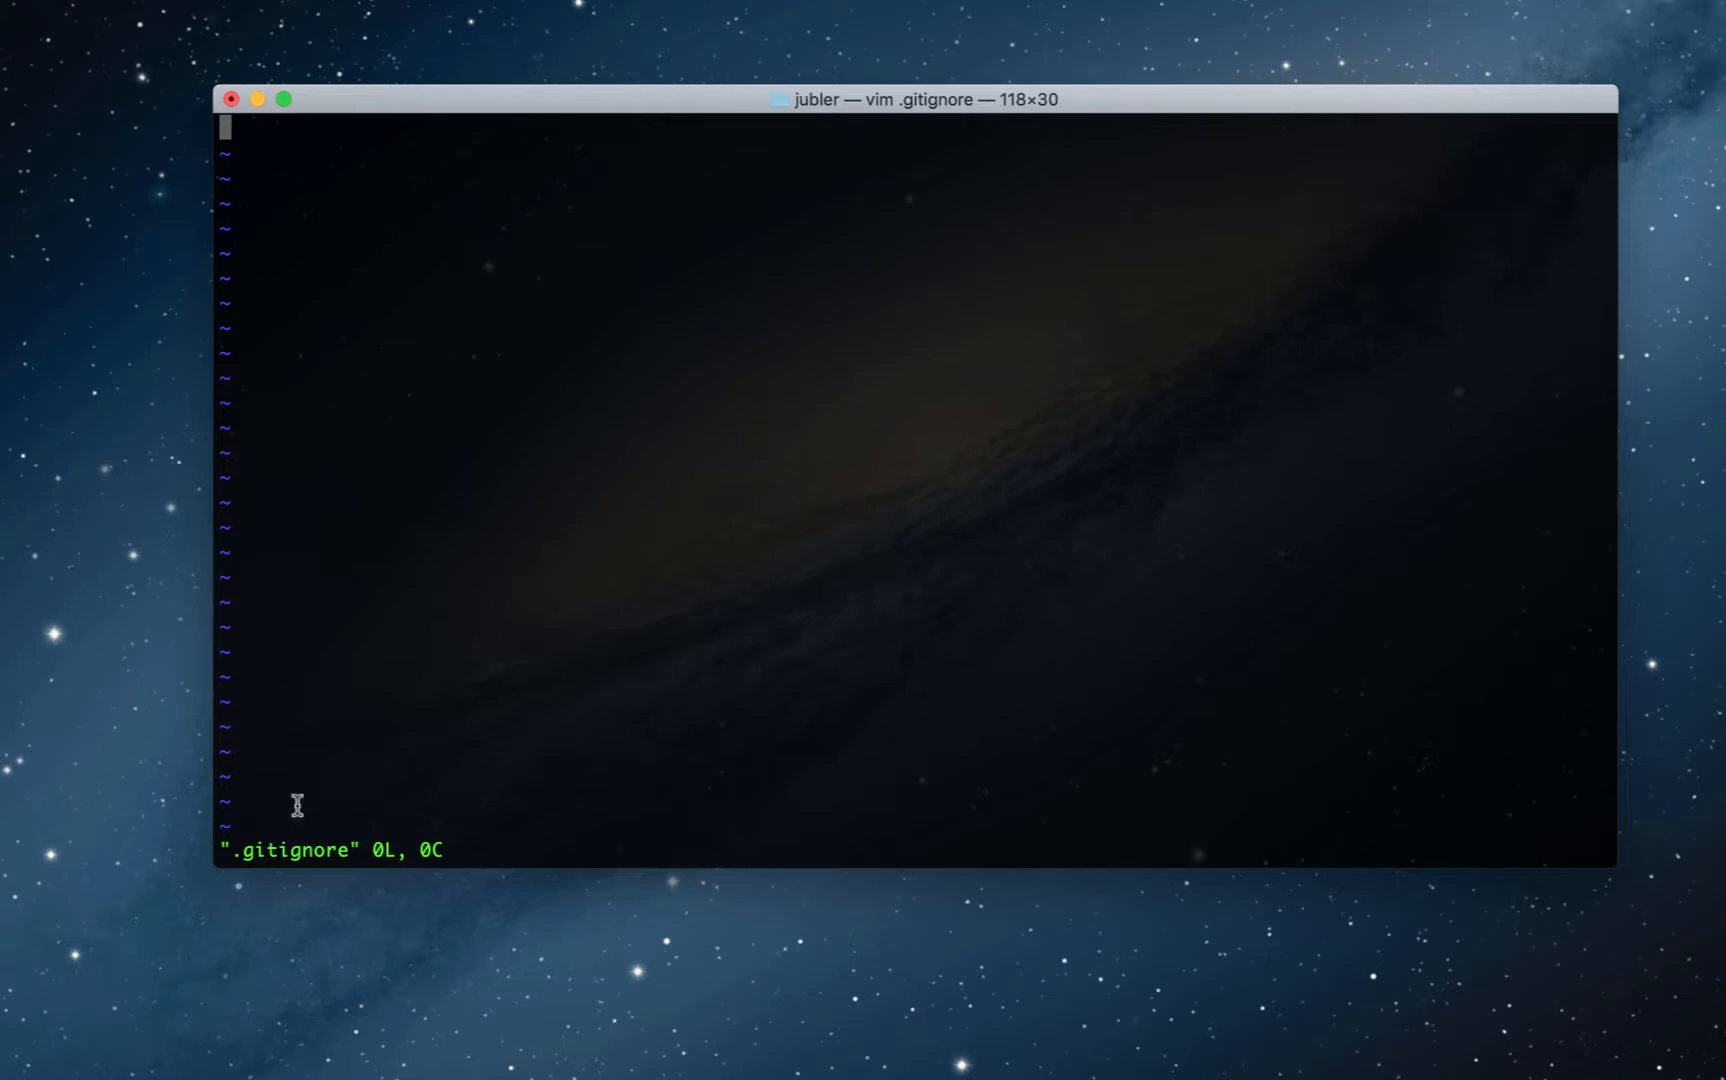
pyautogui.moveTo(68, 1034)
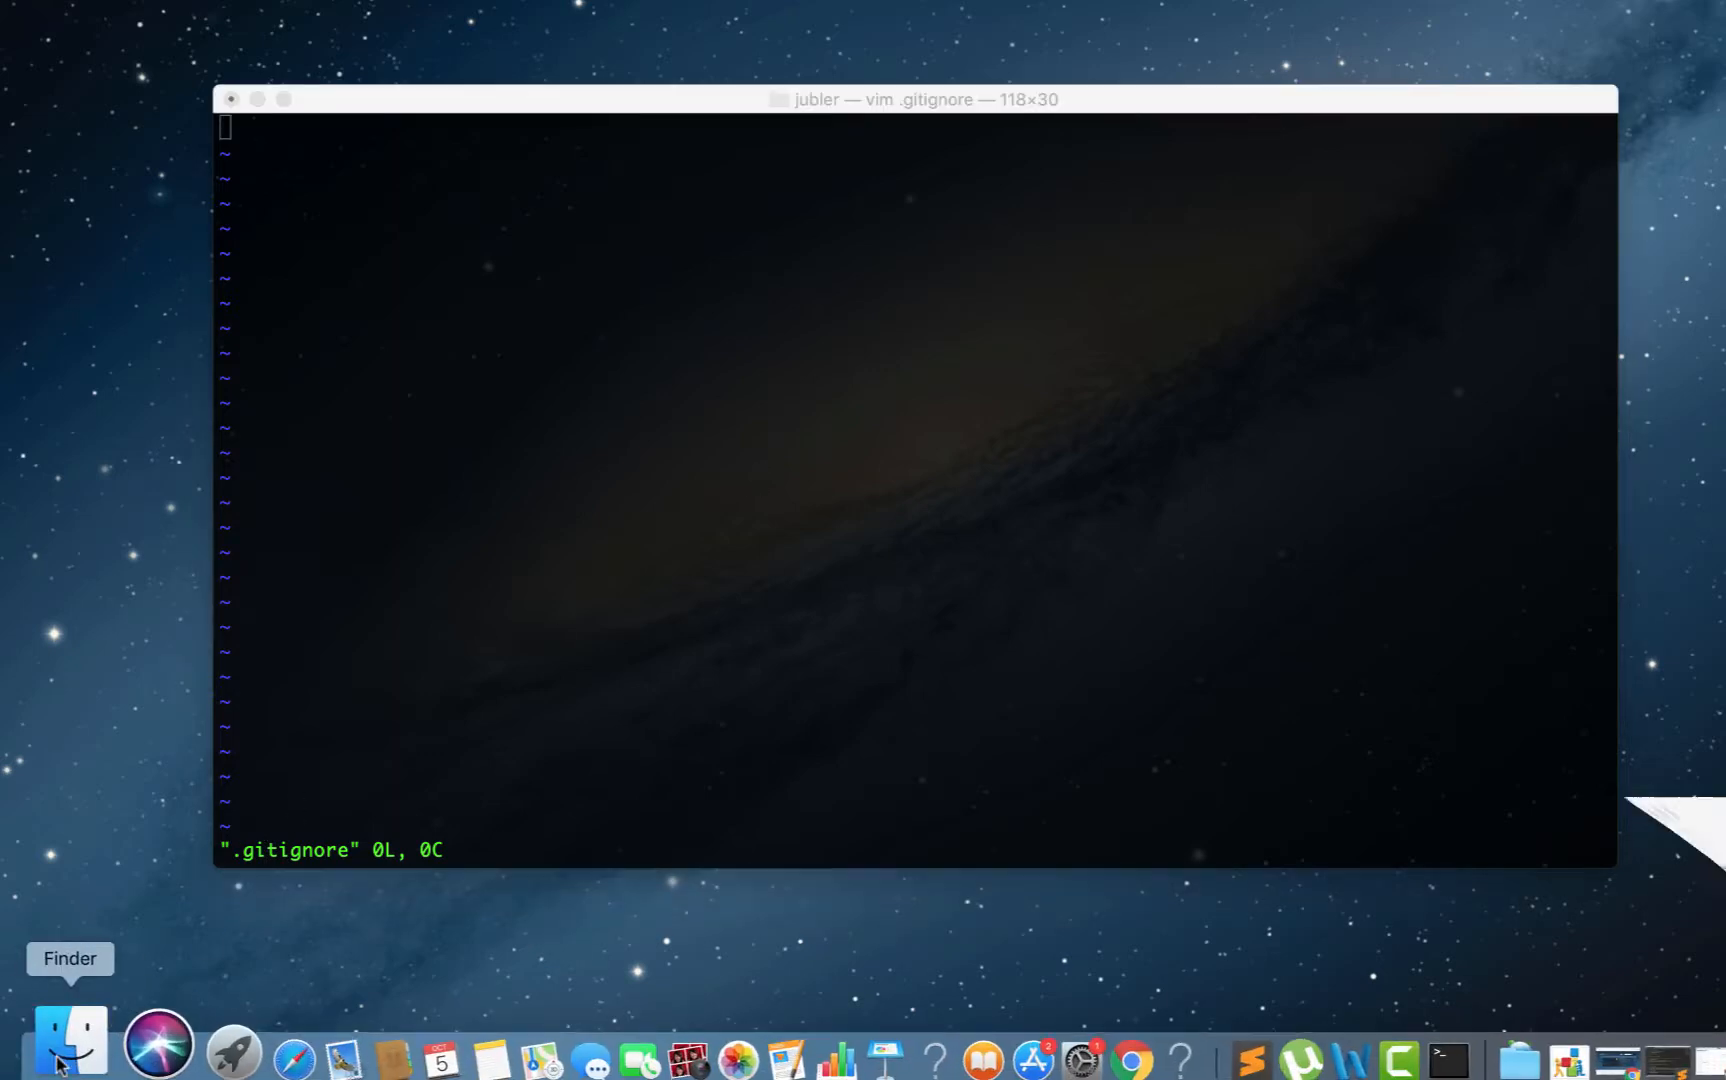
# Step: Show the jubler project folder contents in Finder beside the .gitignore in vim
pyautogui.click(68, 1034)
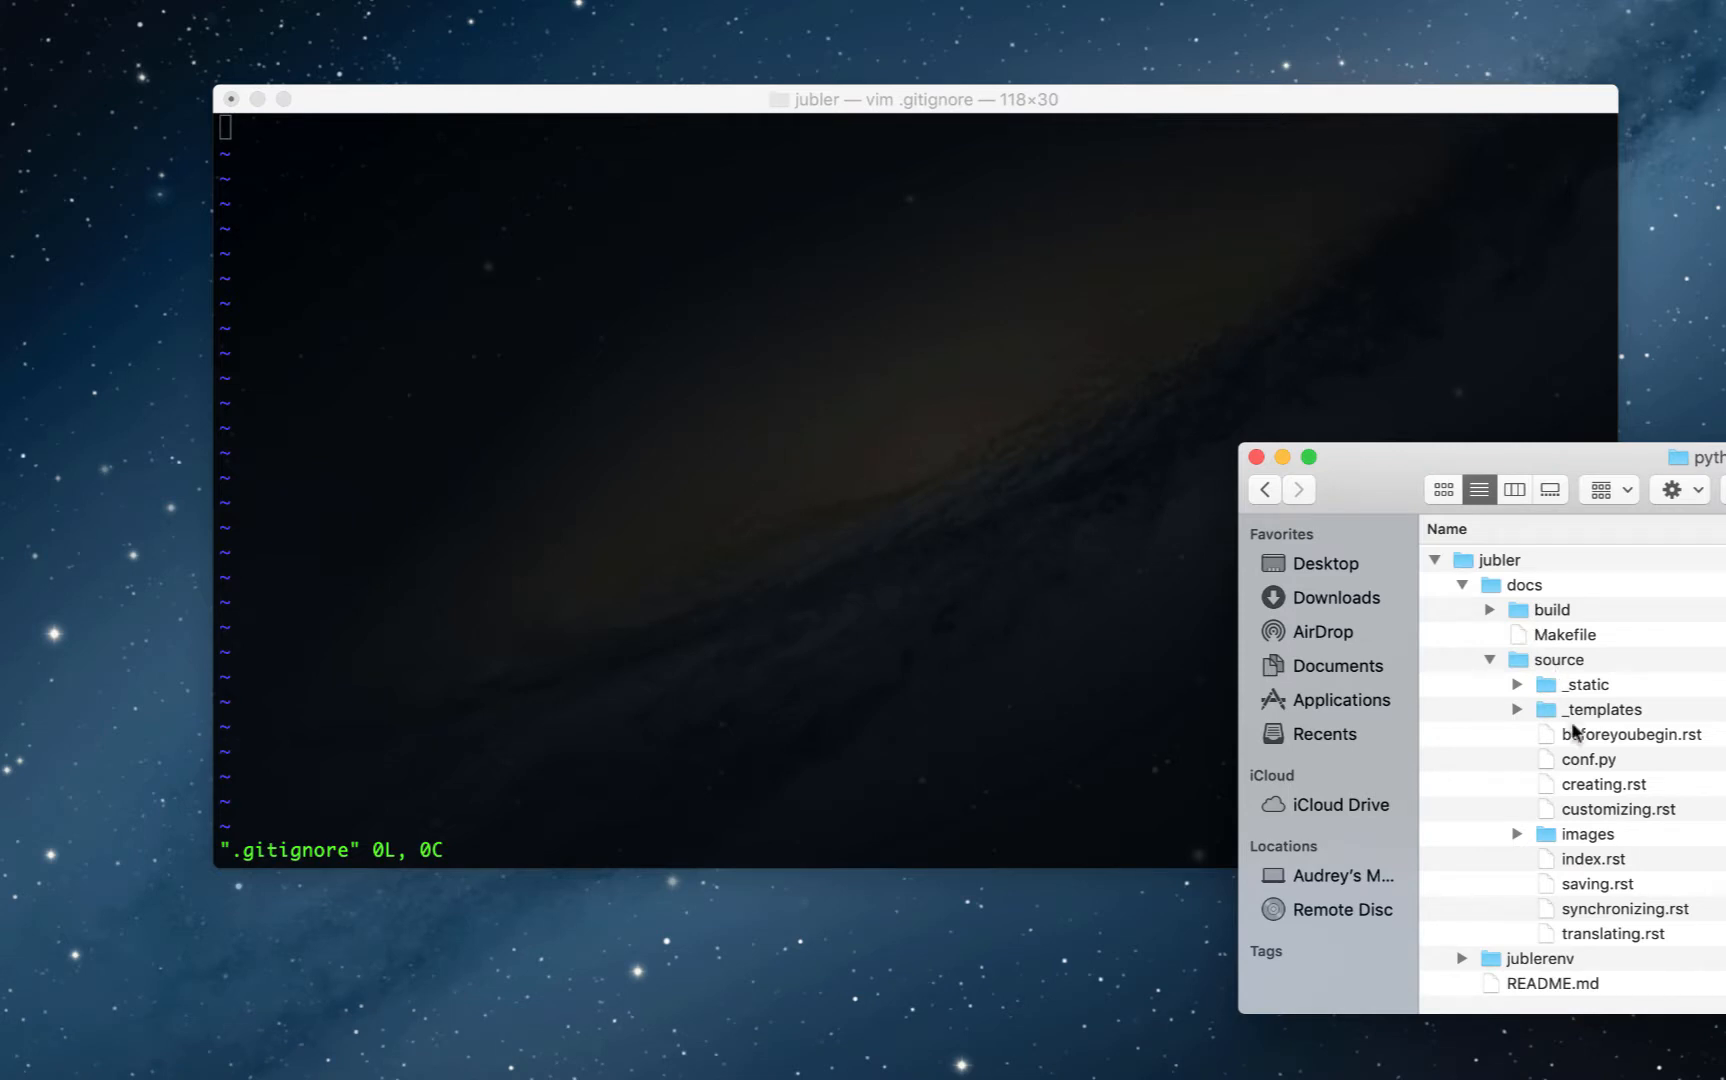
pyautogui.moveTo(1596, 688)
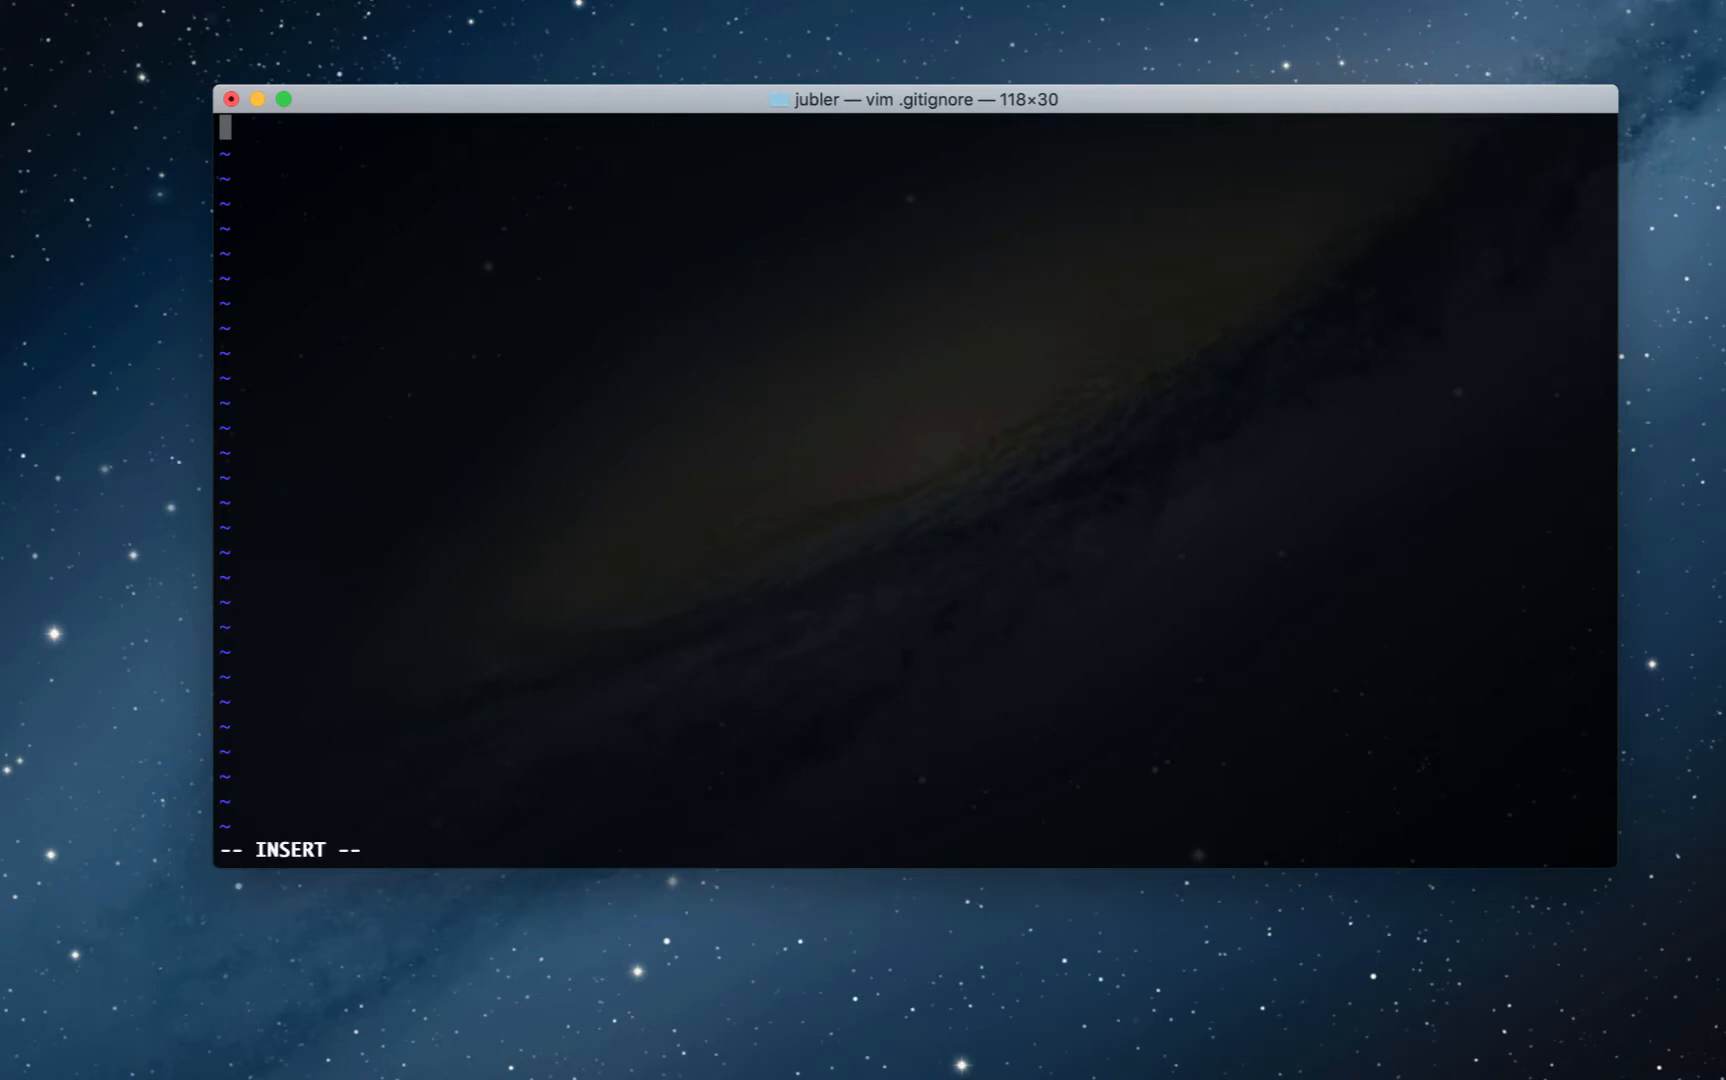
# Step: Write a comment line plus .DS_Store and jublerenv/ entries in .gitignore
pyautogui.write('#')
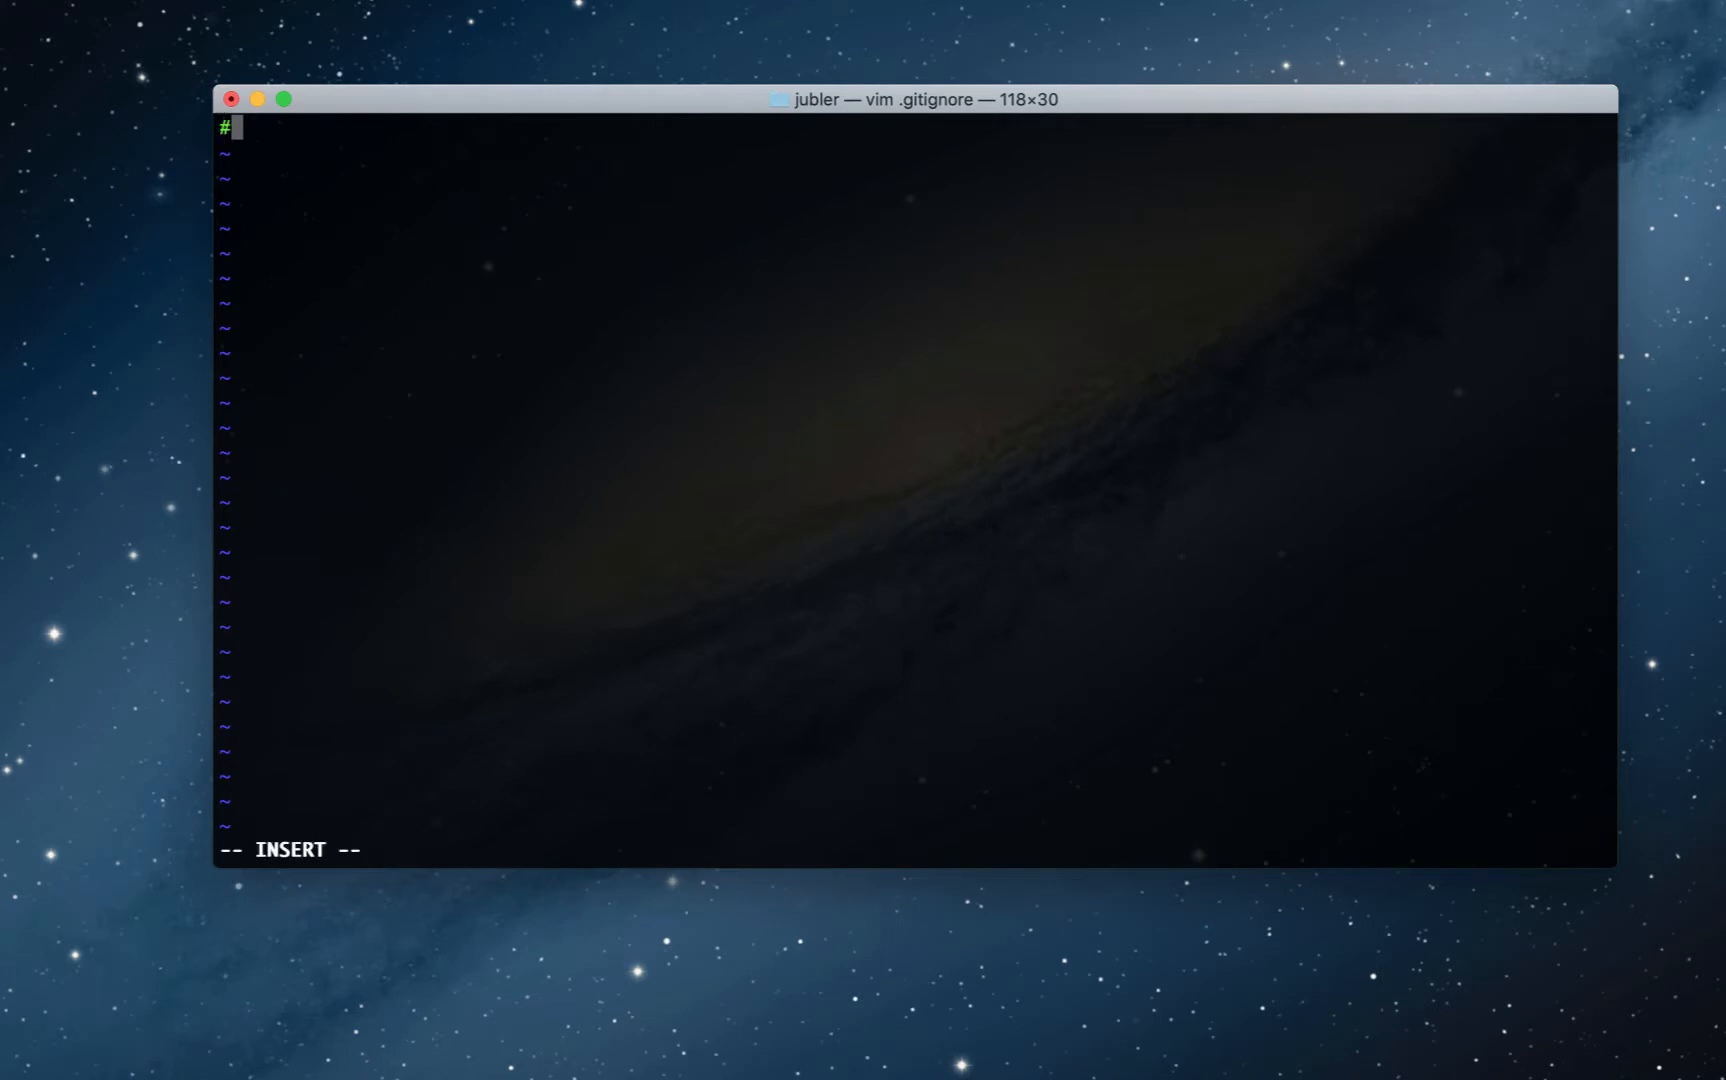
pyautogui.write('ignore DS_Store files, virtual environment')
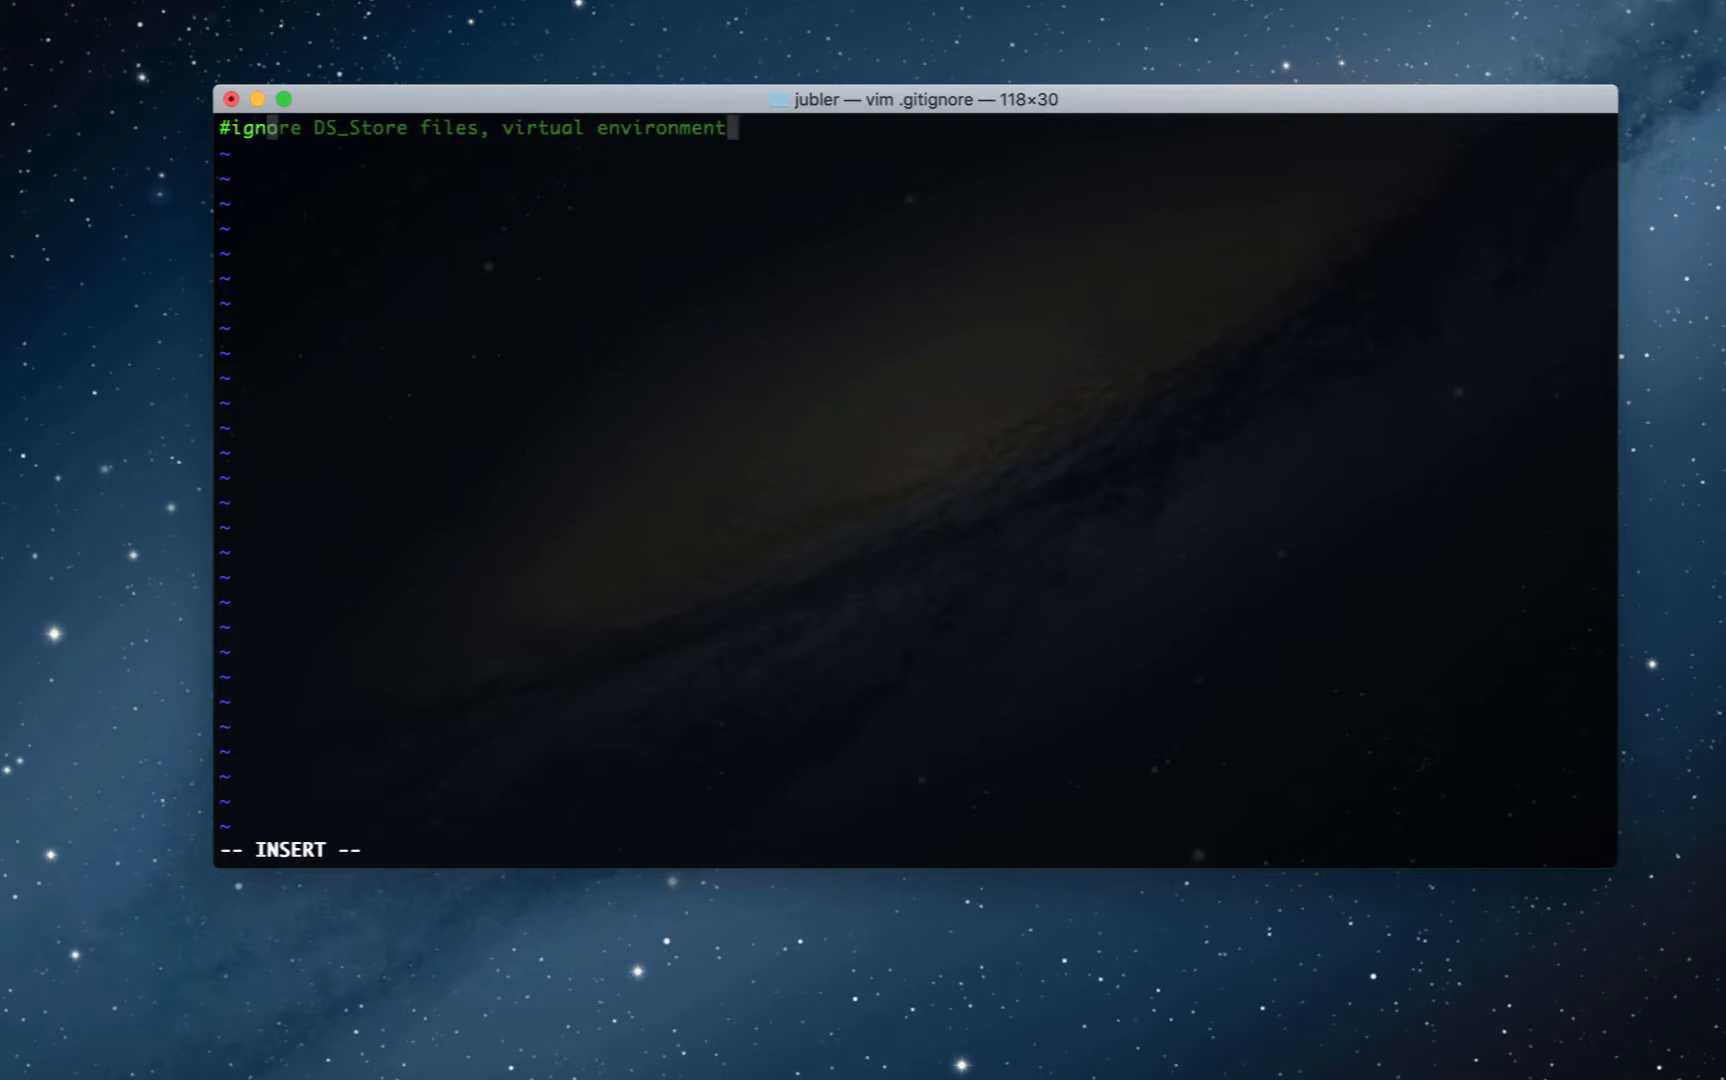
pyautogui.press('Return')
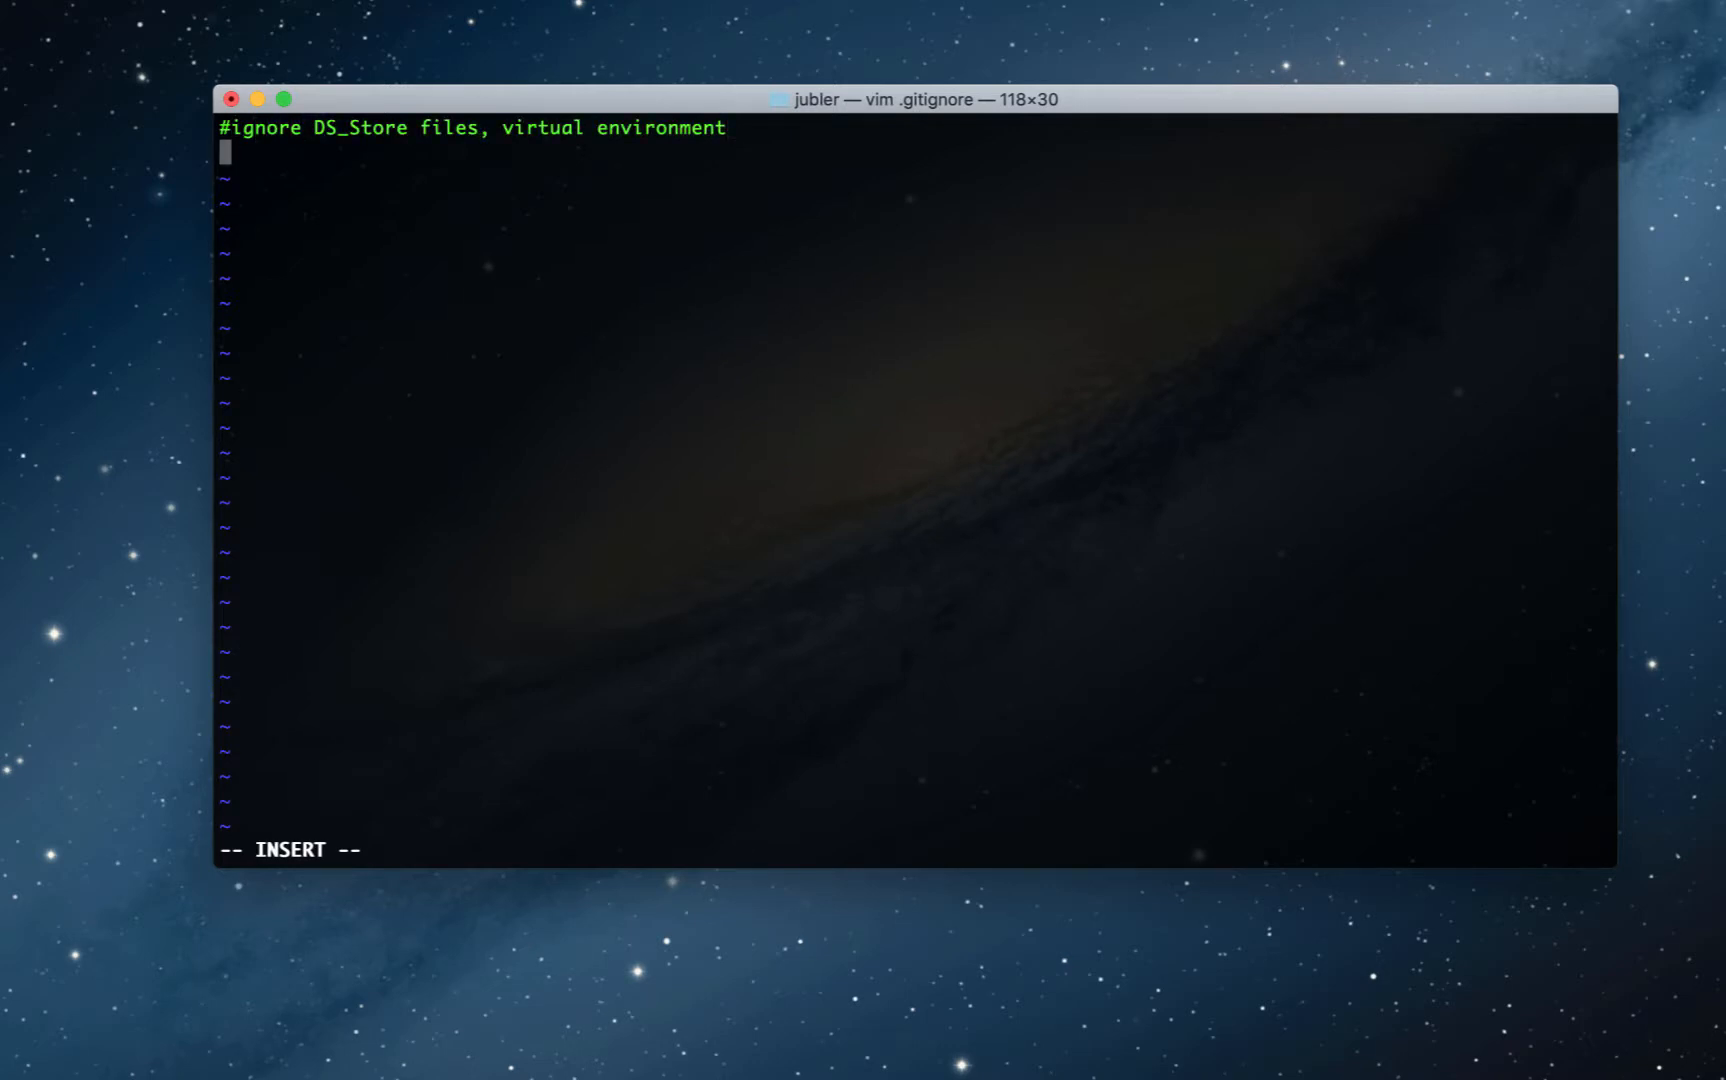
pyautogui.write('.DS')
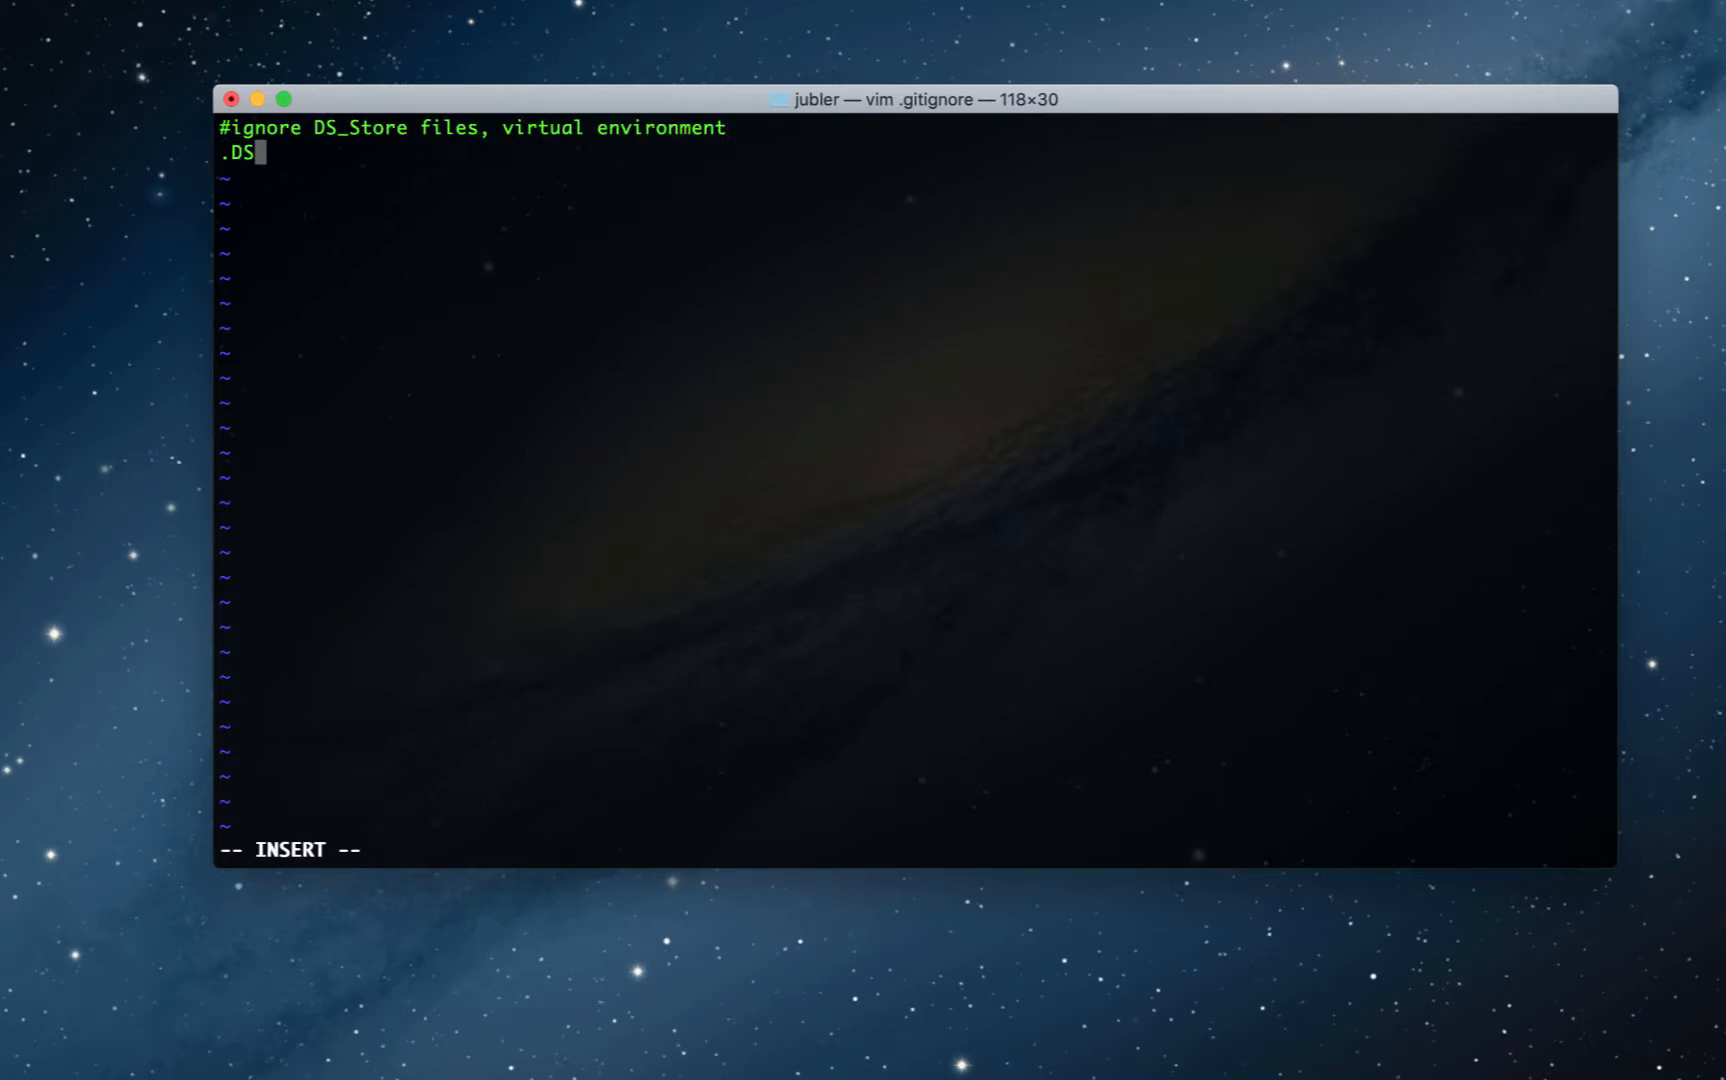
pyautogui.write('_Store')
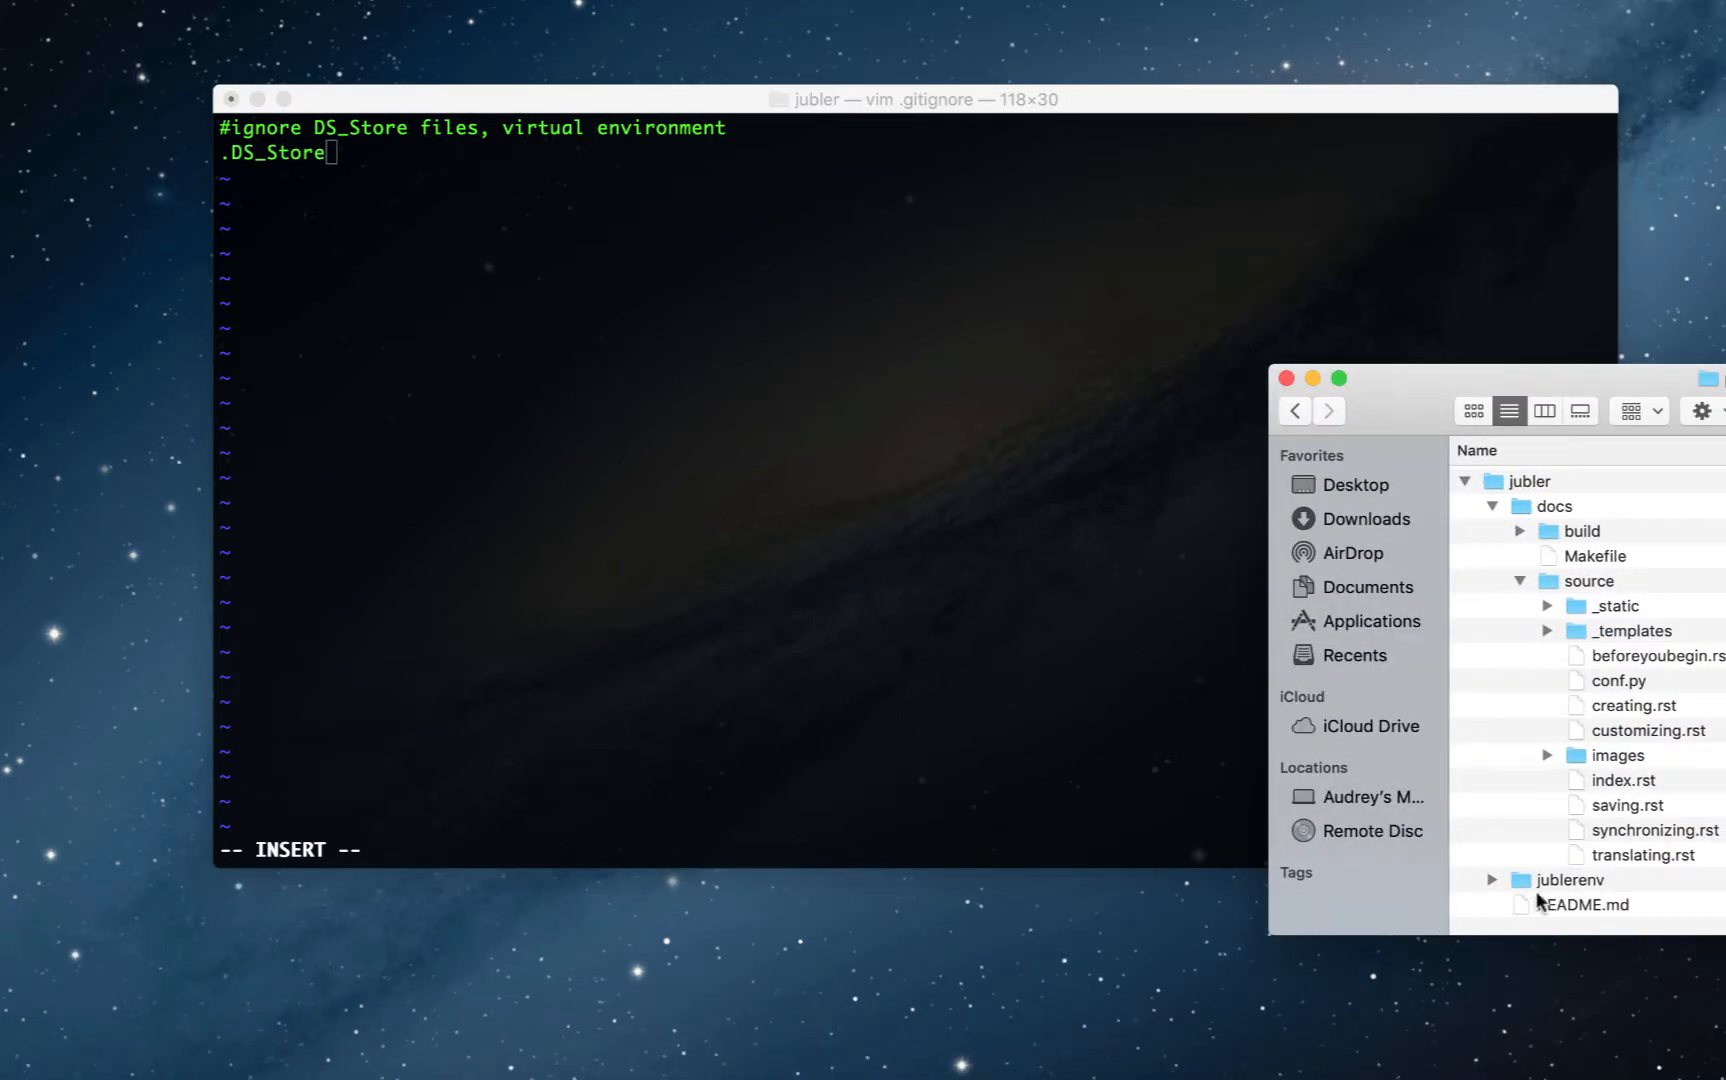
pyautogui.moveTo(1574, 894)
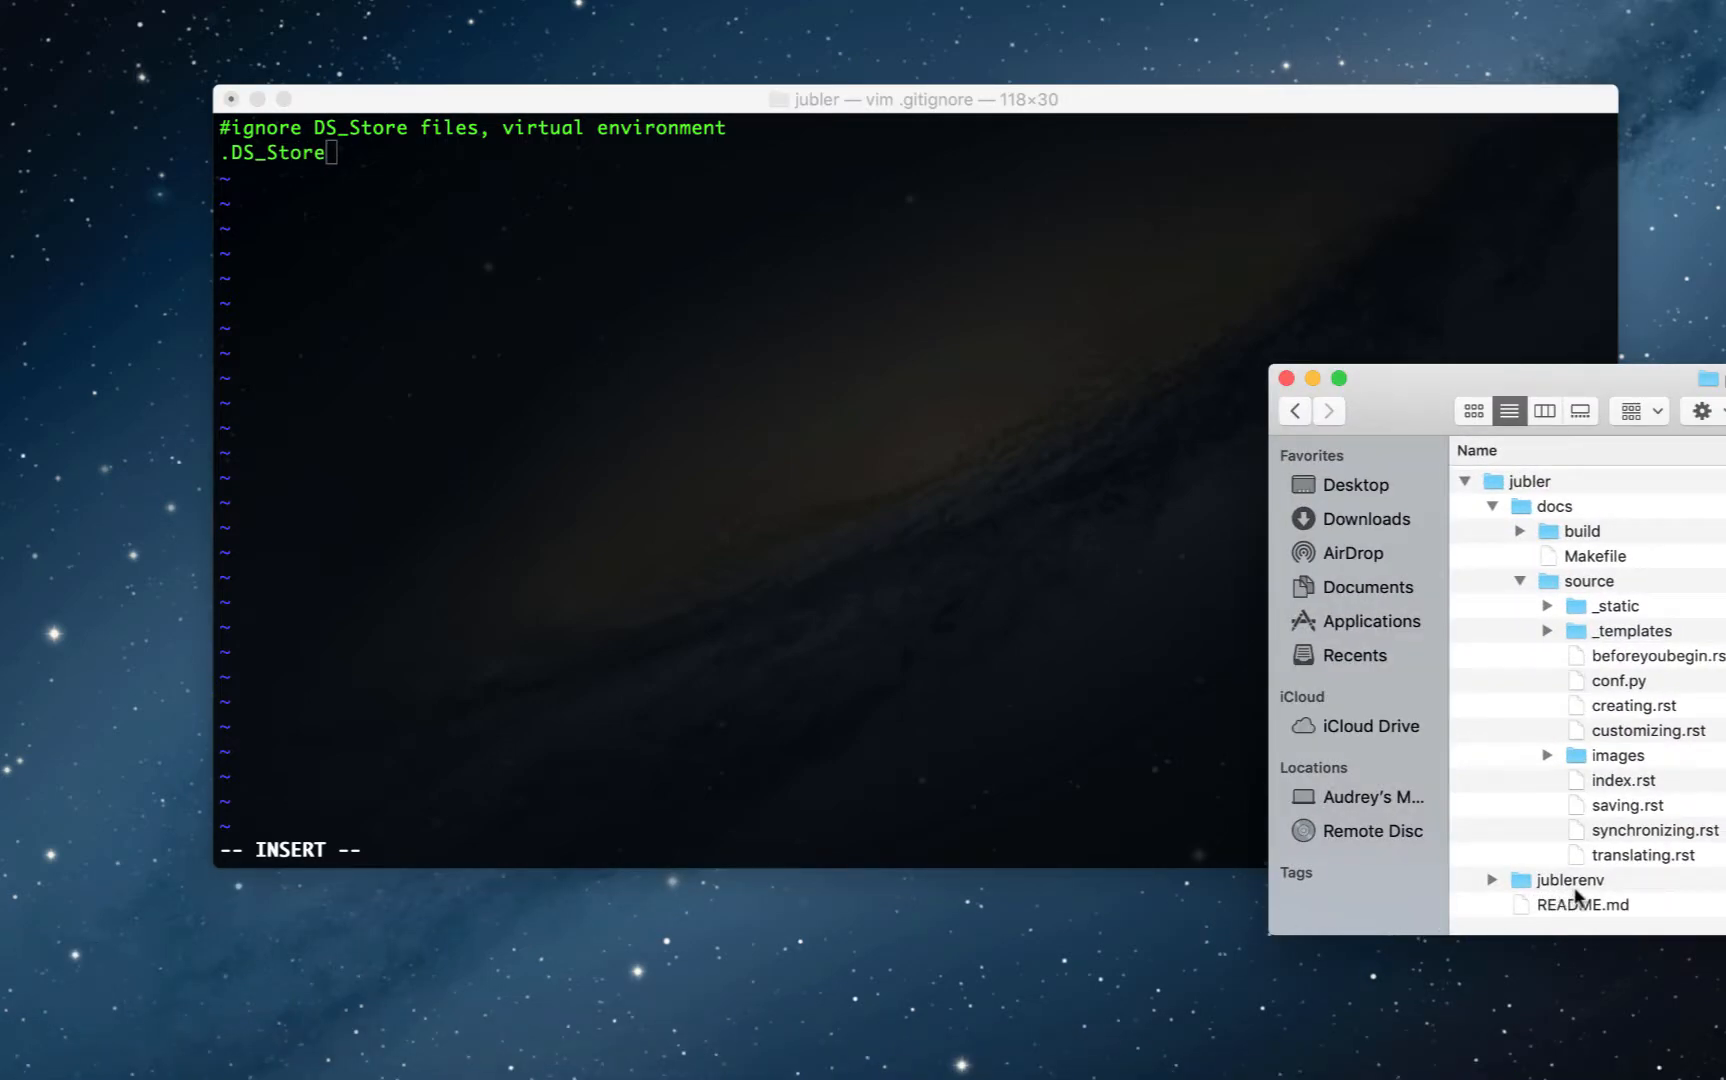
pyautogui.click(342, 150)
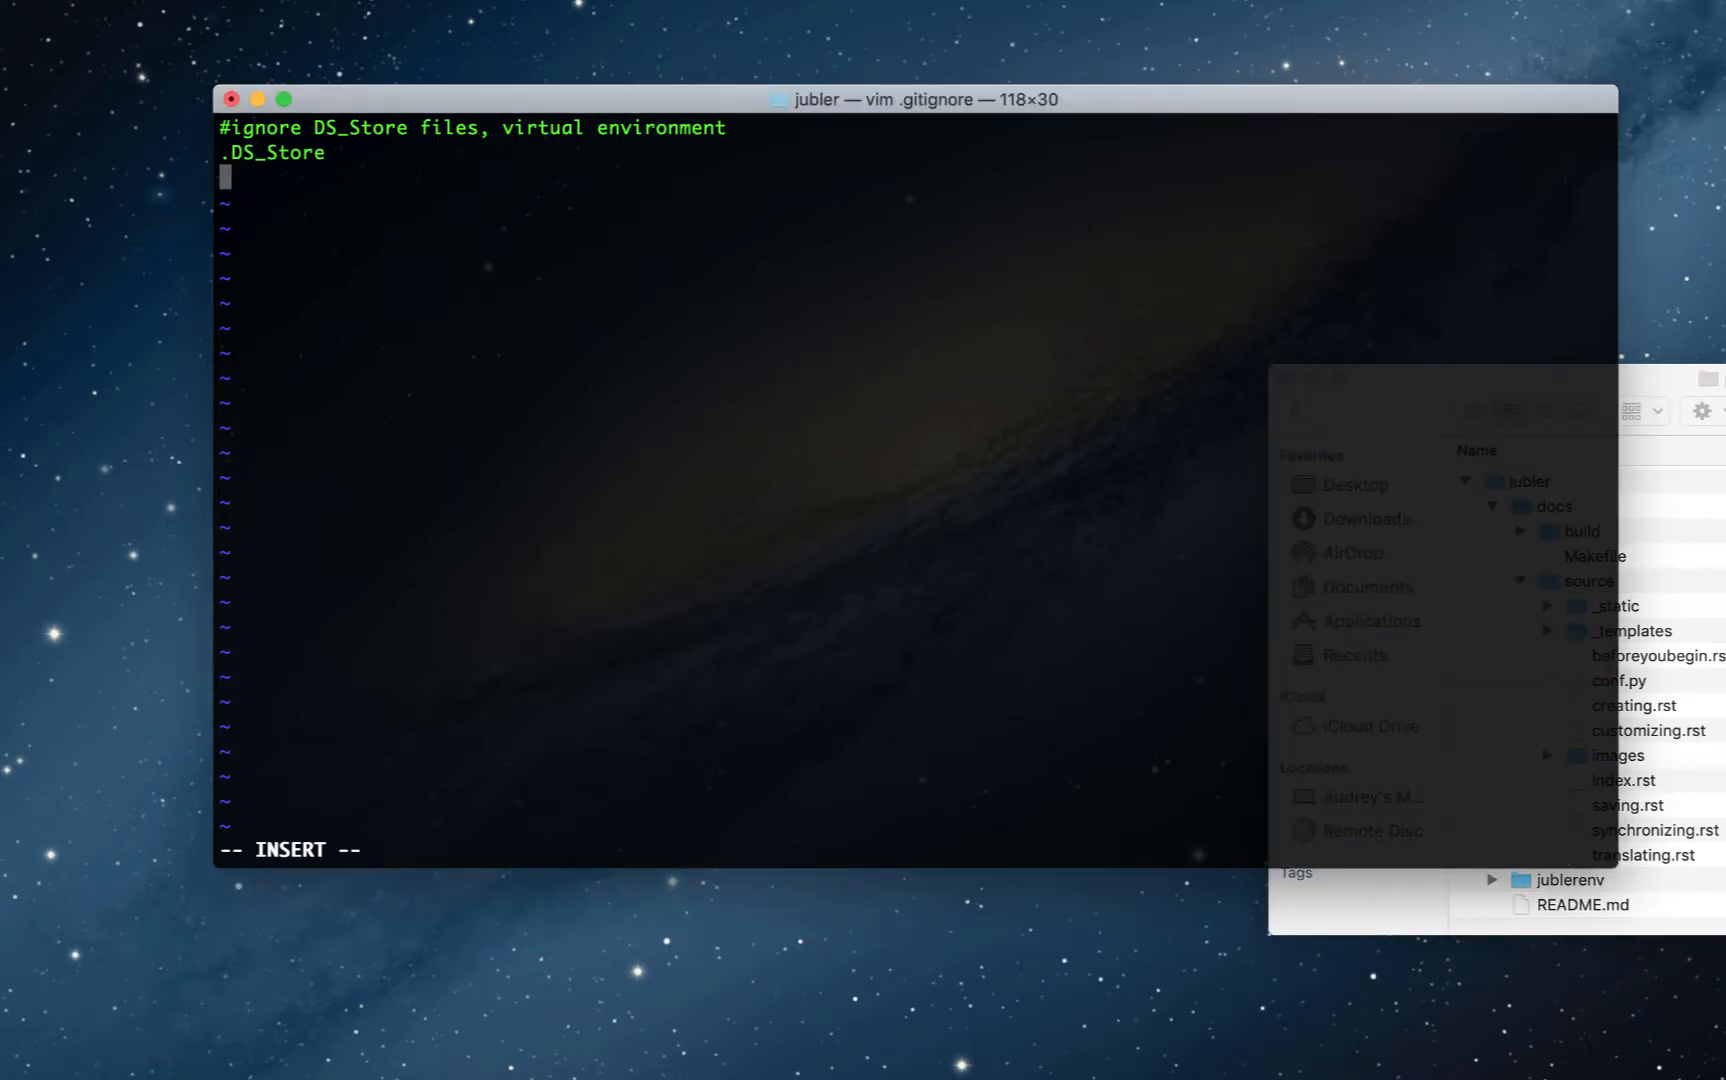
pyautogui.write('jublerenv')
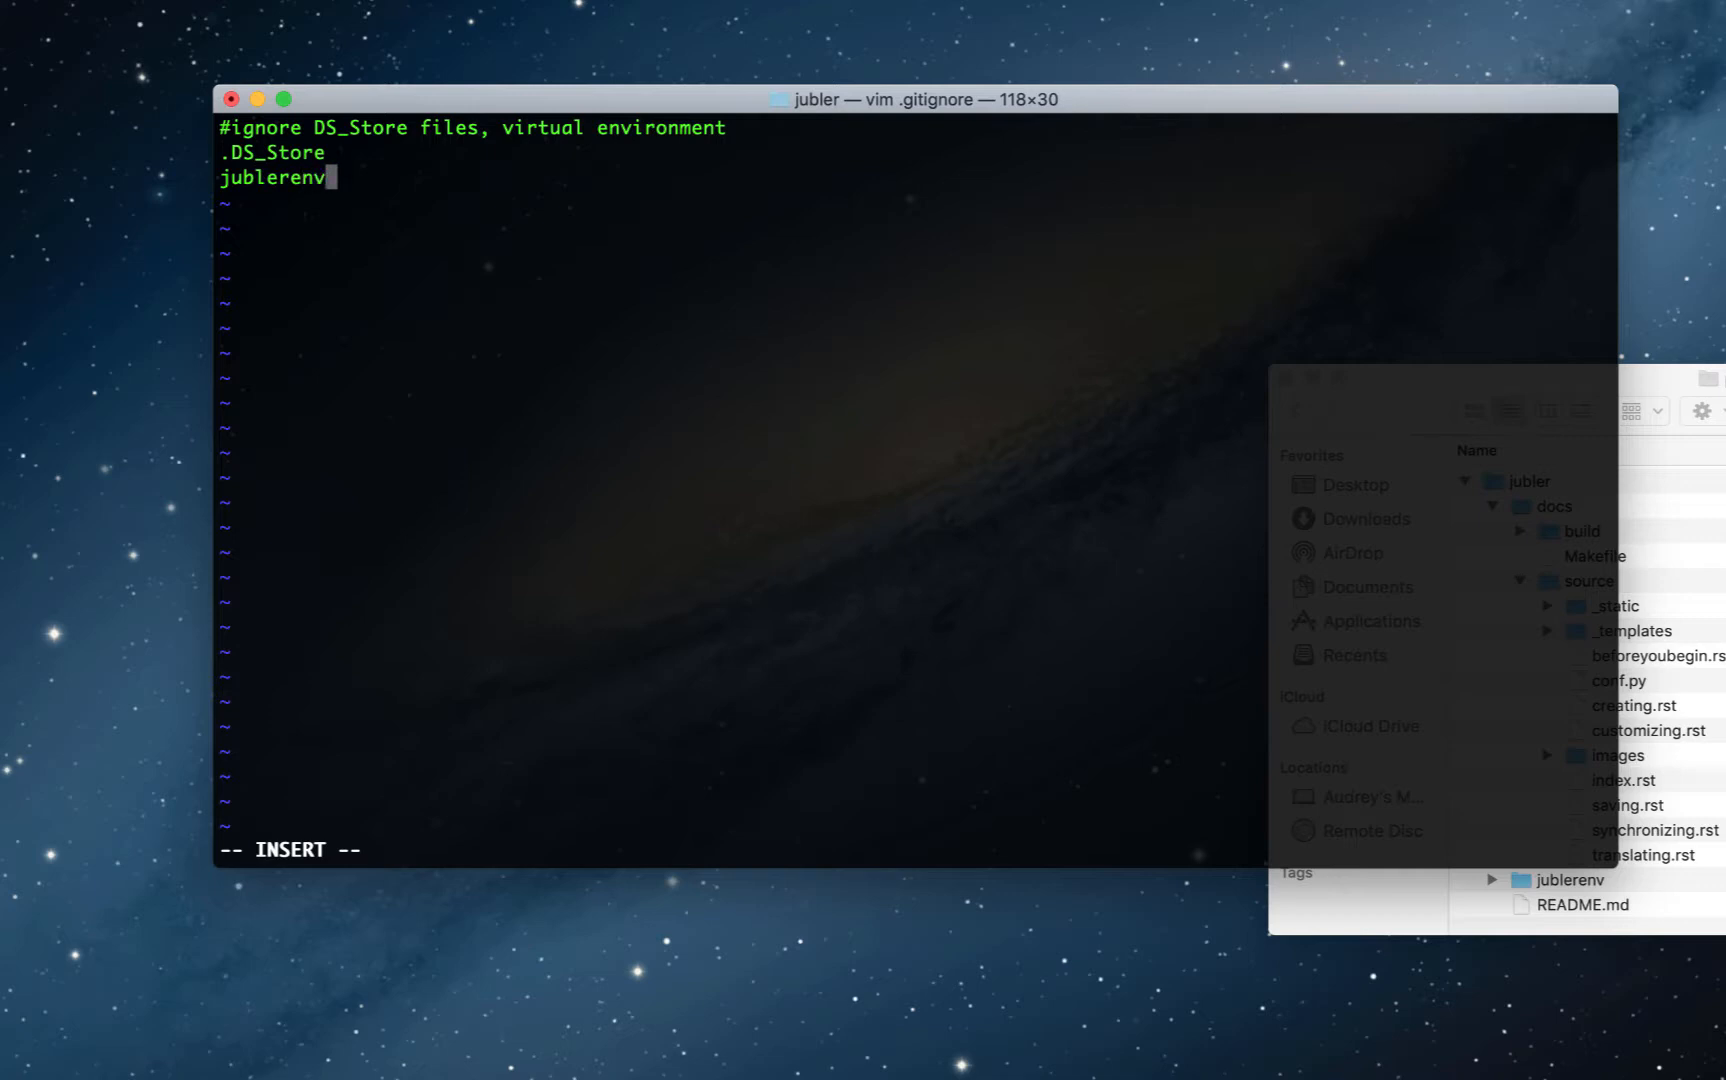
pyautogui.write('/')
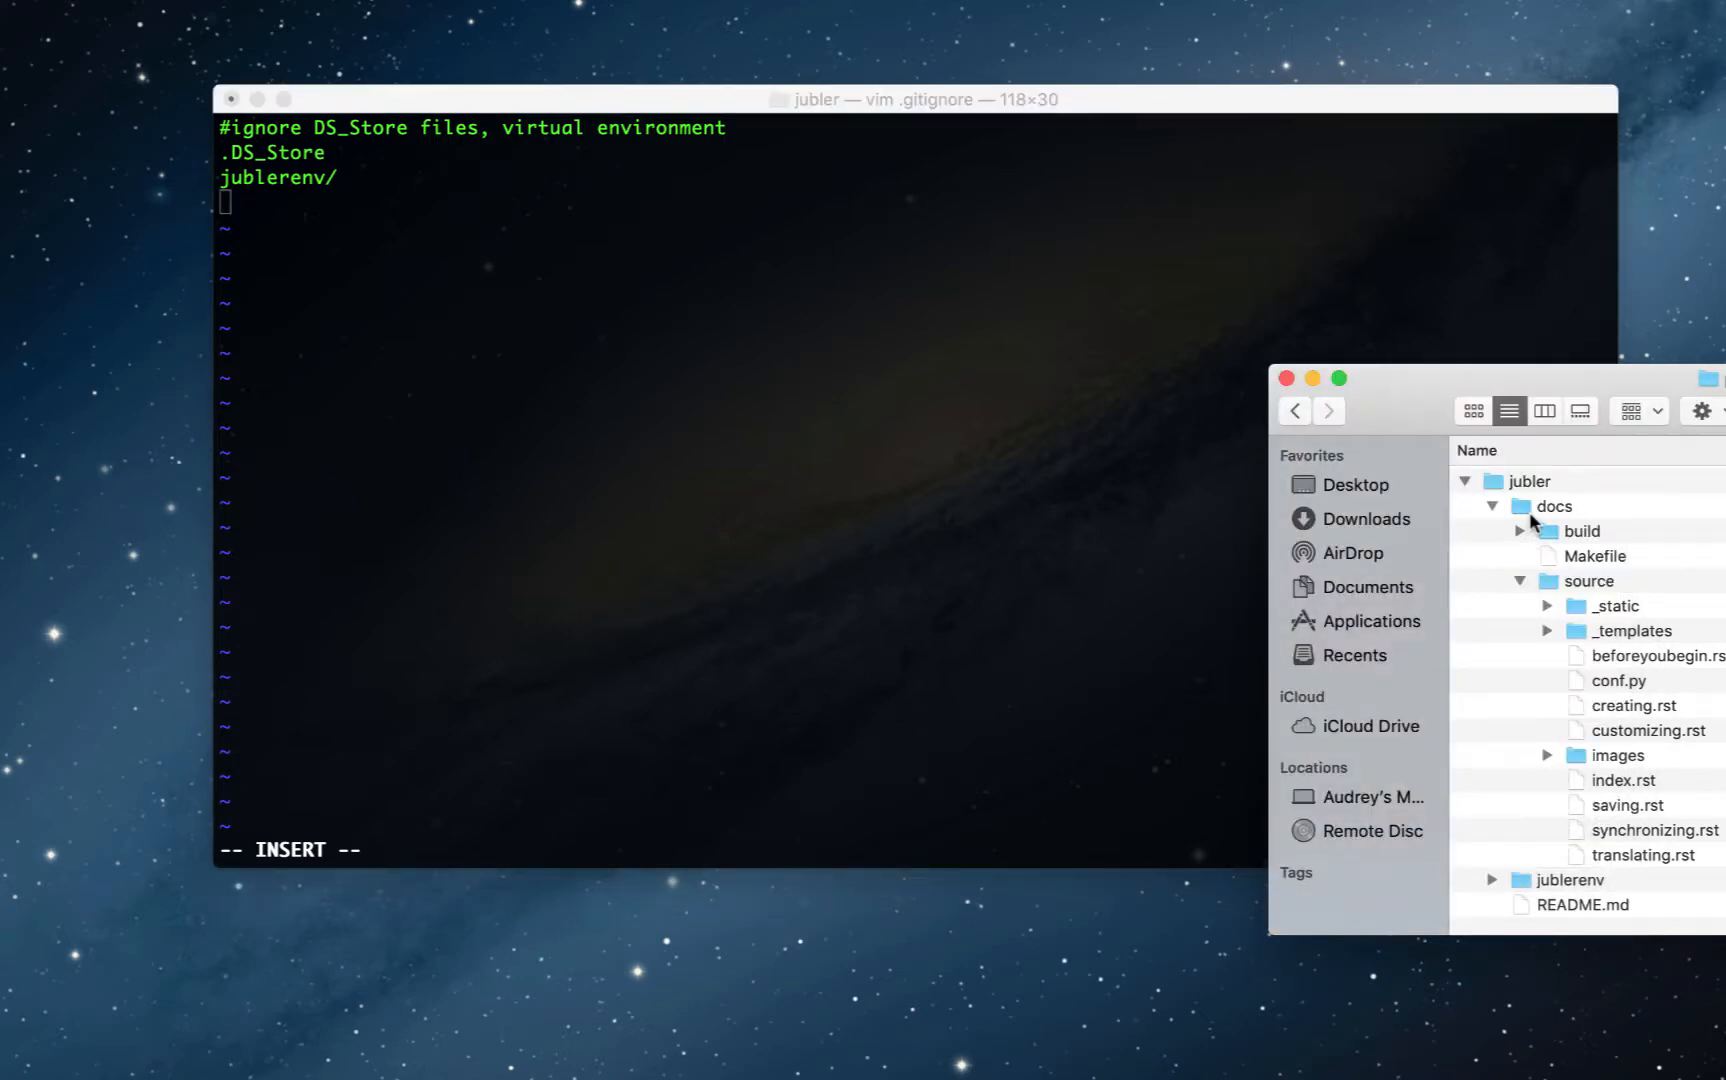
pyautogui.moveTo(1516, 548)
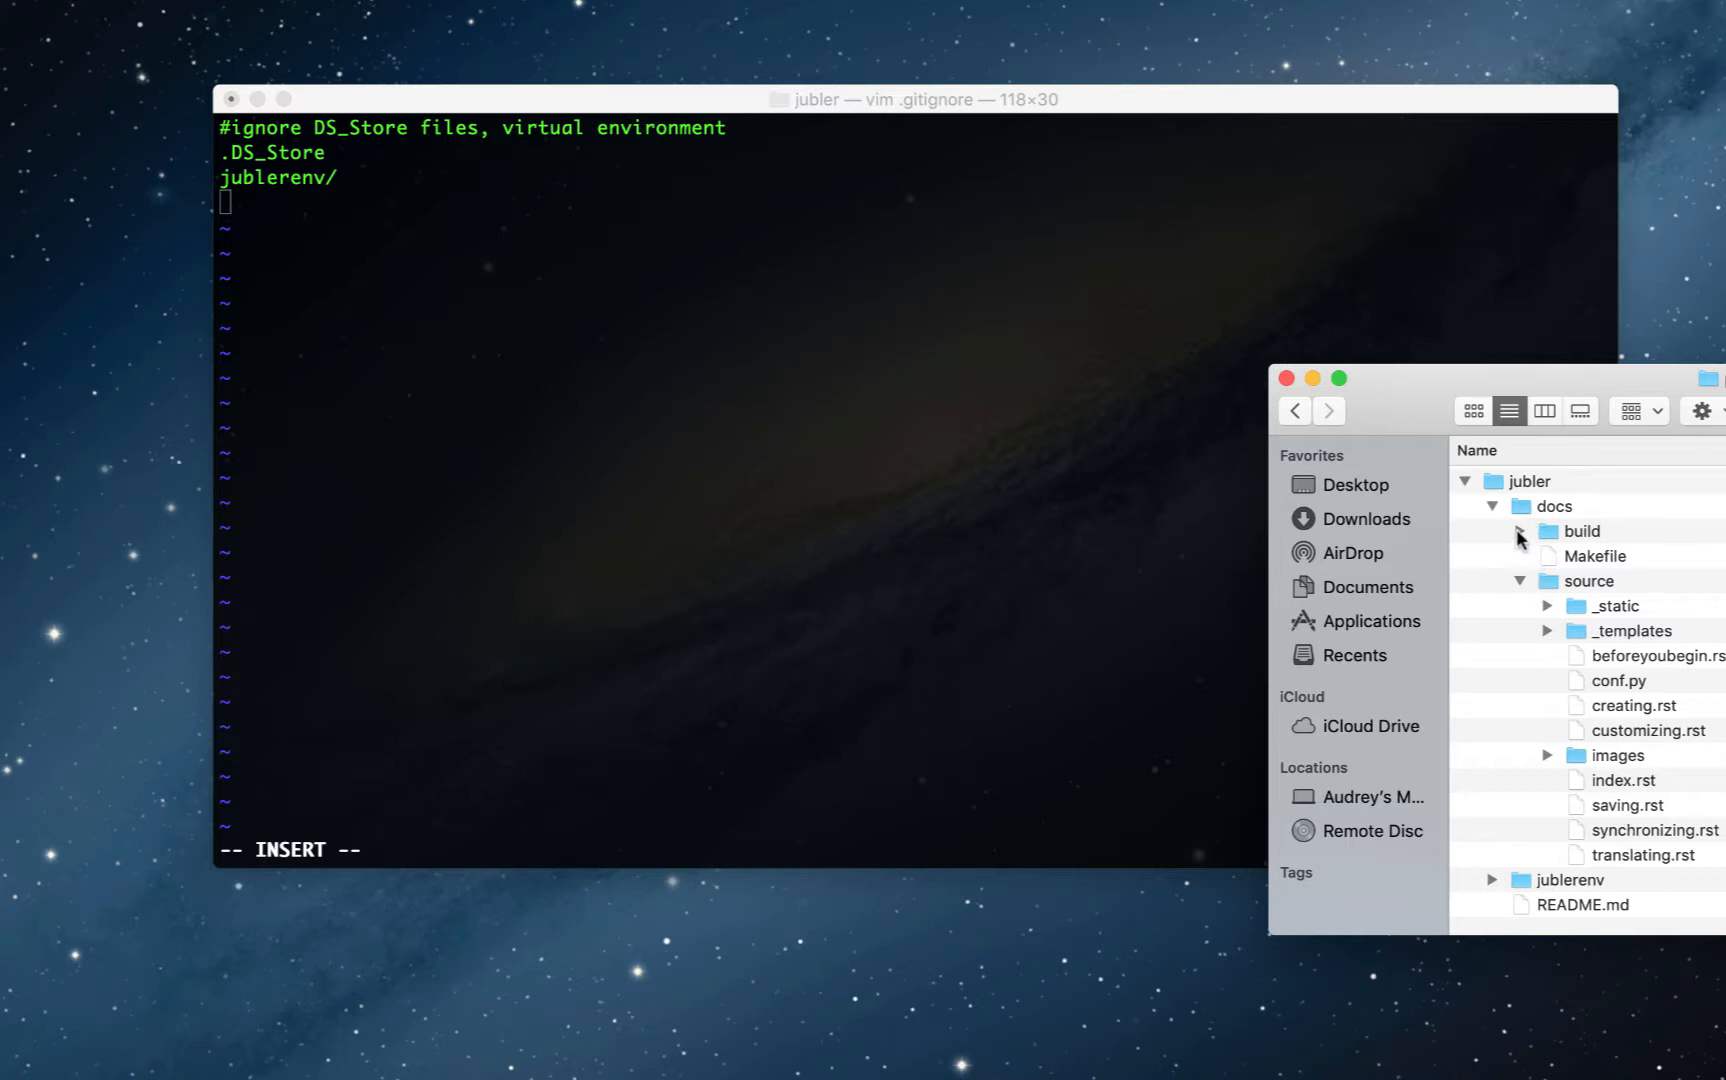
# Step: Add docs/build/ and docs/source/_templates/ entries, checking the folder paths in Finder
pyautogui.click(1520, 530)
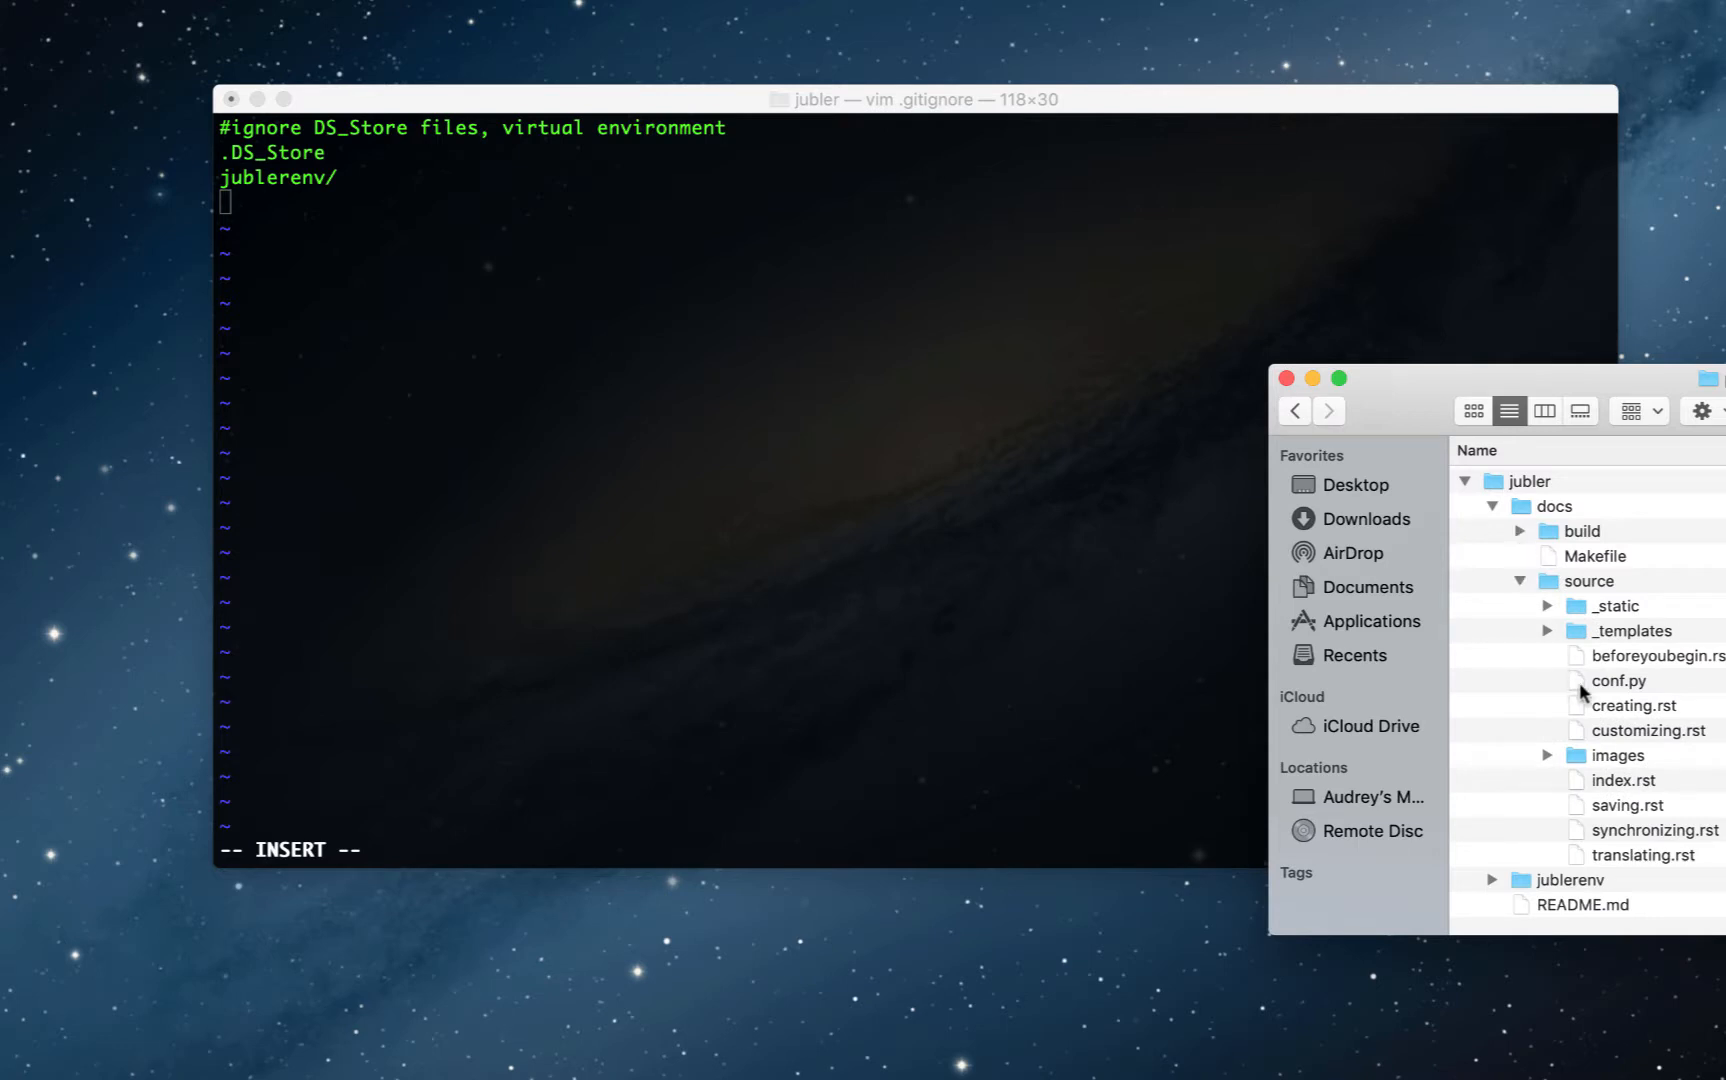
pyautogui.moveTo(1590, 588)
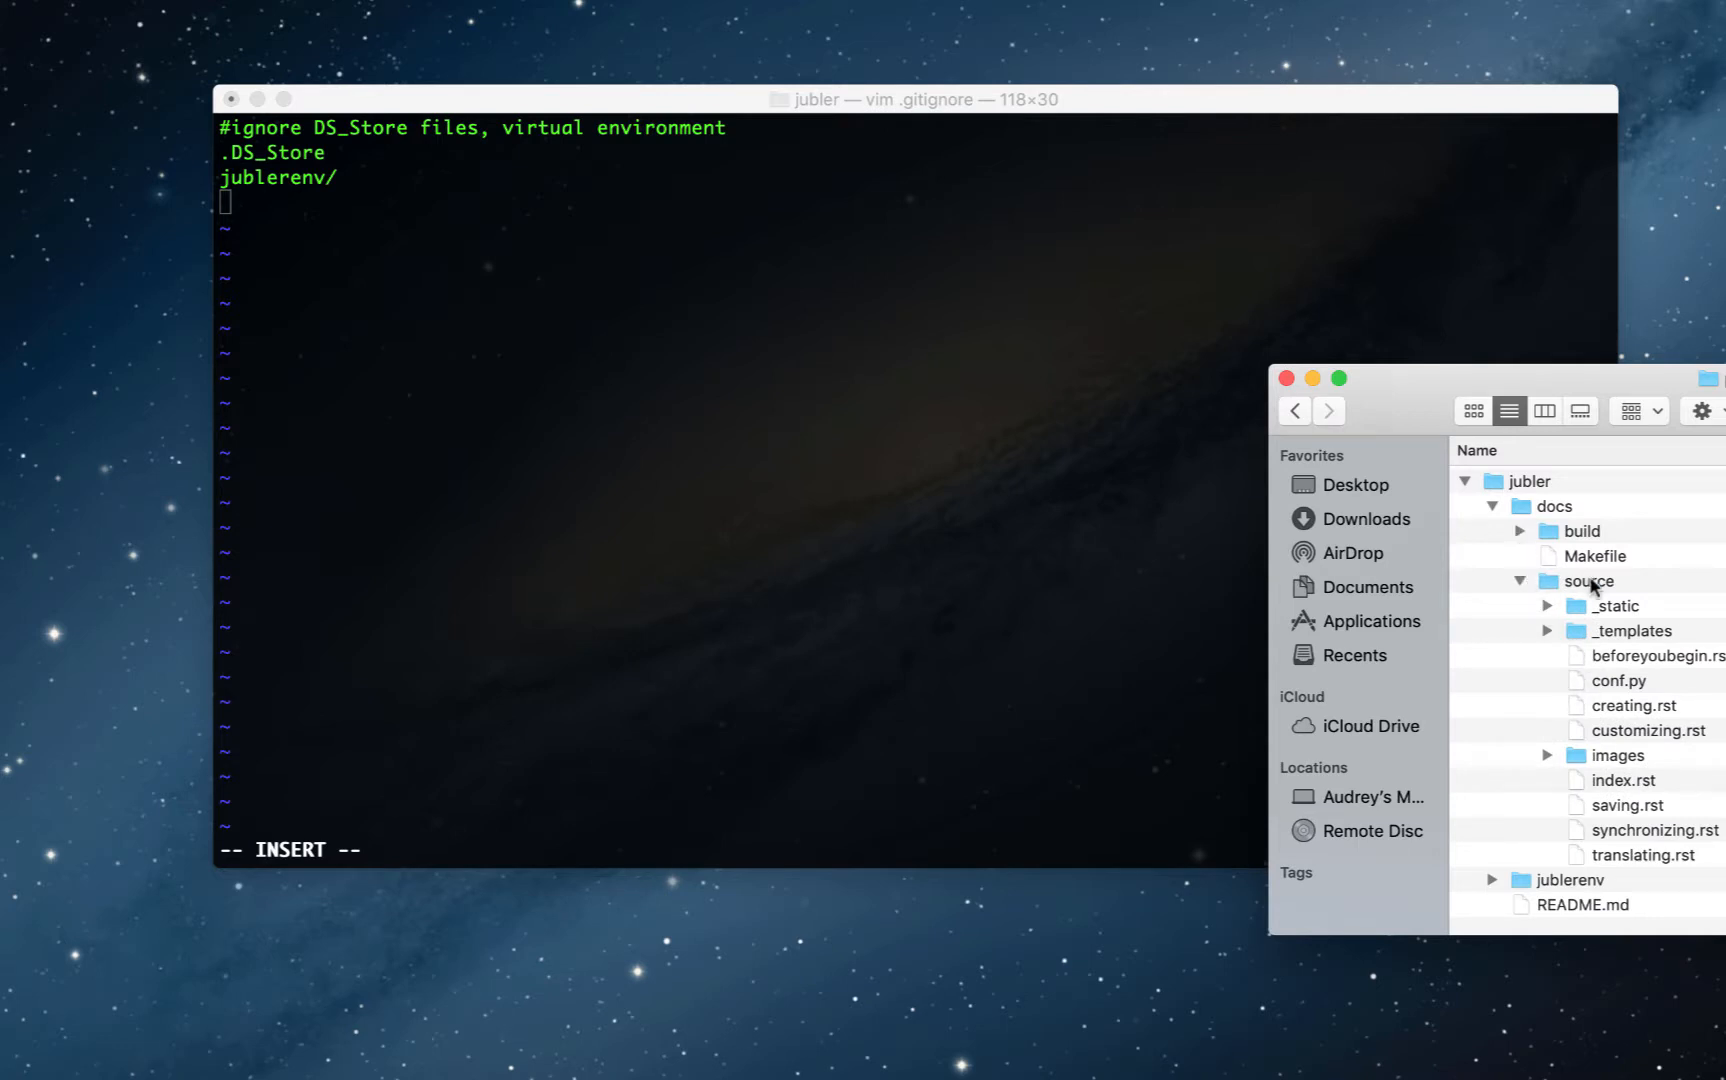
pyautogui.moveTo(1522, 538)
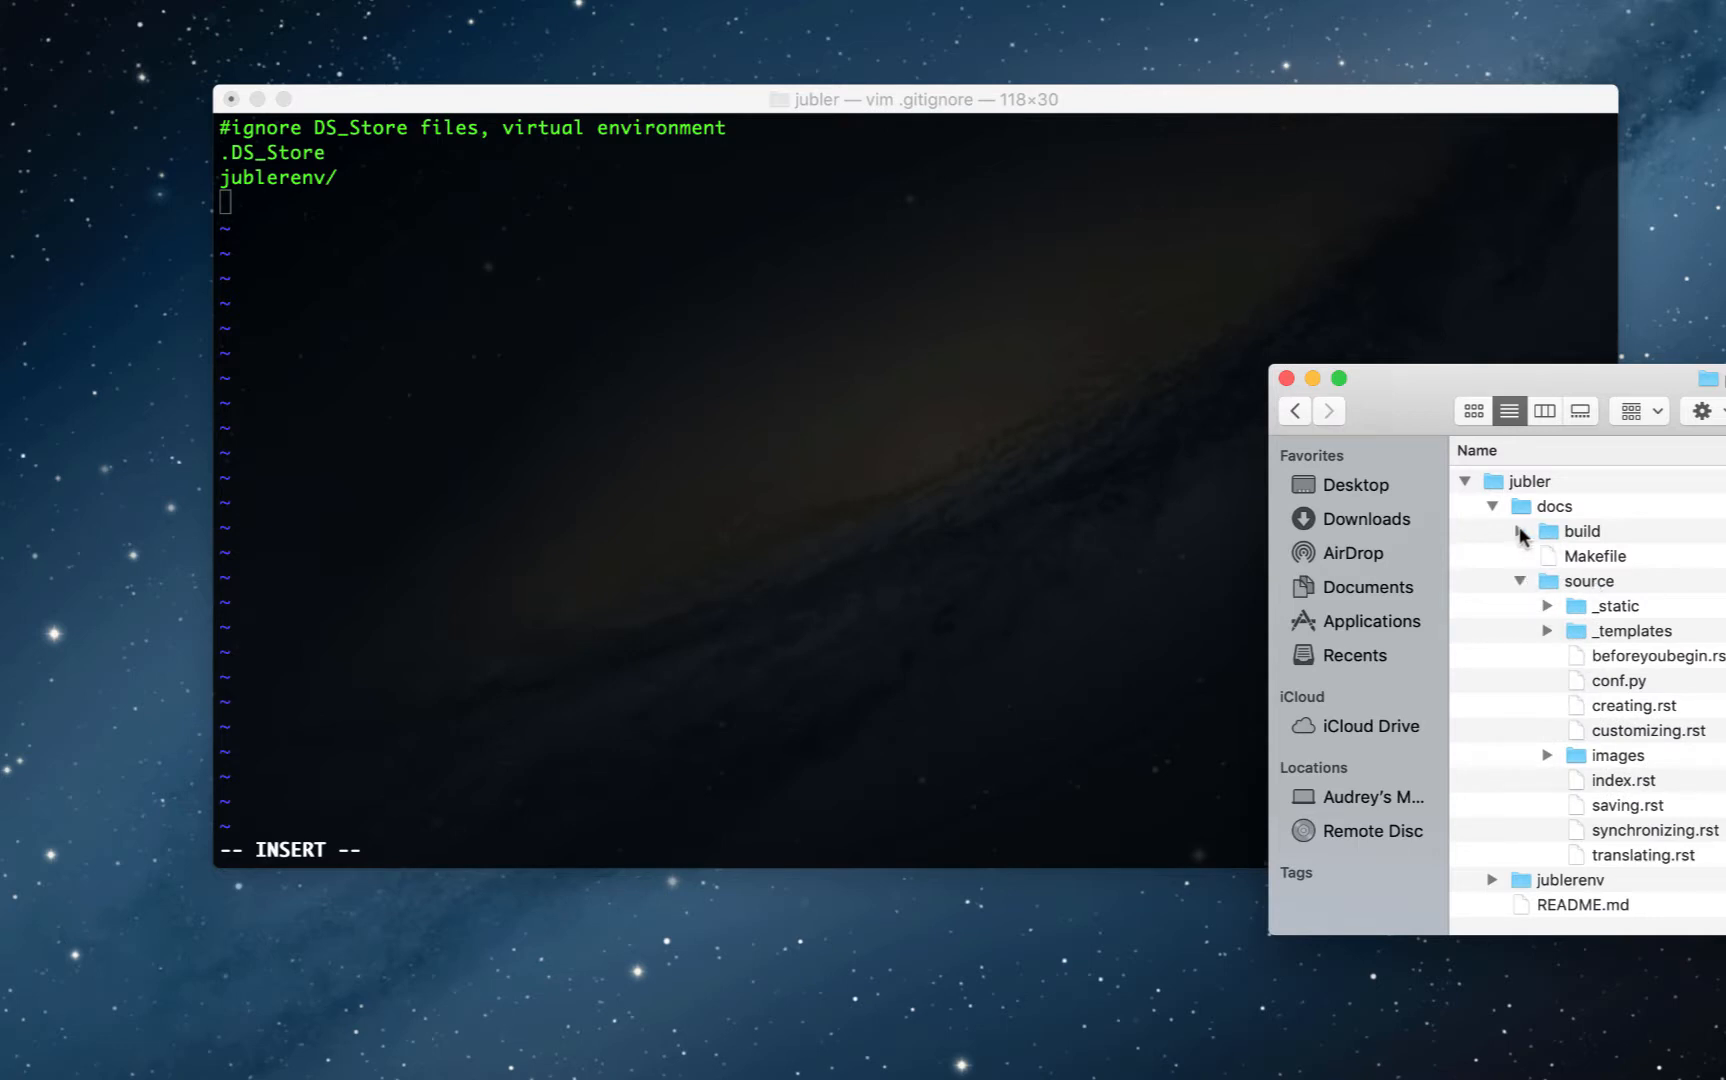
pyautogui.write('docs/build/')
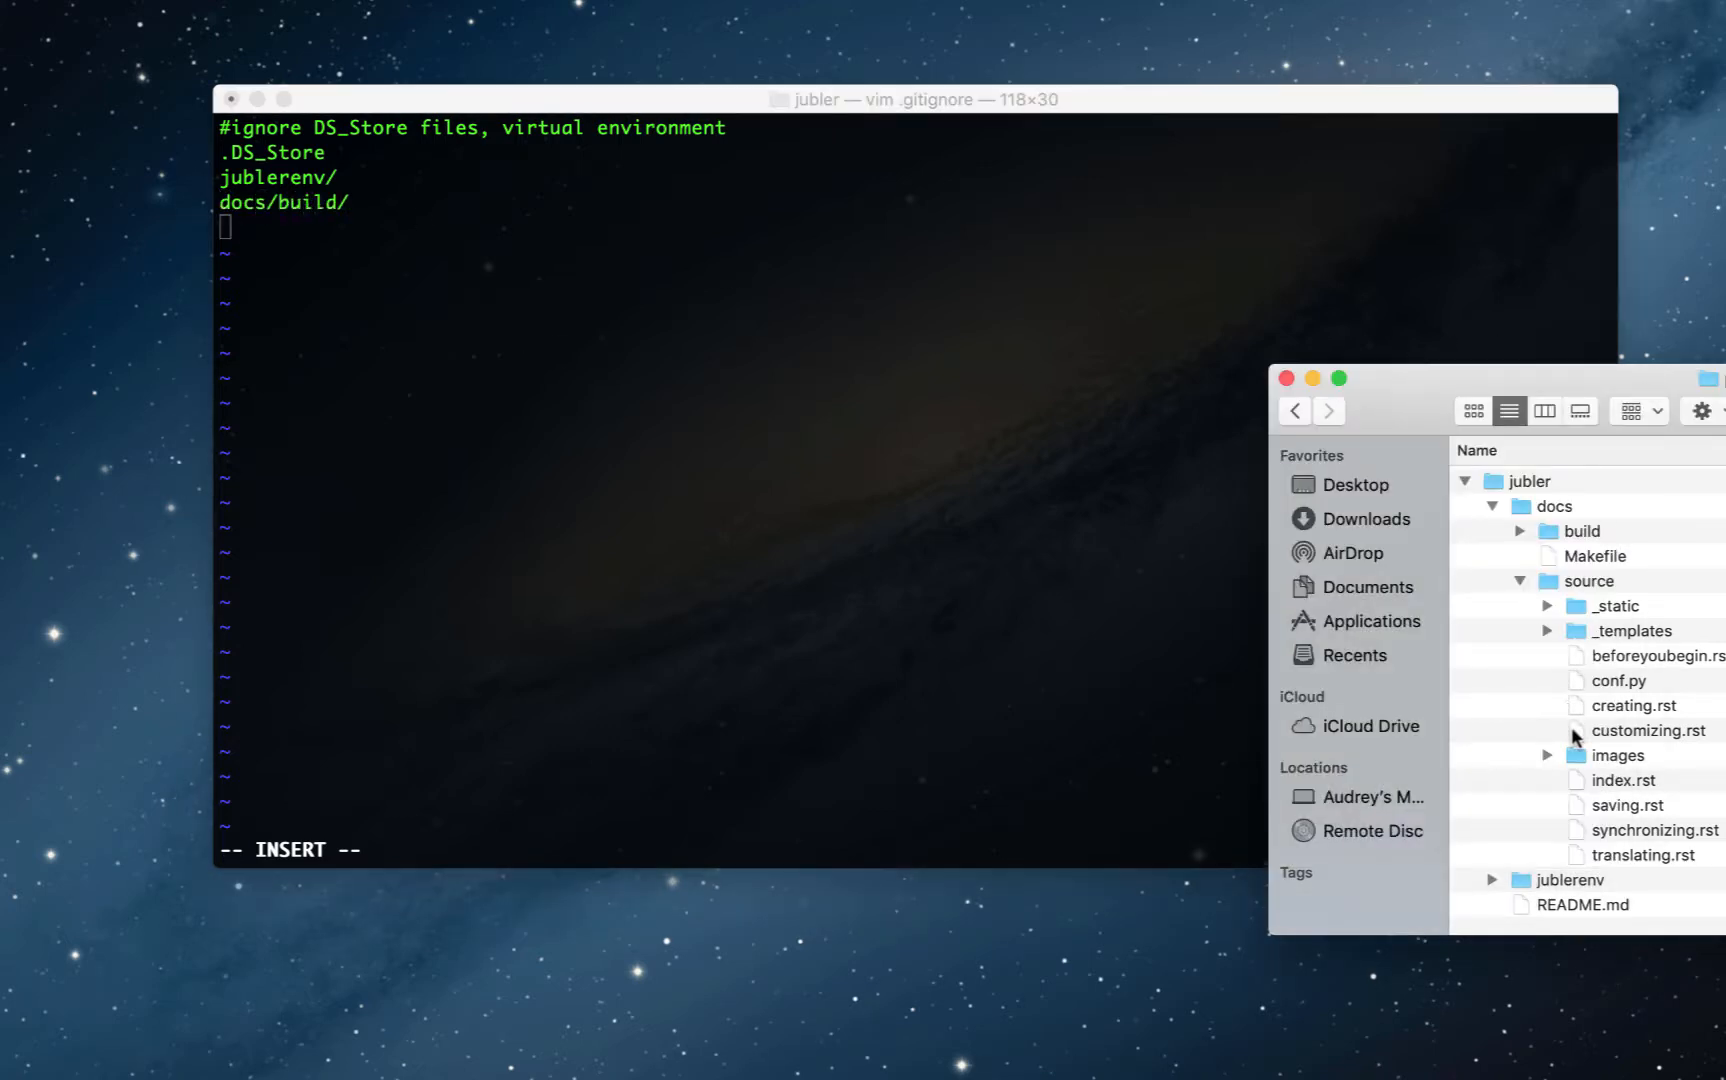
pyautogui.click(1626, 630)
pyautogui.write('docs/source/_templates/')
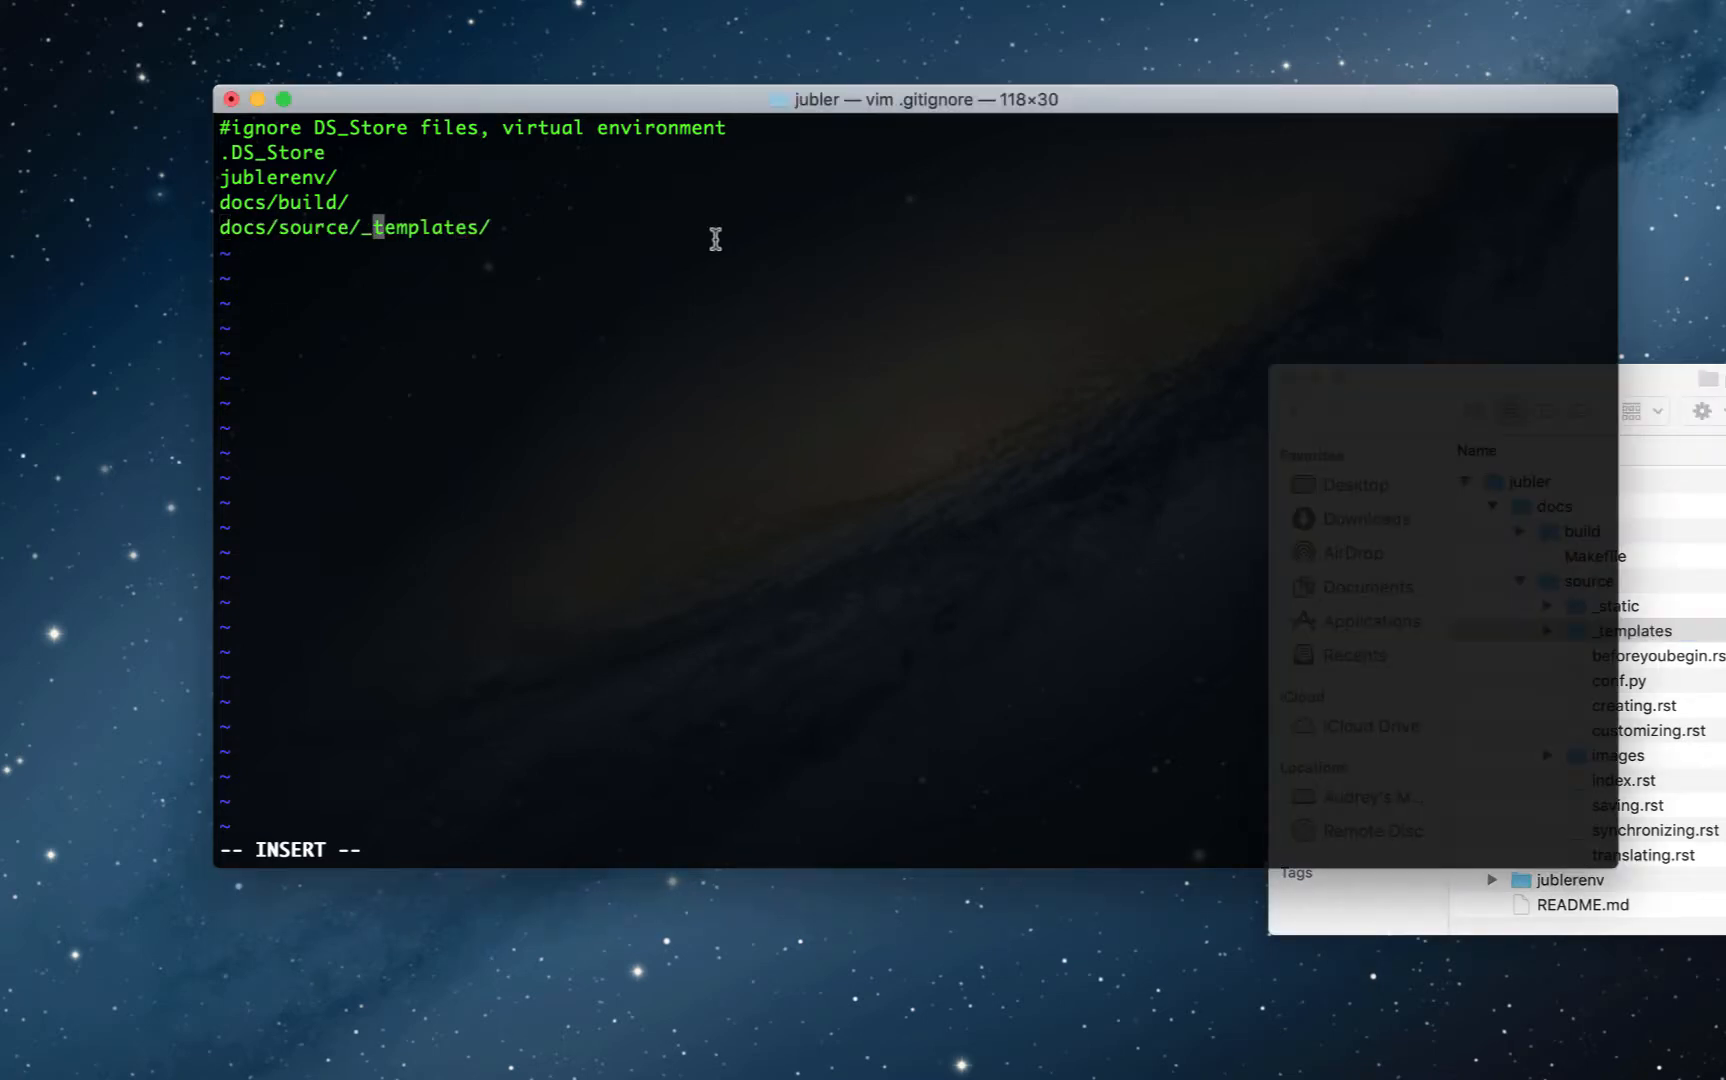
pyautogui.click(1632, 630)
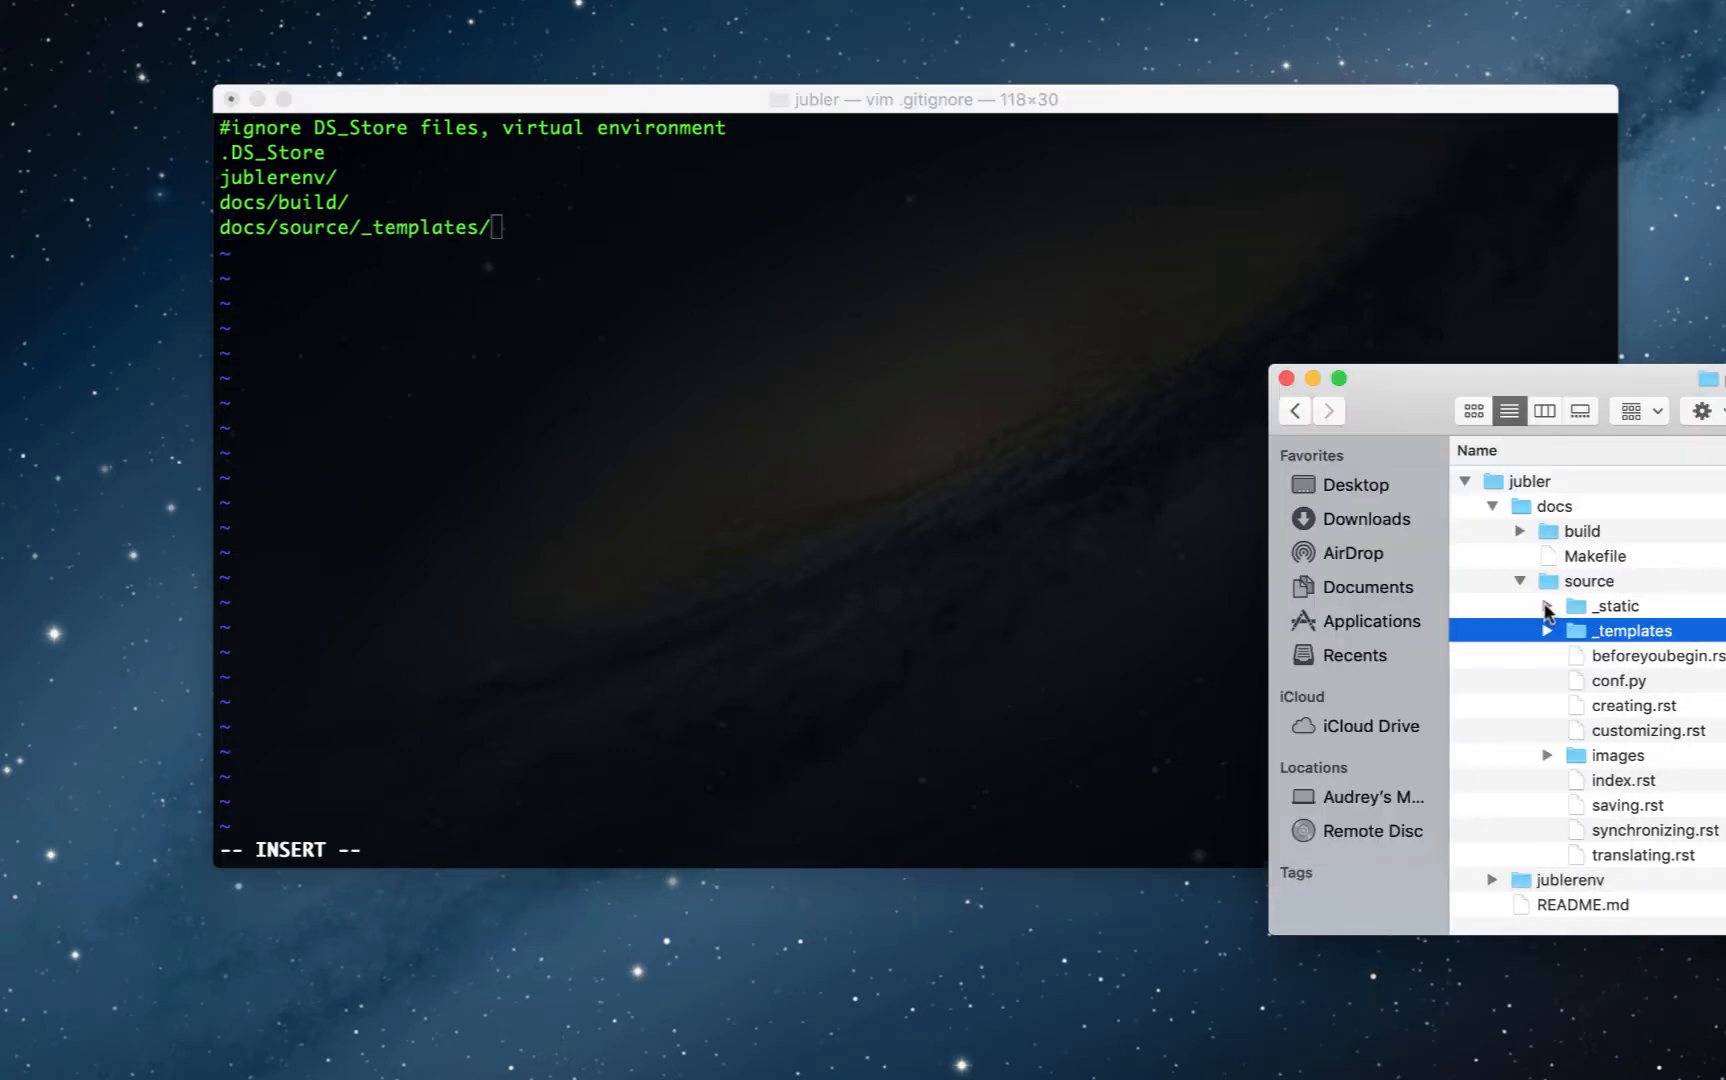
pyautogui.click(1612, 606)
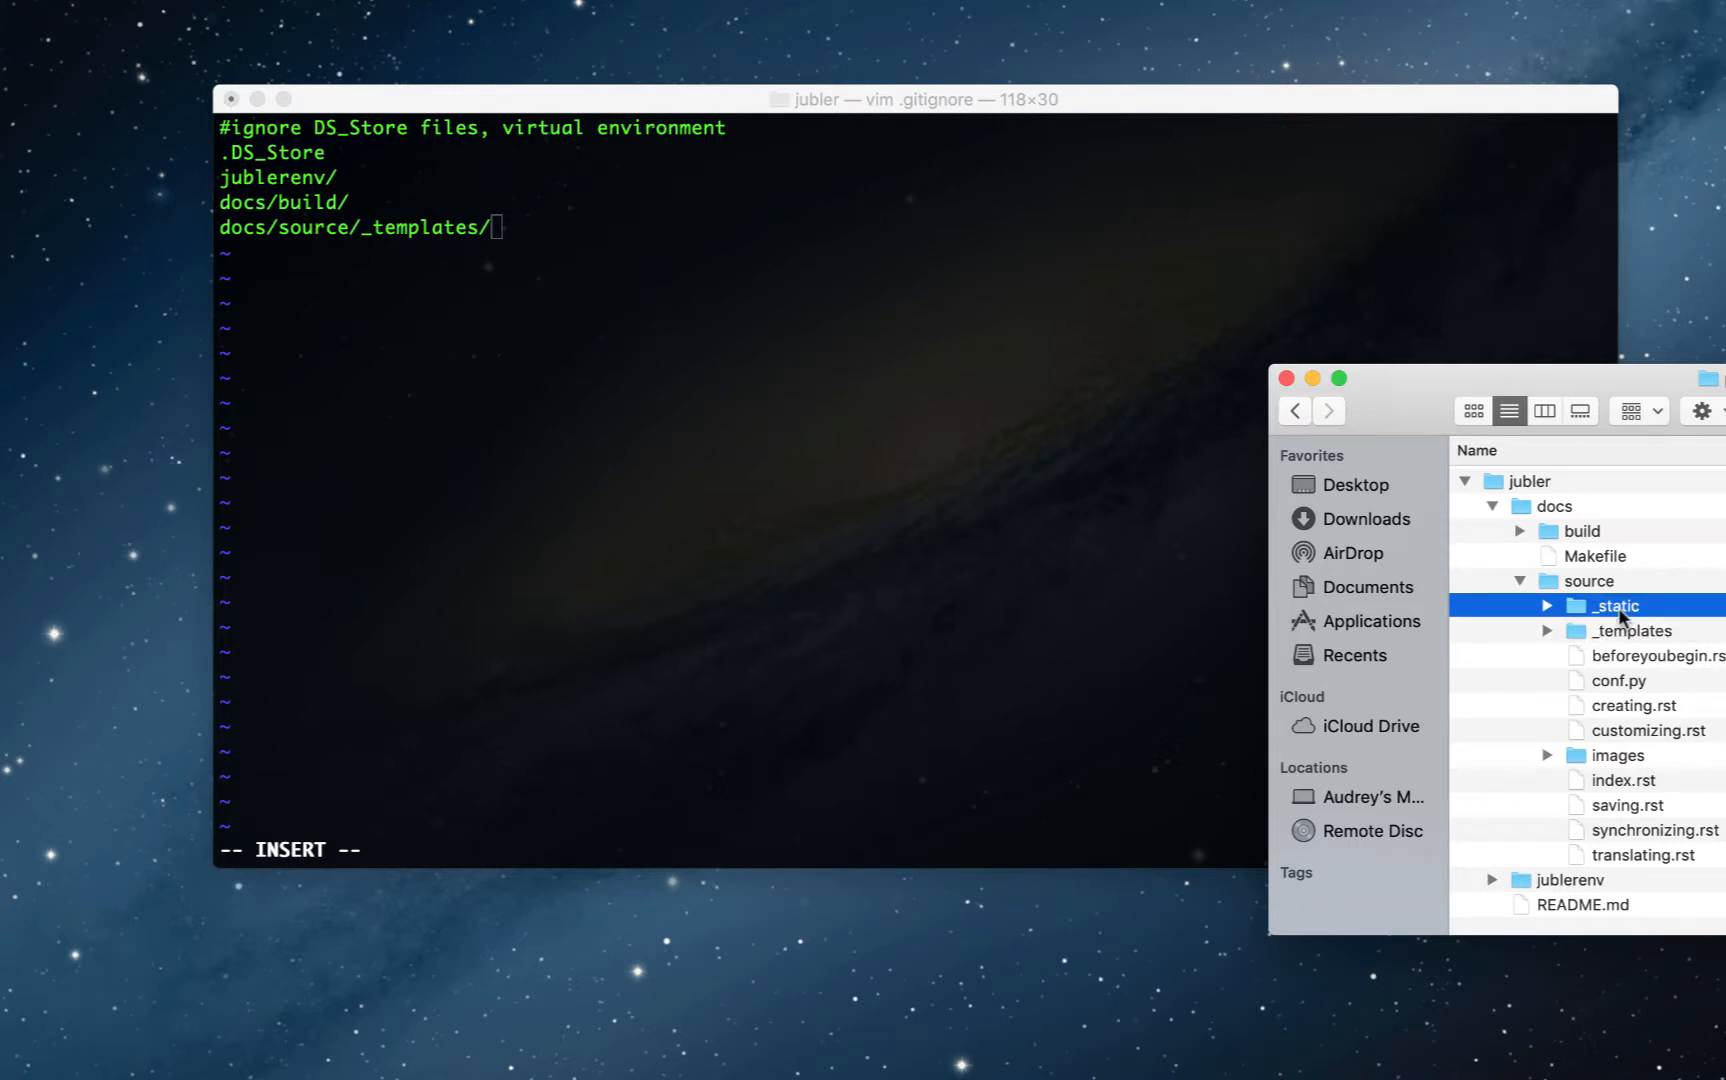
pyautogui.moveTo(1546, 612)
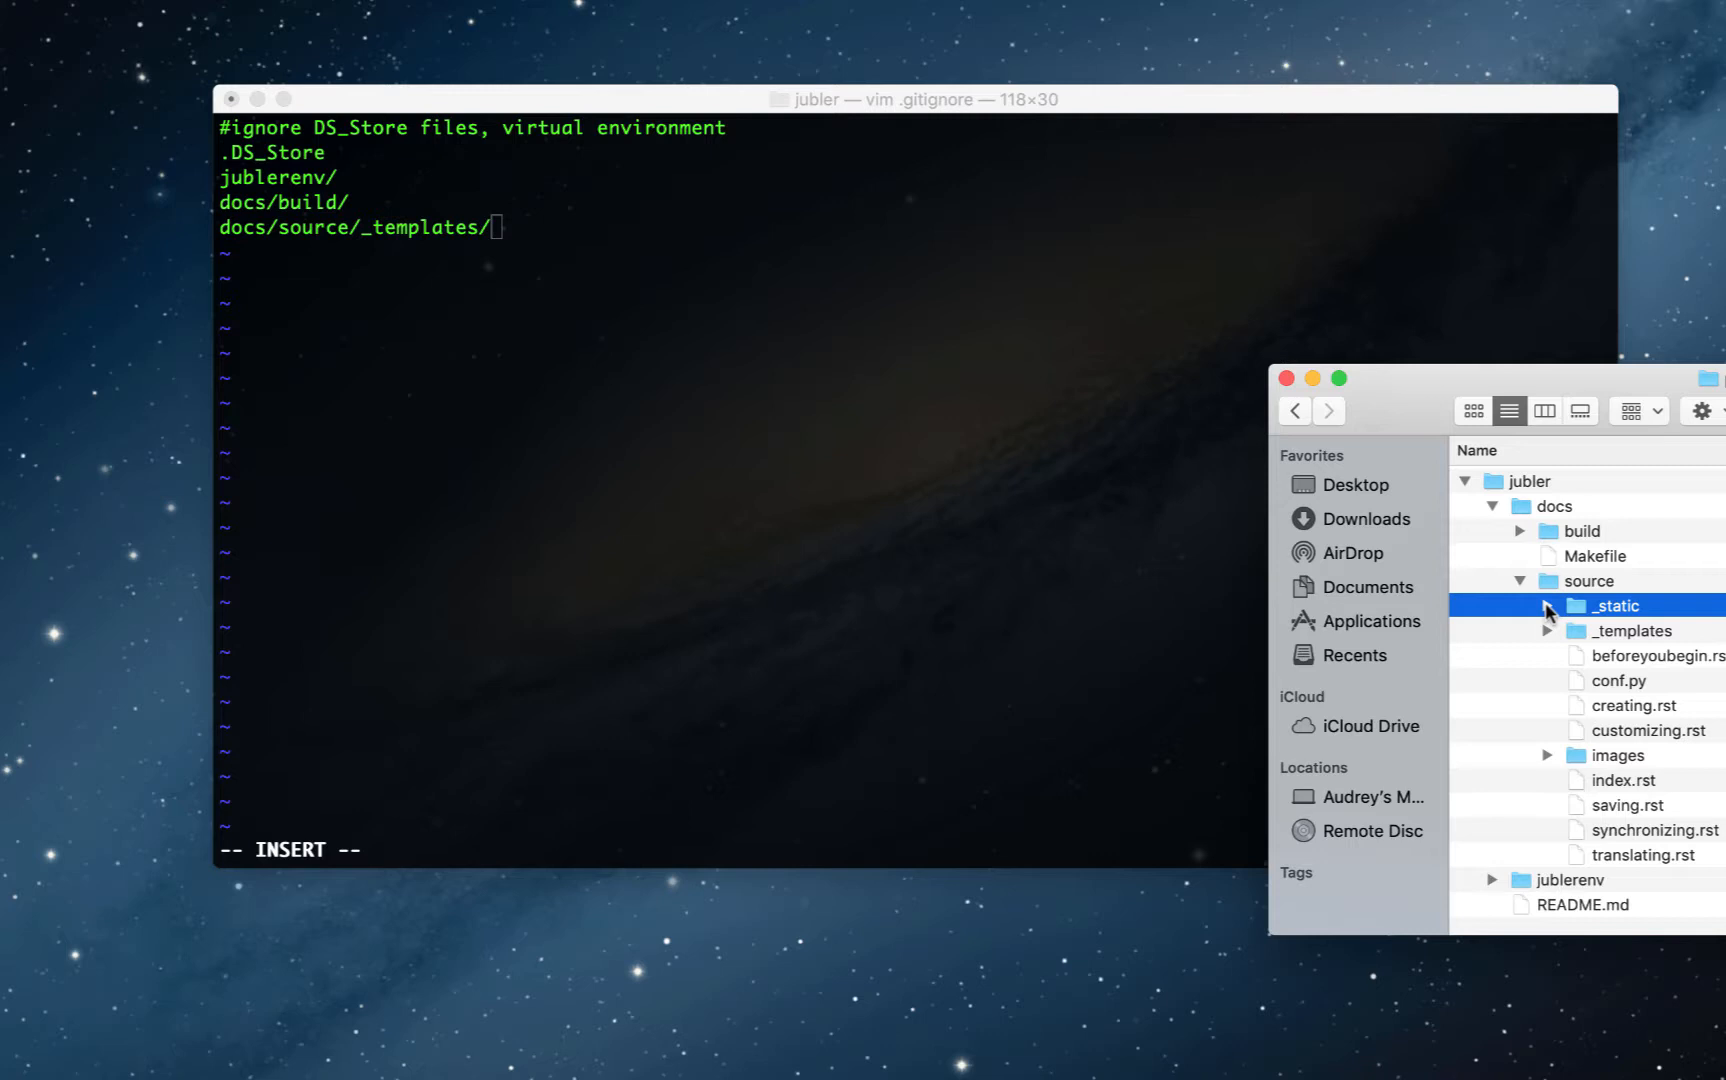
pyautogui.click(1546, 606)
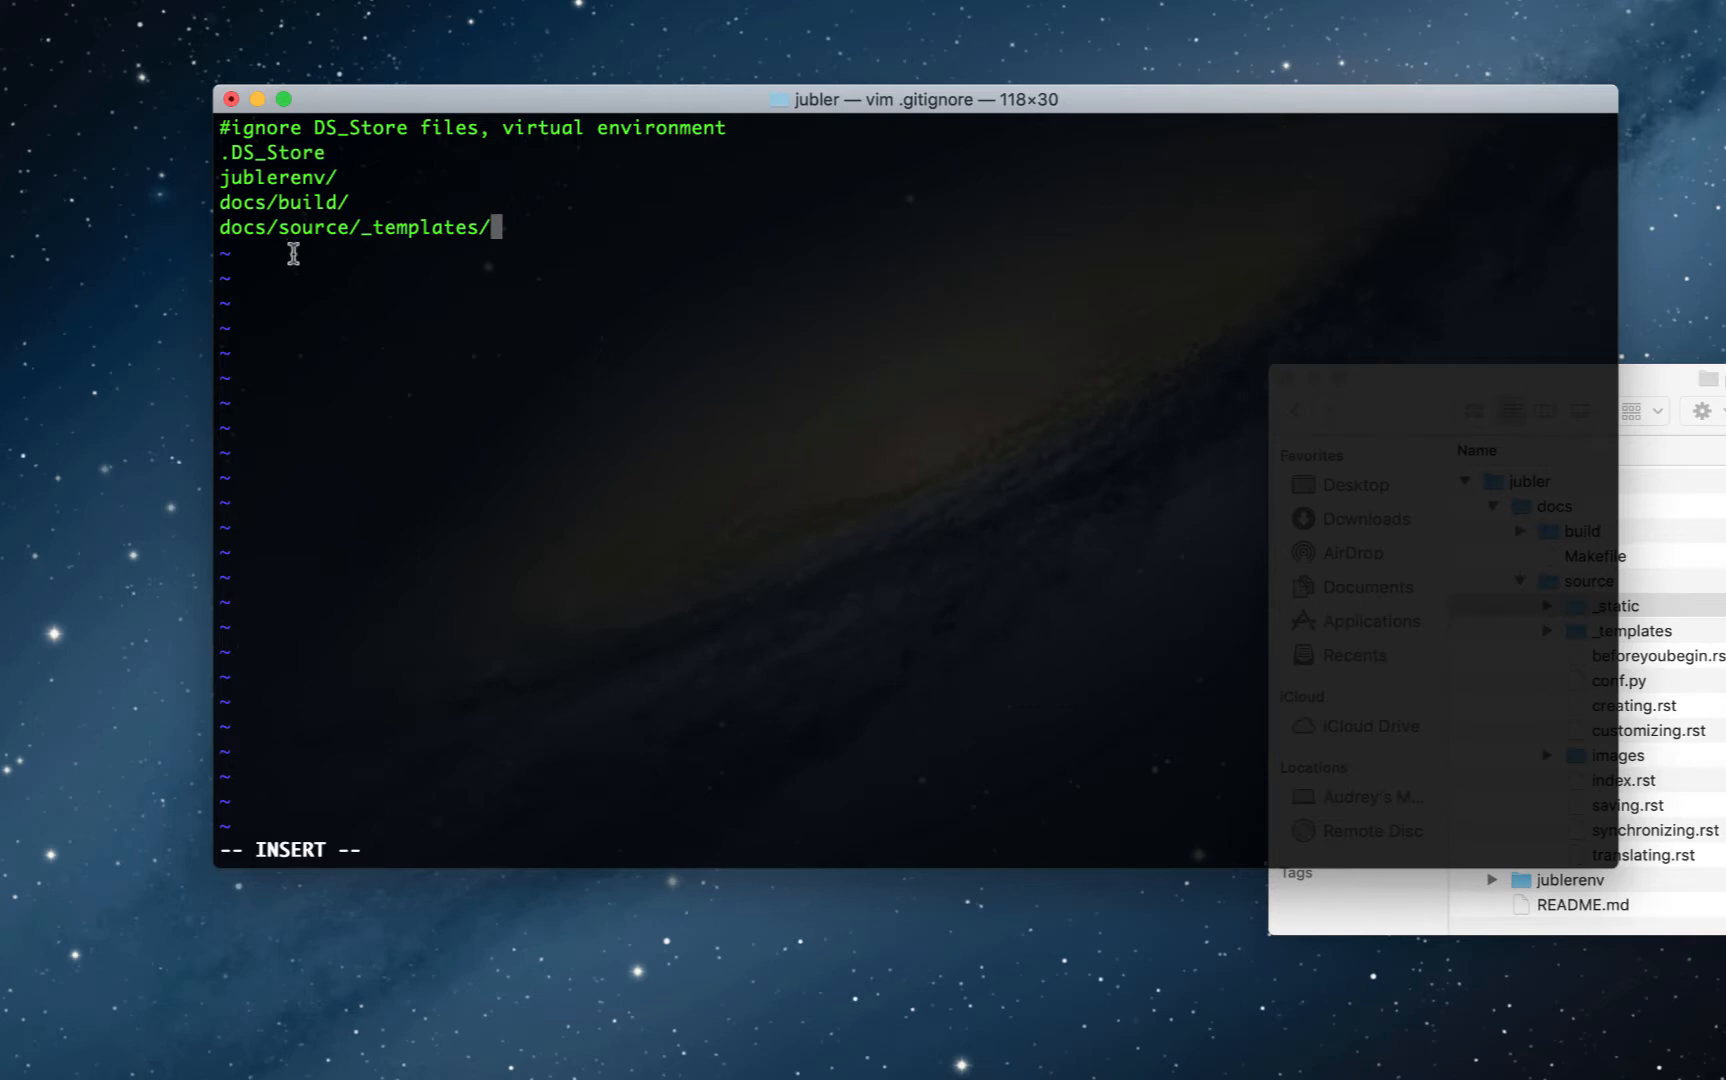
# Step: Leave vim and rerun git status, now showing only .gitignore and docs/ untracked
pyautogui.press('Escape')
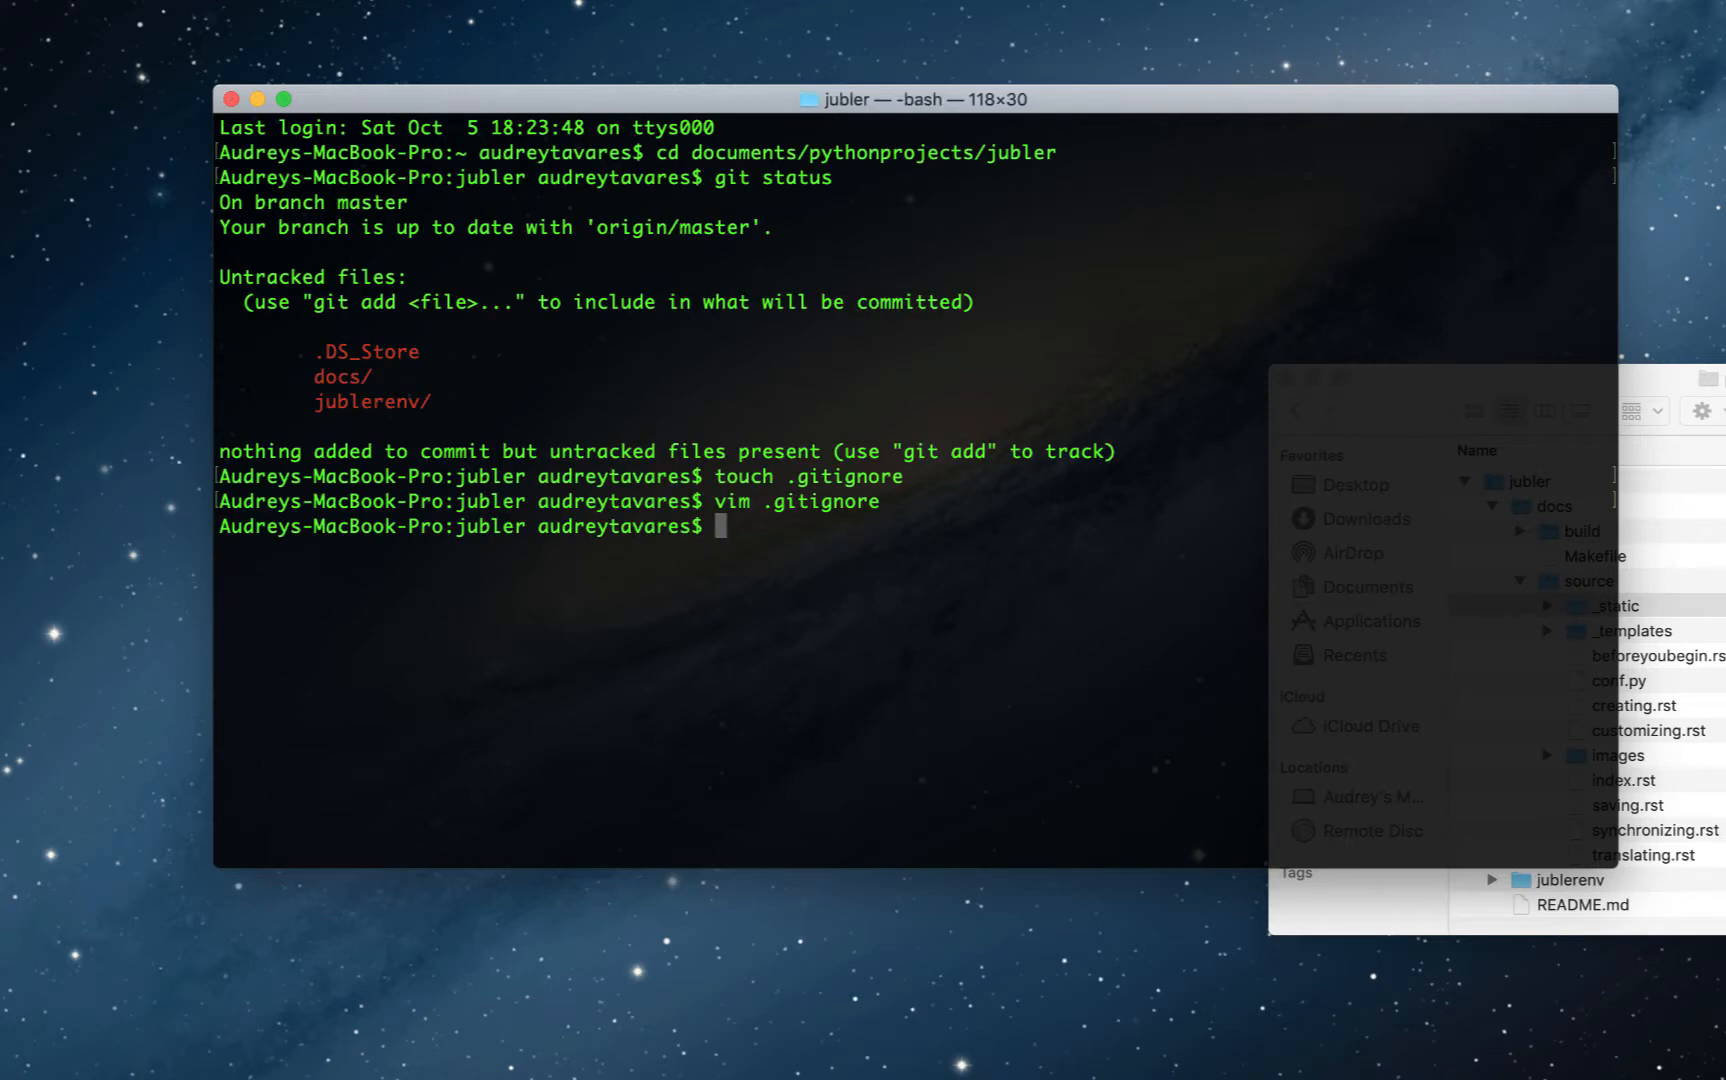
pyautogui.write('git status')
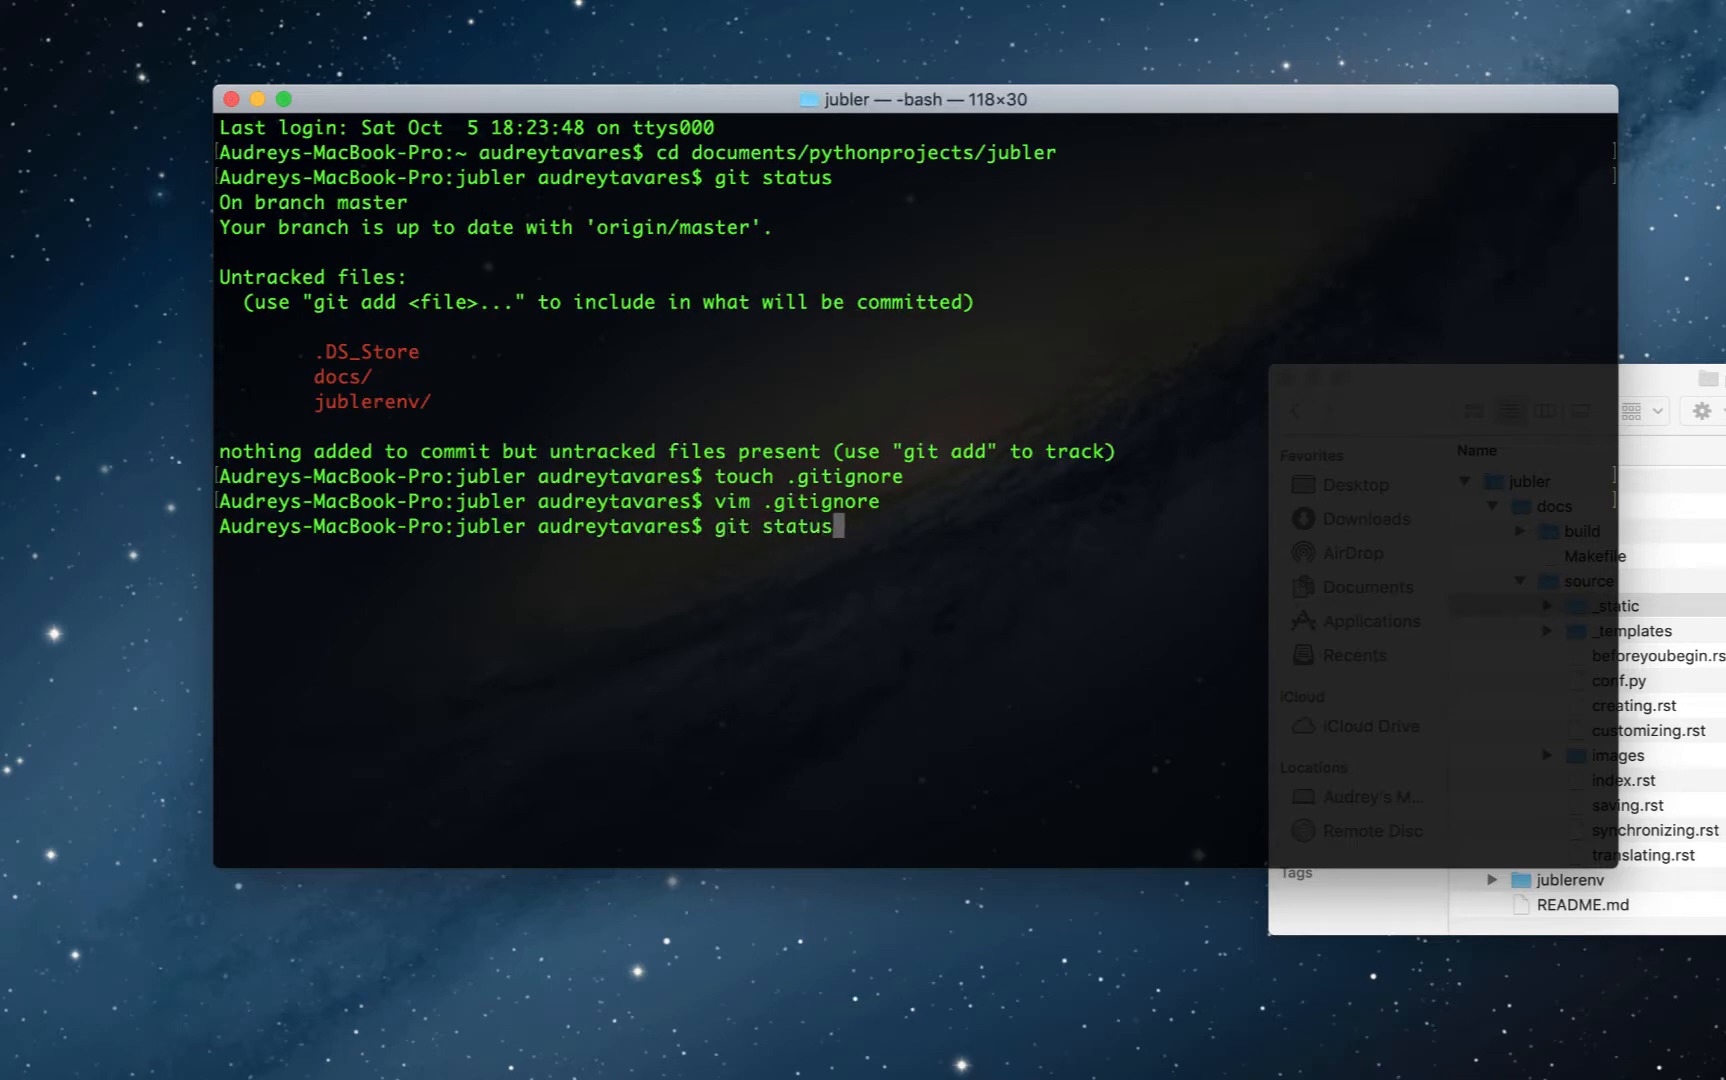
pyautogui.press('Return')
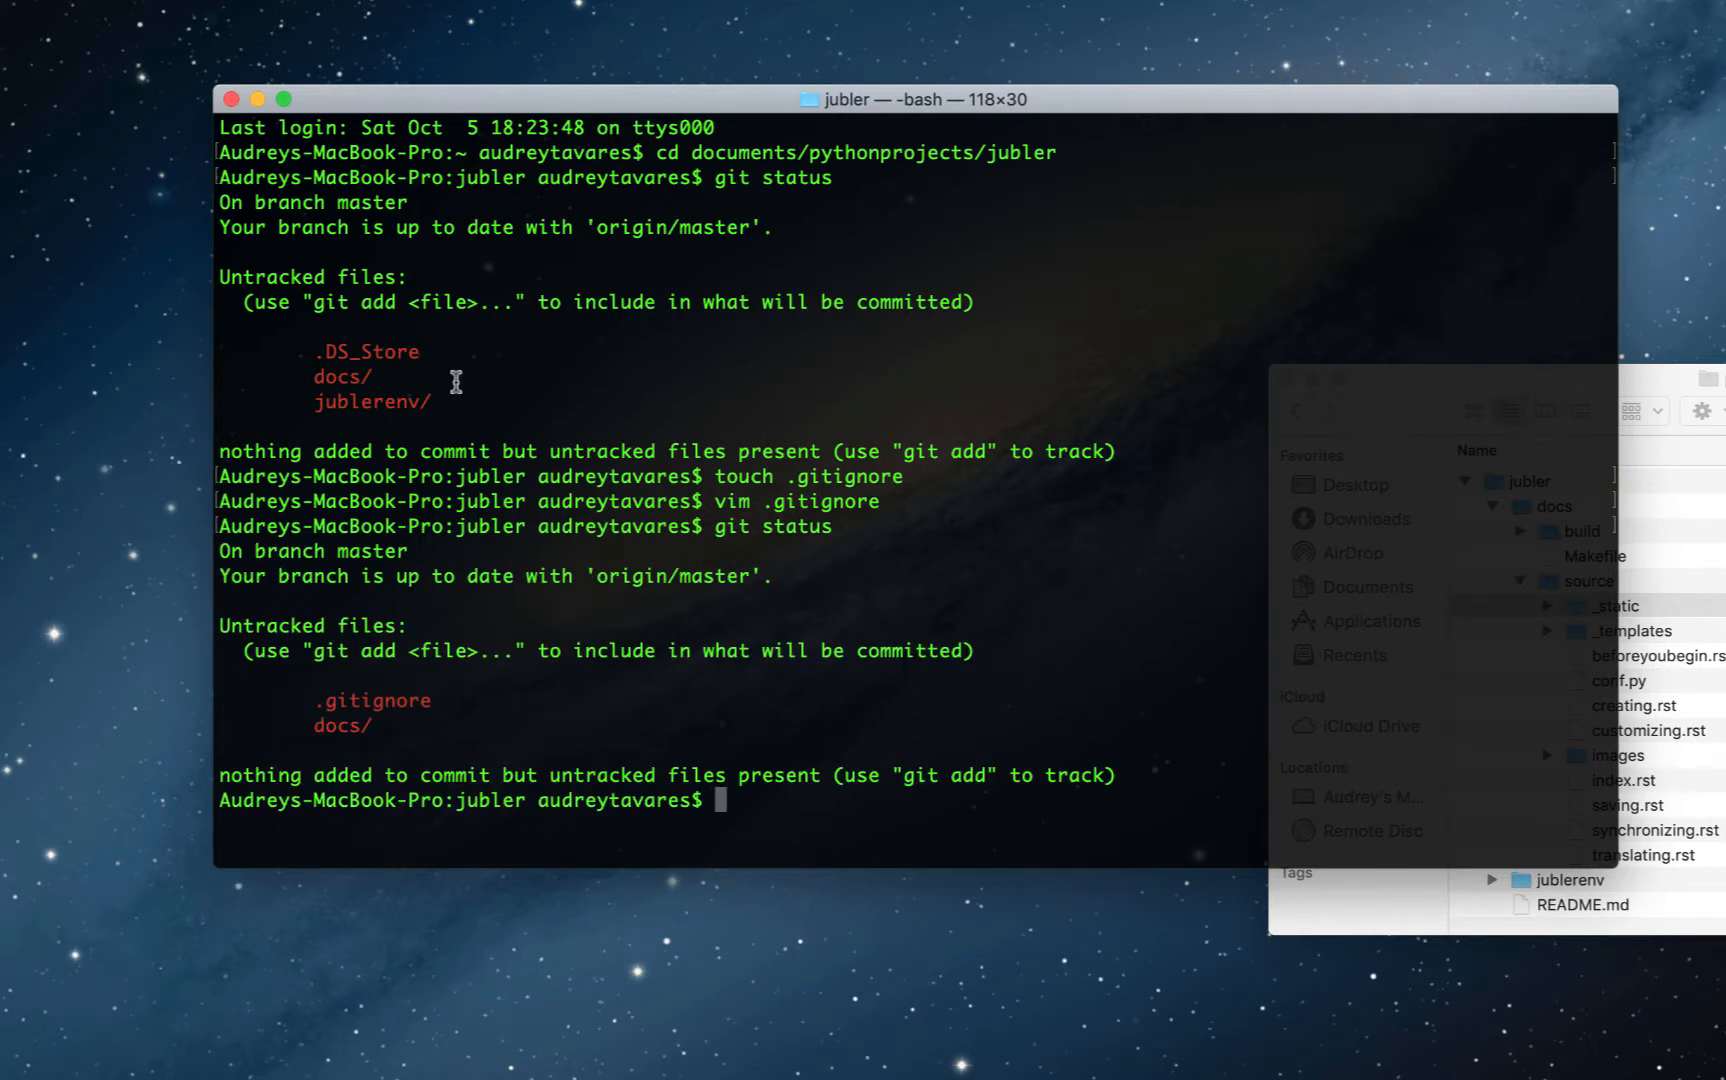
pyautogui.moveTo(486, 750)
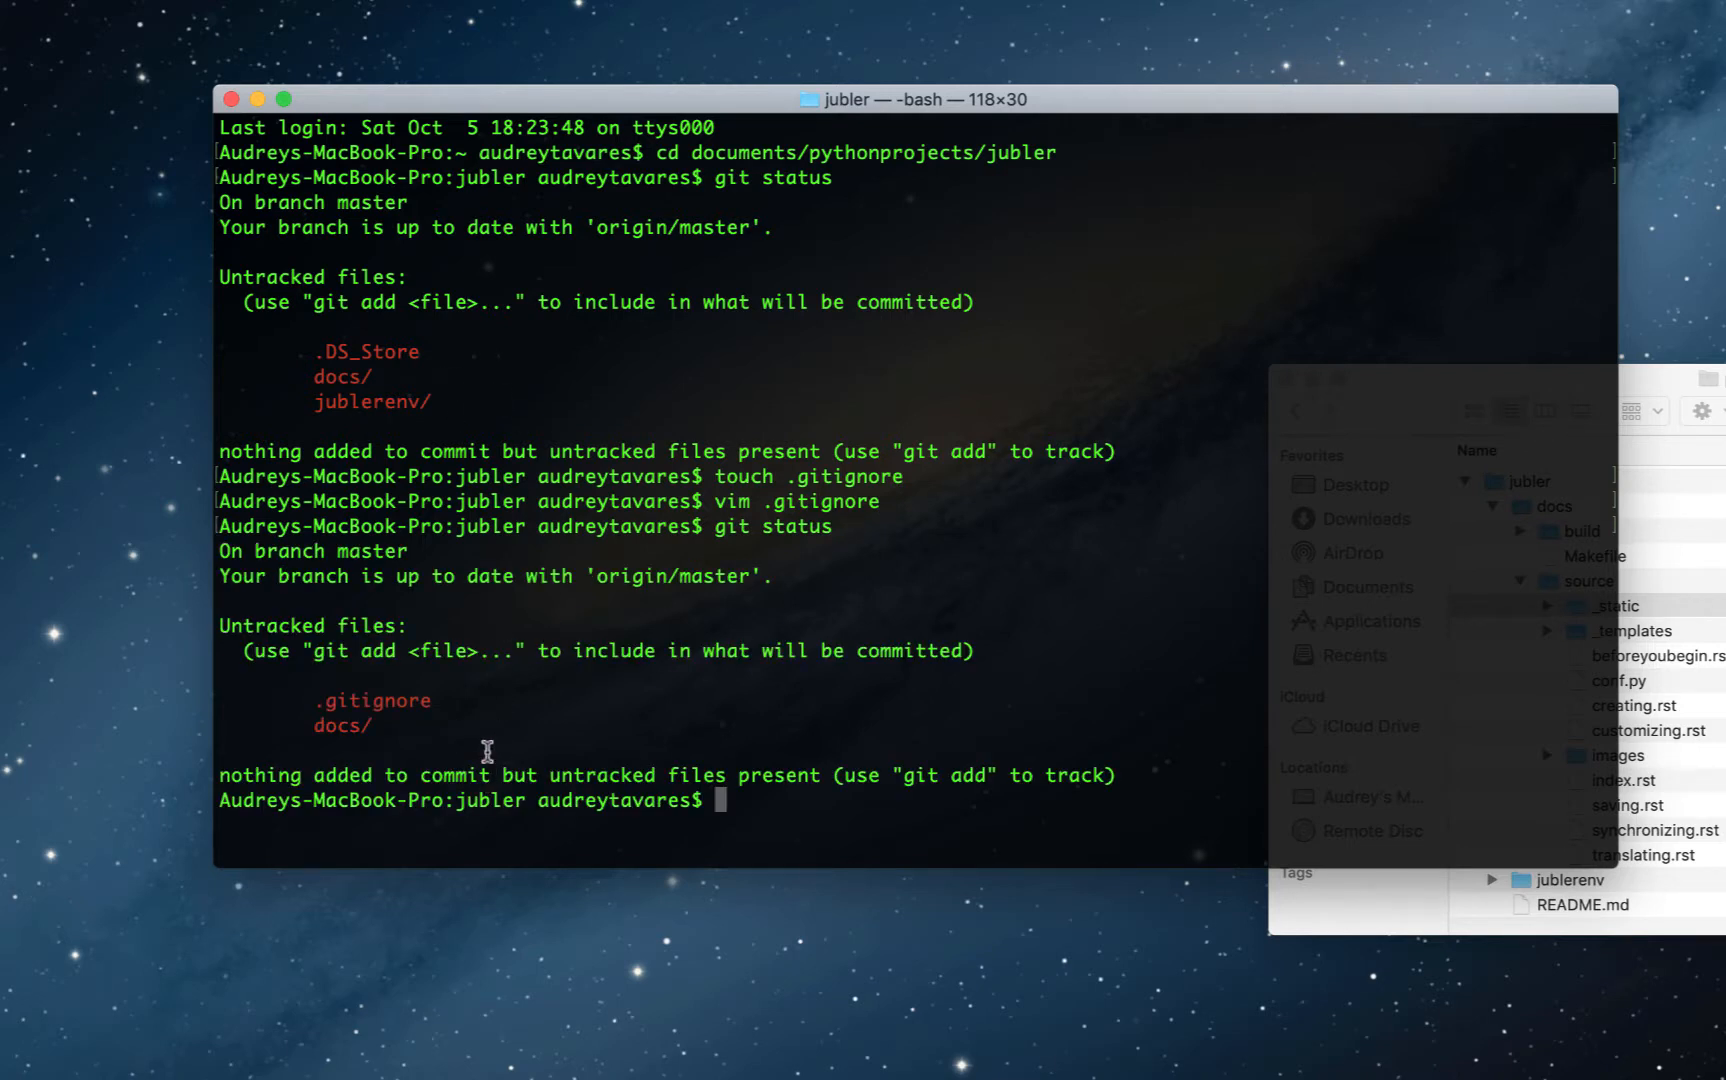
pyautogui.moveTo(442, 730)
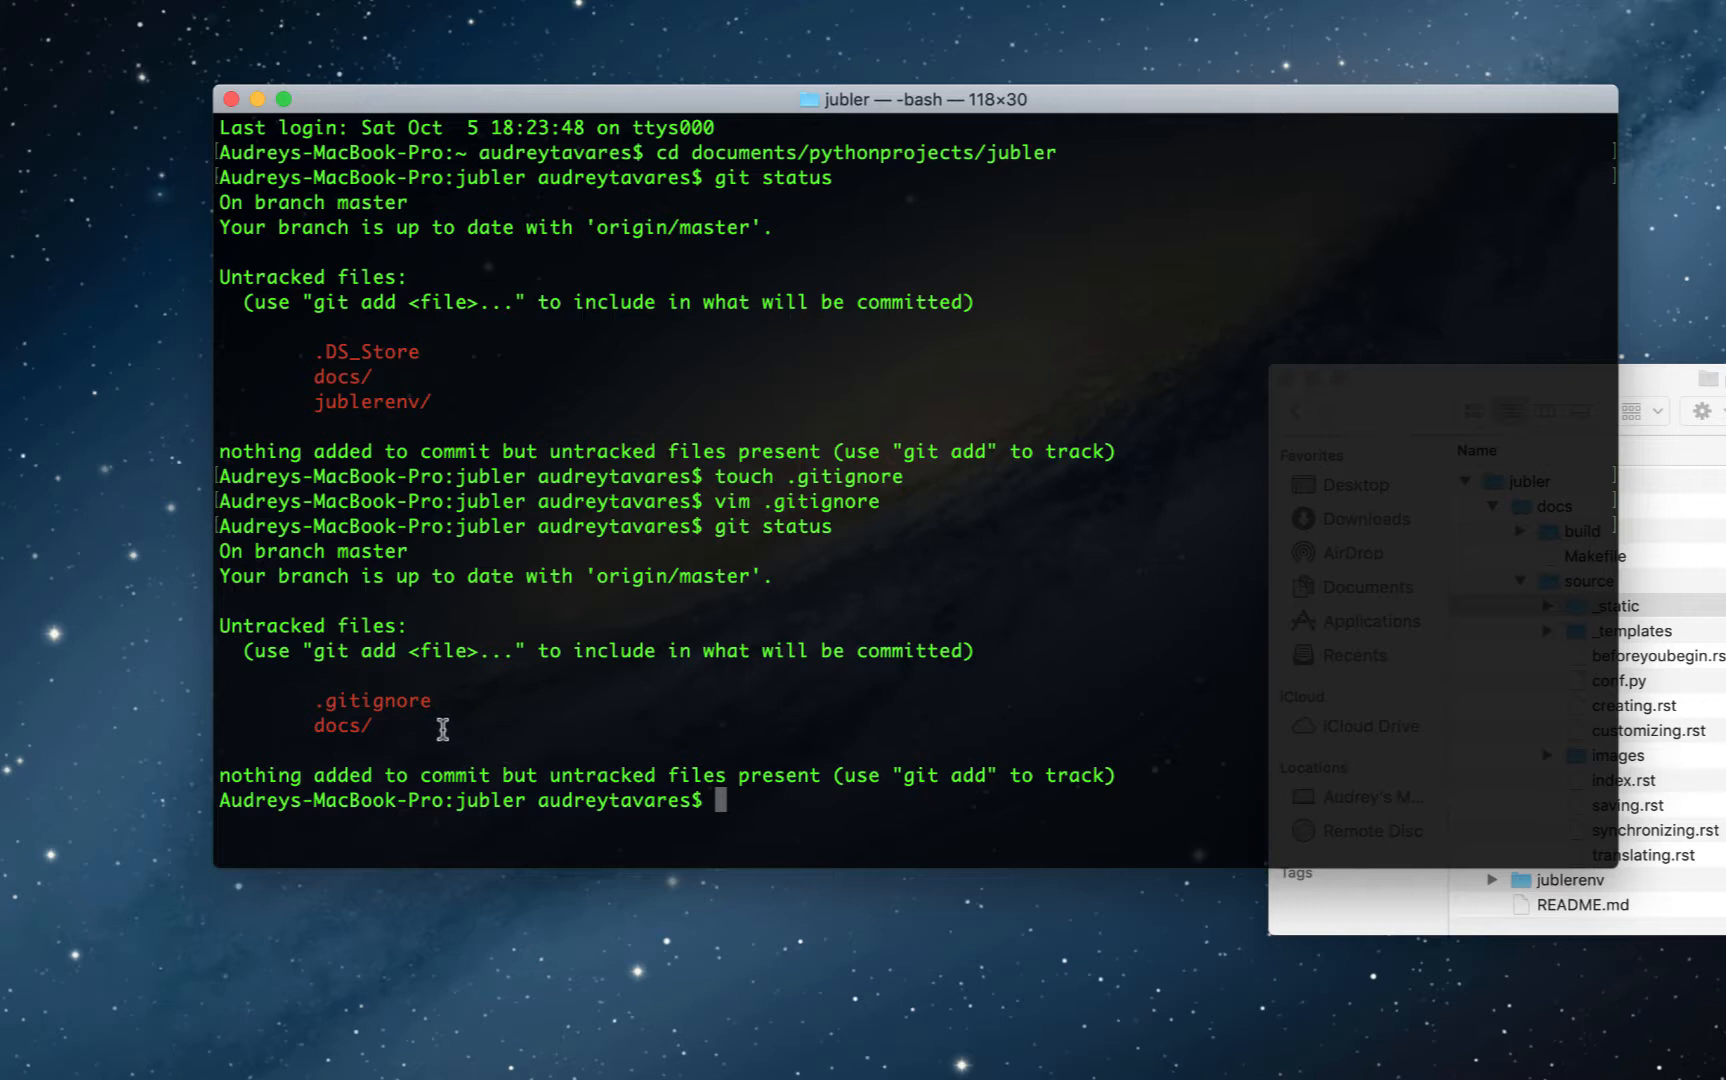
pyautogui.moveTo(464, 702)
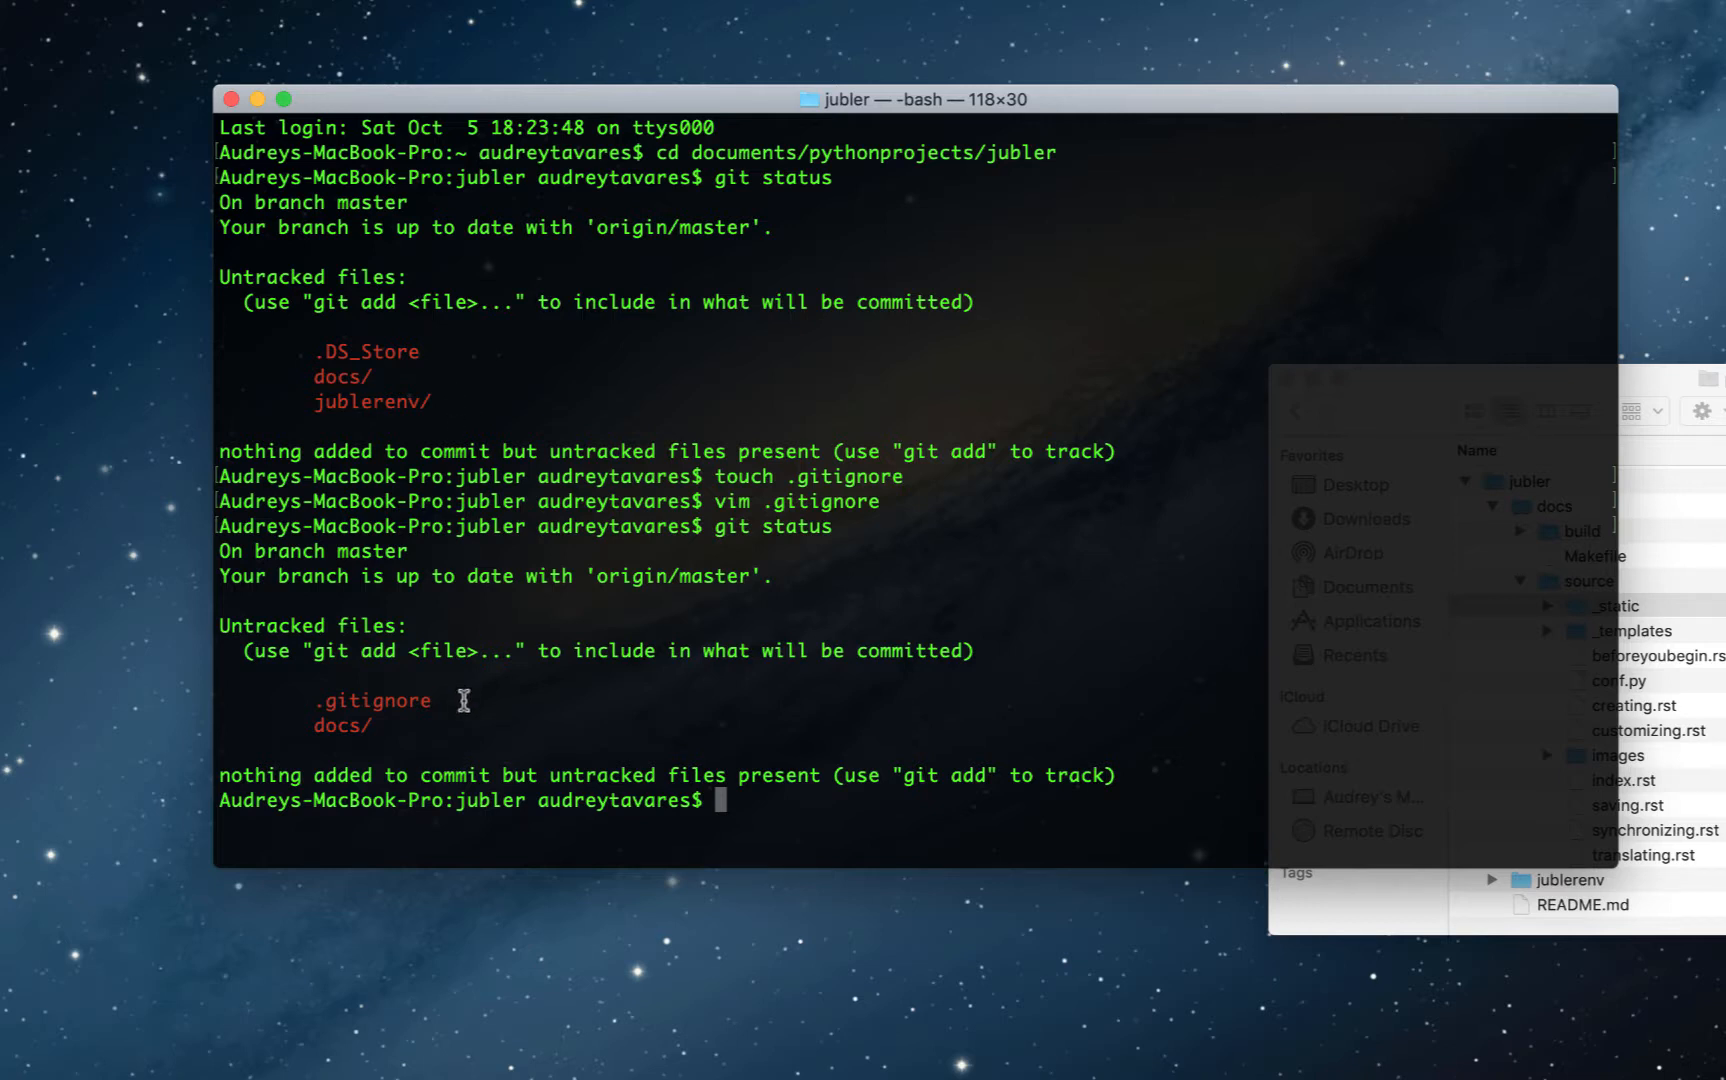
pyautogui.moveTo(382, 704)
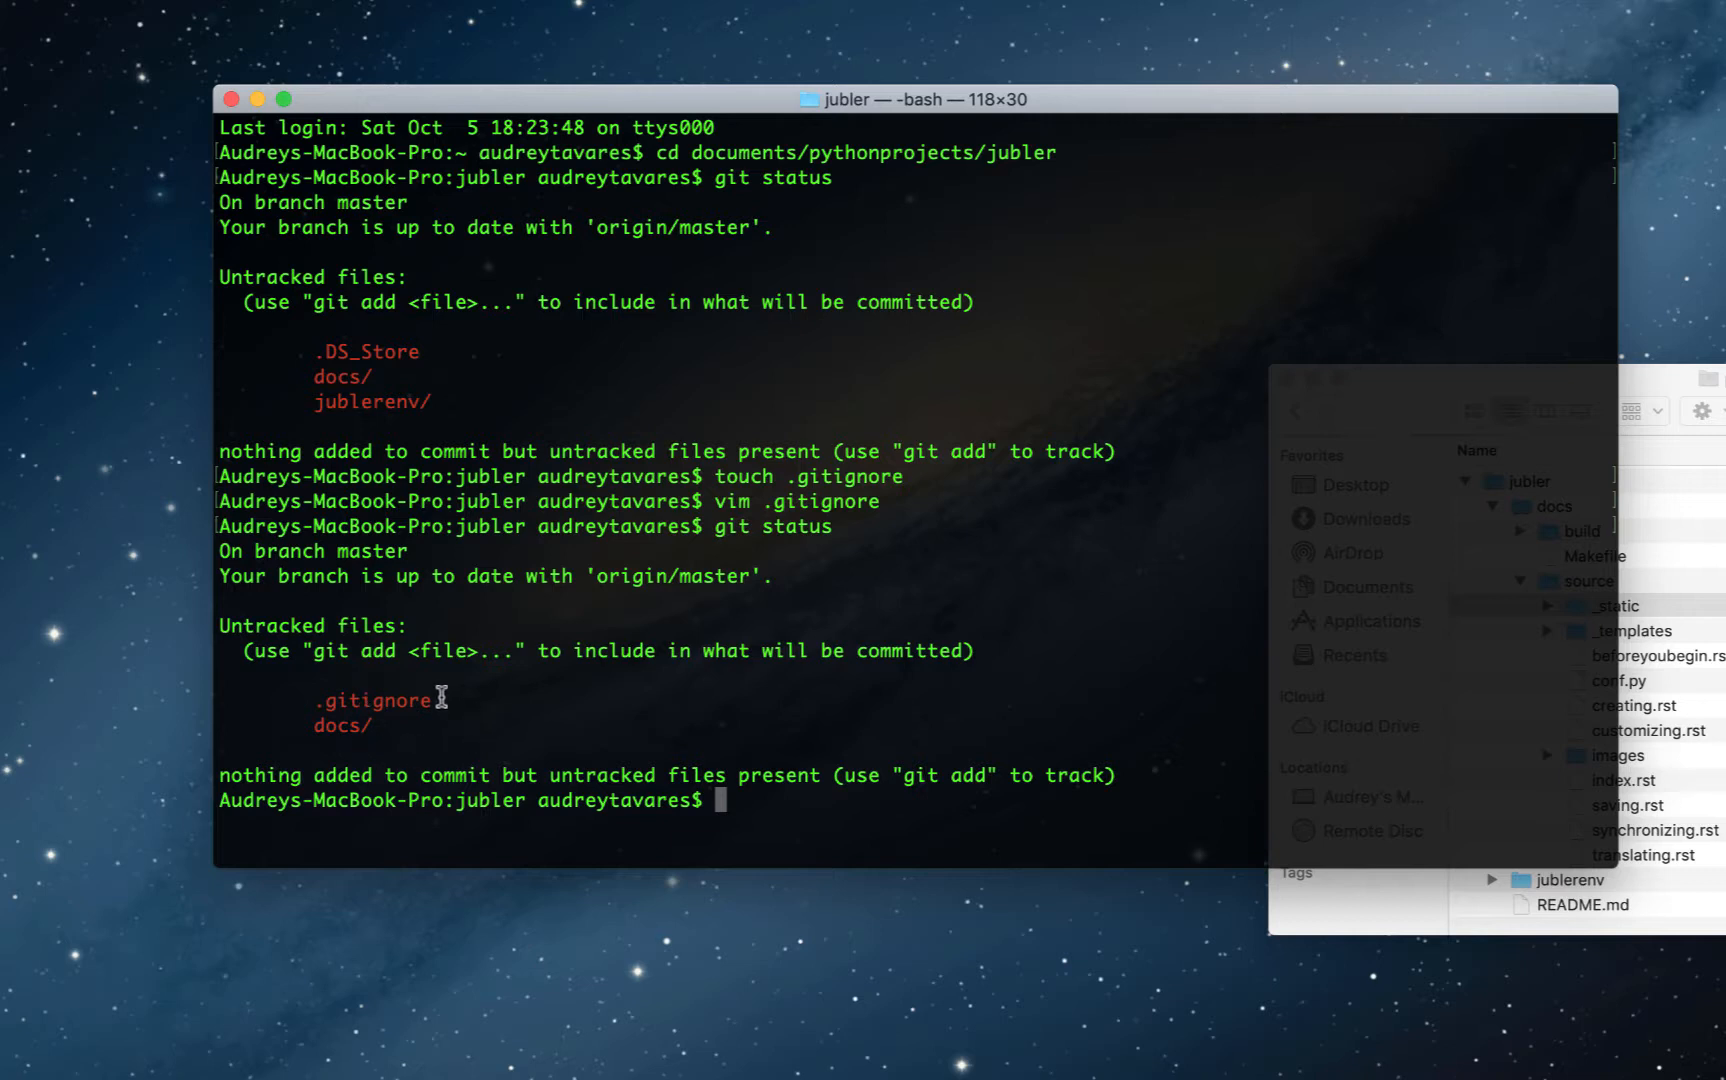
pyautogui.moveTo(758, 790)
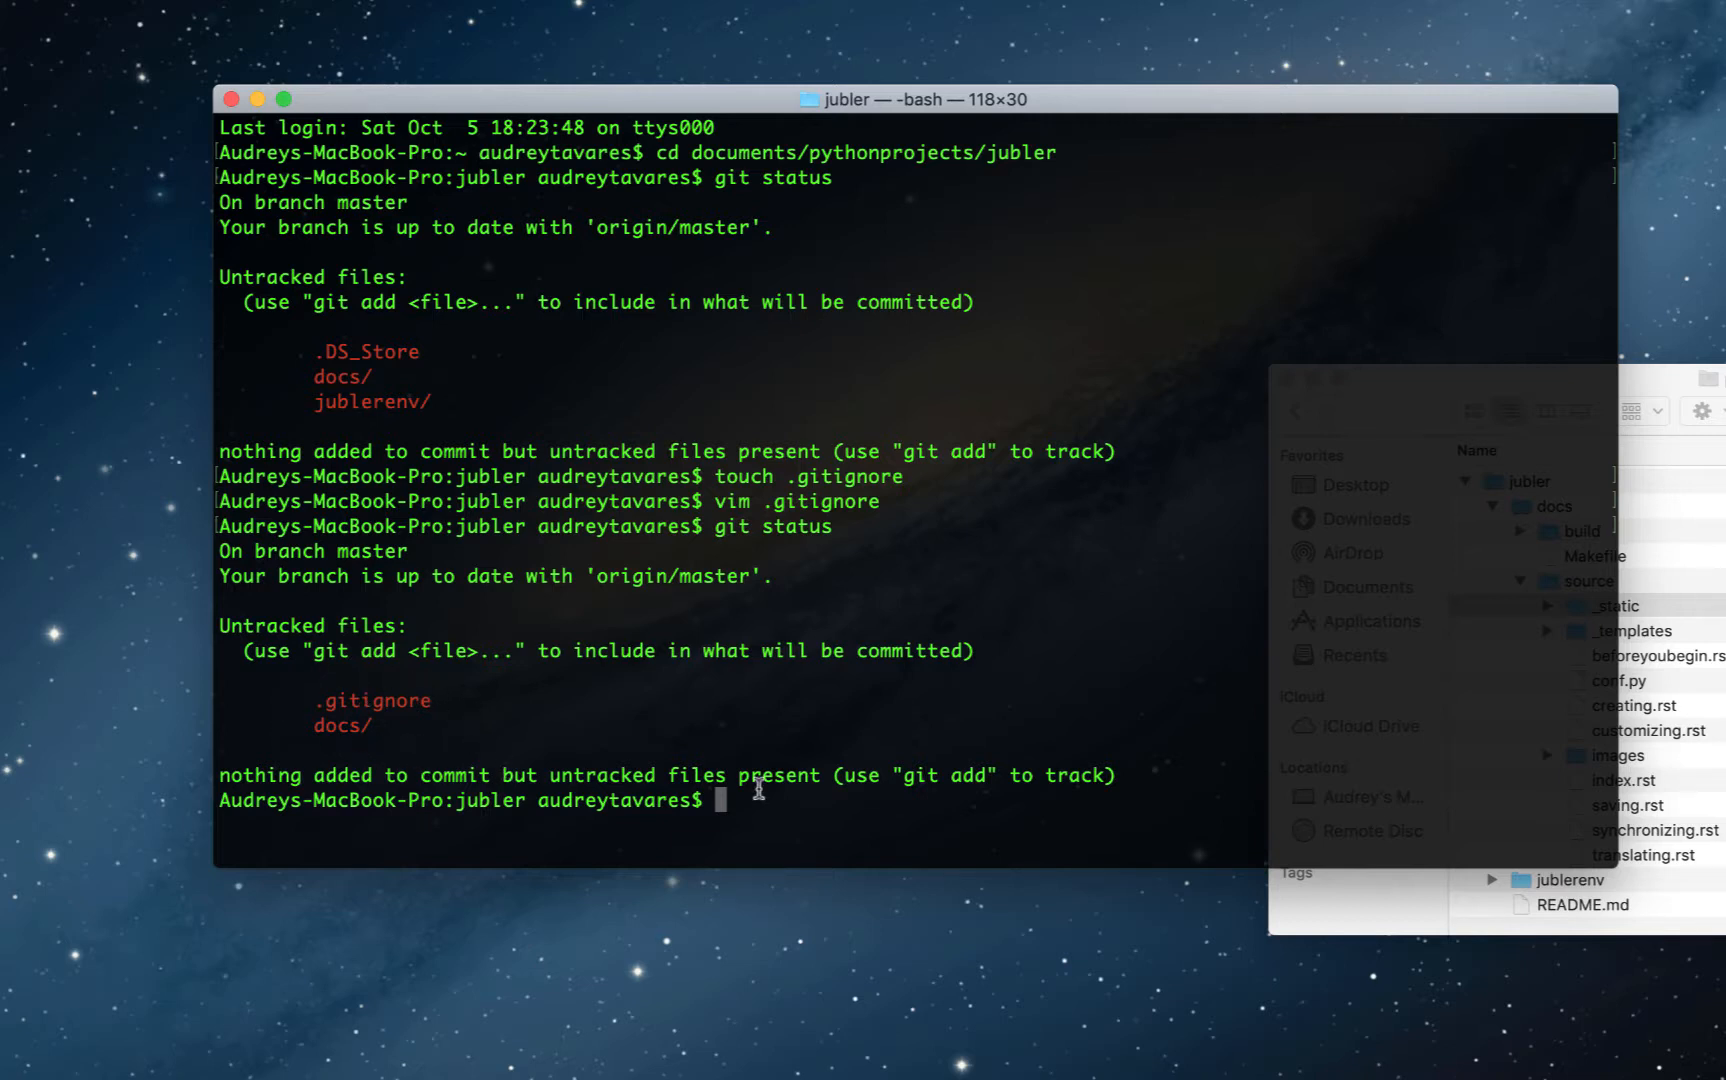
pyautogui.moveTo(754, 796)
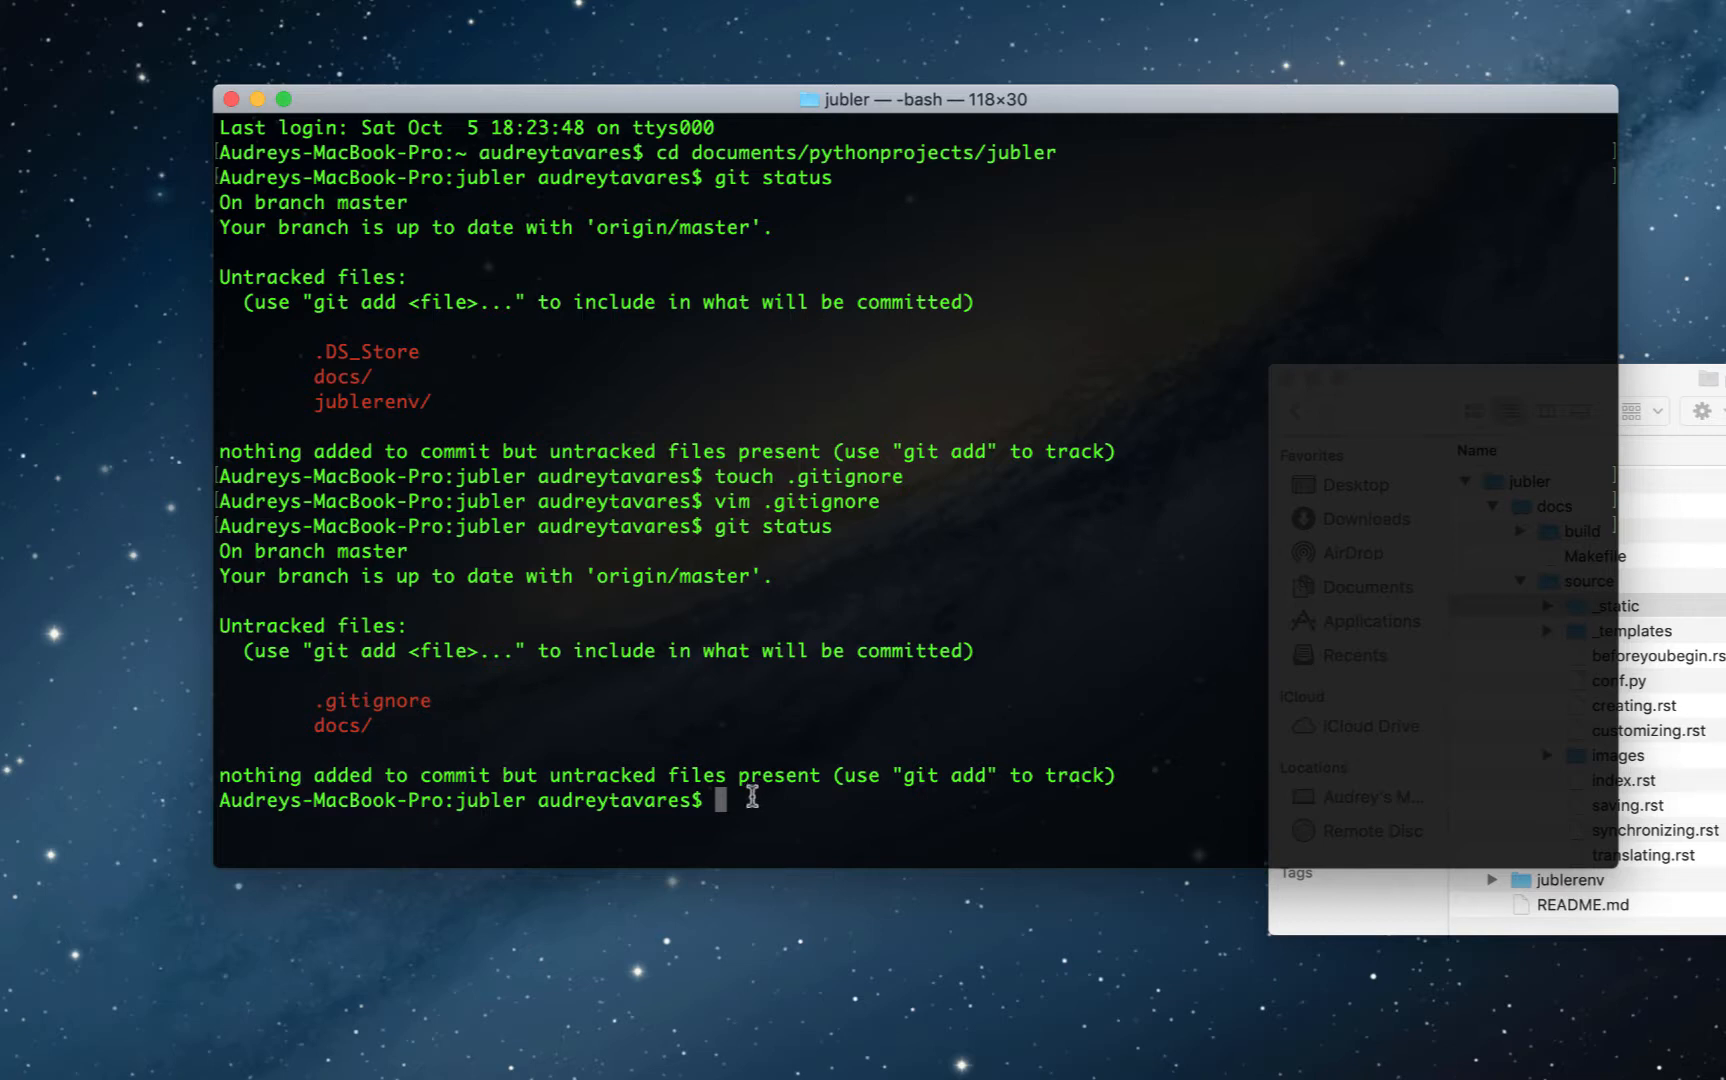
pyautogui.moveTo(402, 684)
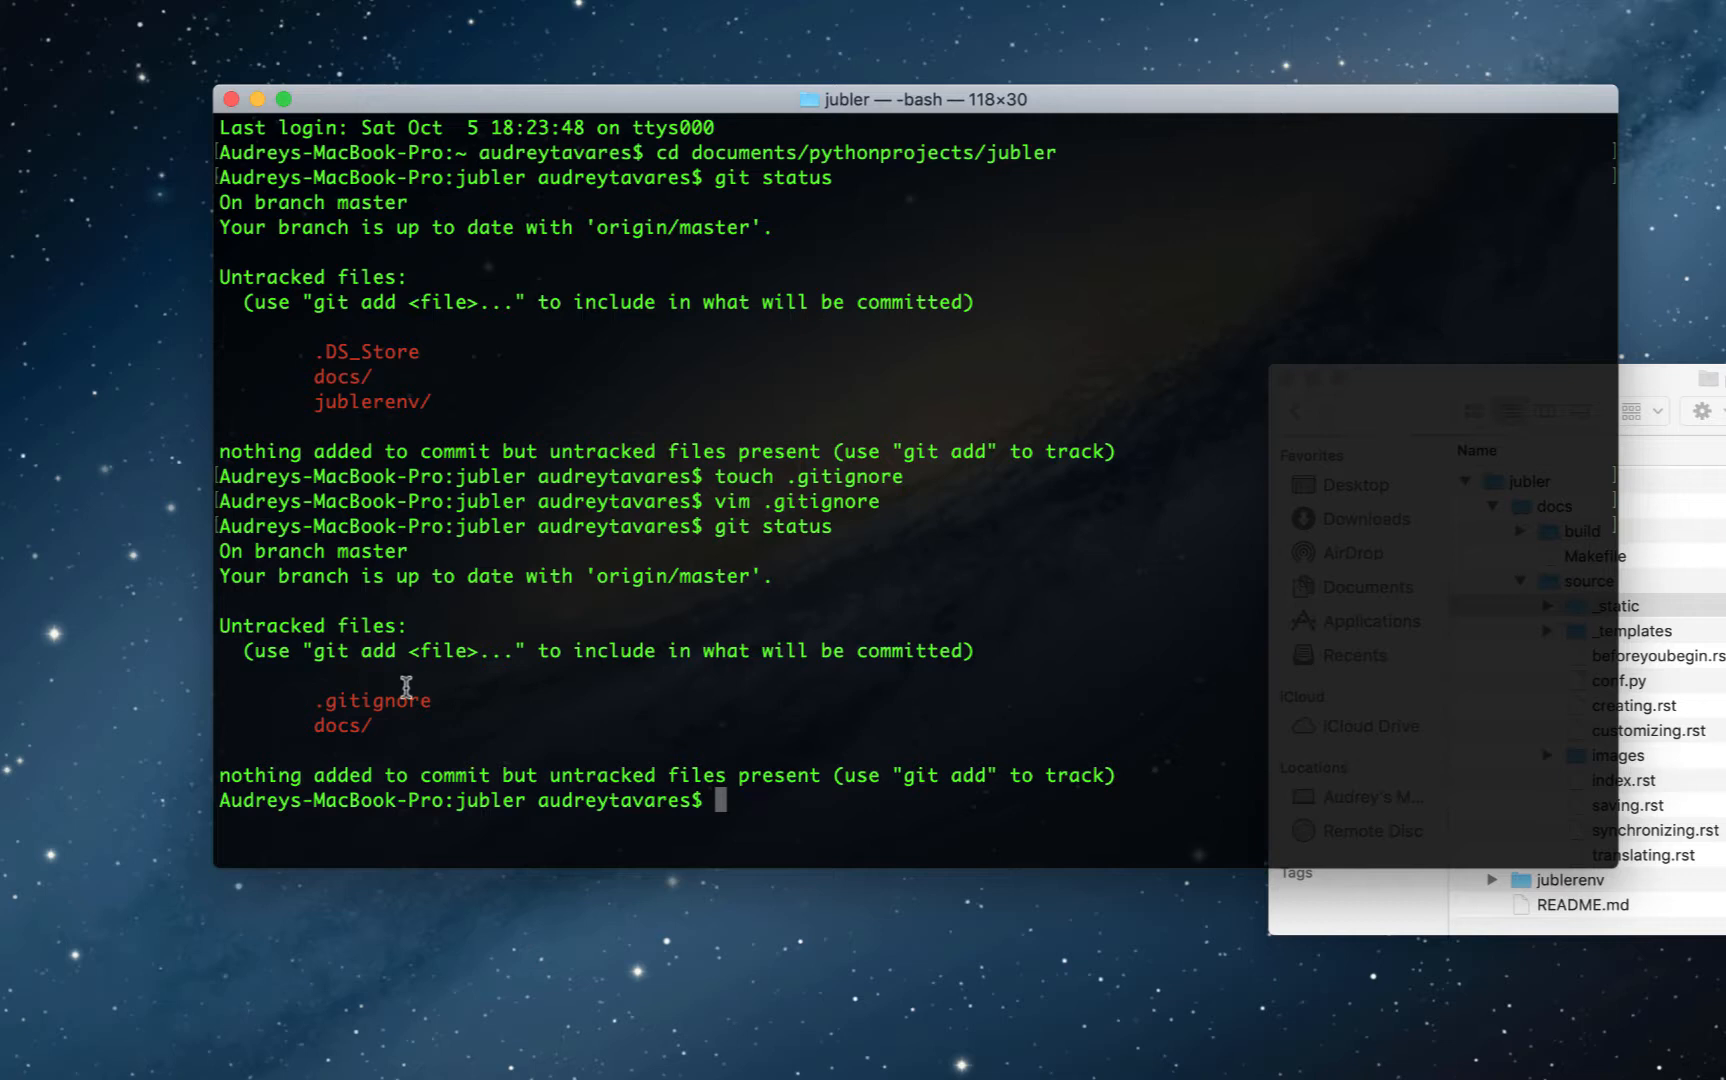
pyautogui.moveTo(736, 804)
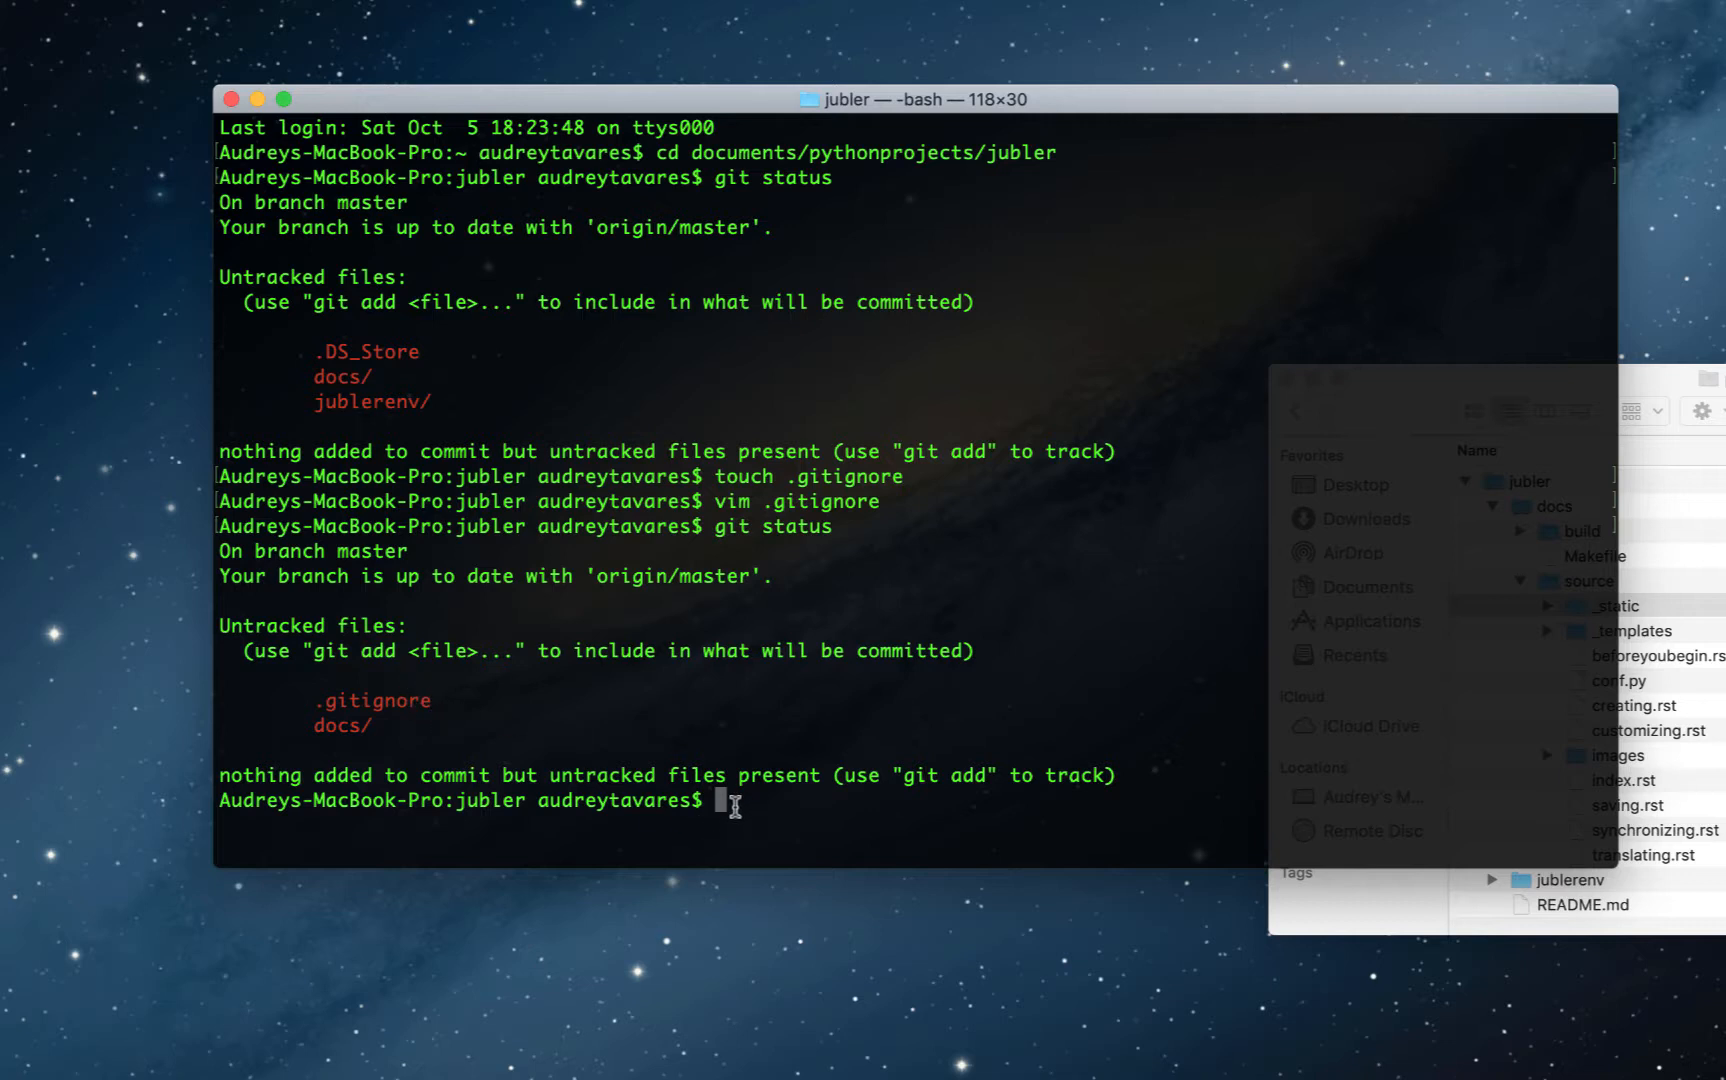
# Step: Stage all files with git add . and commit them as "Adding Jubler documentation"
pyautogui.write('git add .')
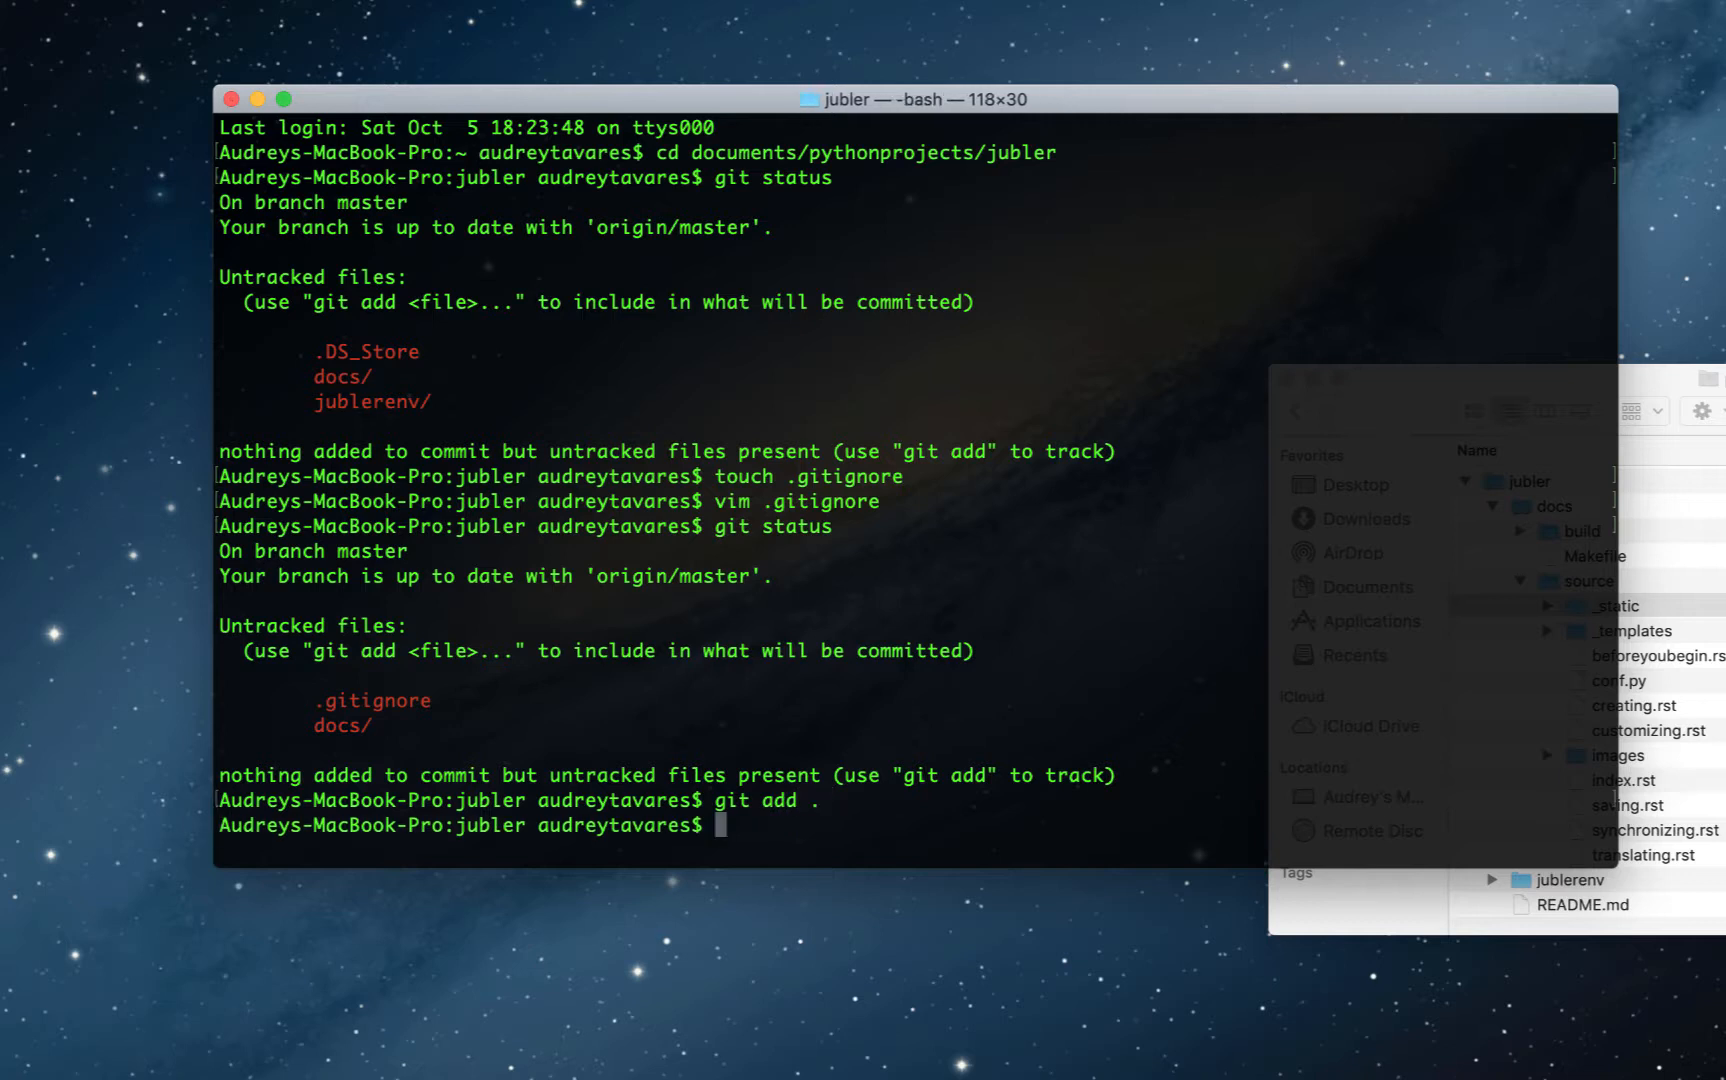
pyautogui.write('git status')
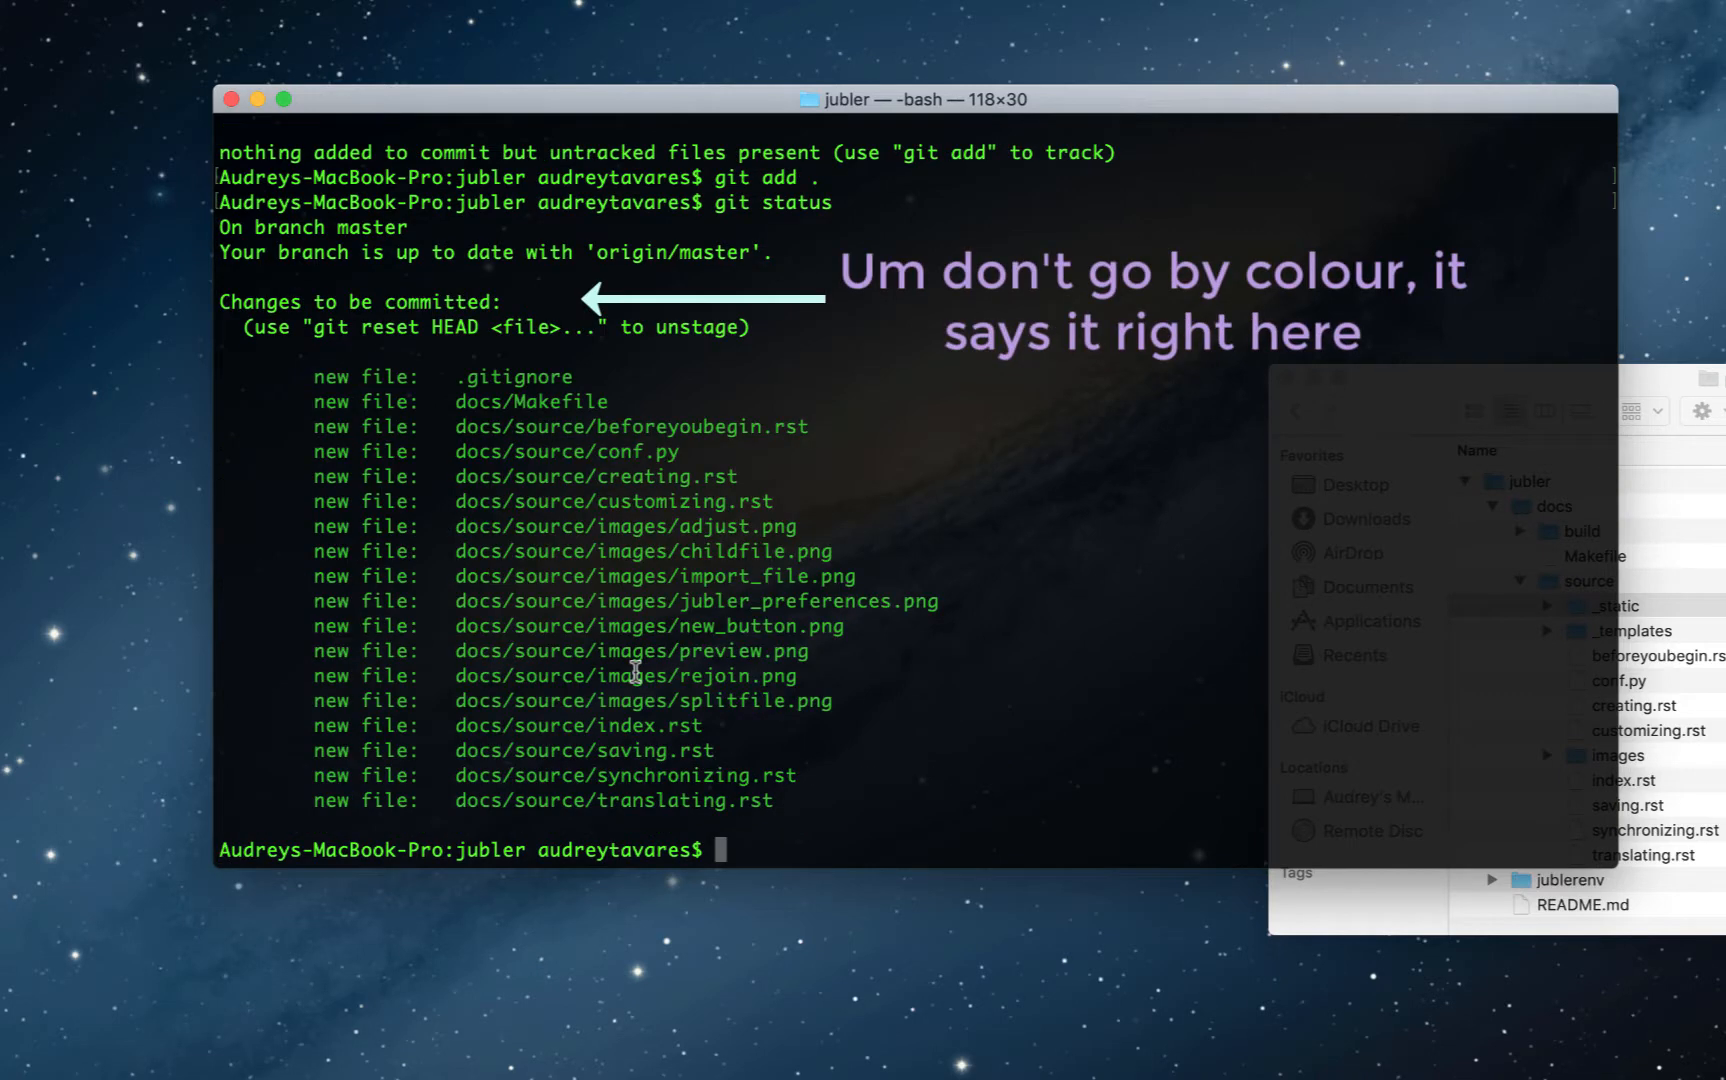
pyautogui.moveTo(302, 378)
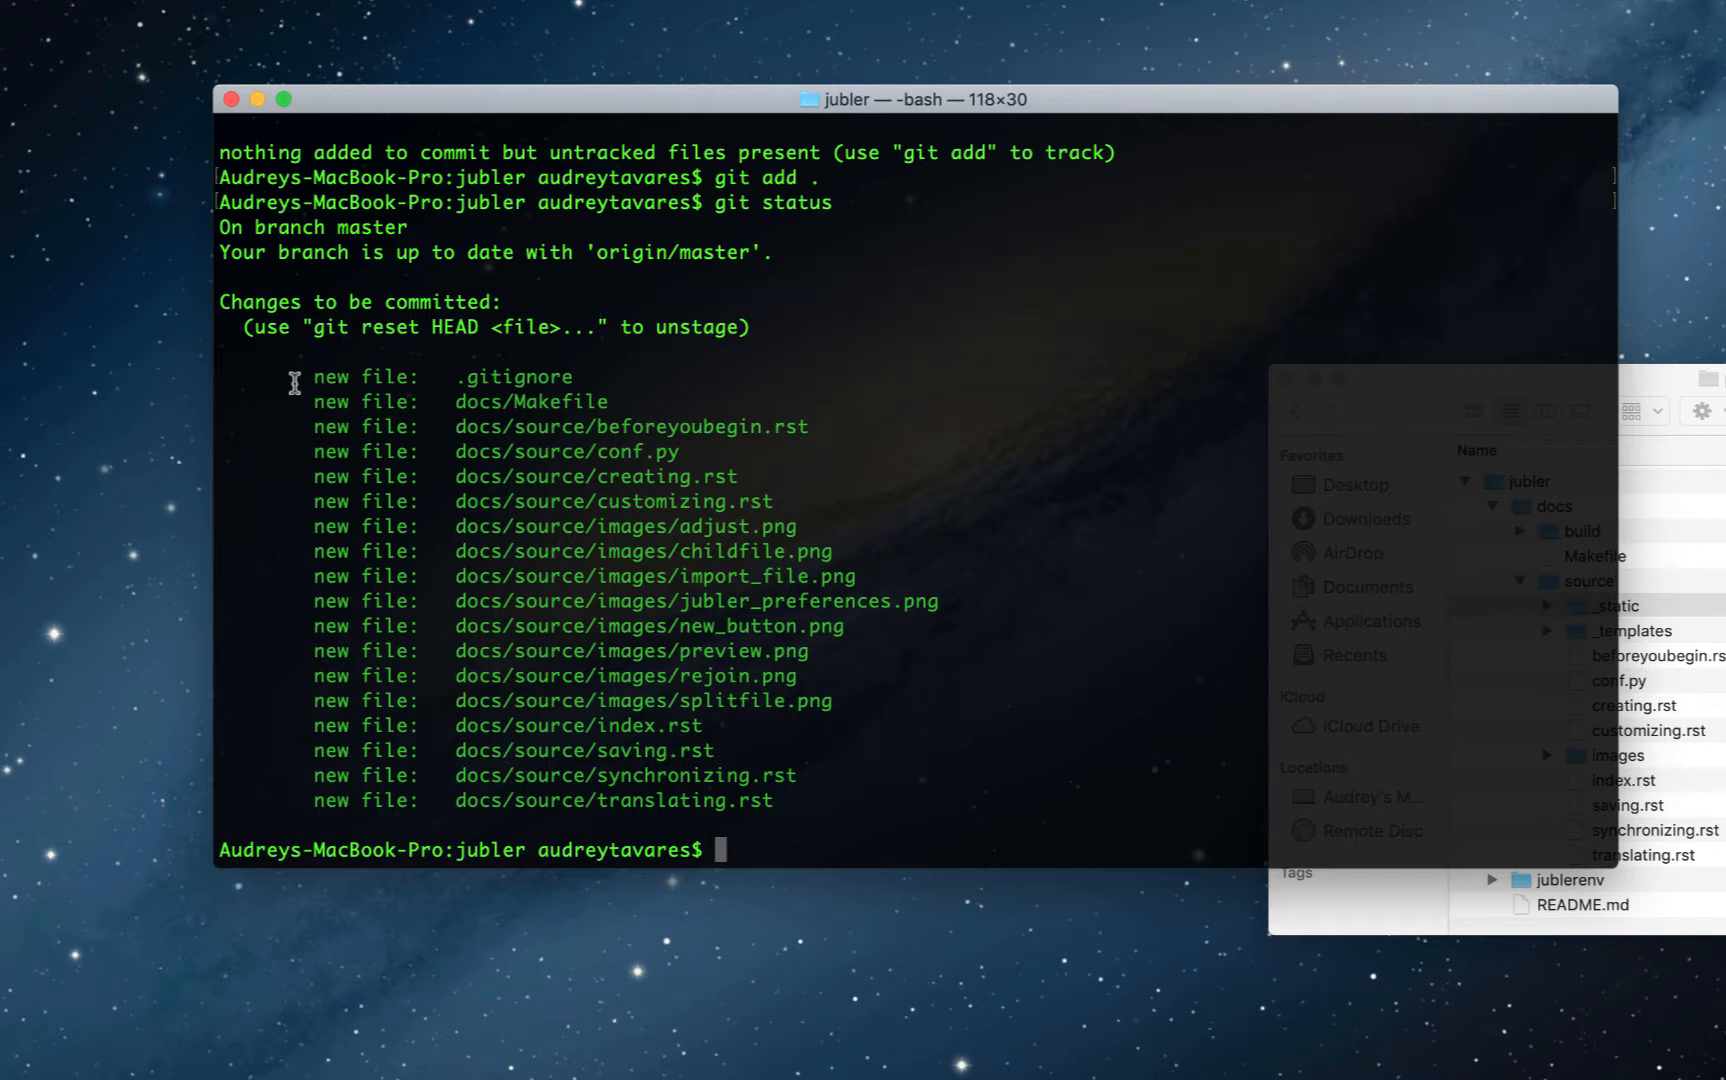
pyautogui.moveTo(286, 378)
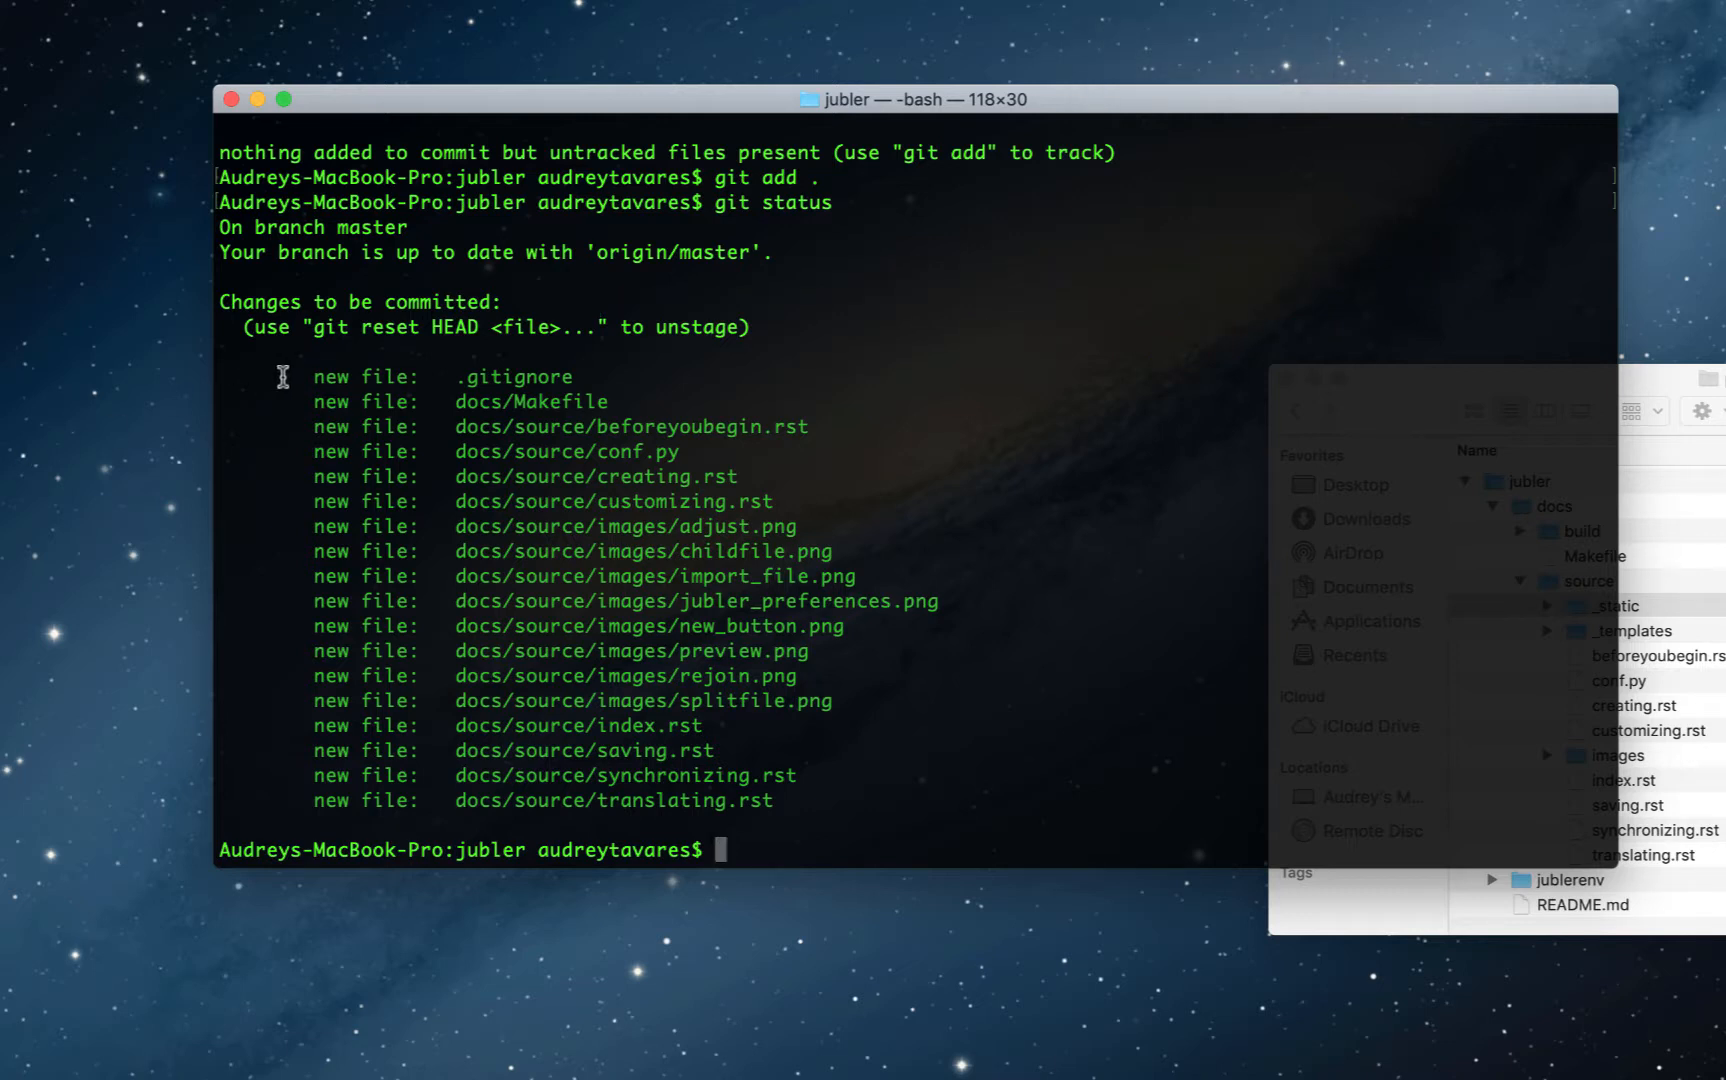
pyautogui.moveTo(286, 614)
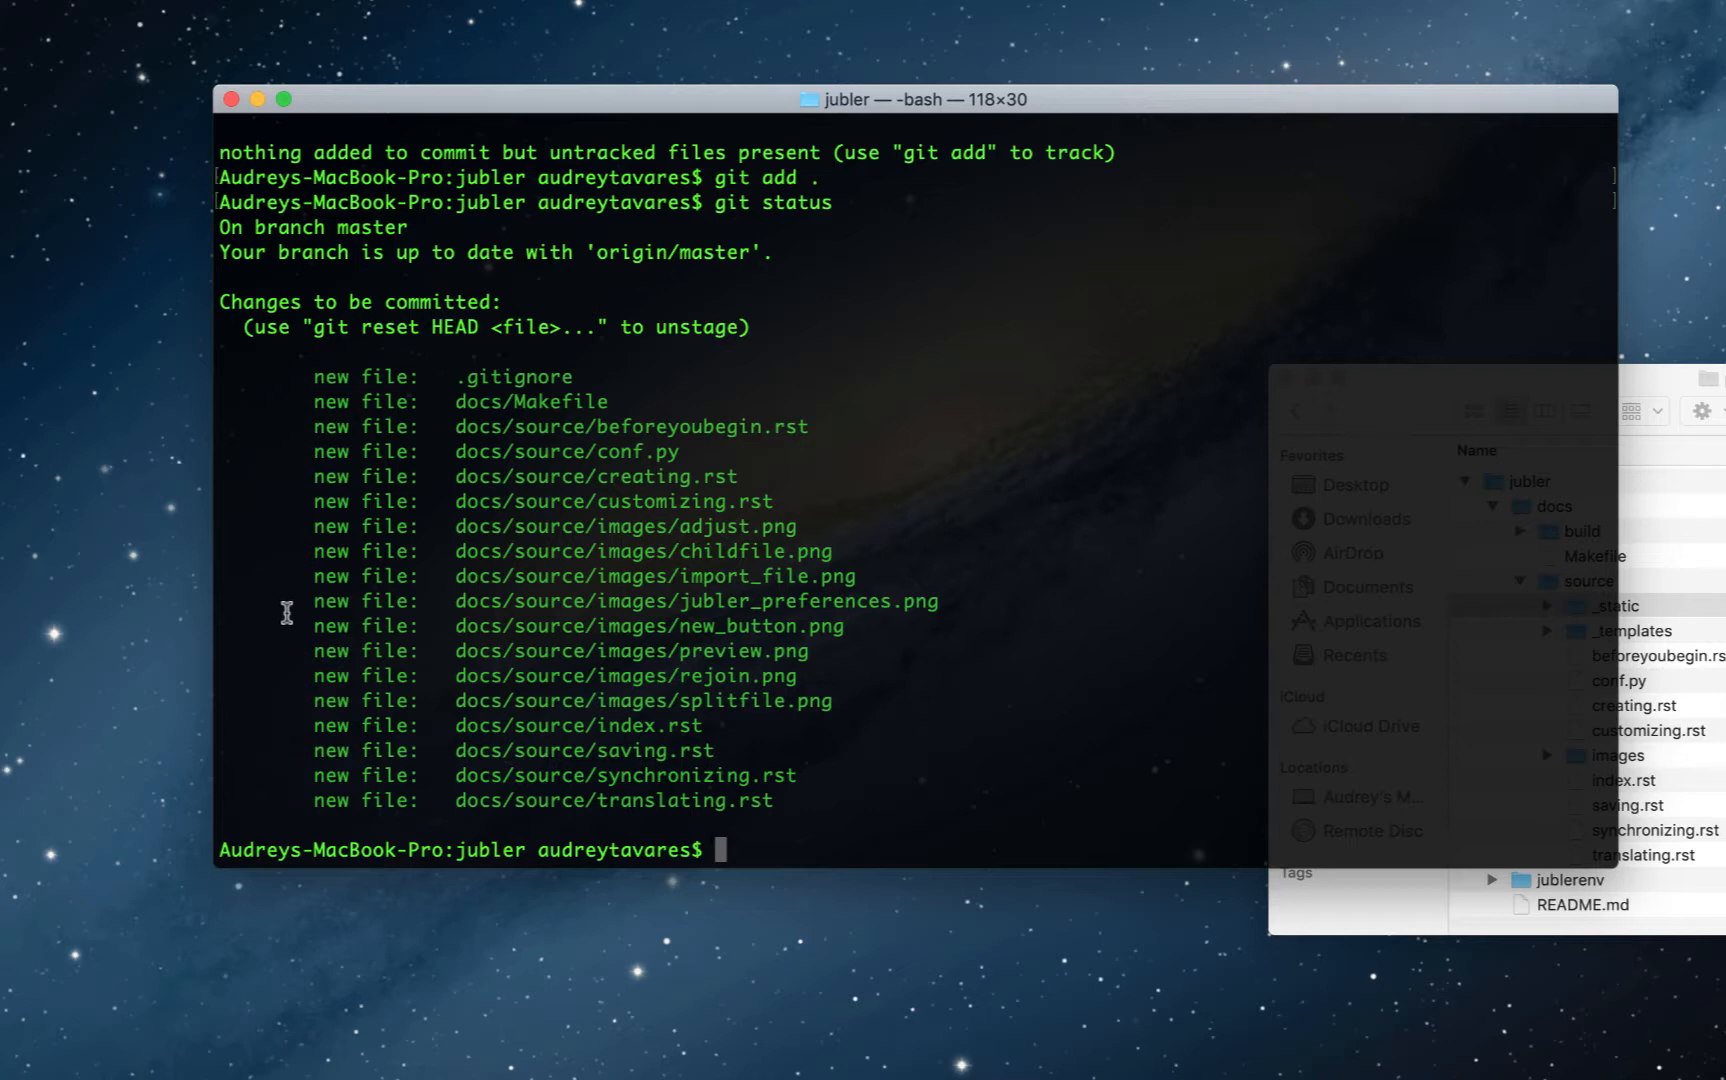
pyautogui.moveTo(292, 824)
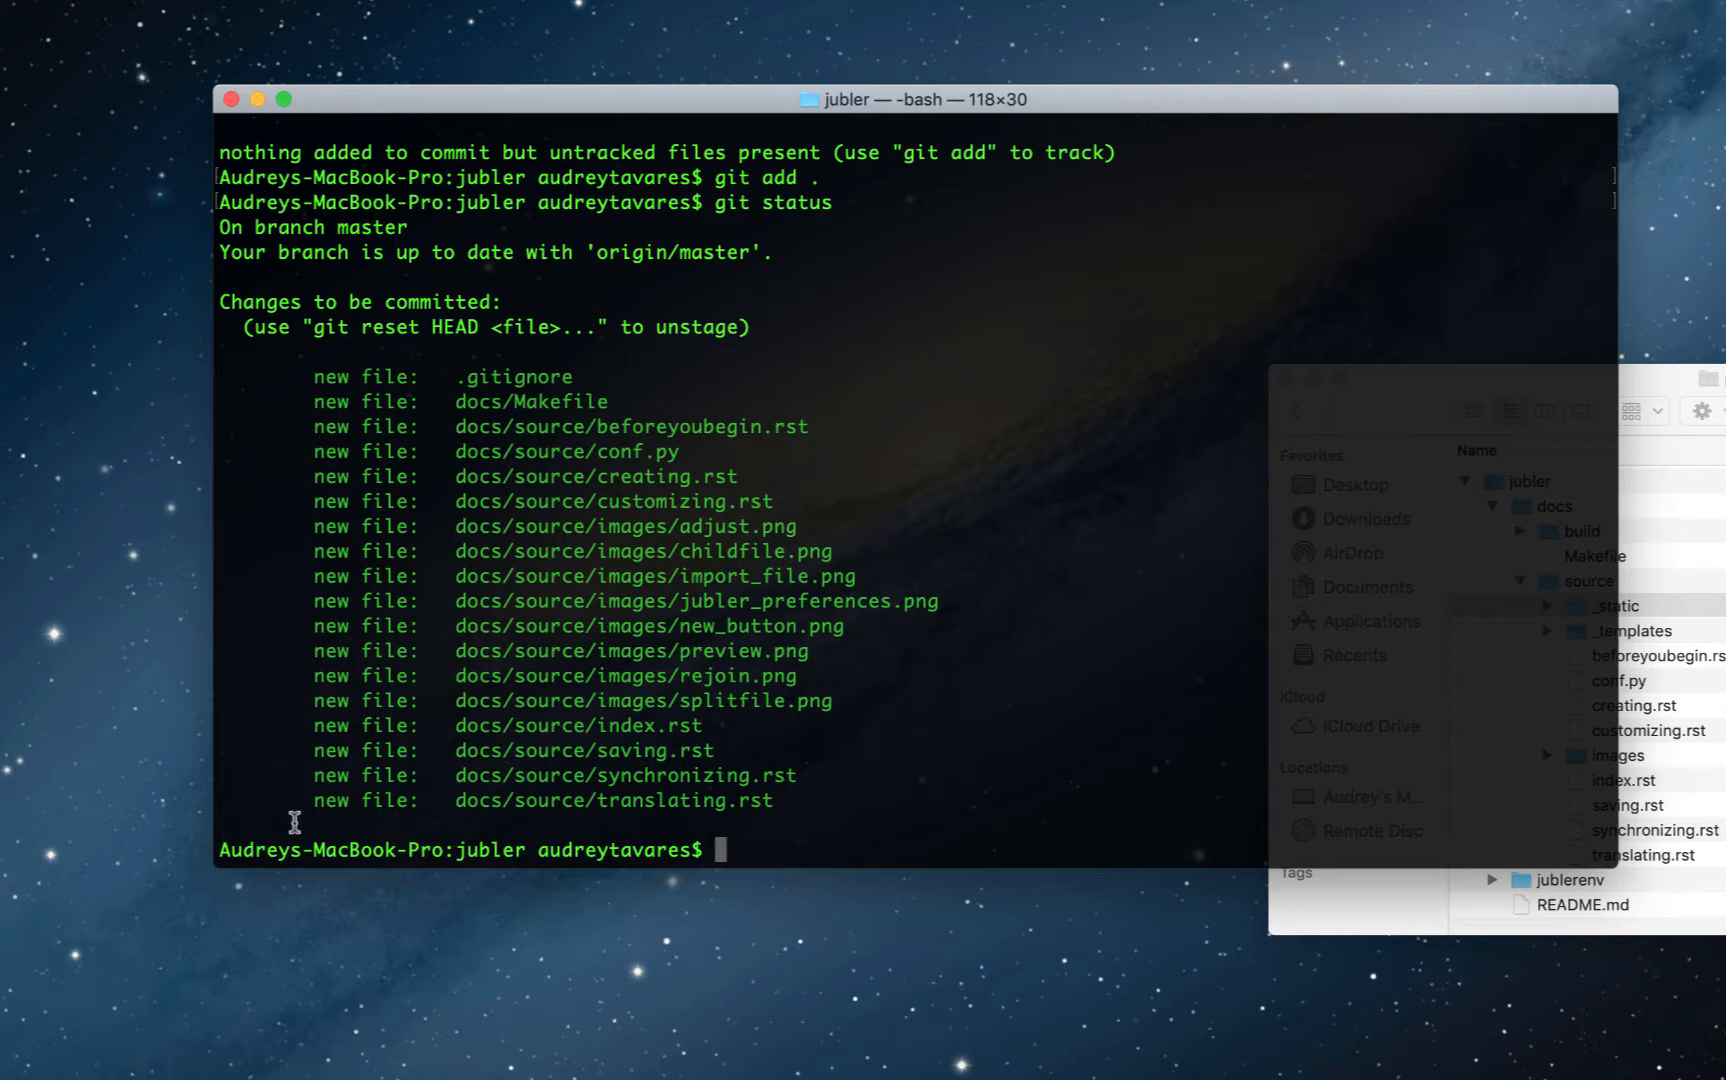
pyautogui.moveTo(722, 848)
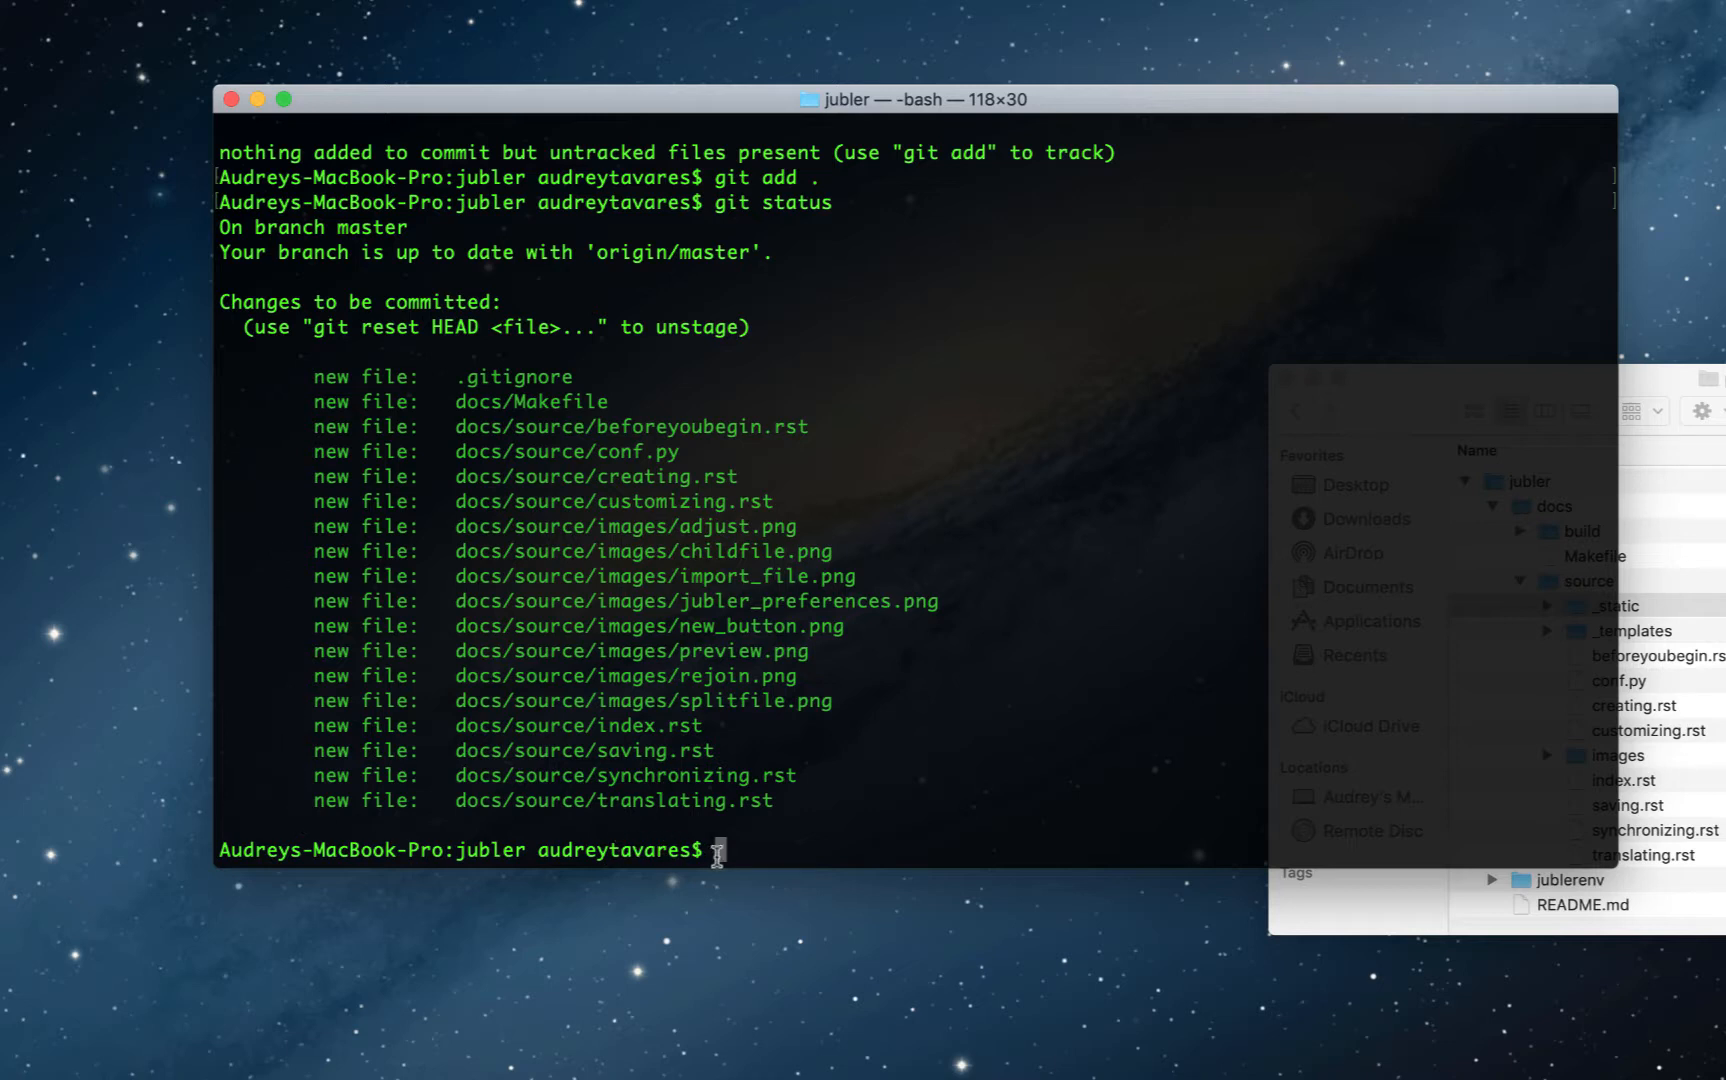
pyautogui.write('git commit')
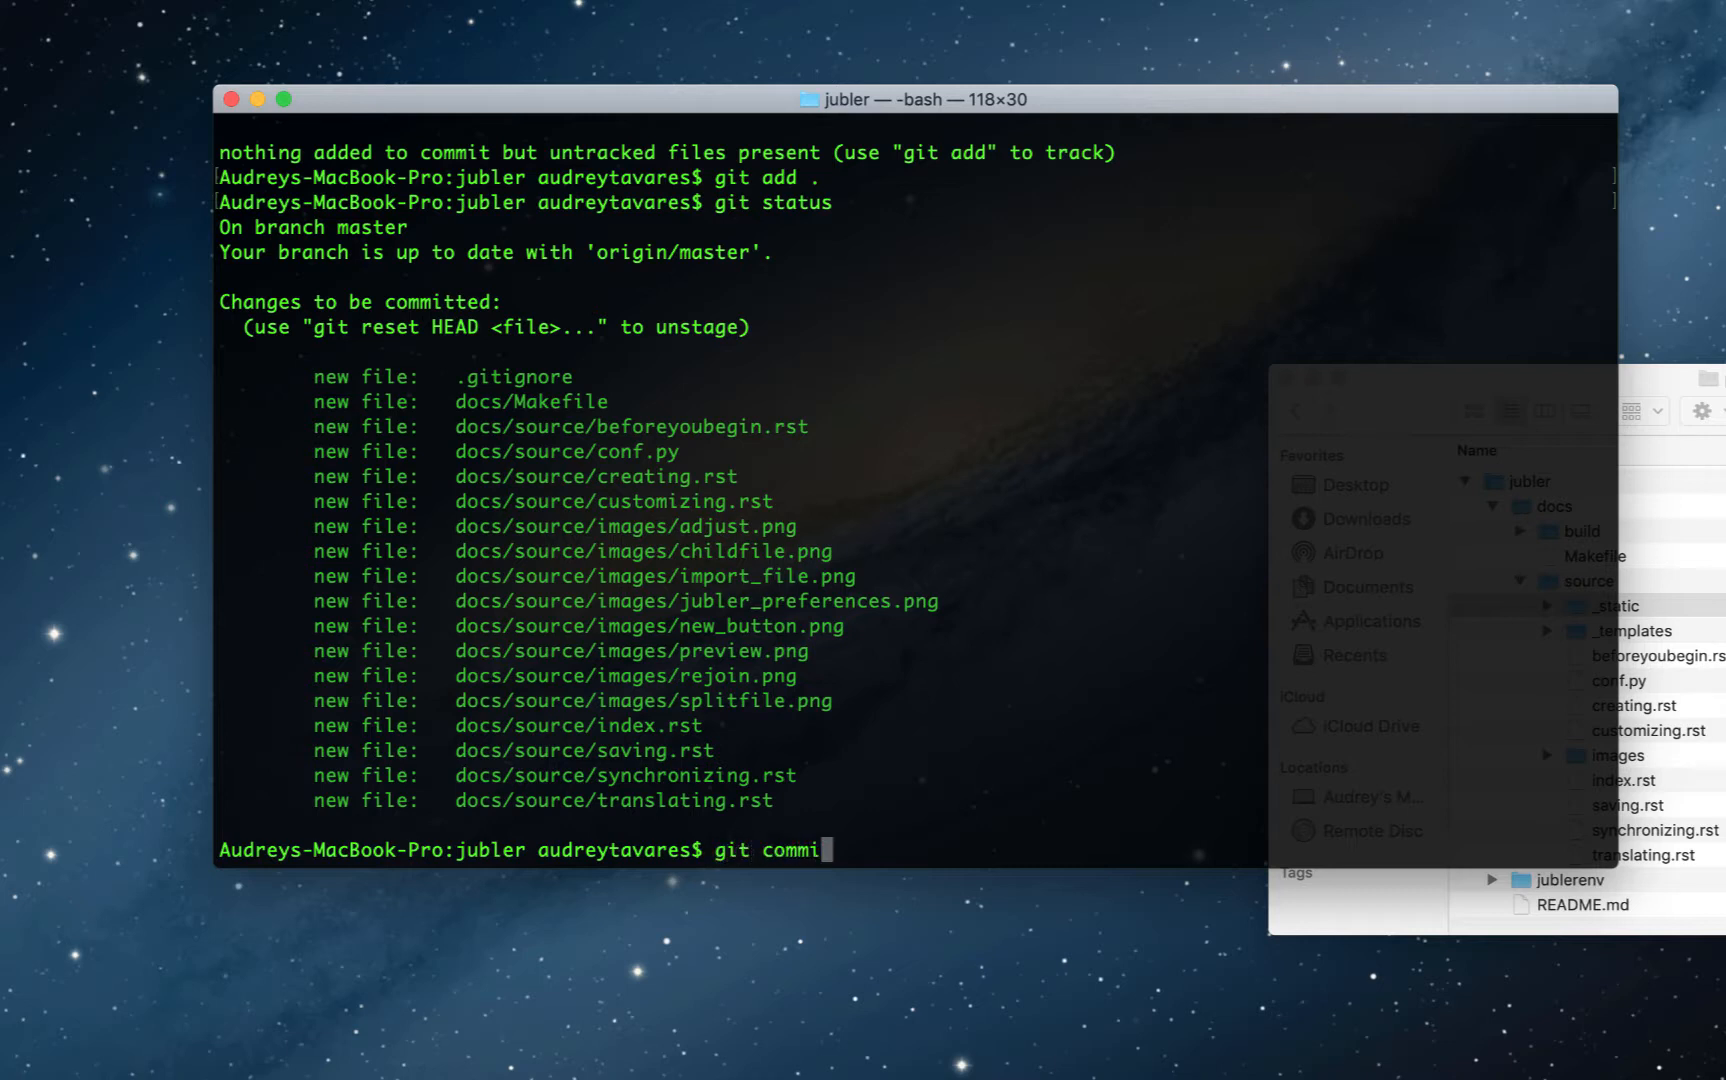
pyautogui.write('t -')
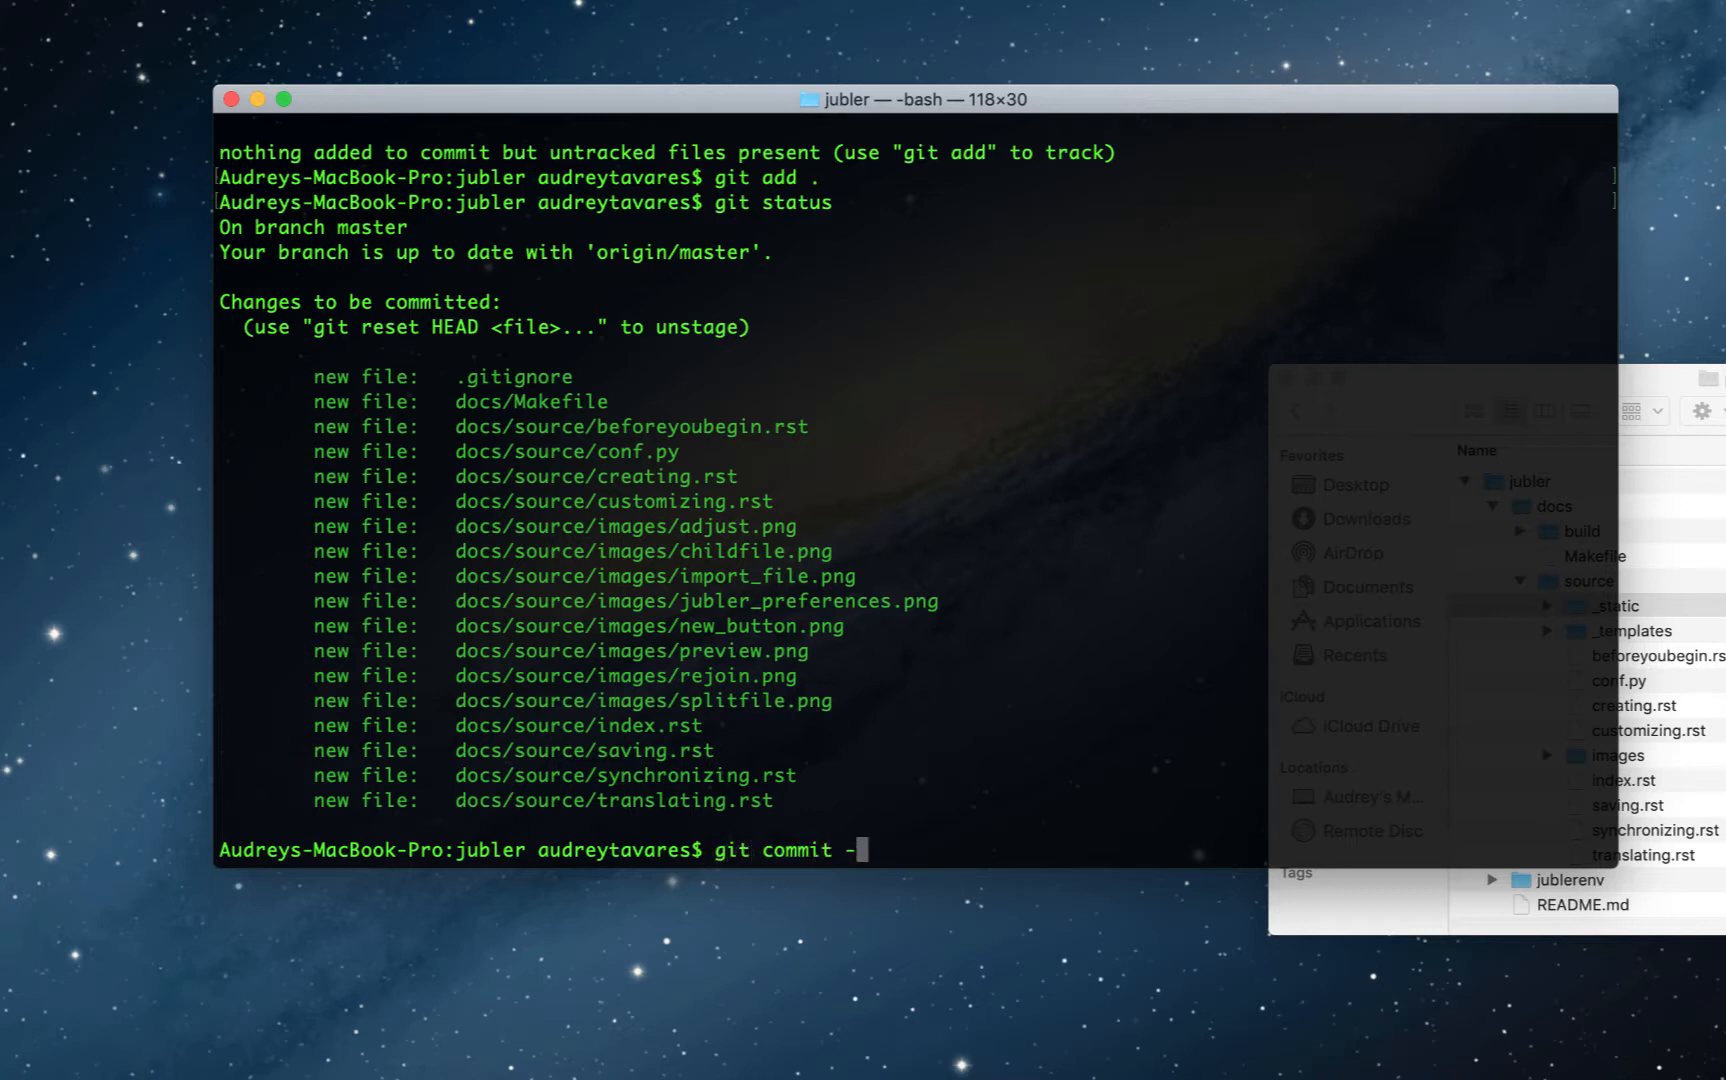
pyautogui.write('m')
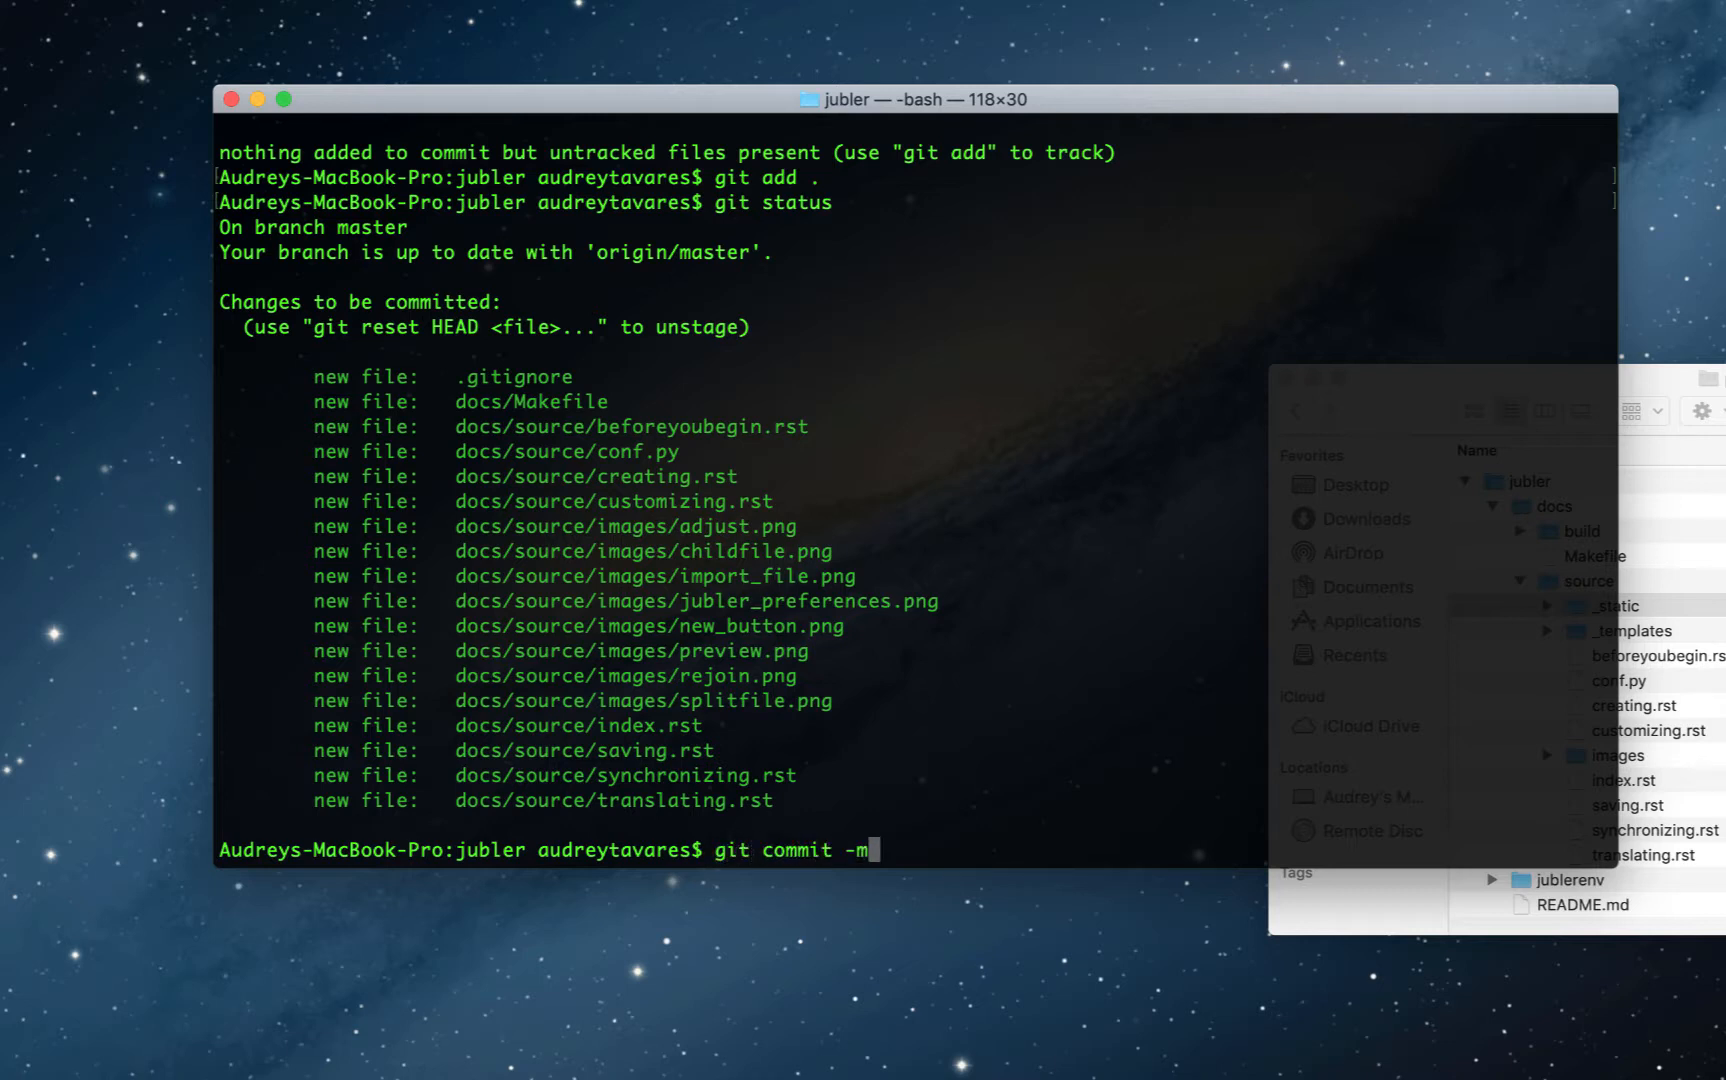
pyautogui.write('"Adding Jubler documentation"')
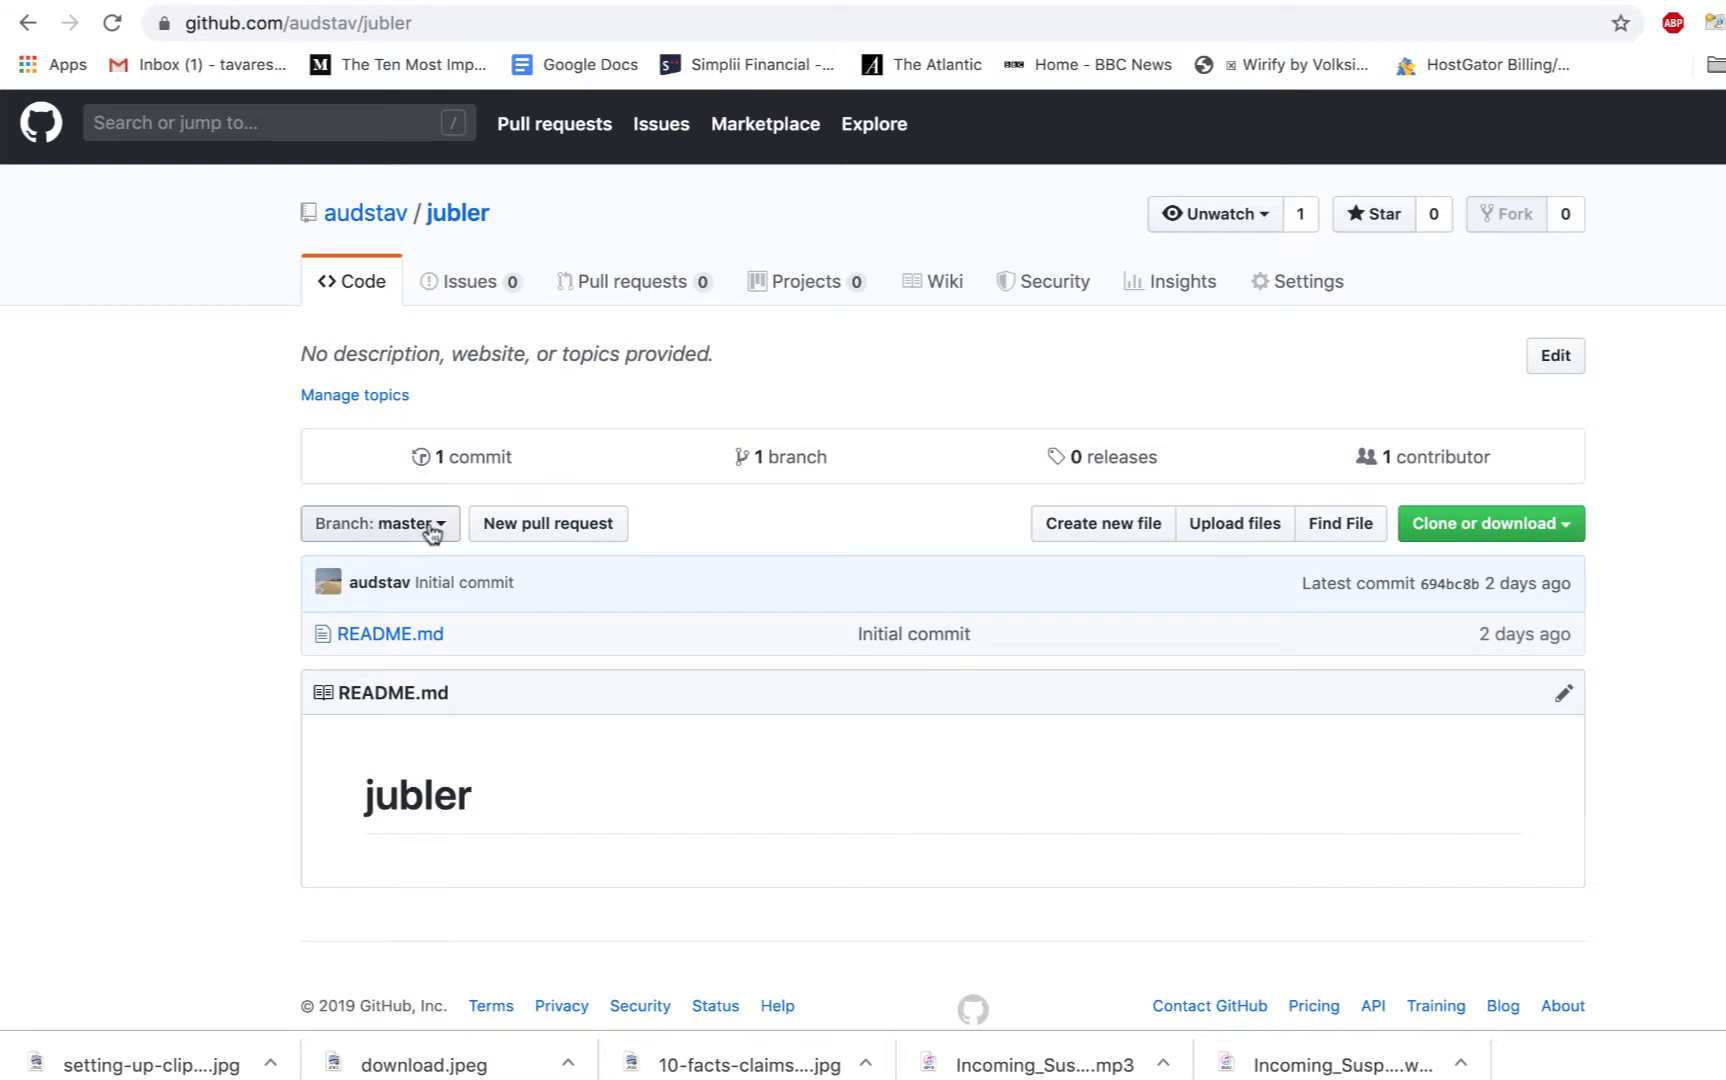
# Step: View the audstav/jubler GitHub repository, still holding only README.md from one commit
pyautogui.click(380, 522)
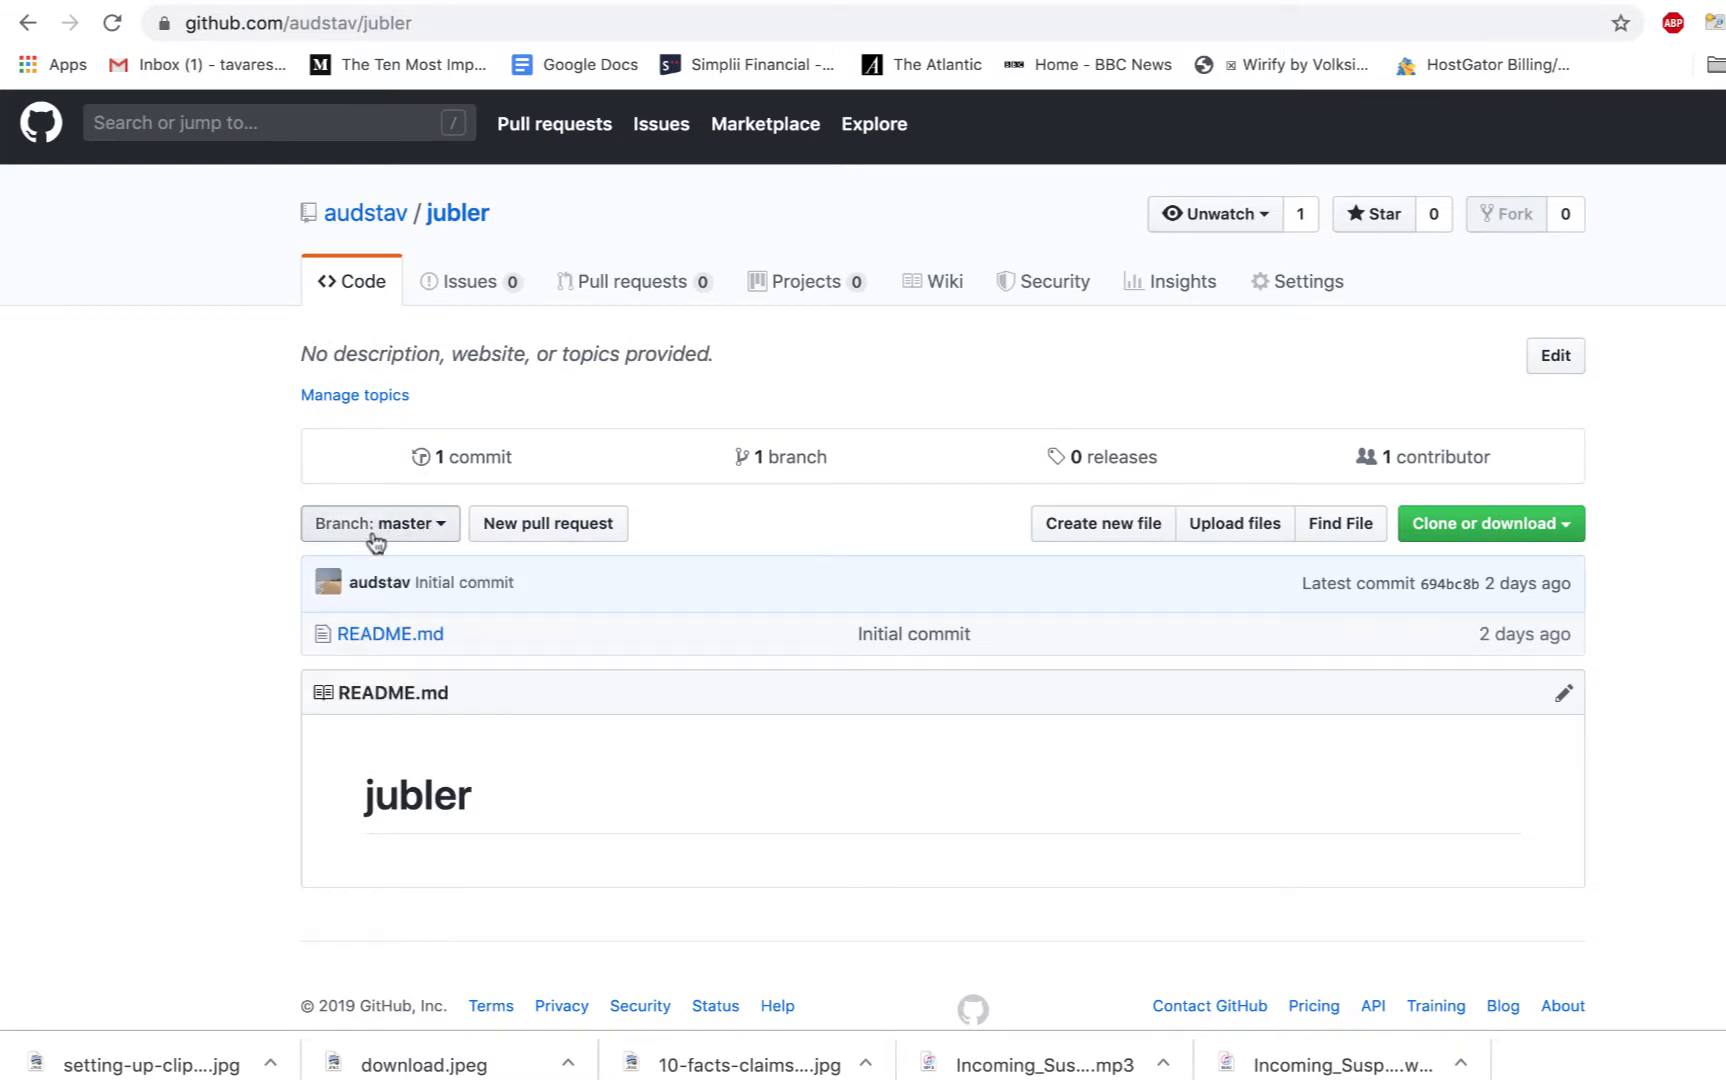
pyautogui.moveTo(1430, 1040)
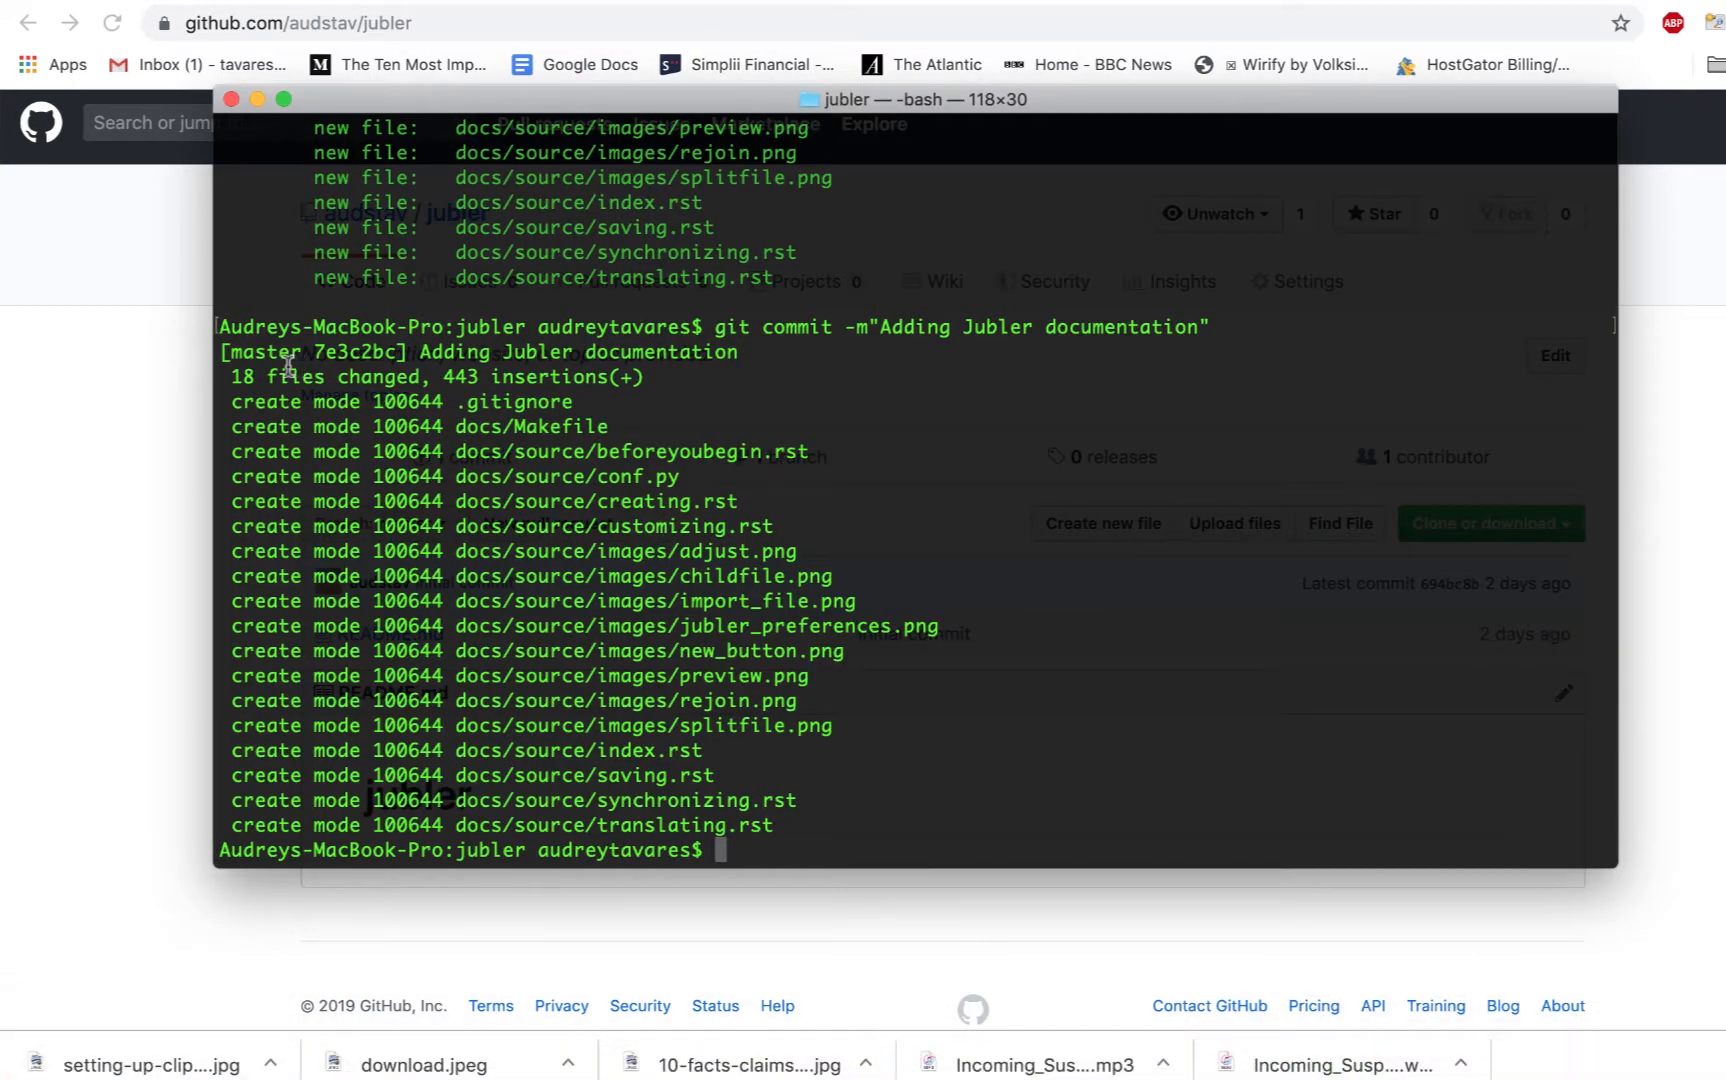
pyautogui.scroll(3)
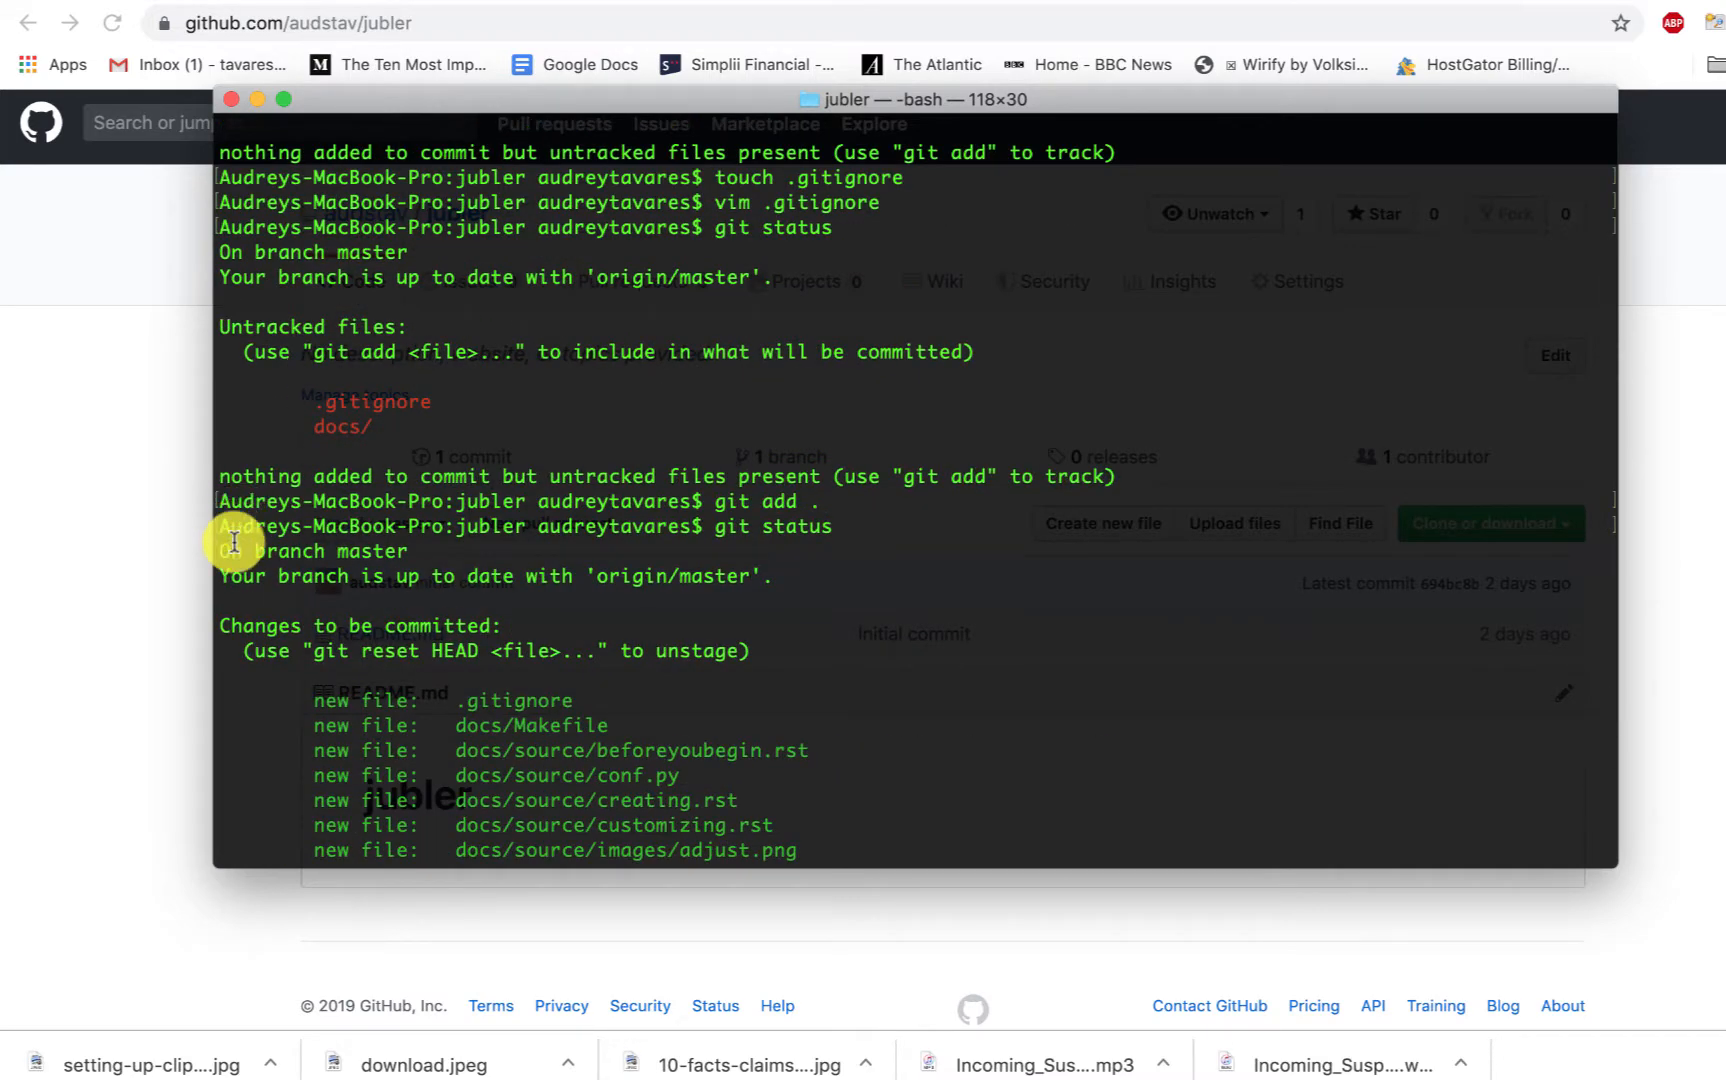
pyautogui.moveTo(382, 562)
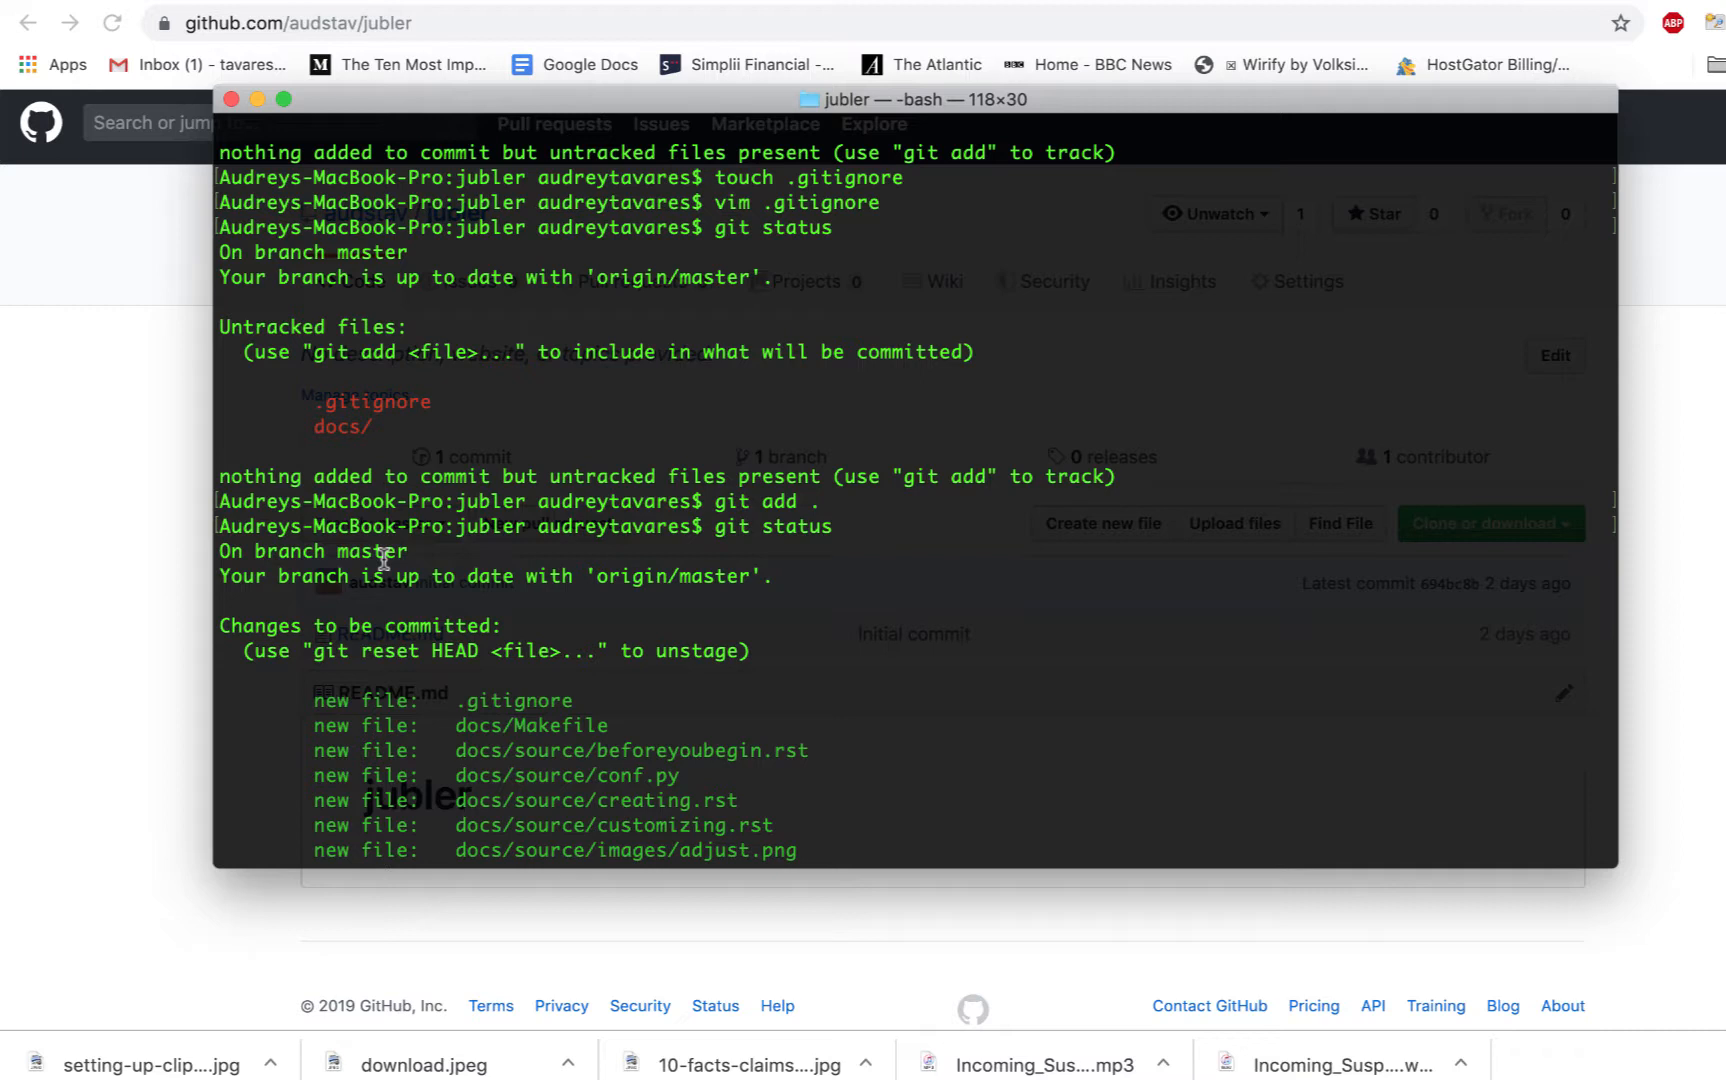
pyautogui.moveTo(508, 604)
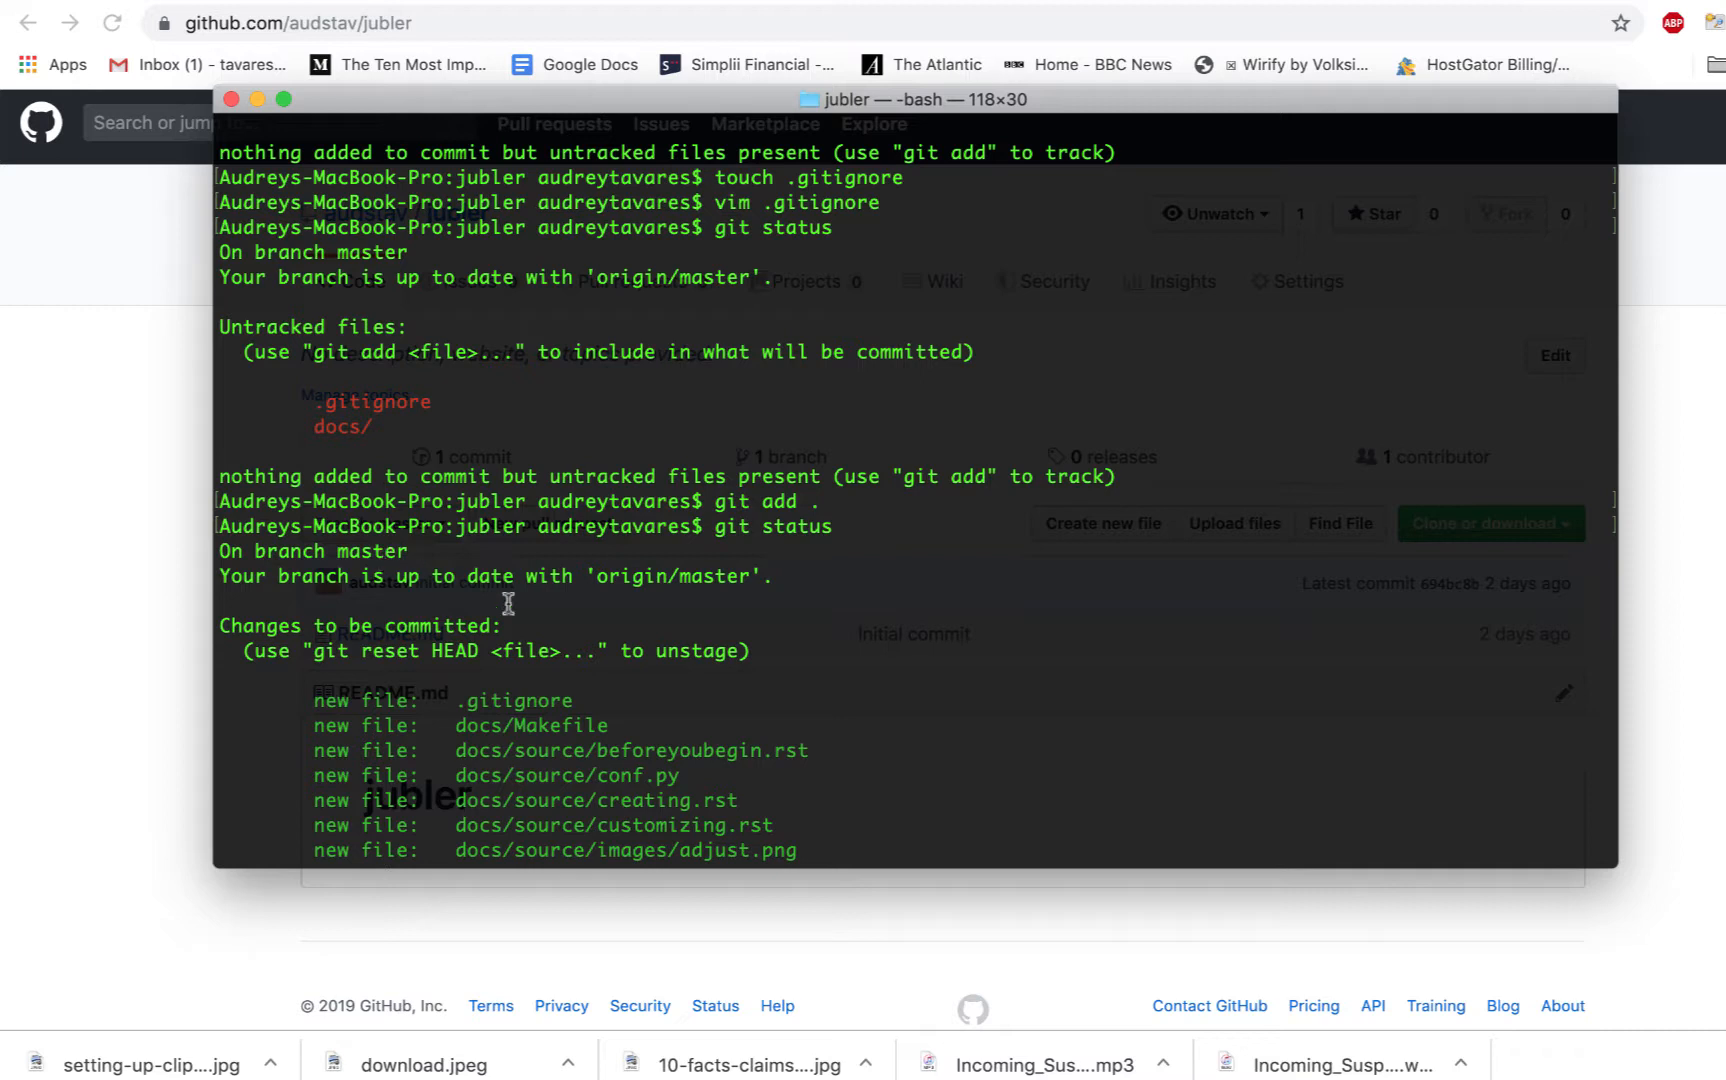
pyautogui.moveTo(466, 570)
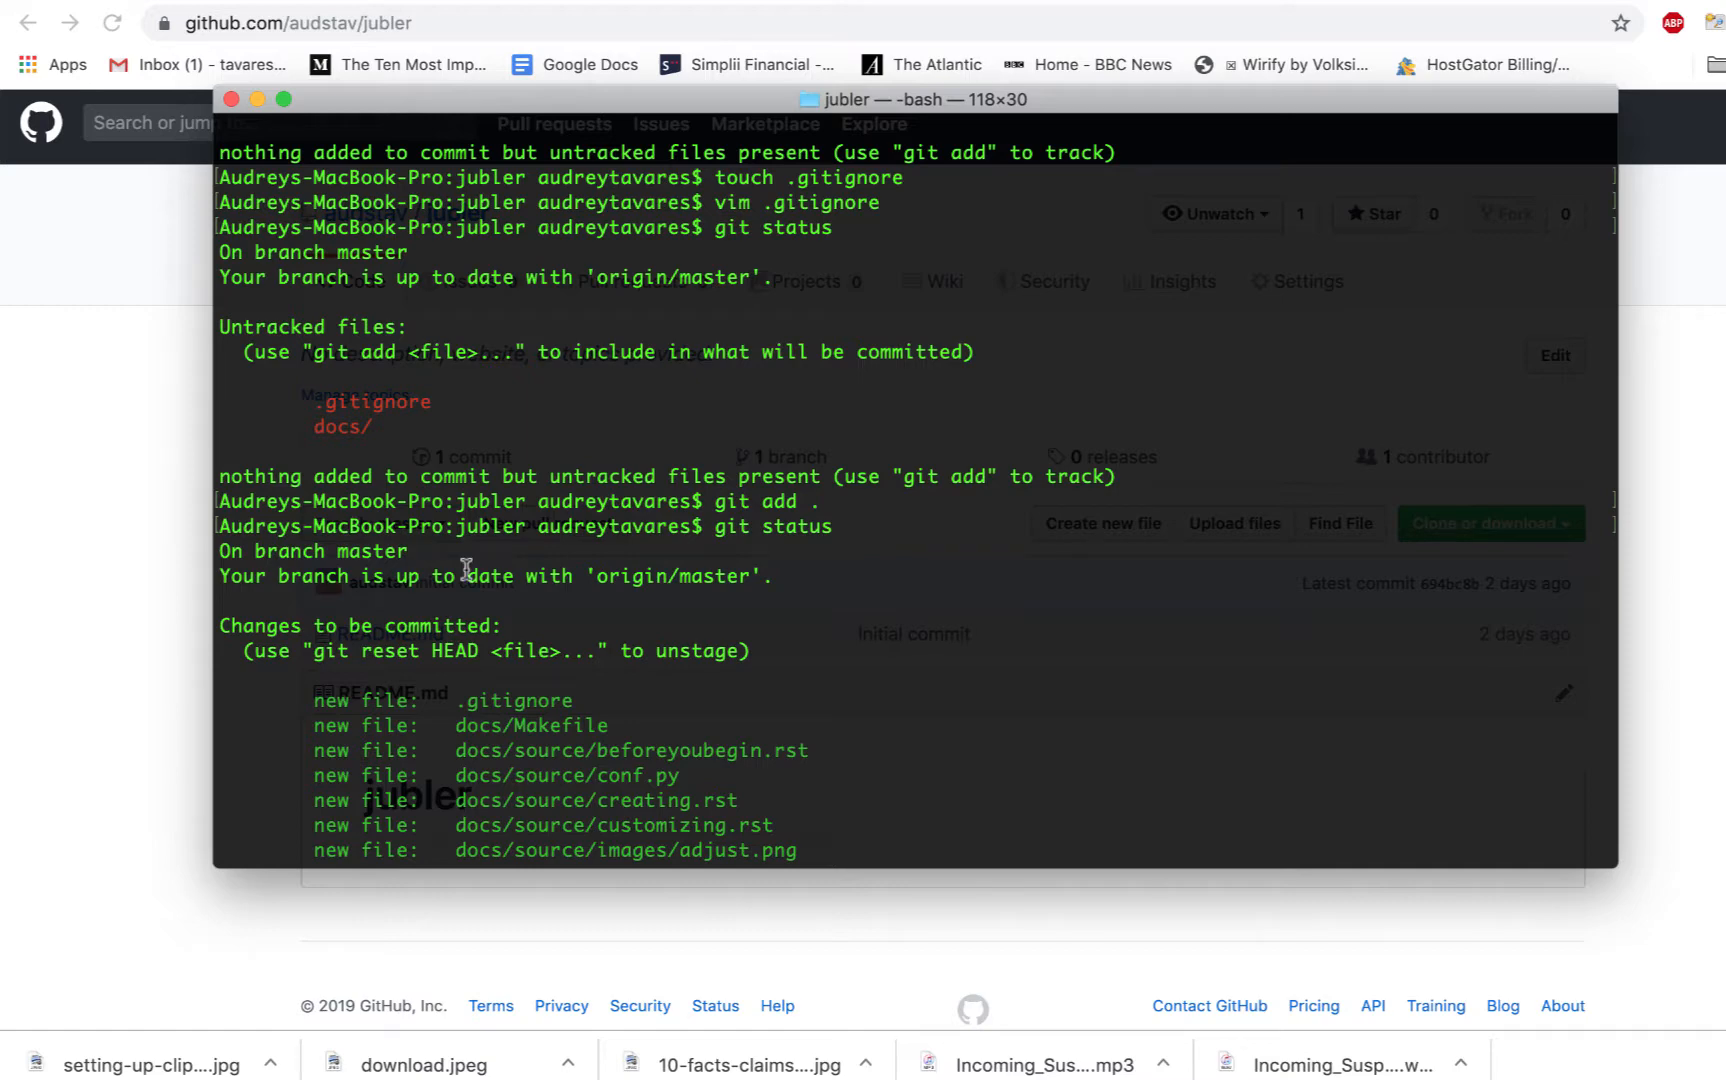
pyautogui.moveTo(584, 644)
pyautogui.write('git')
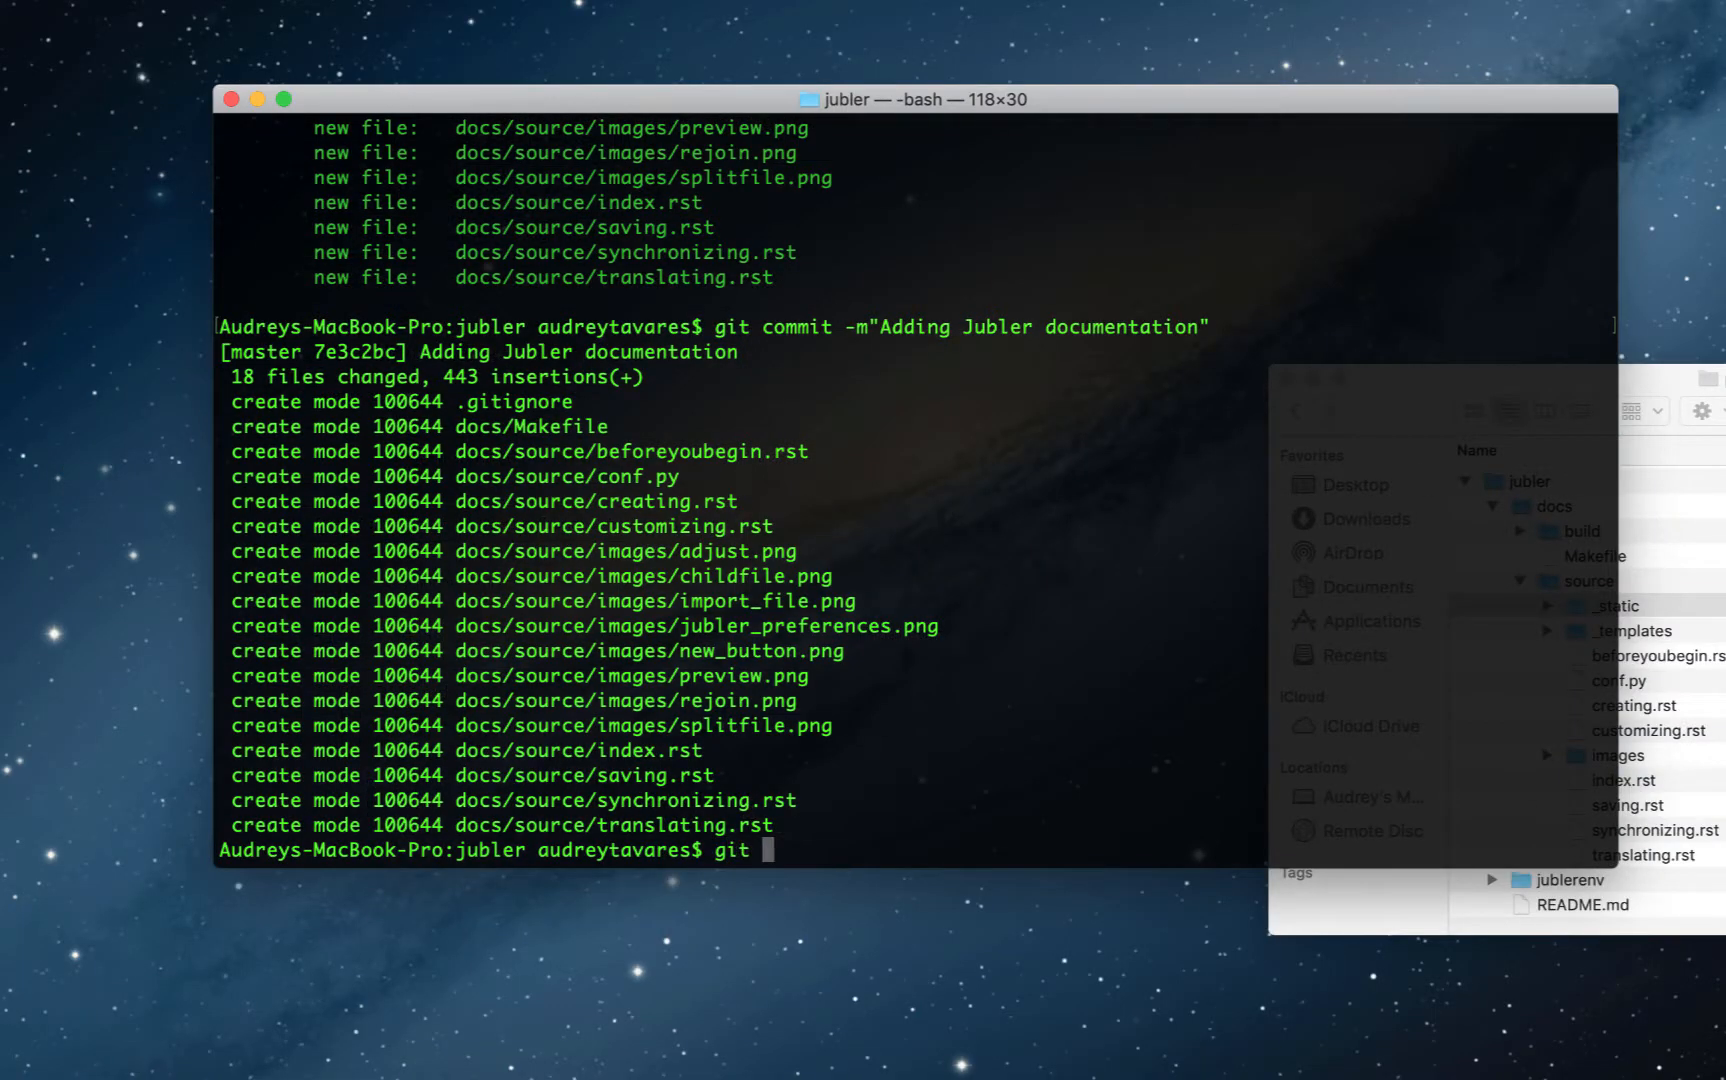
# Step: Push the documentation commit with git push origin master
pyautogui.write('push origina')
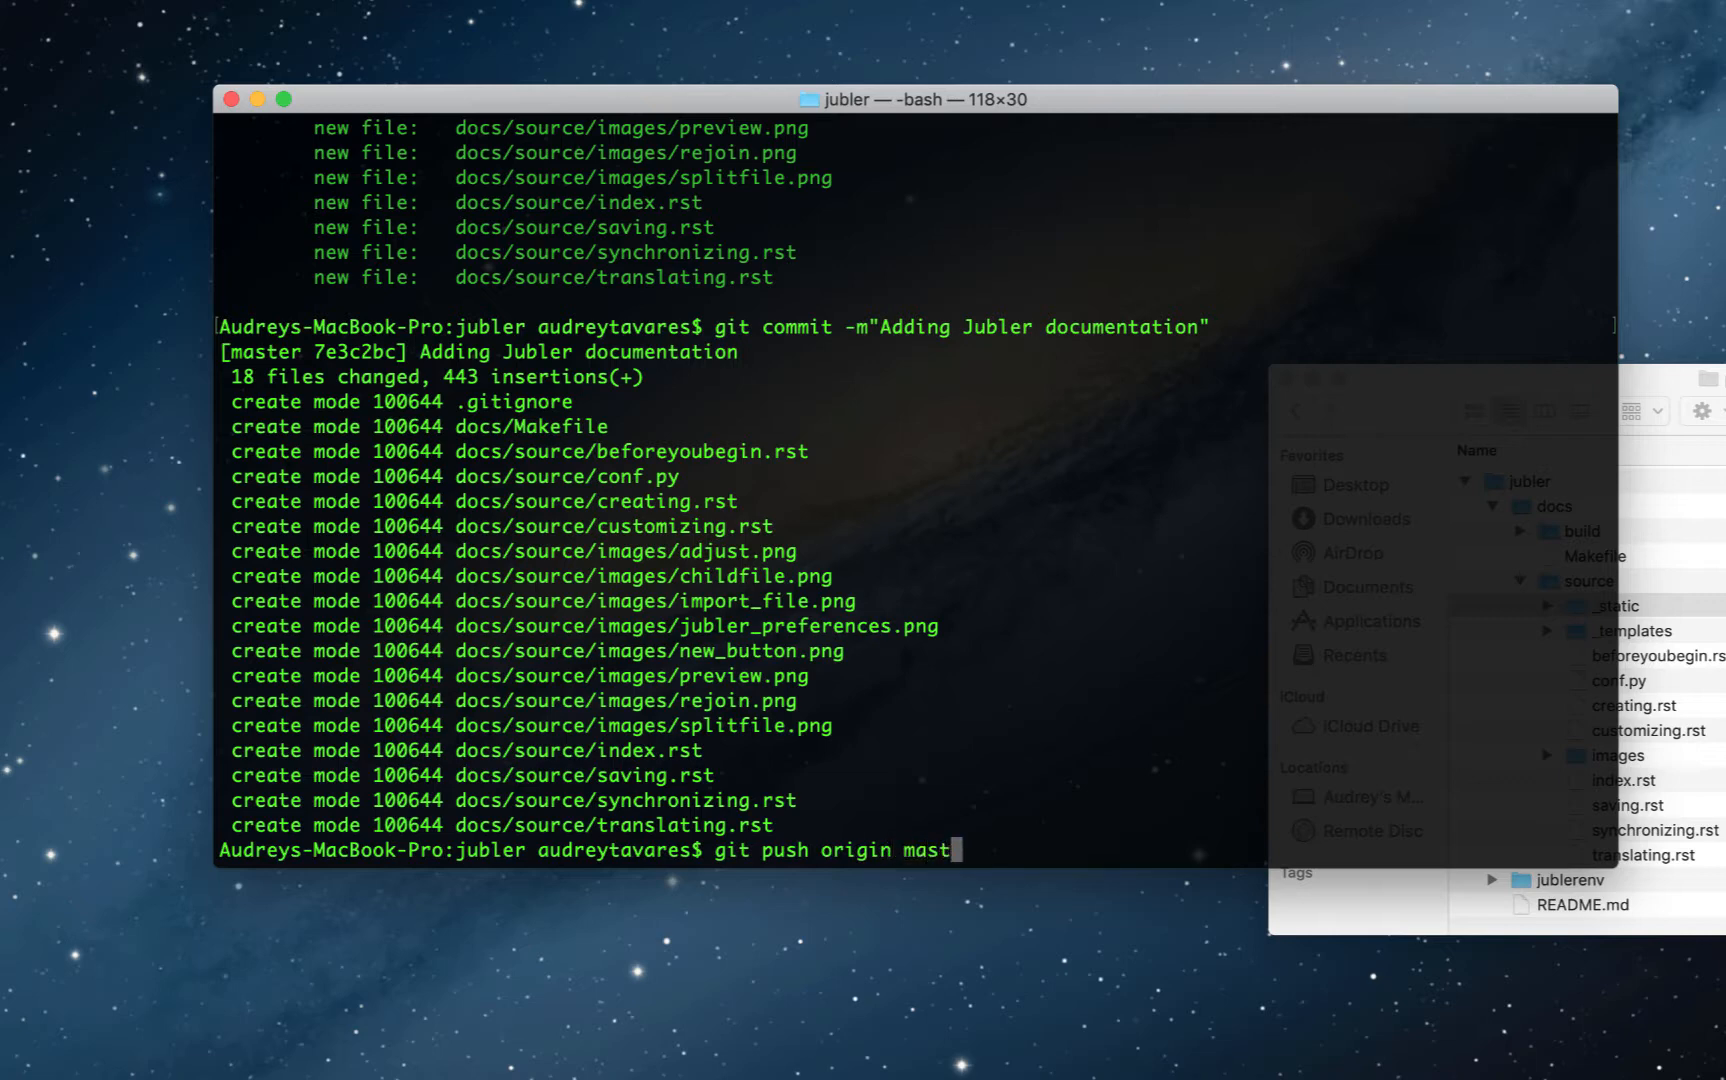
pyautogui.press('BackSpace')
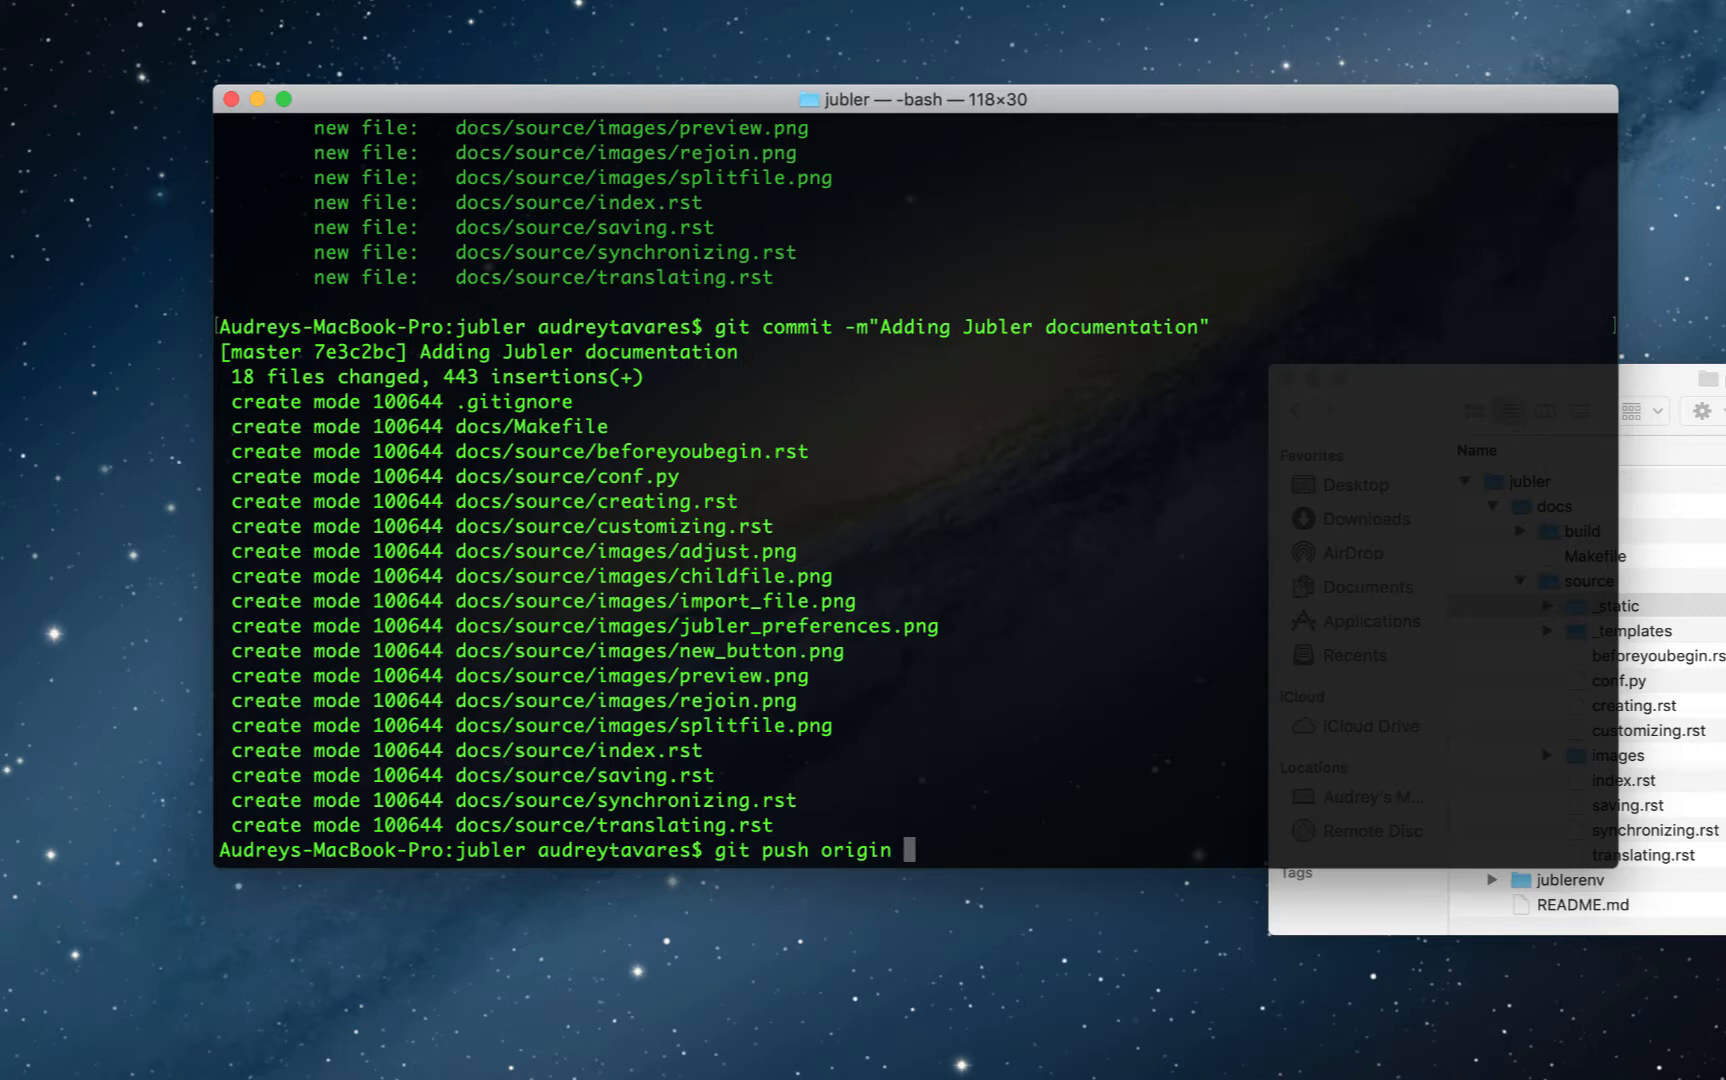
pyautogui.write('master')
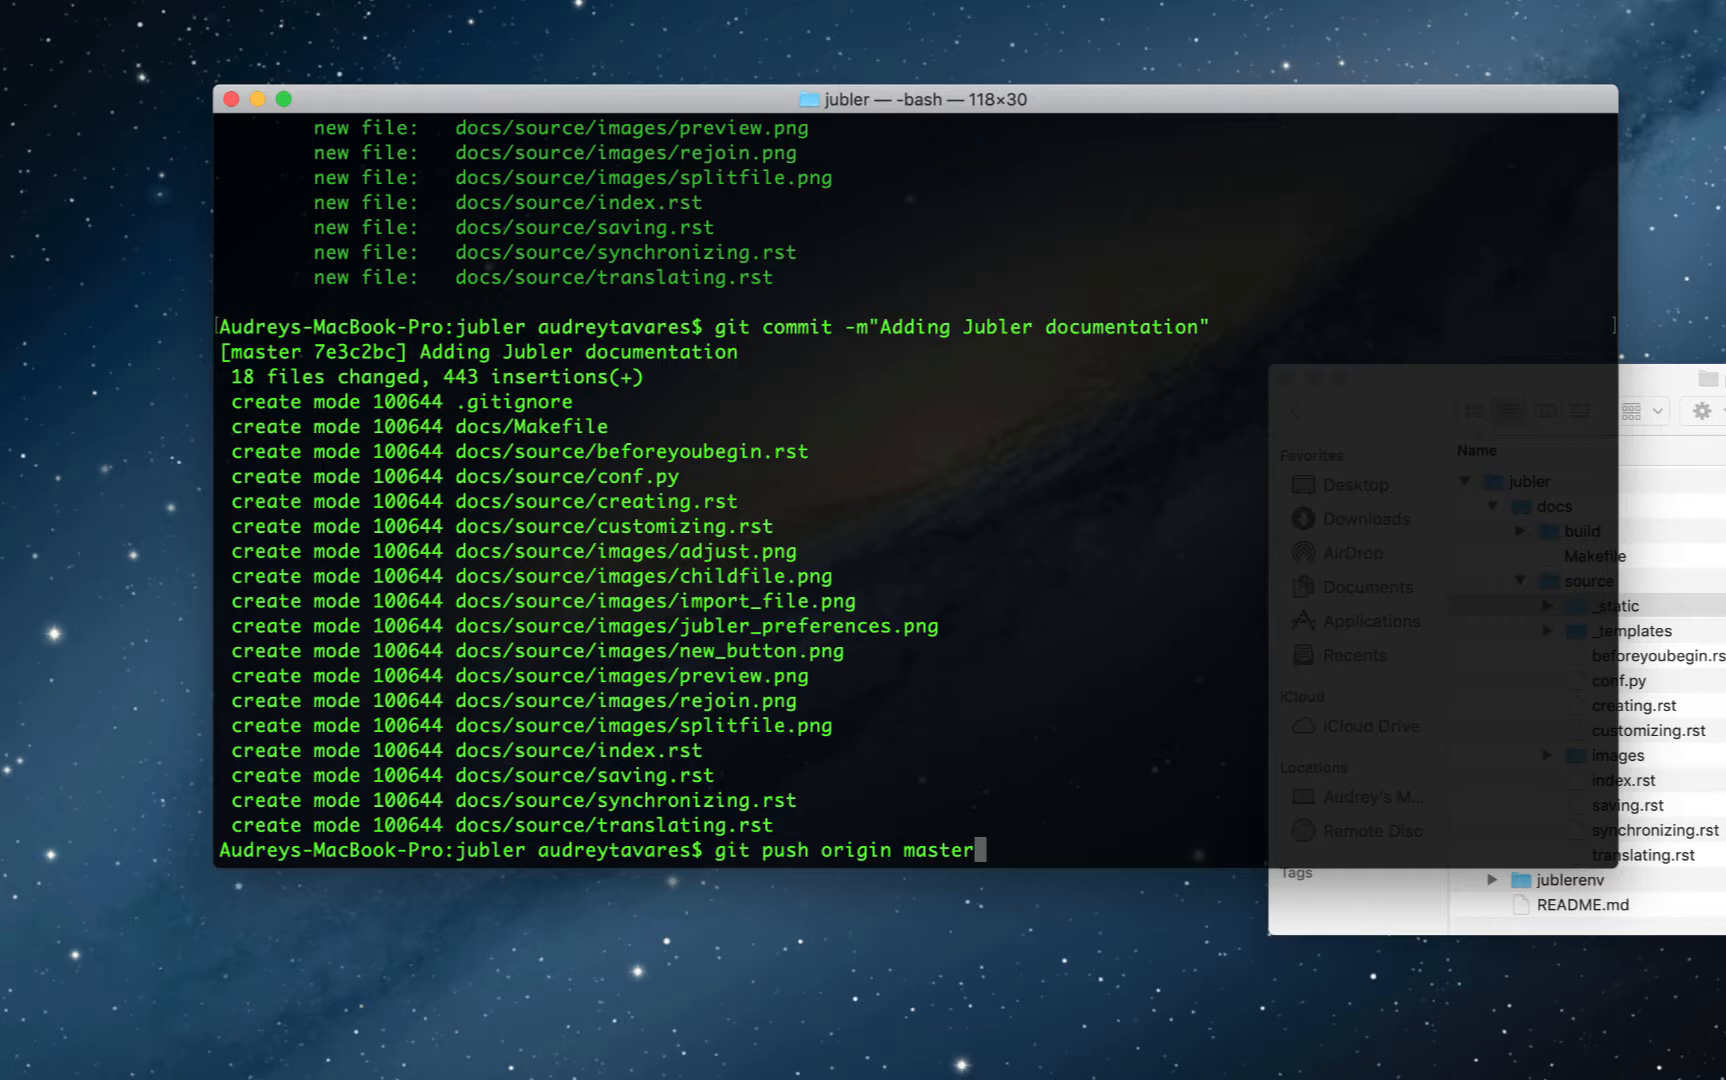
pyautogui.press('Return')
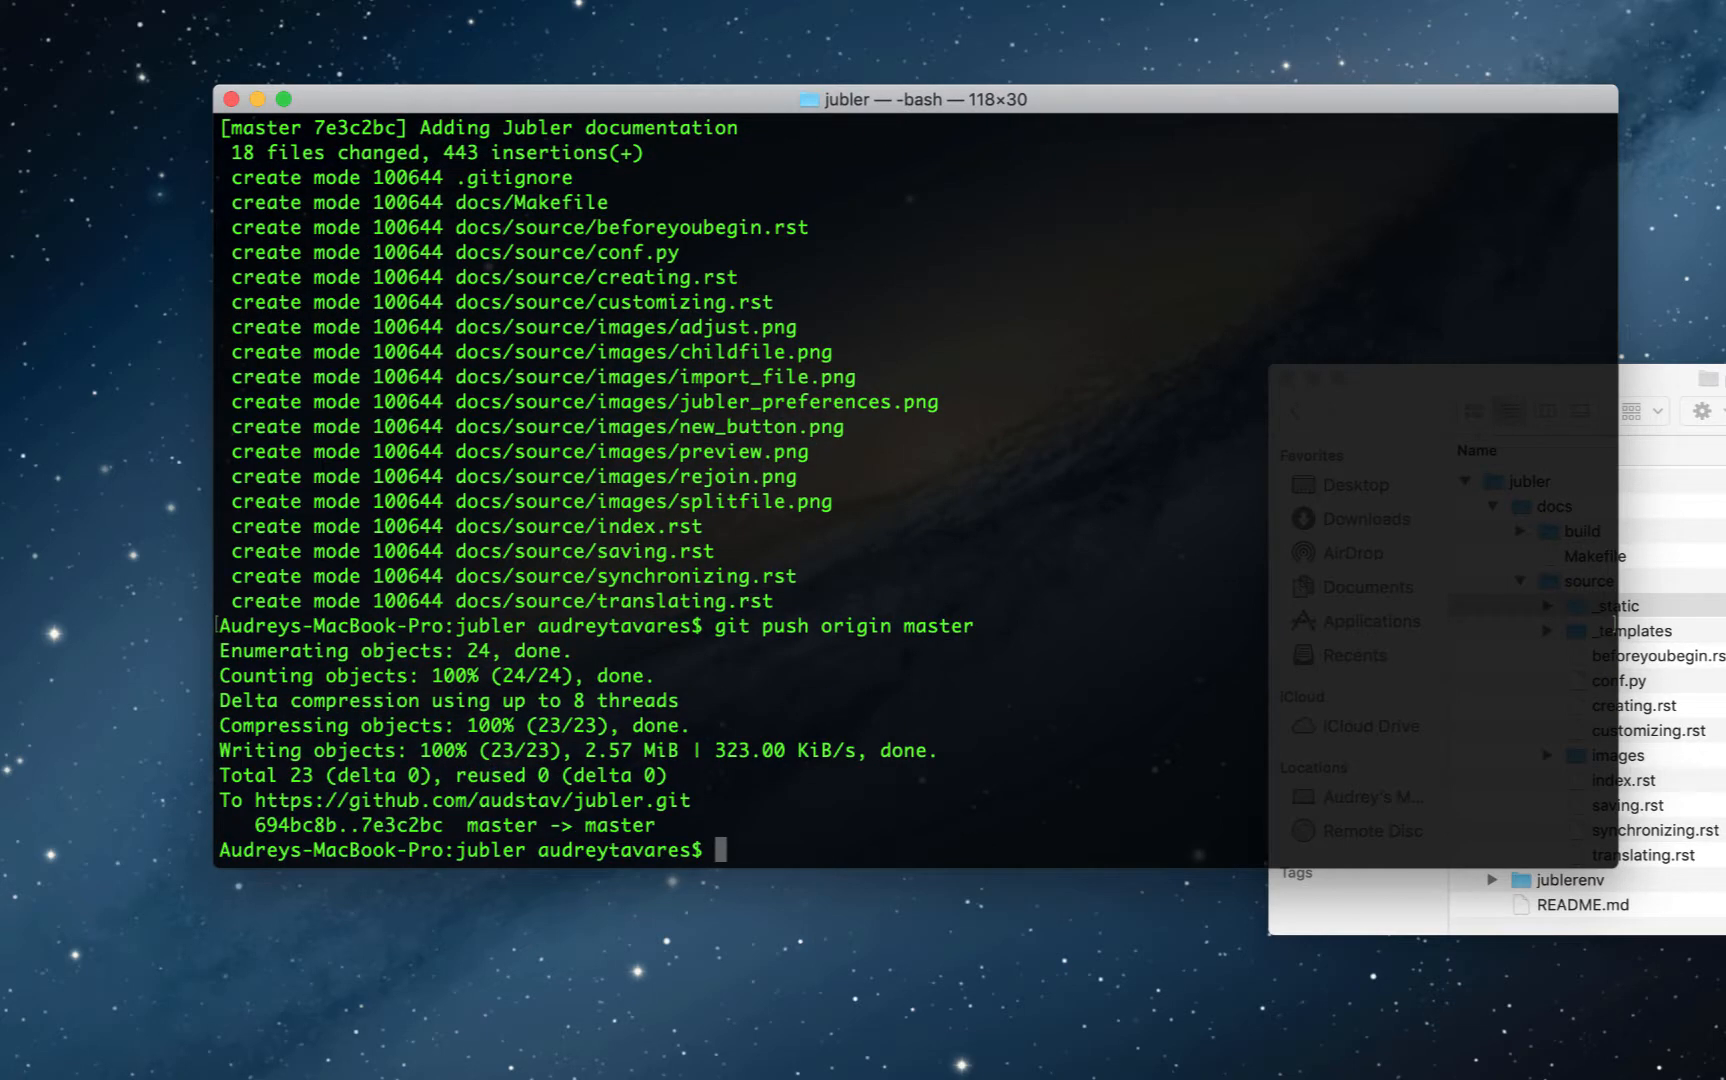
pyautogui.moveTo(1308, 1040)
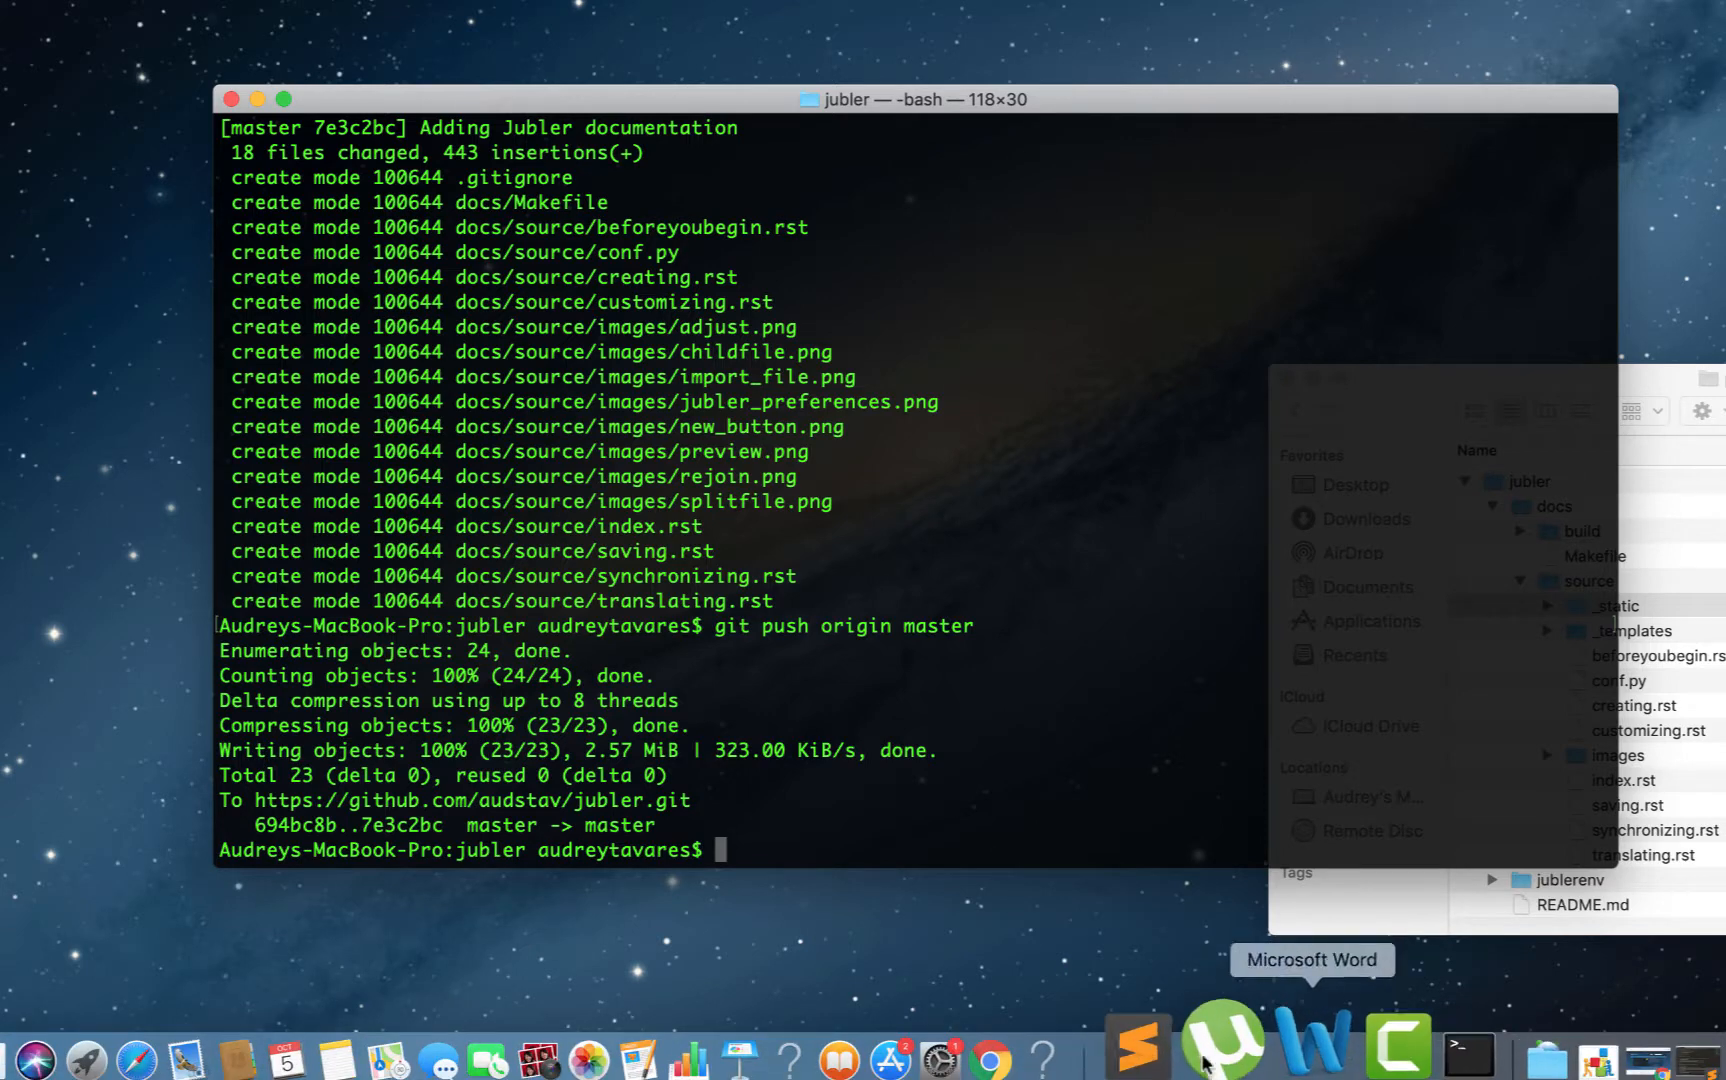
# Step: Reload the jubler repository on GitHub and inspect the pushed README.md and .gitignore files
pyautogui.click(992, 1062)
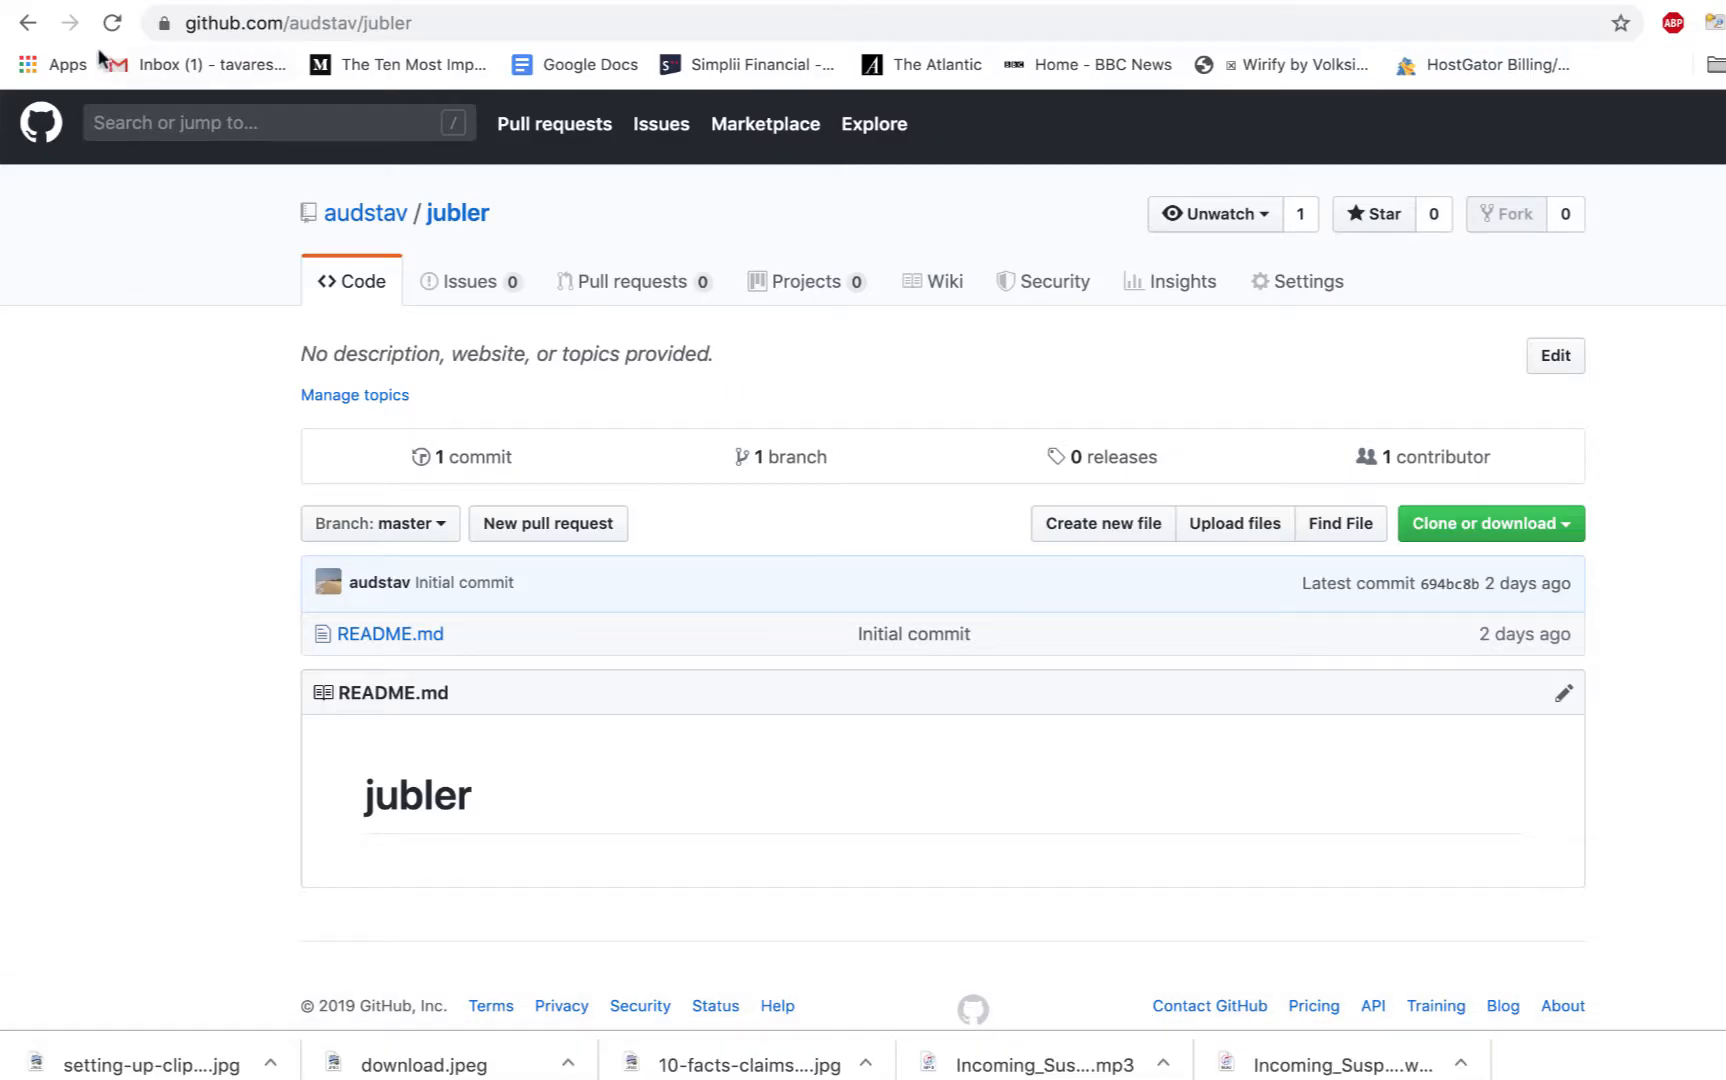
pyautogui.click(110, 24)
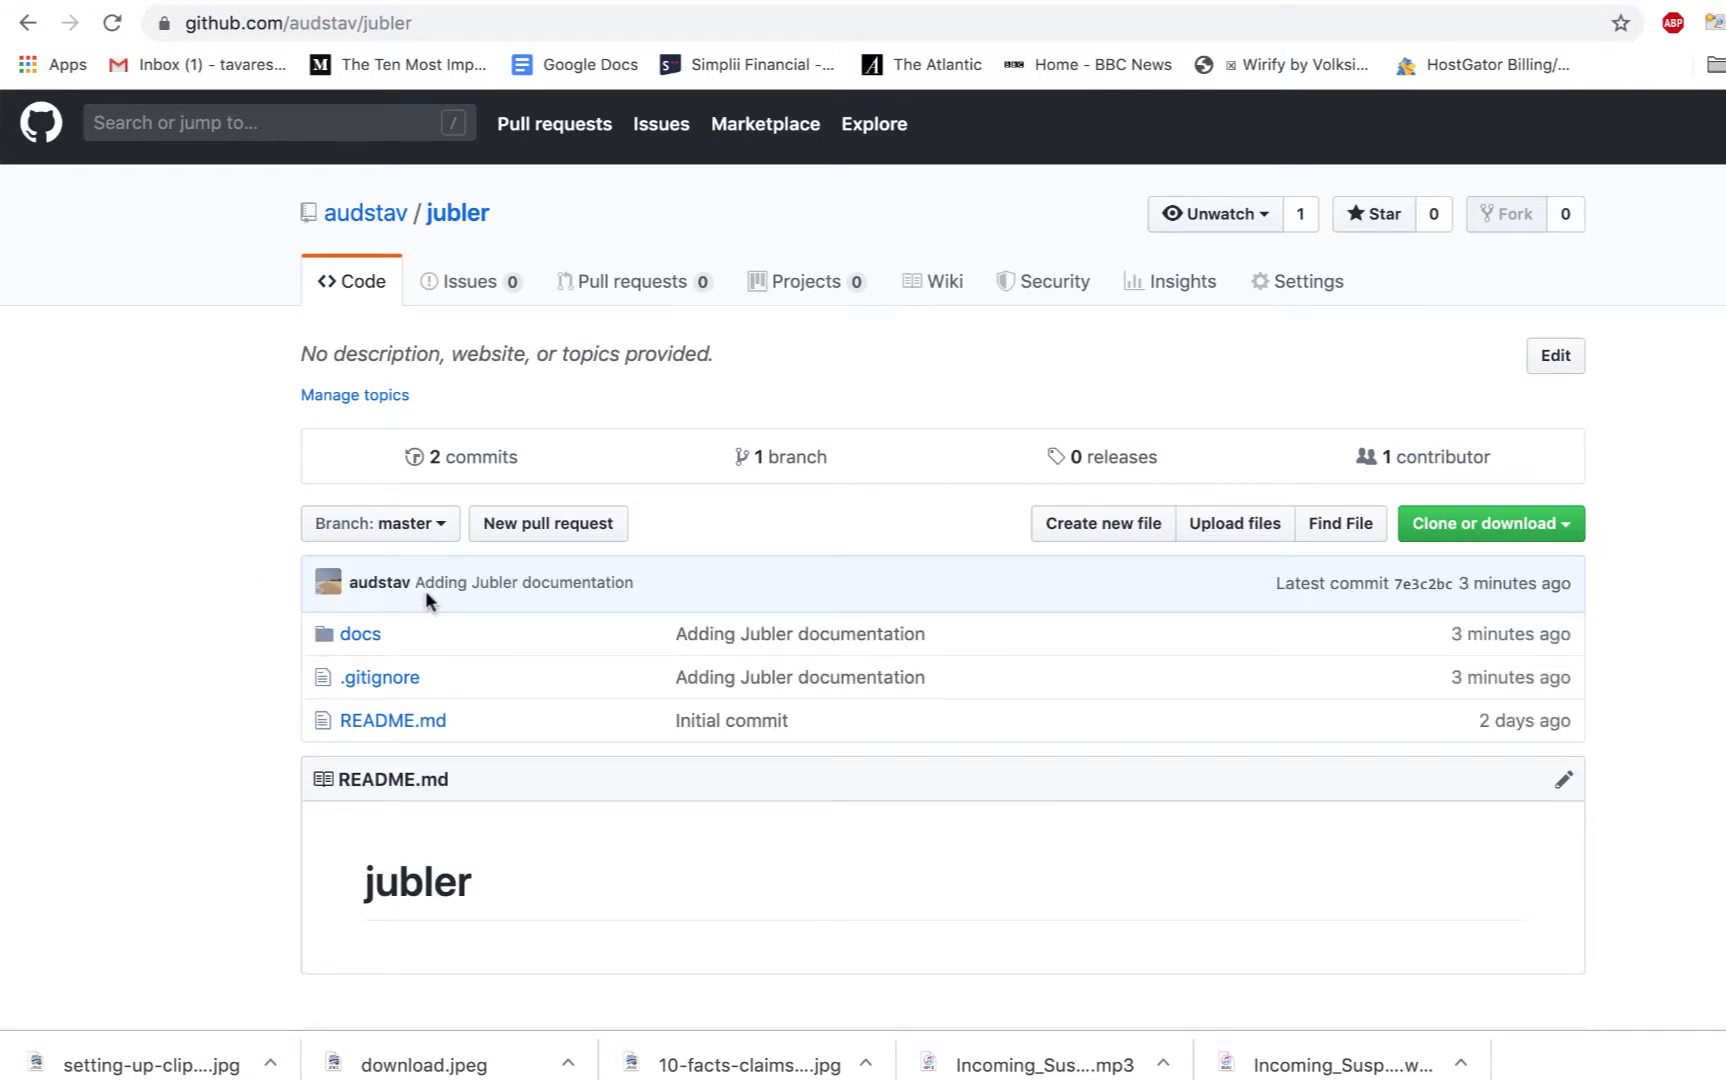
pyautogui.moveTo(590, 612)
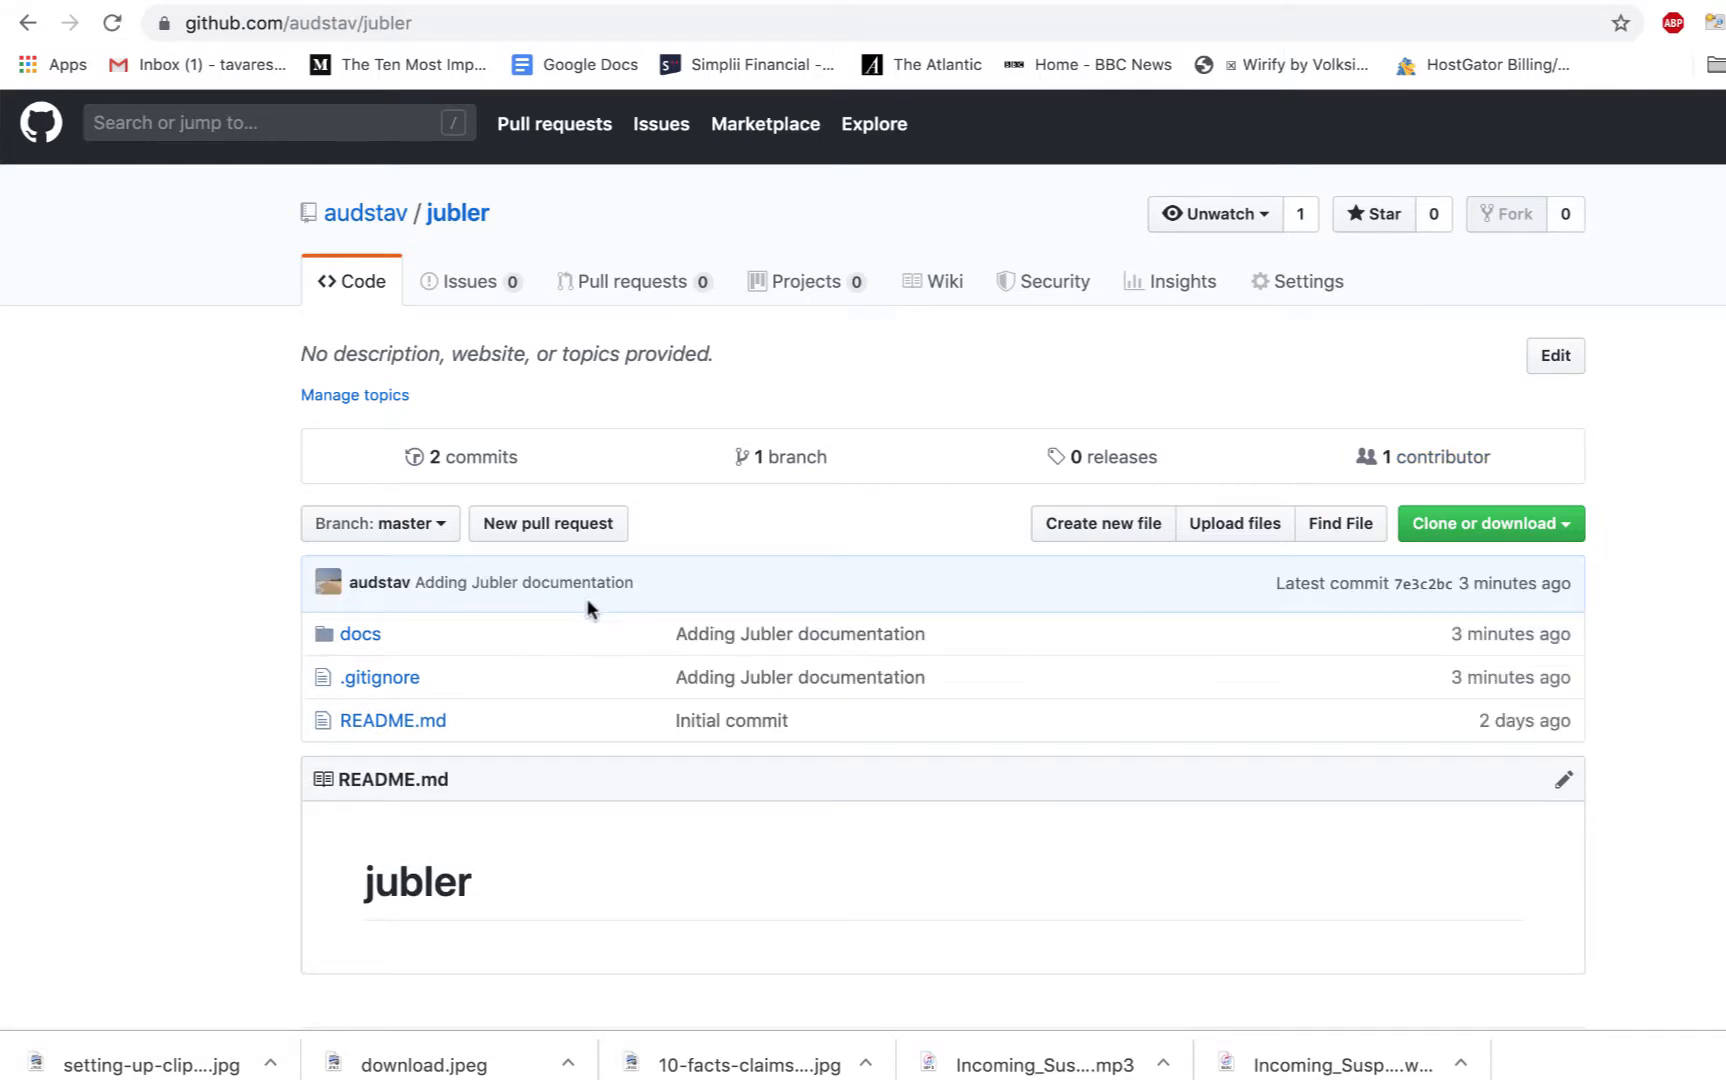
pyautogui.moveTo(286, 736)
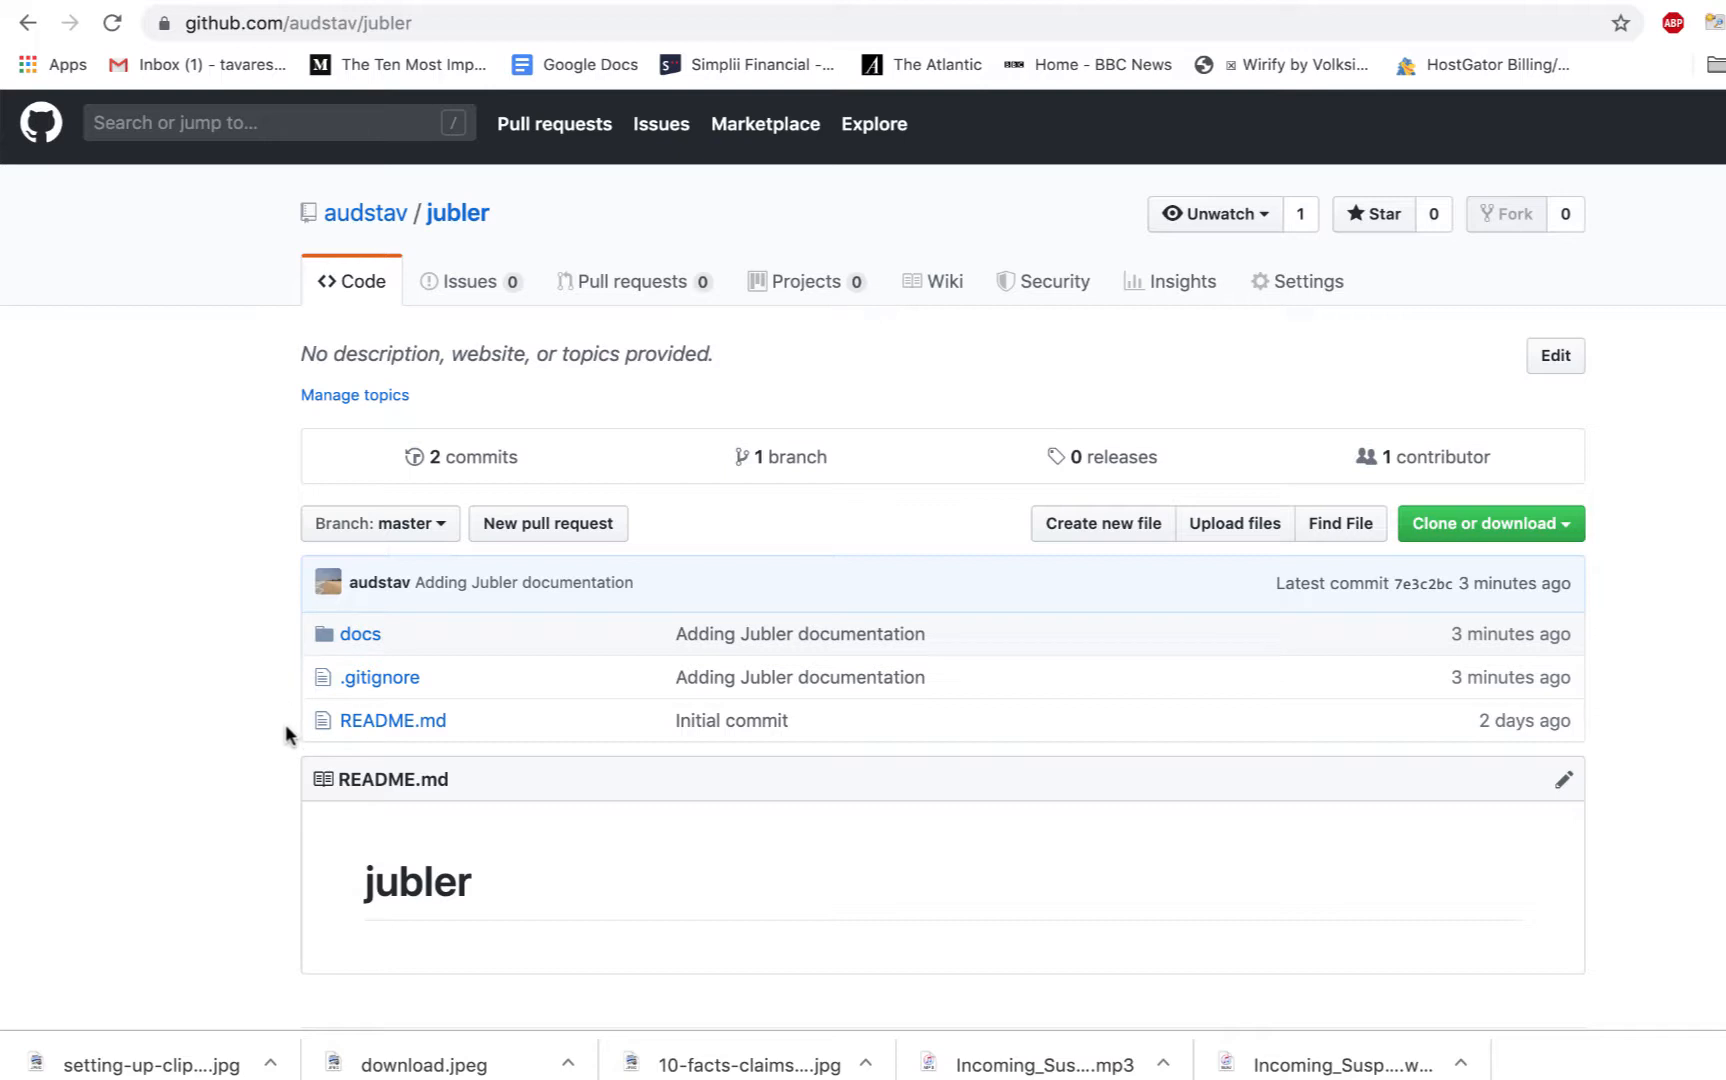
pyautogui.moveTo(392, 720)
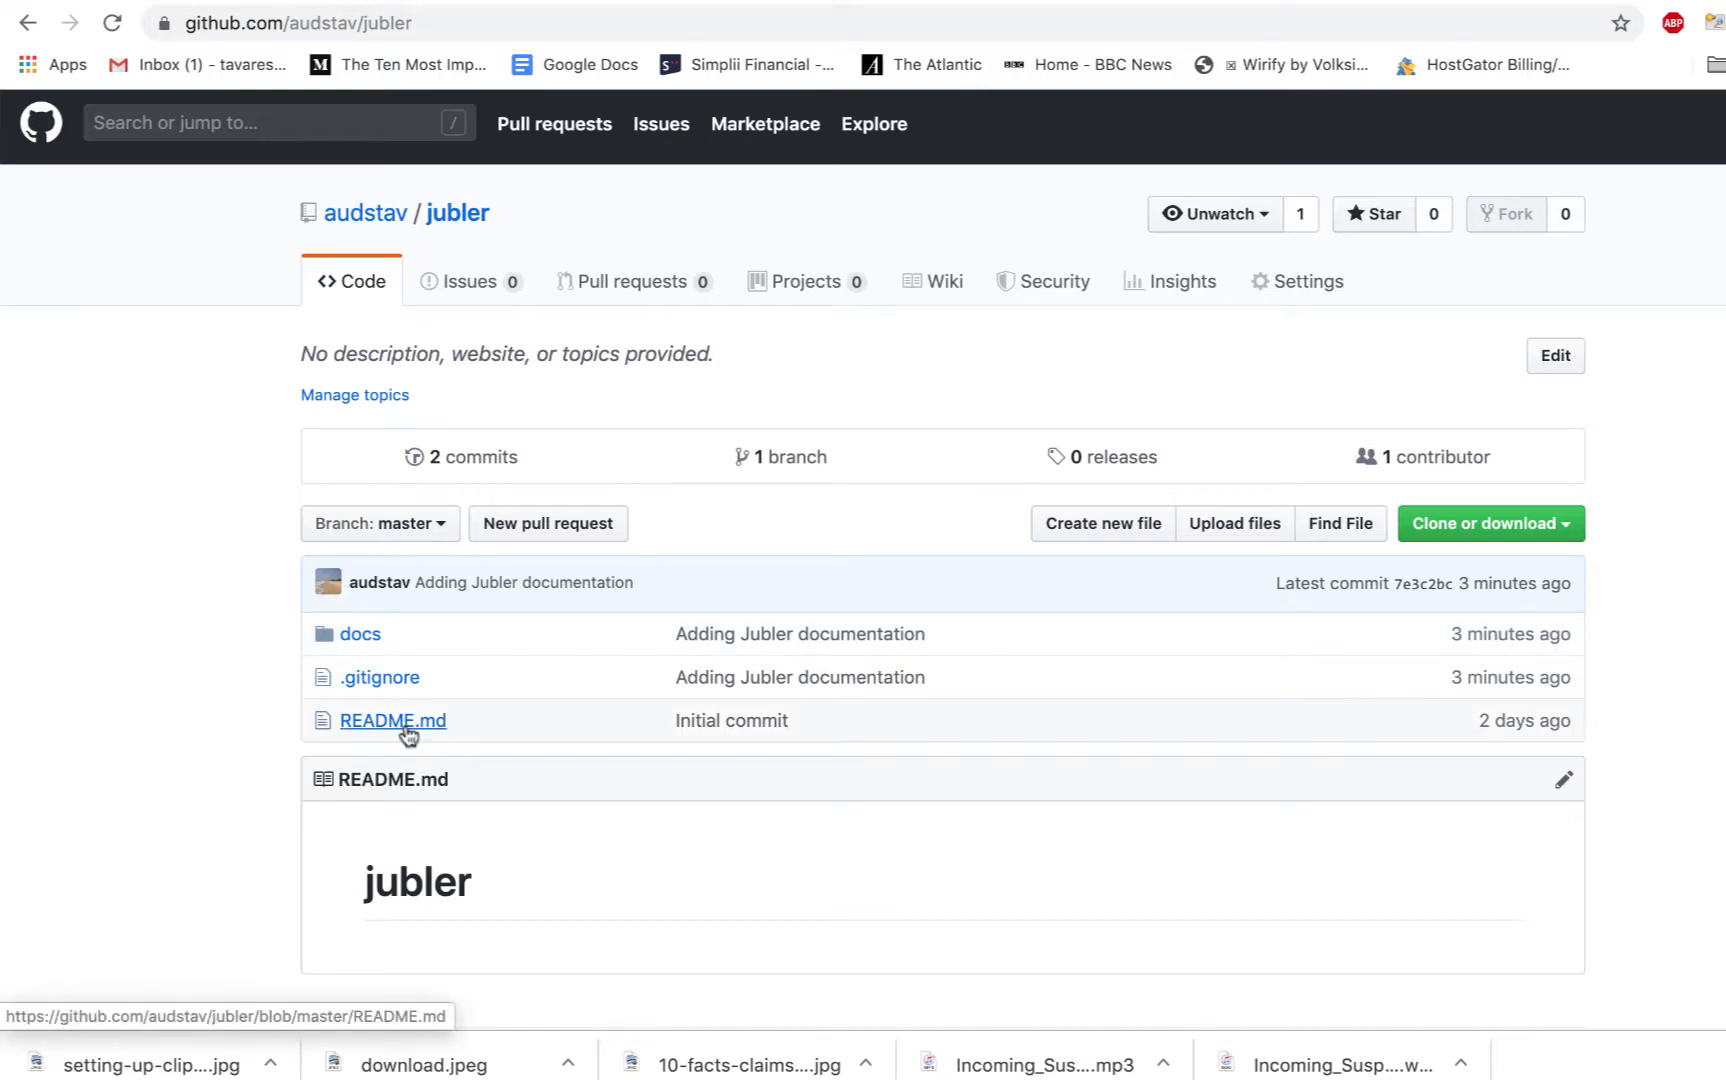
pyautogui.click(392, 720)
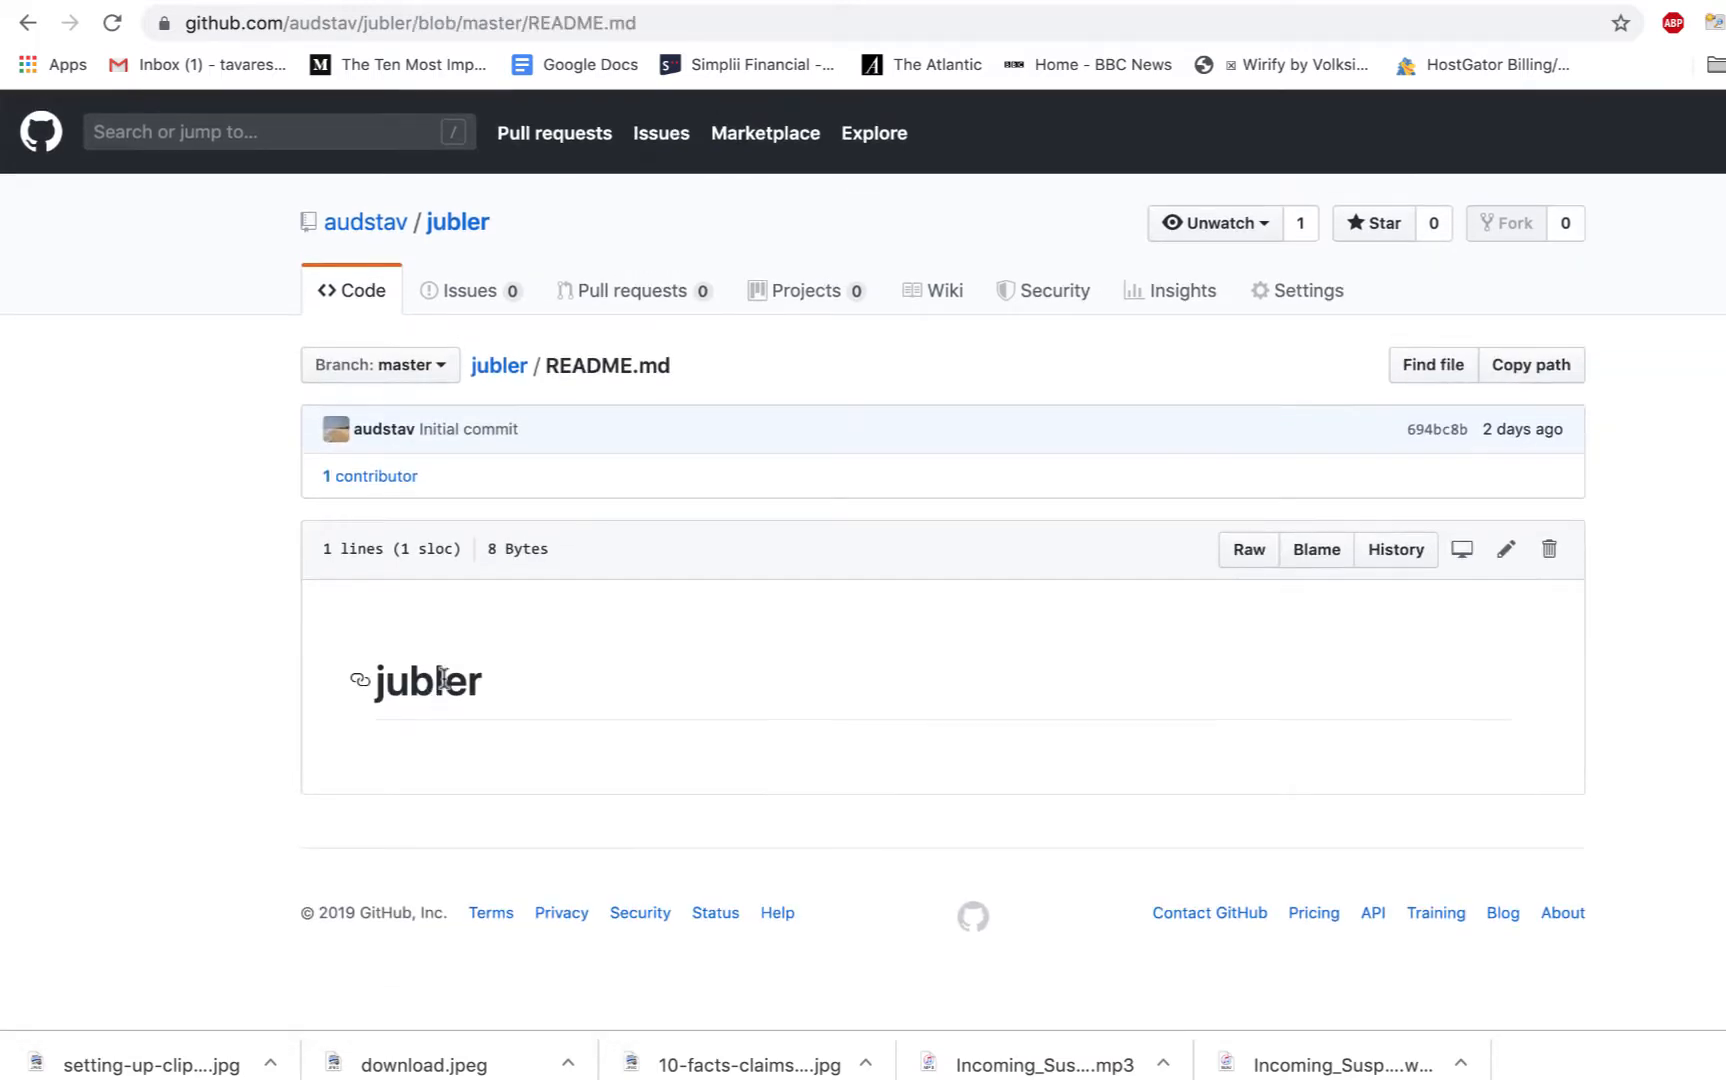
pyautogui.moveTo(216, 454)
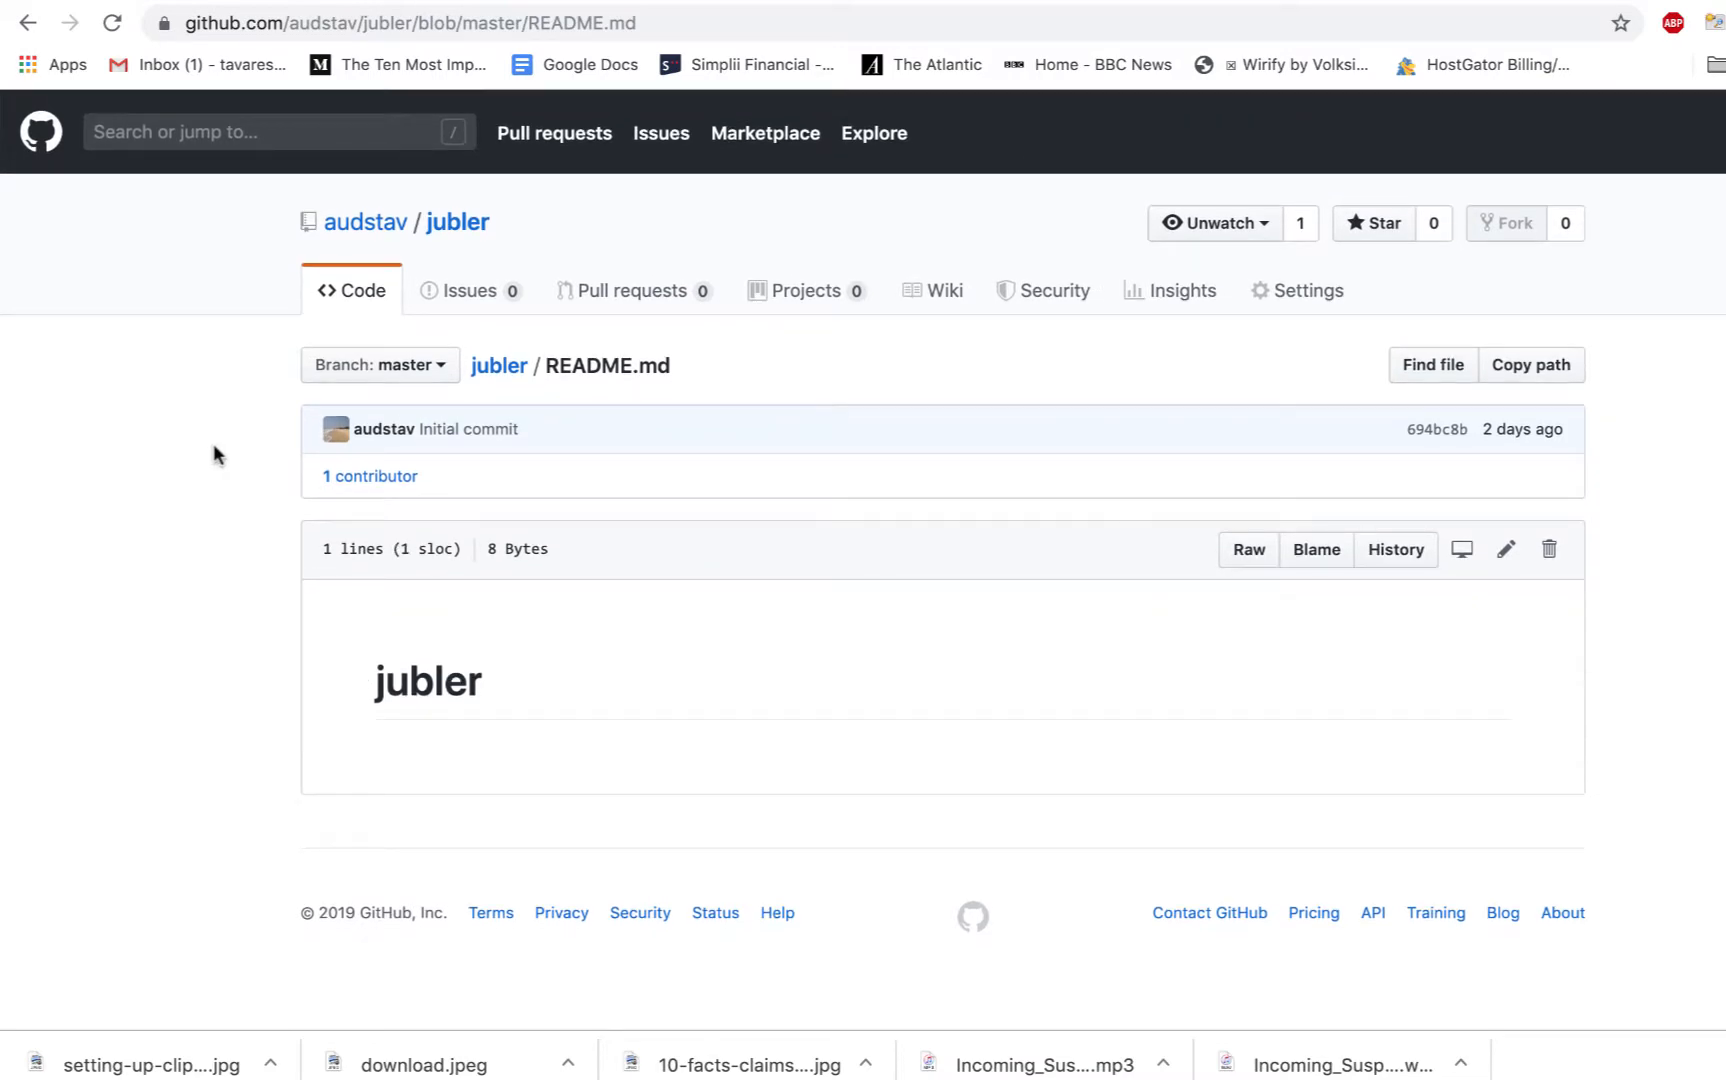
pyautogui.click(458, 222)
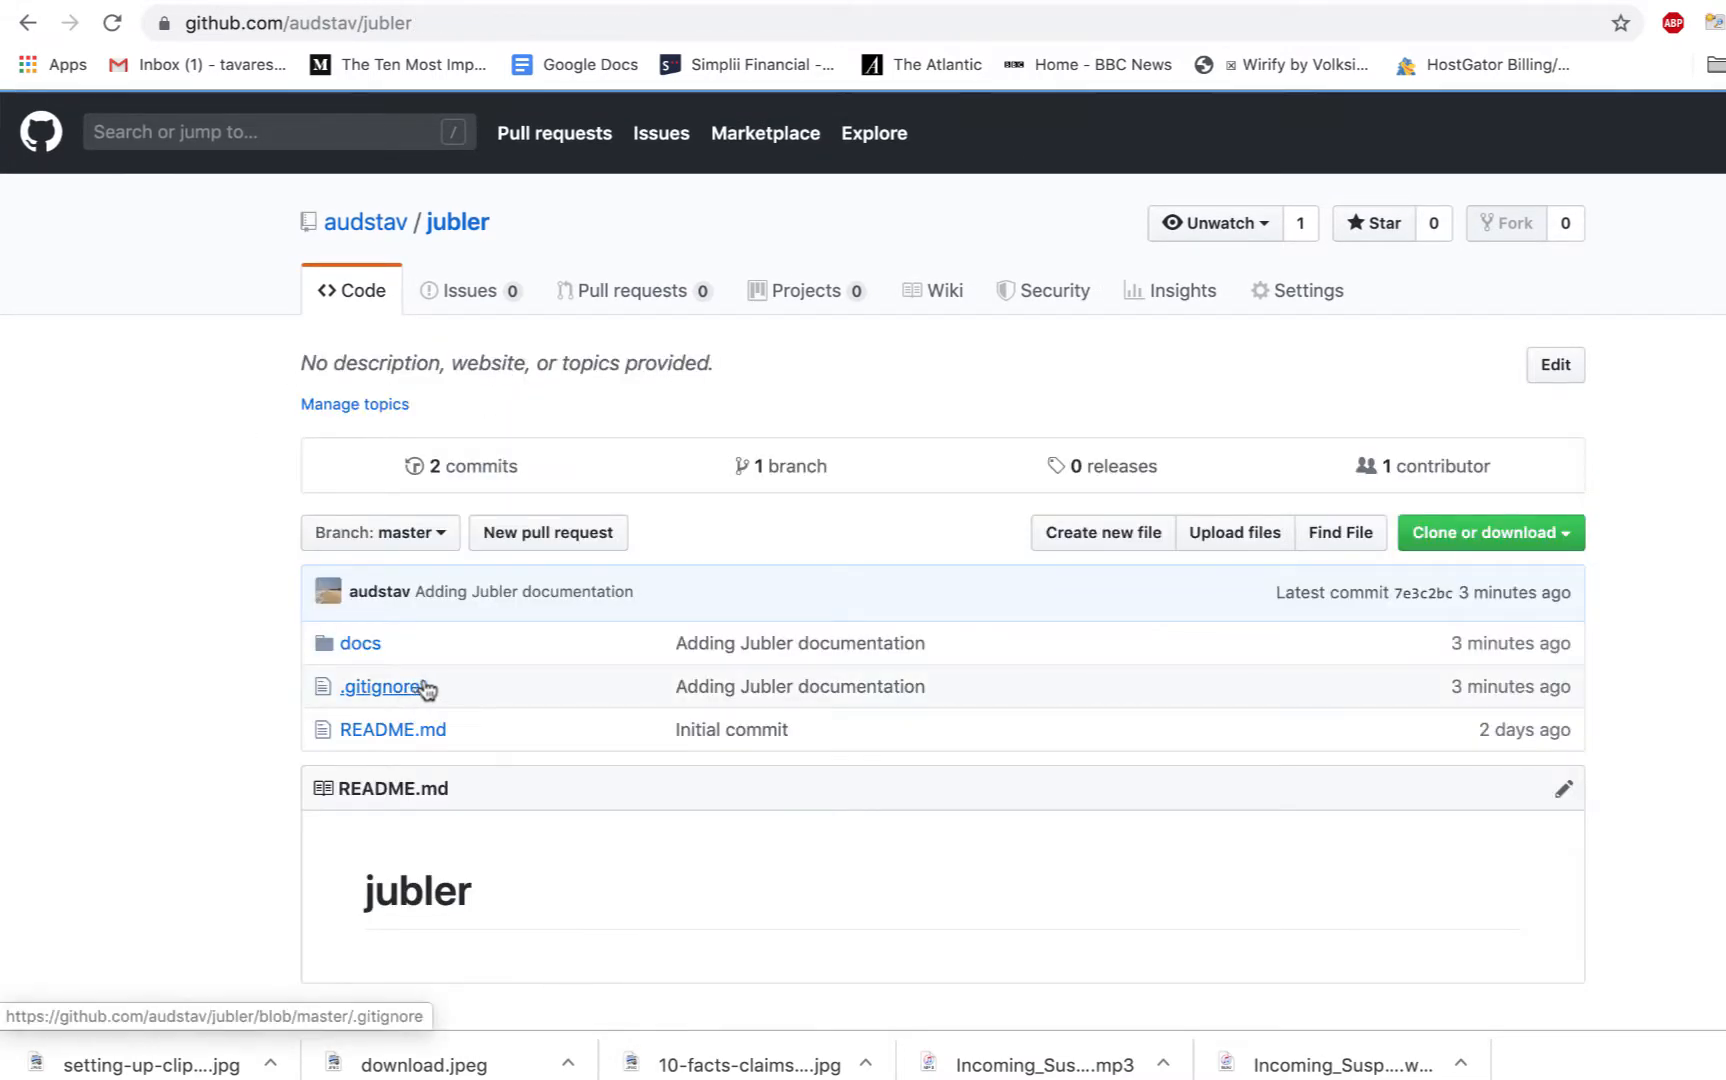
pyautogui.click(380, 686)
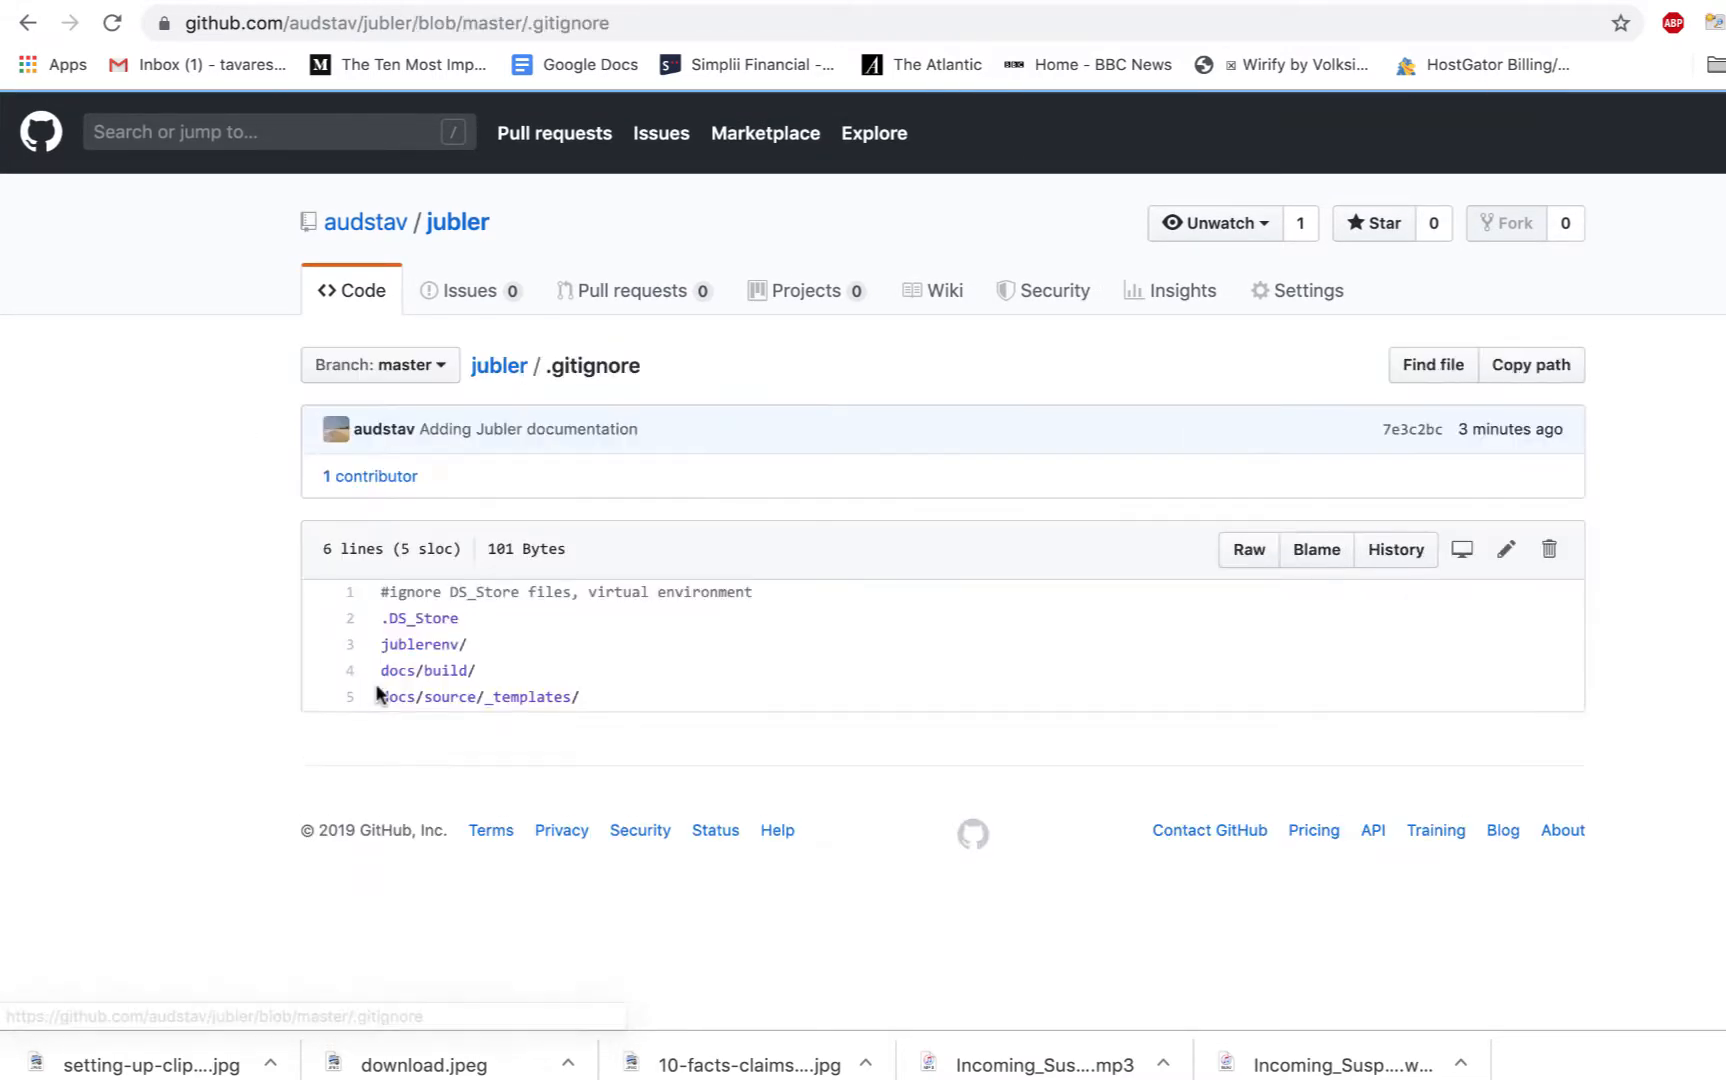
pyautogui.moveTo(424, 636)
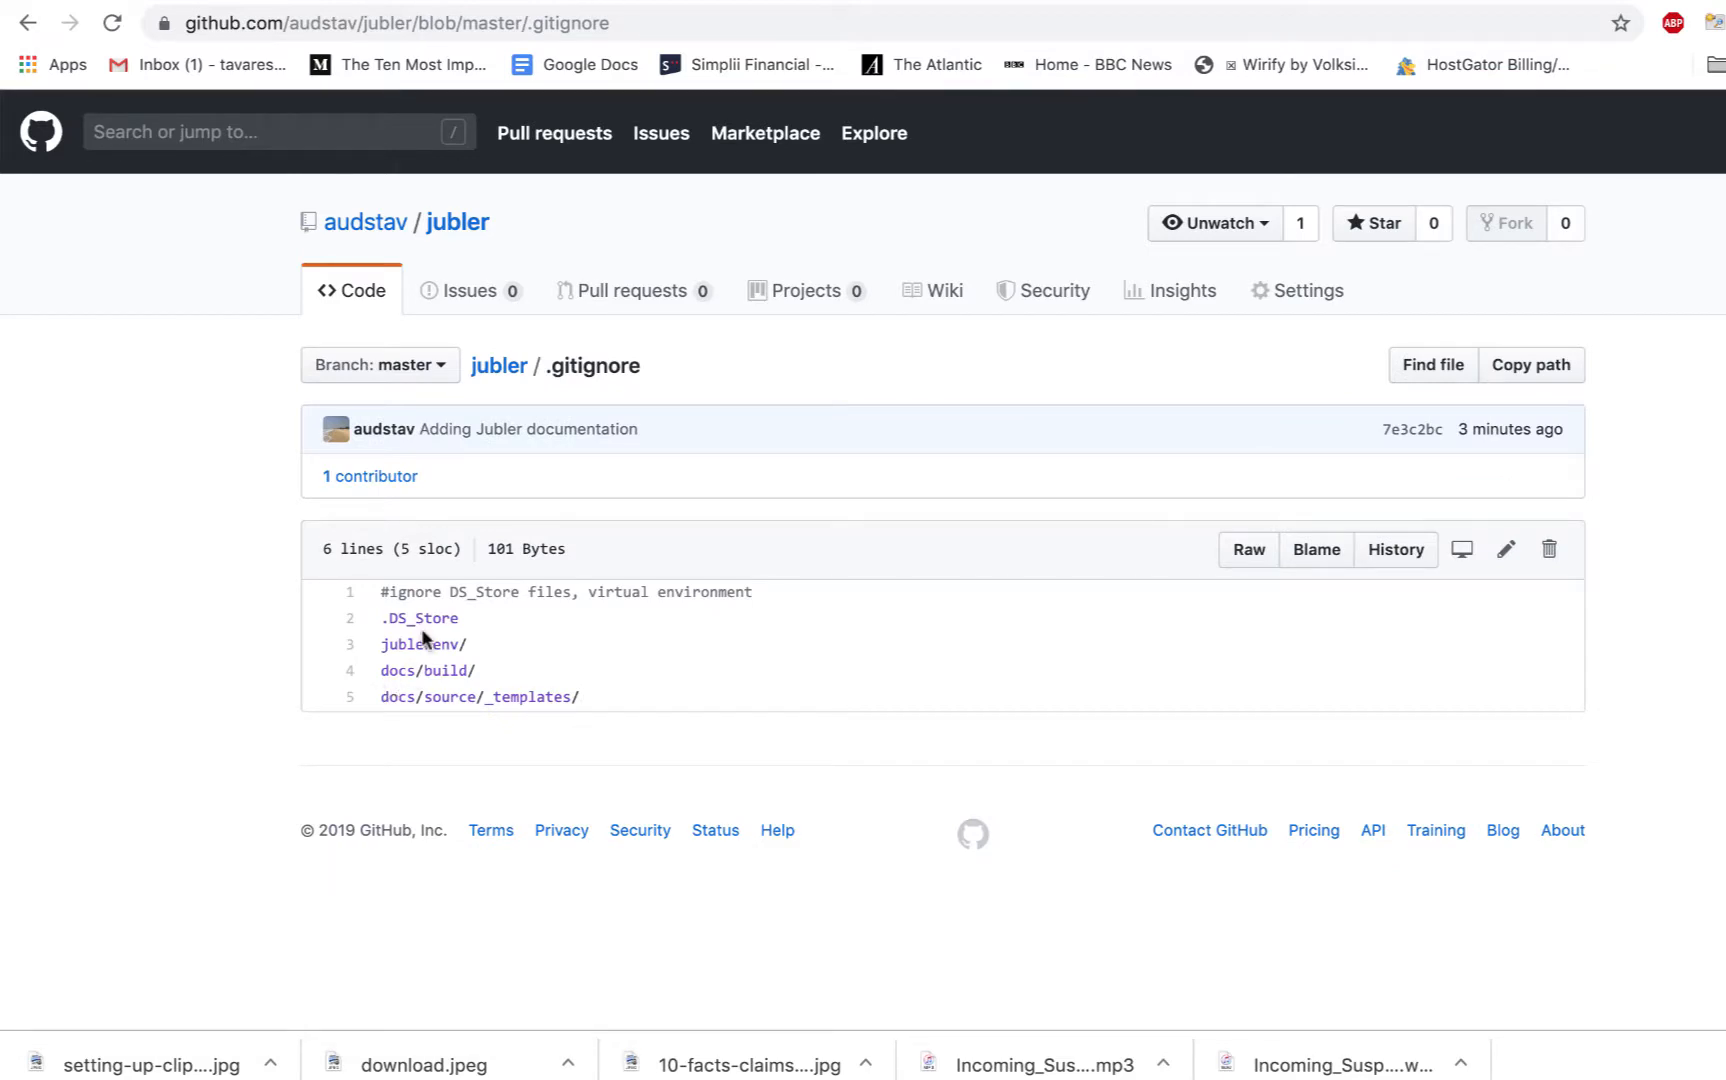
pyautogui.moveTo(498, 366)
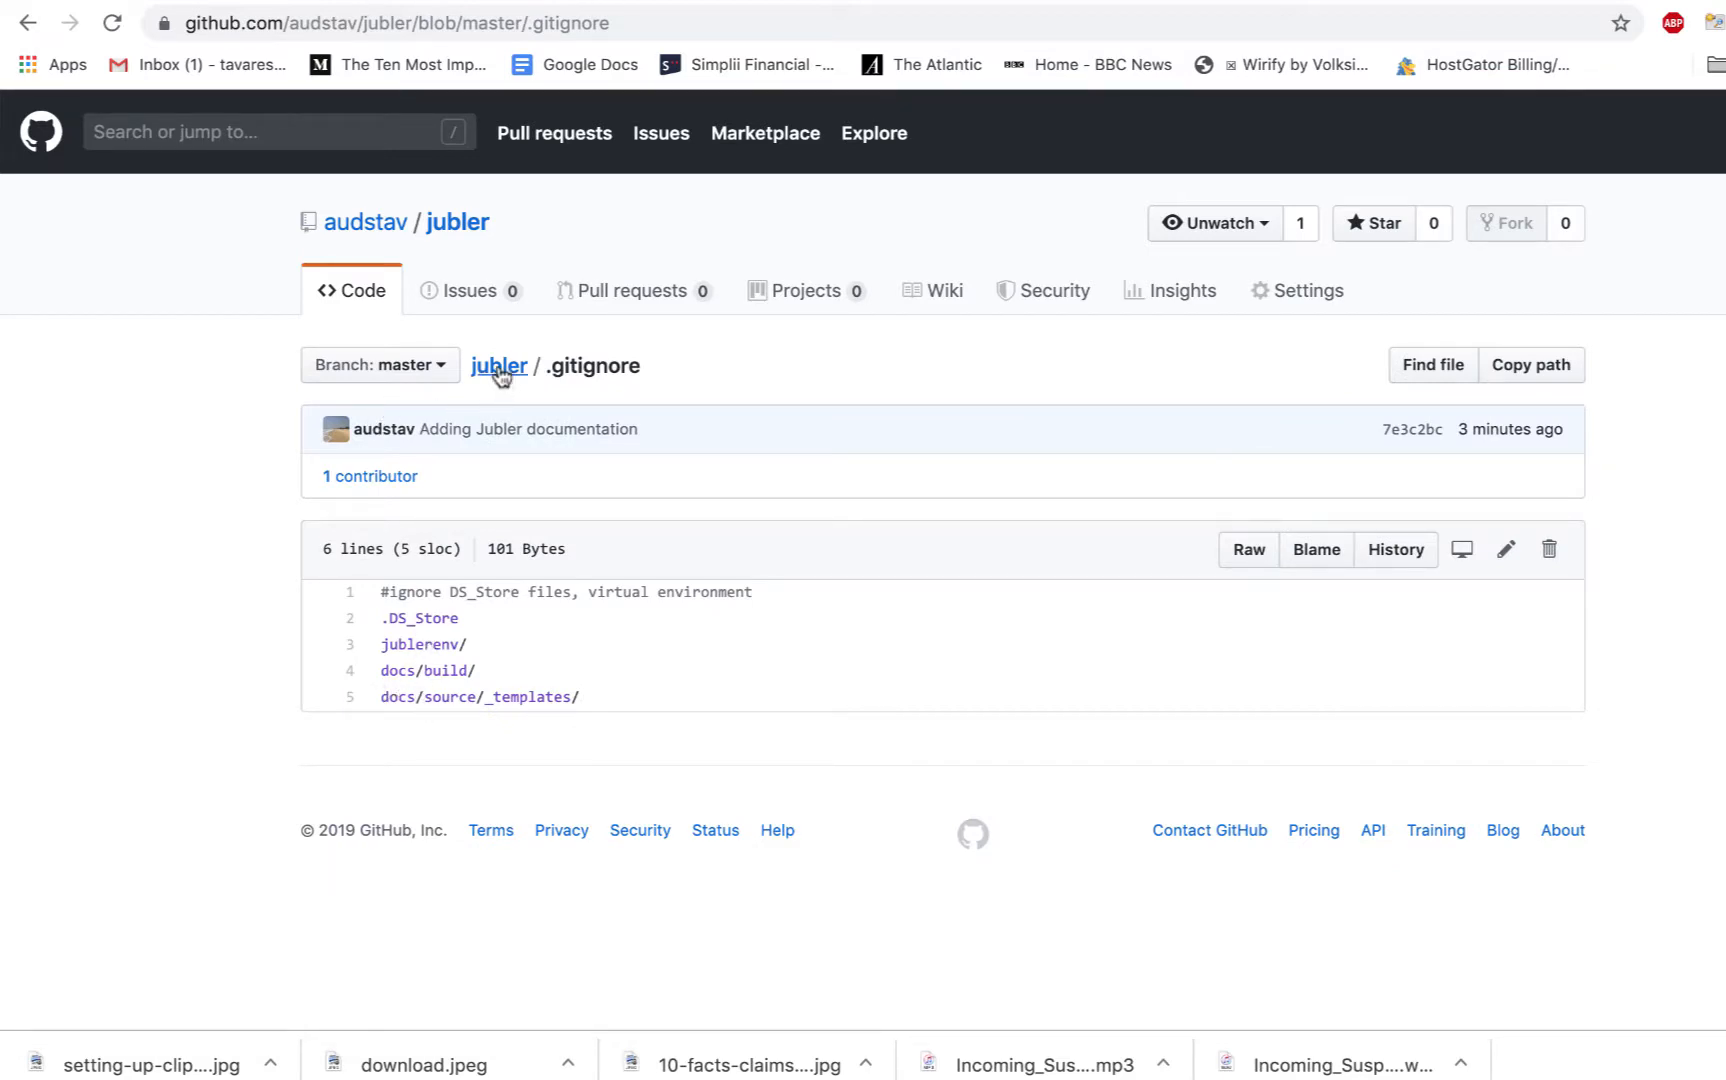
# Step: Browse into the repository's docs/source folder to list the documentation pages
pyautogui.click(498, 364)
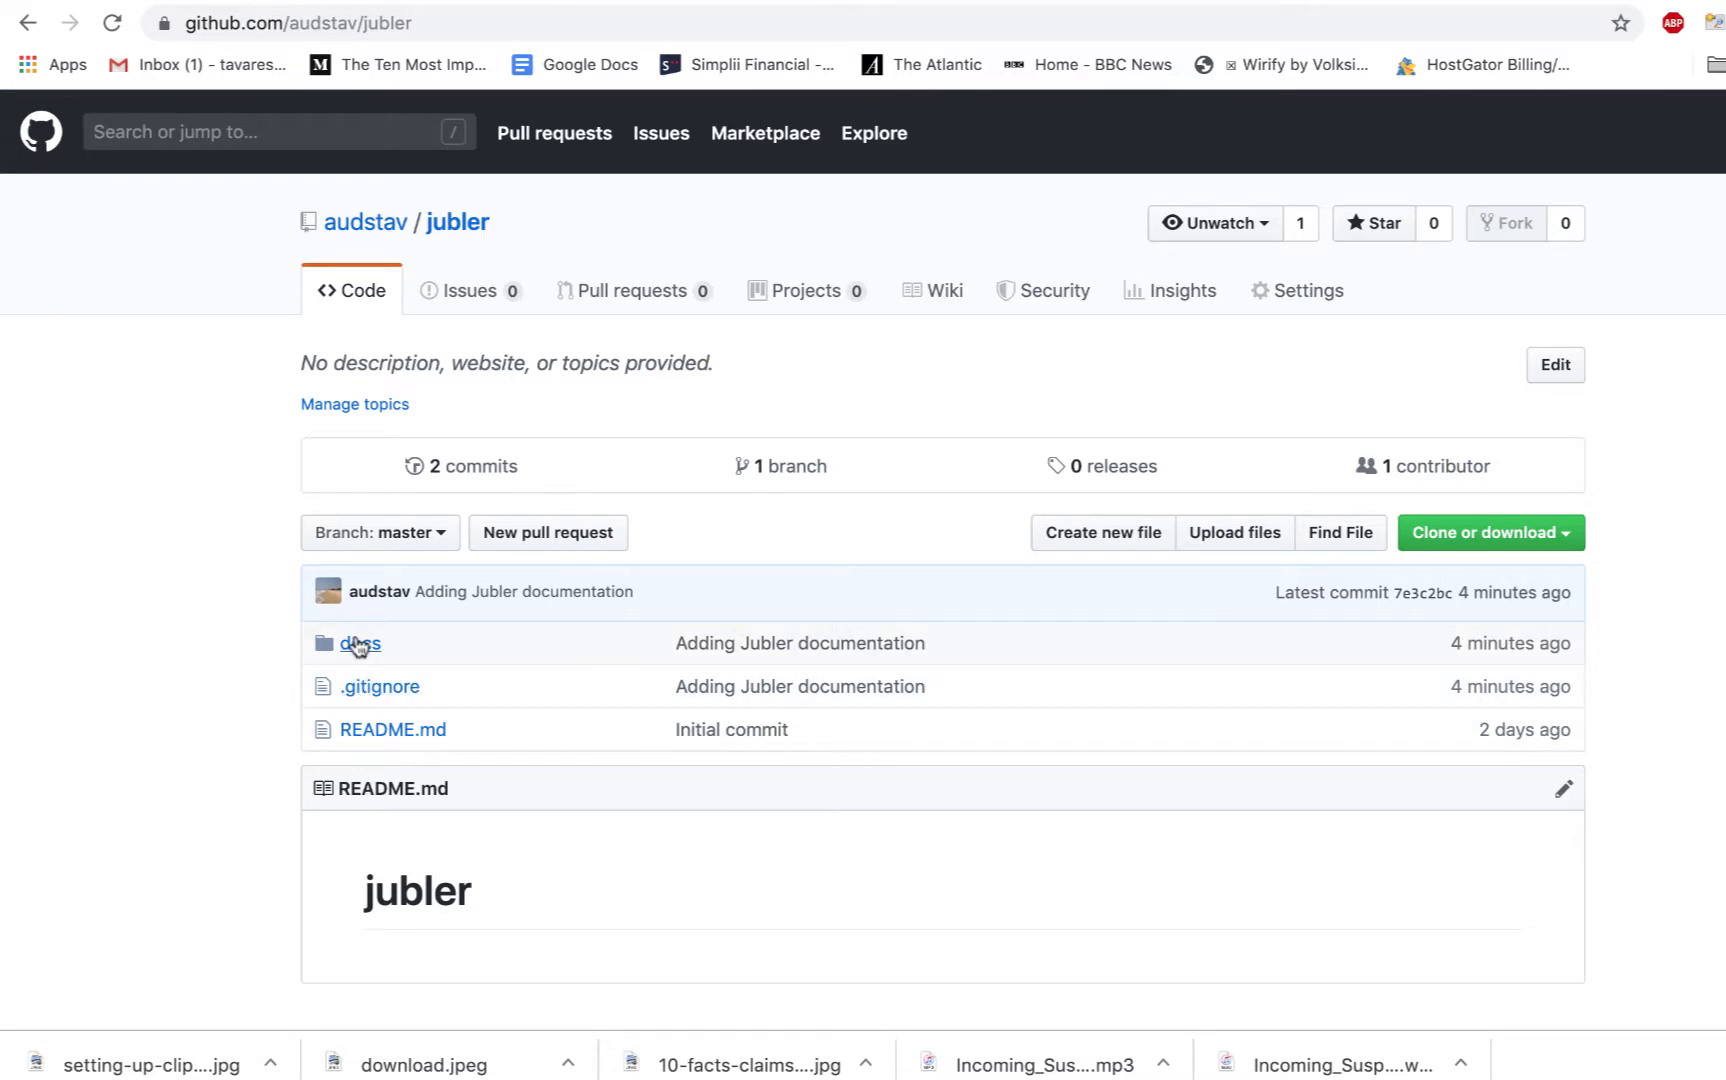
pyautogui.click(360, 642)
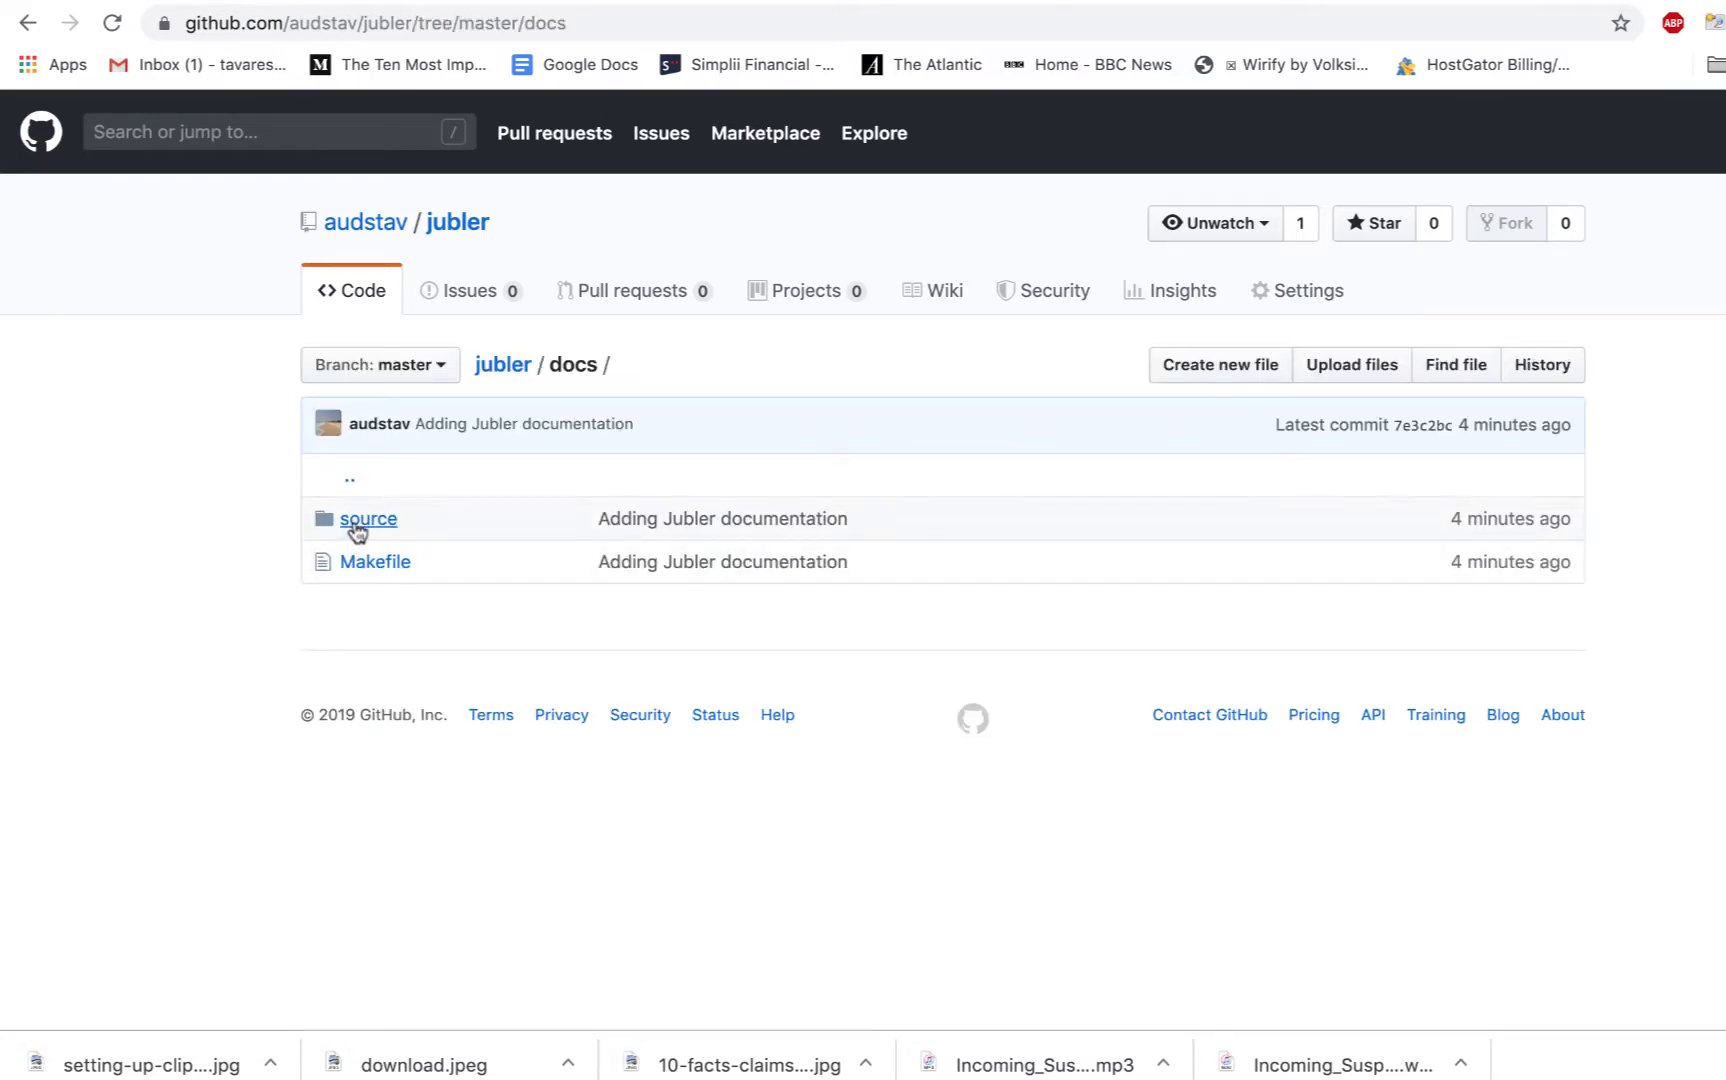
pyautogui.click(368, 518)
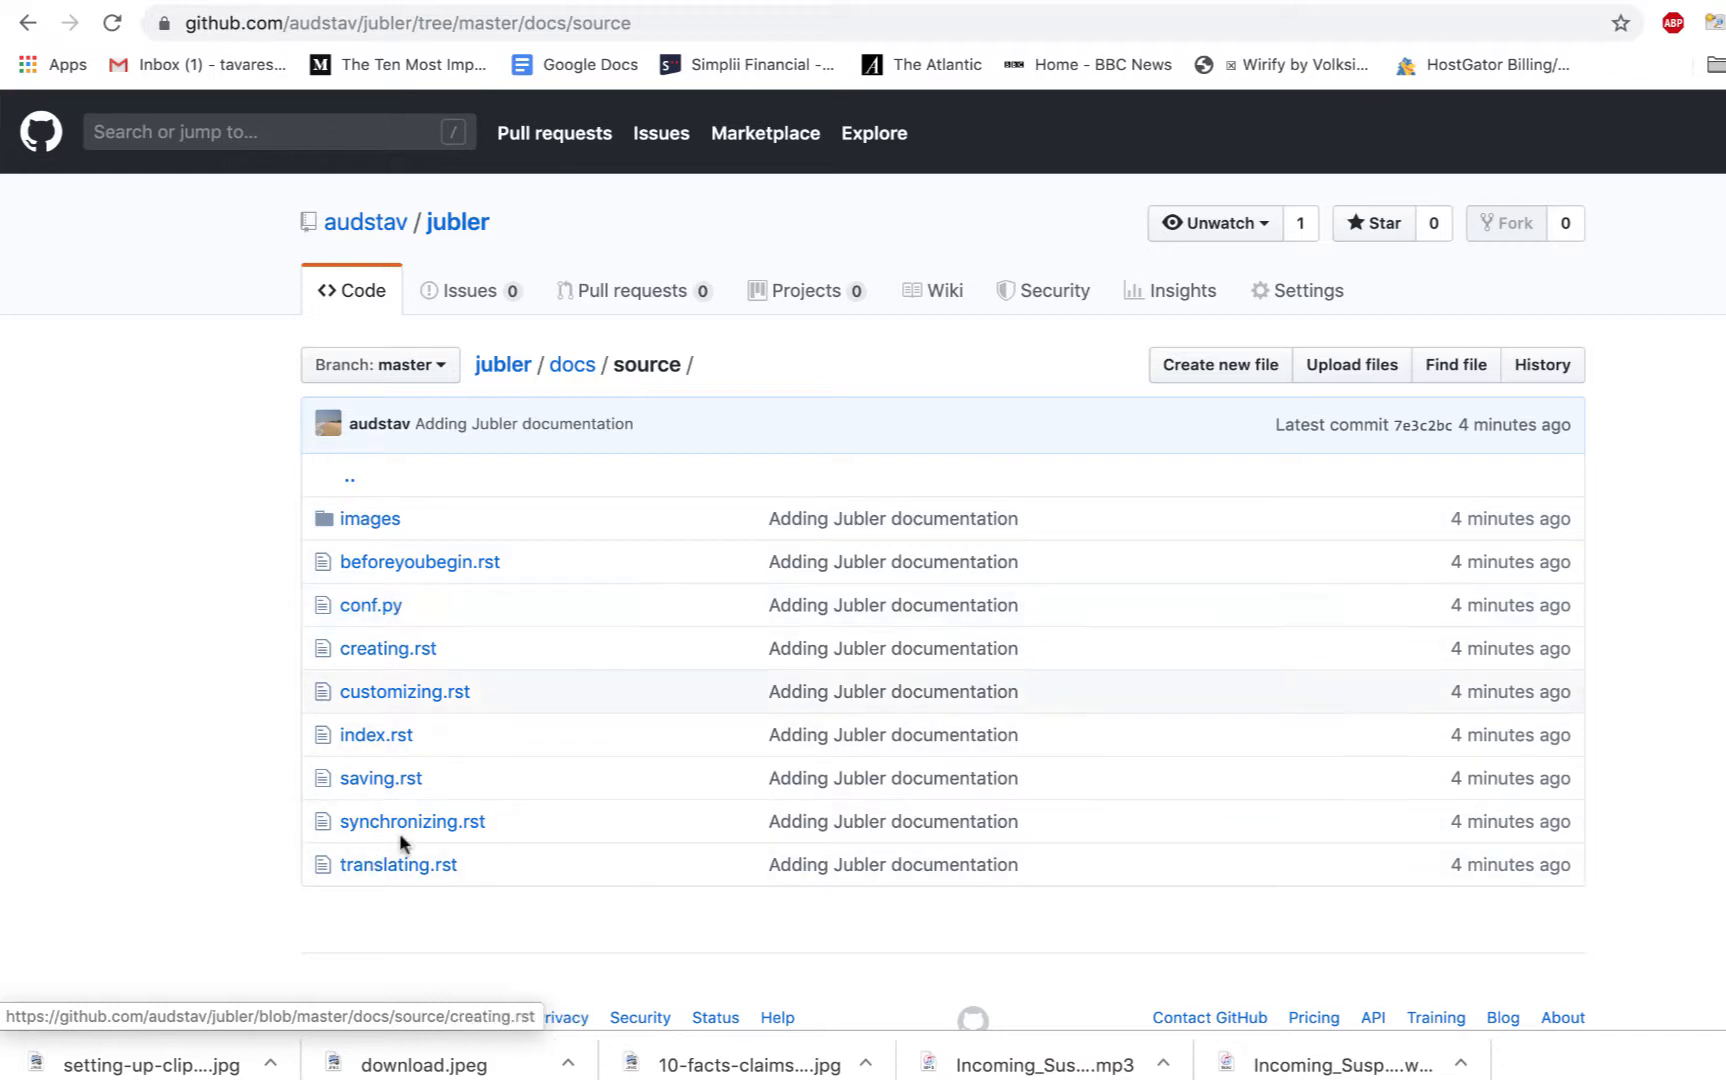
pyautogui.click(456, 222)
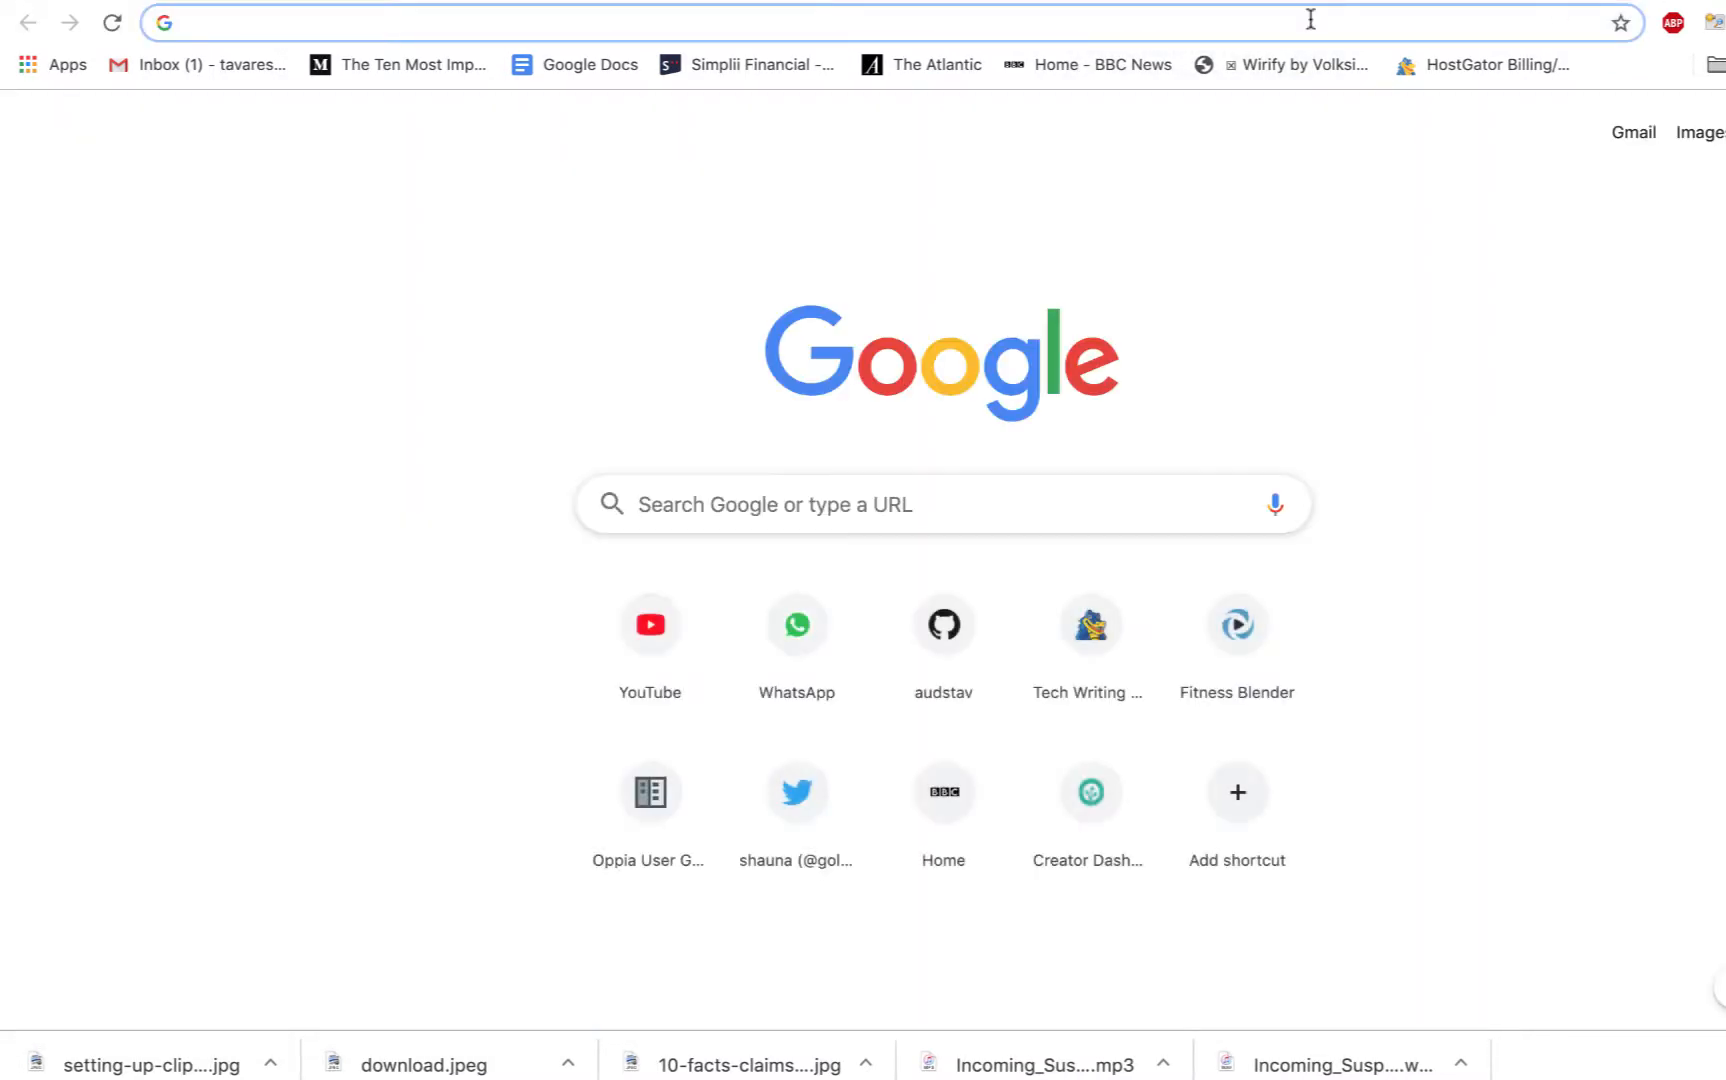
# Step: Go to readthedocs.org, reach My Projects and start a manual project import
pyautogui.write('readthedocs.org')
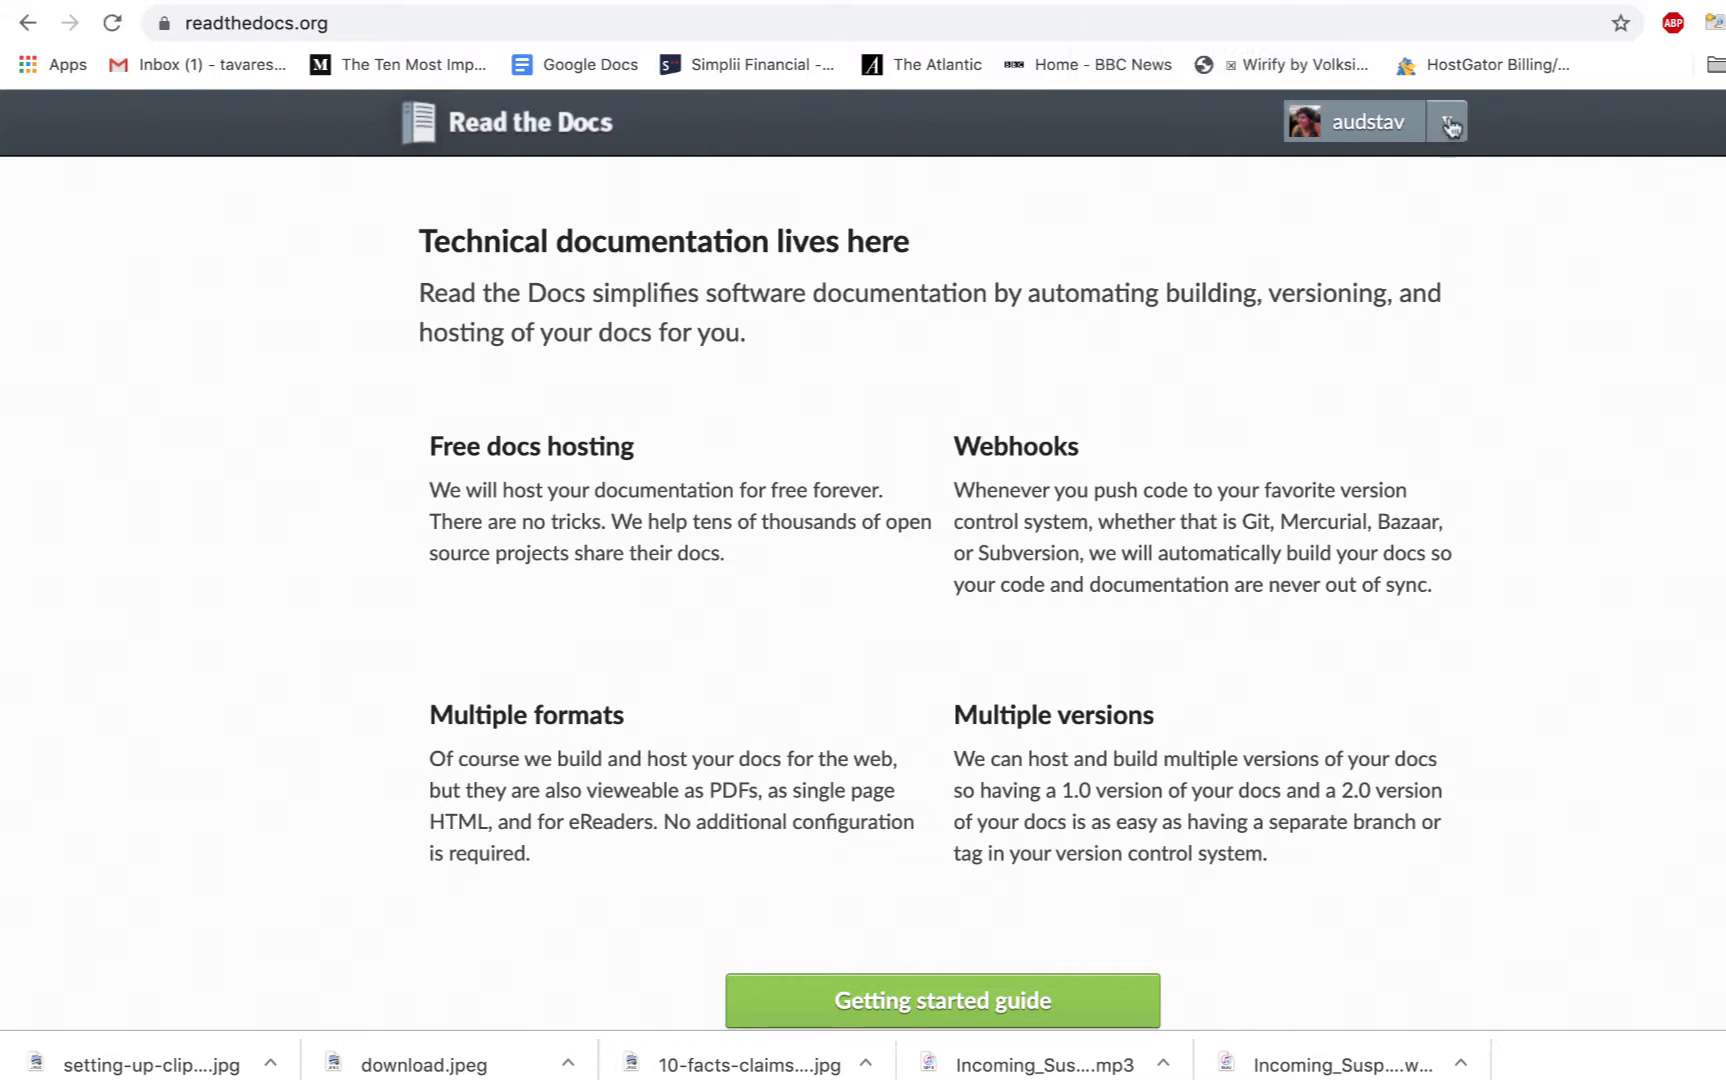
pyautogui.click(1448, 122)
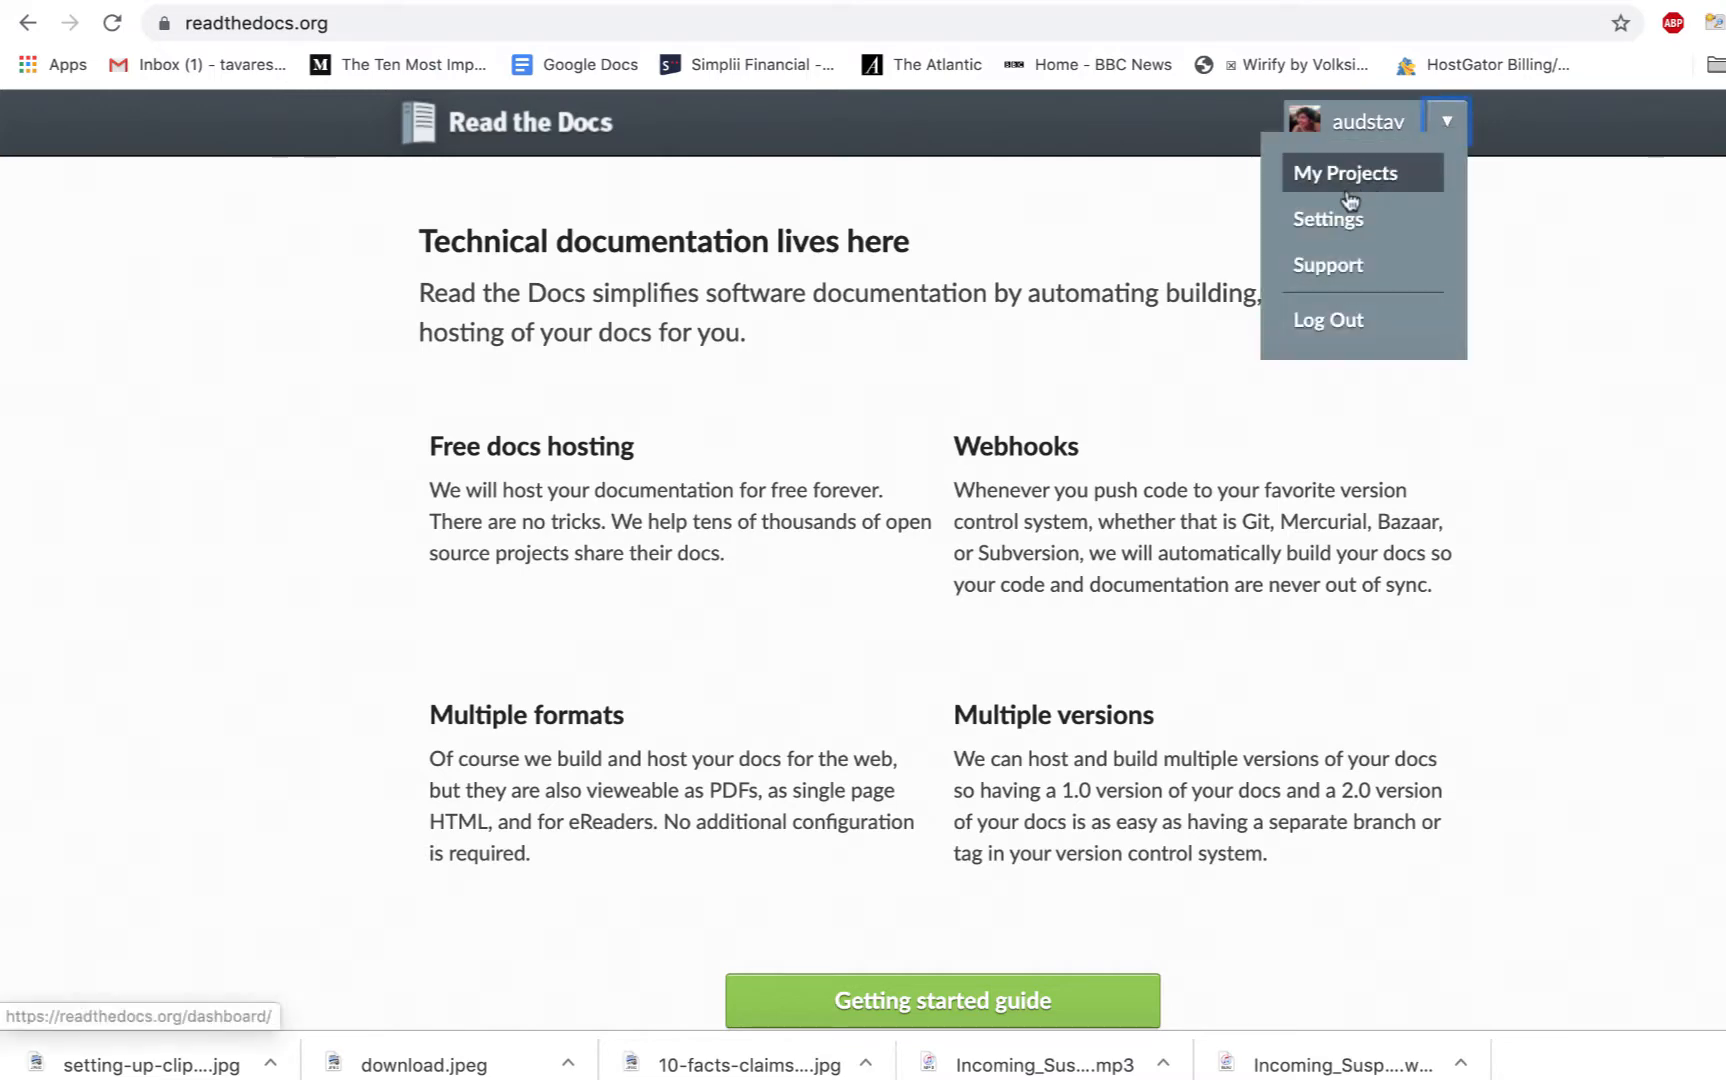
pyautogui.click(1344, 172)
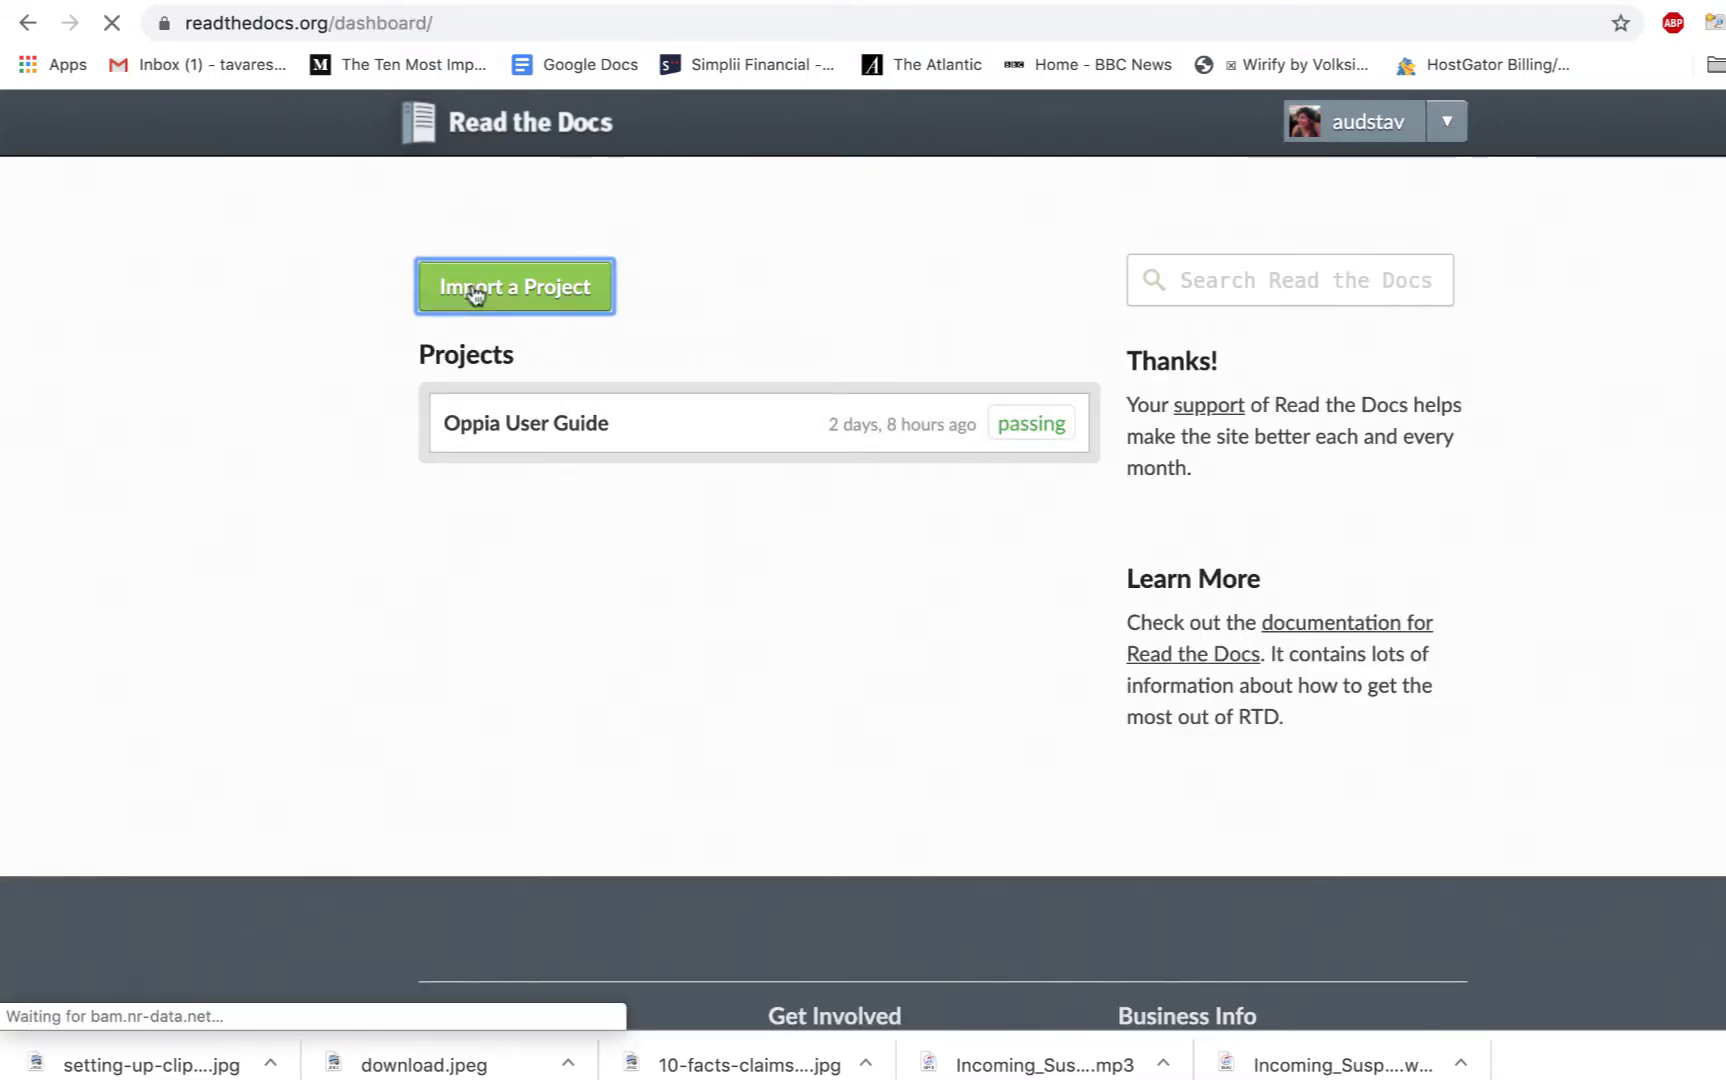
pyautogui.click(514, 286)
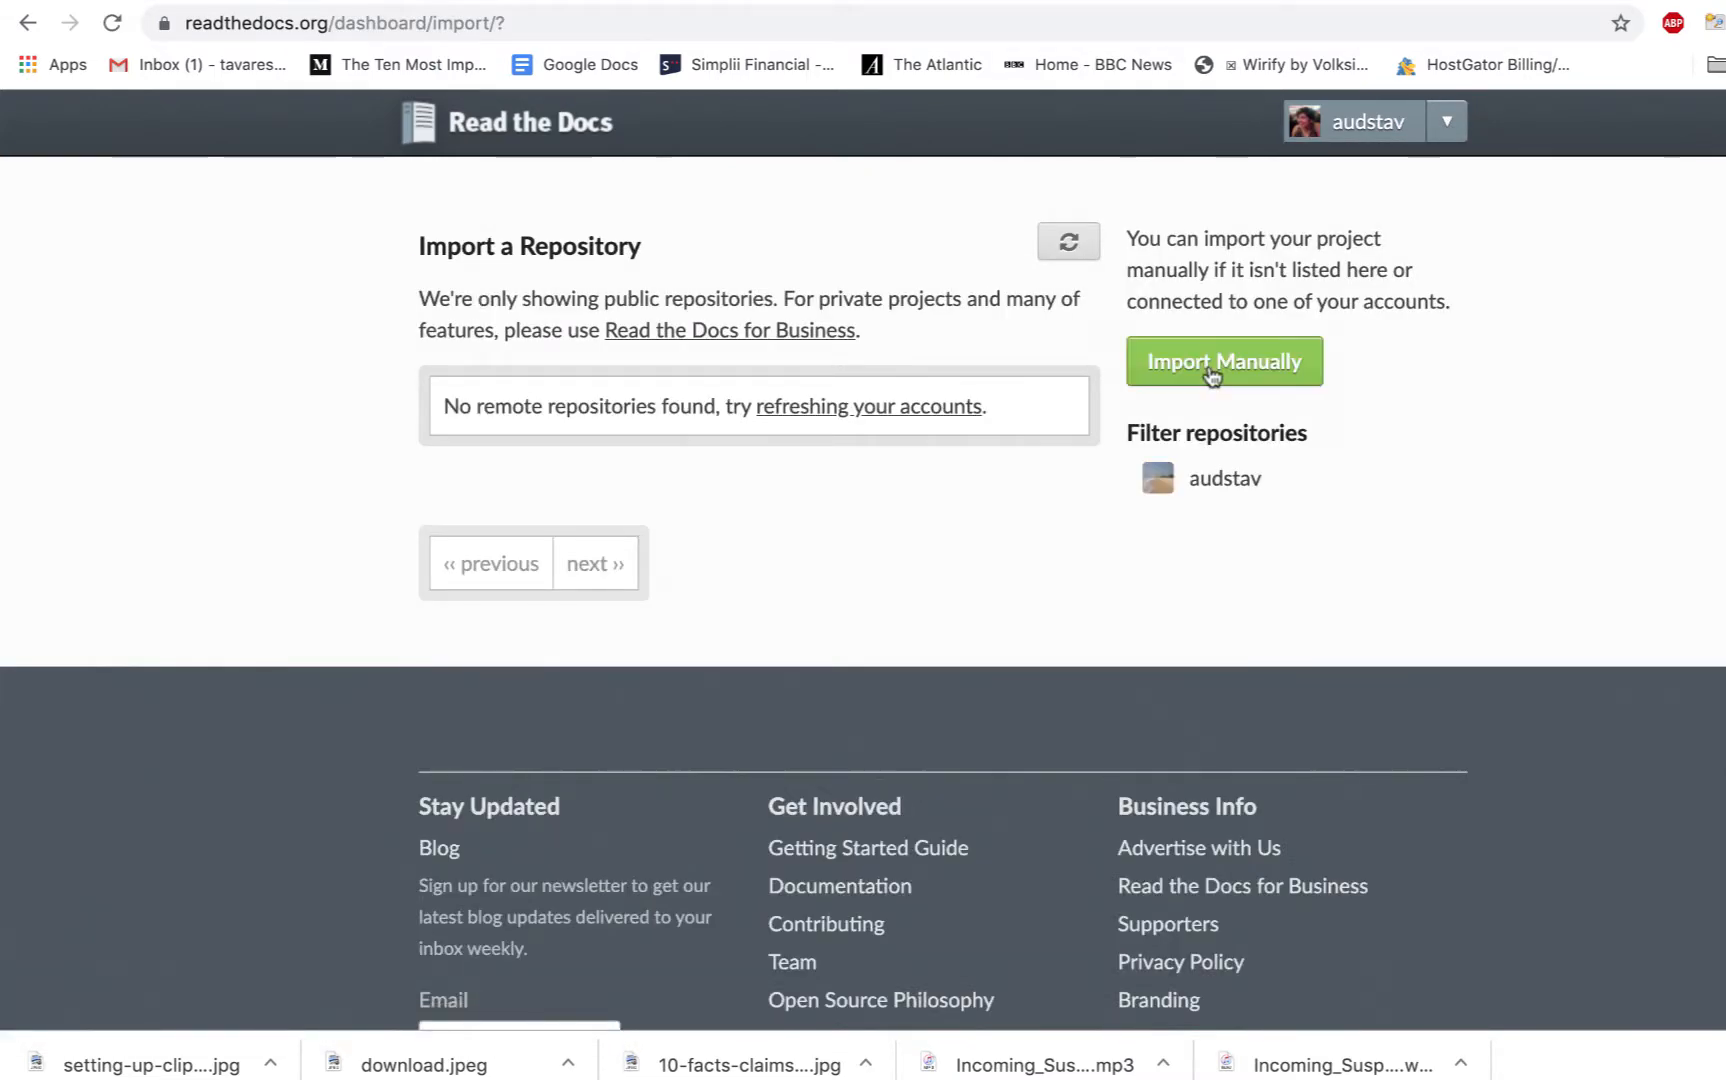
pyautogui.click(1222, 362)
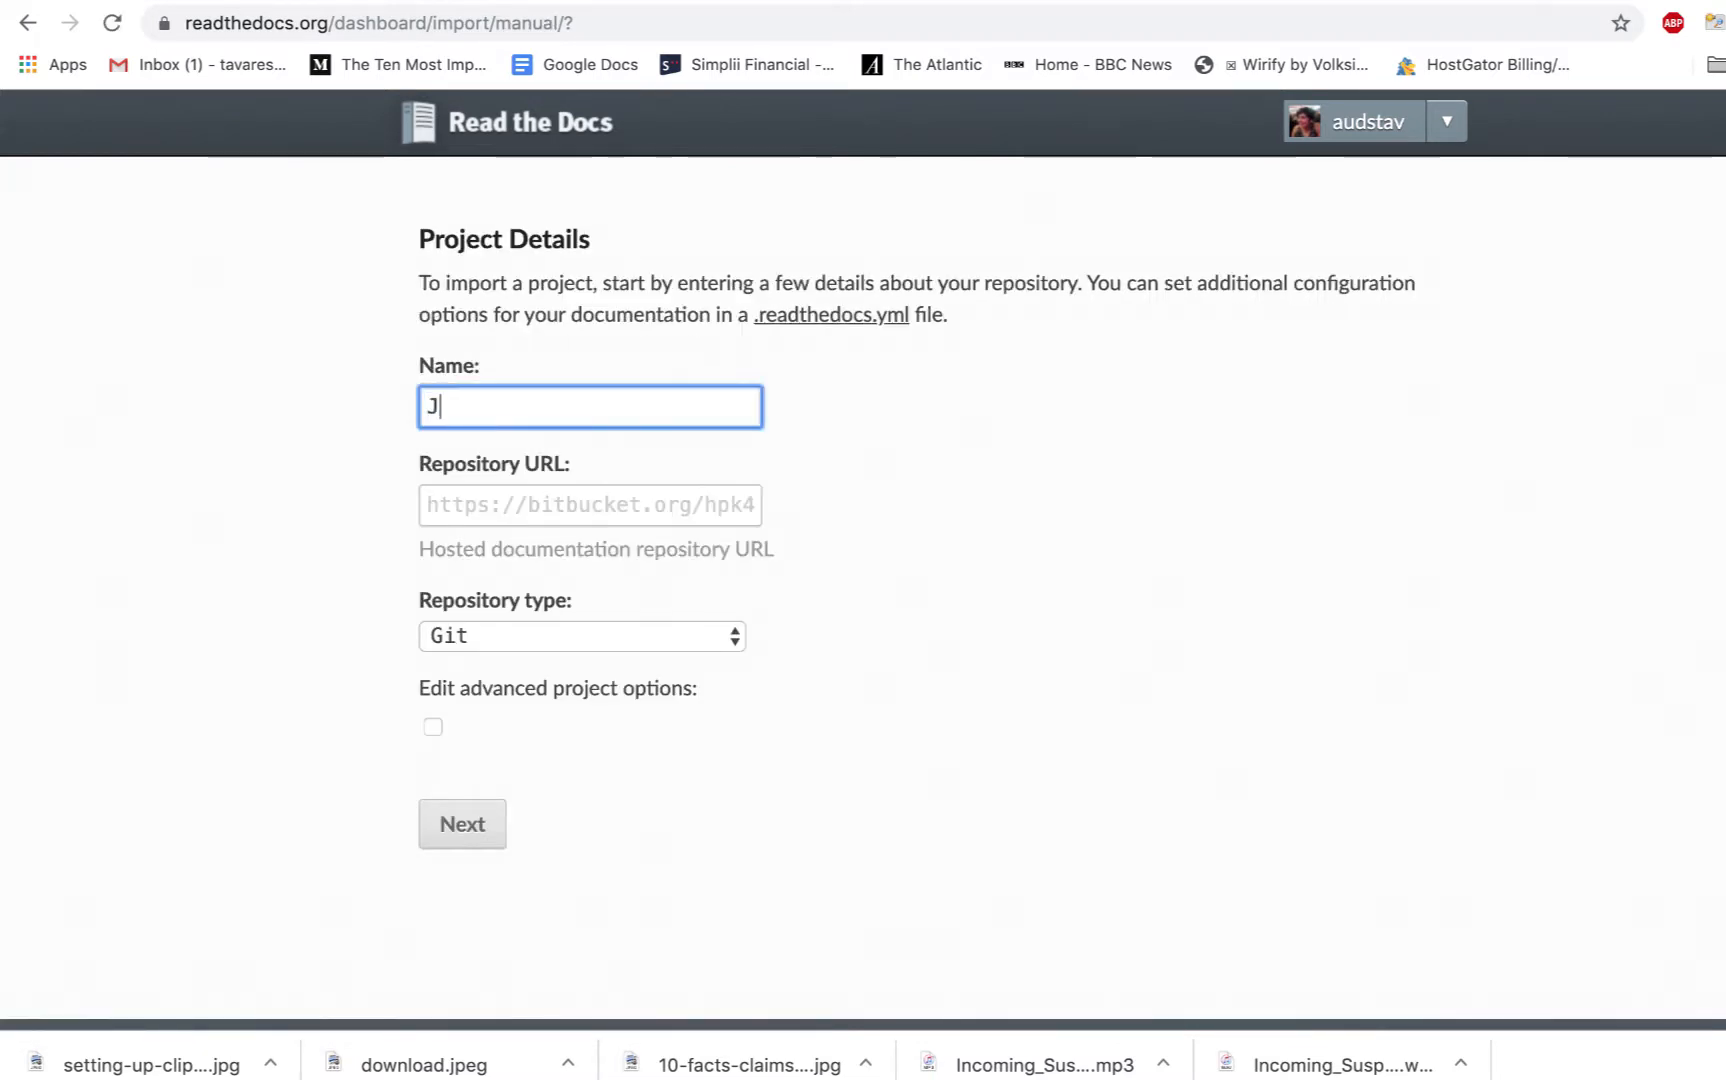
# Step: Import the jubler GitHub repository as project 'Jubler' and build its latest docs version
pyautogui.write('ubler')
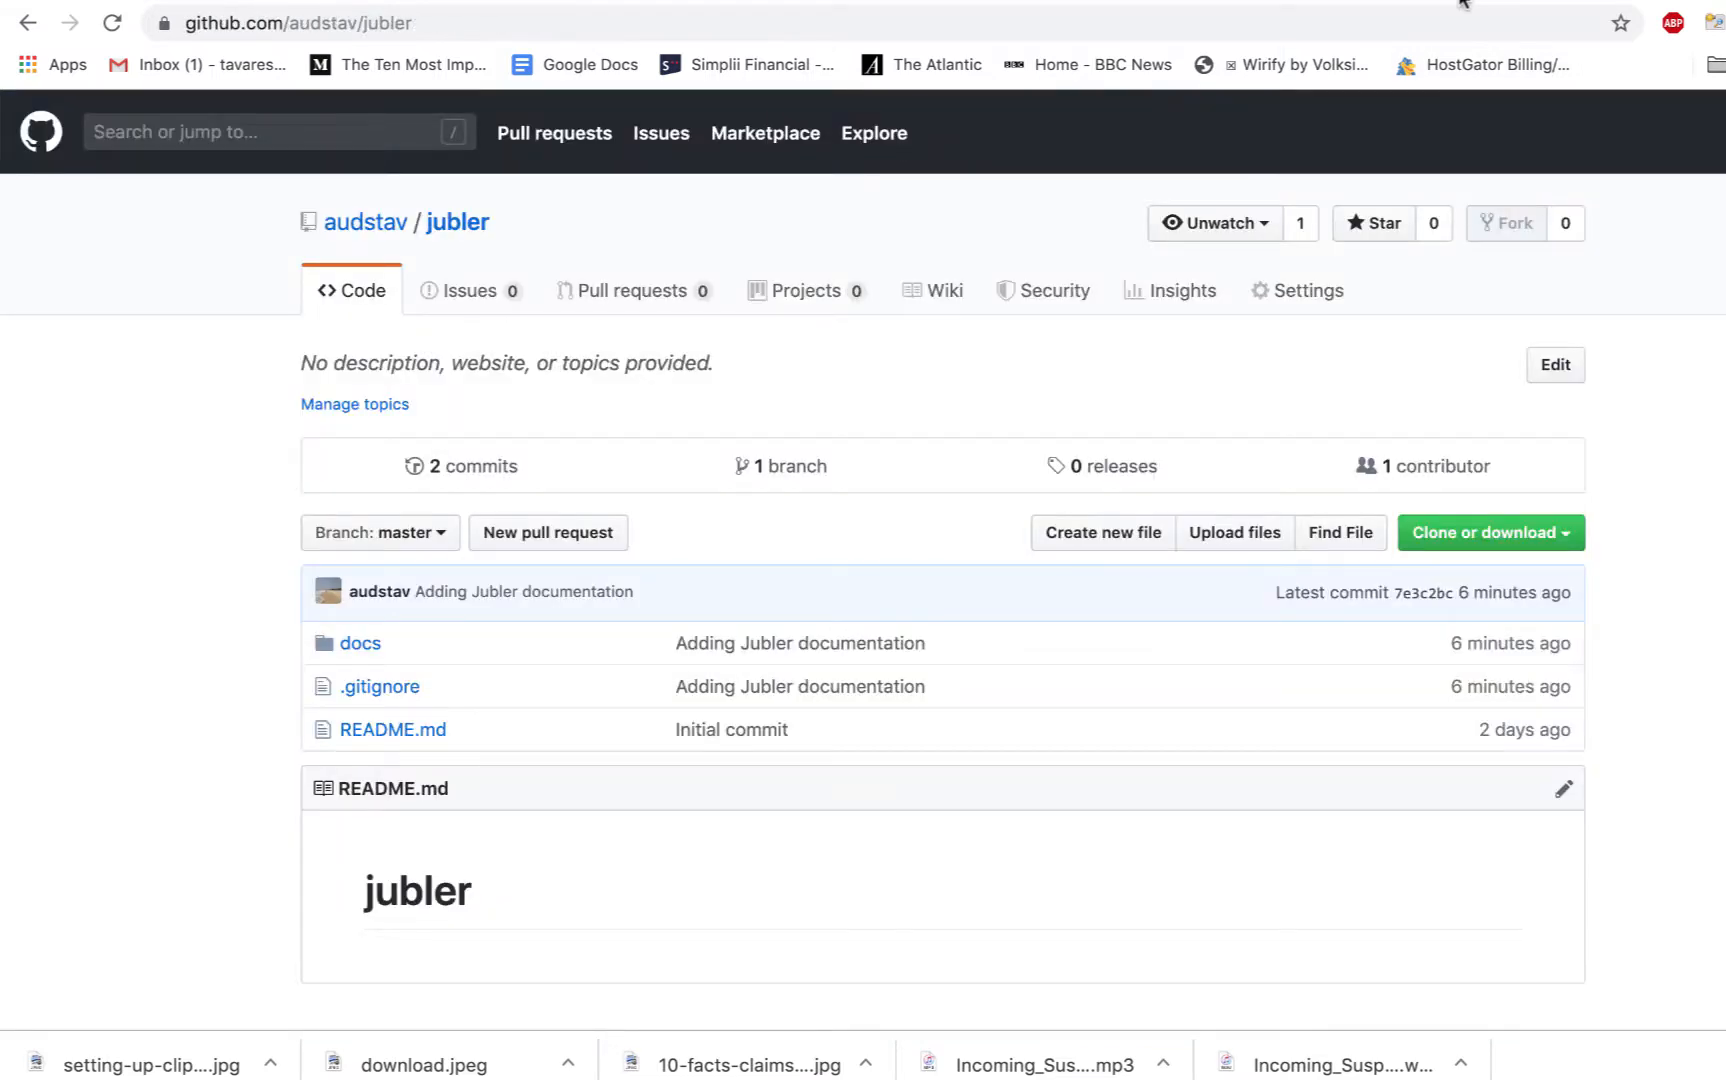
pyautogui.click(1488, 532)
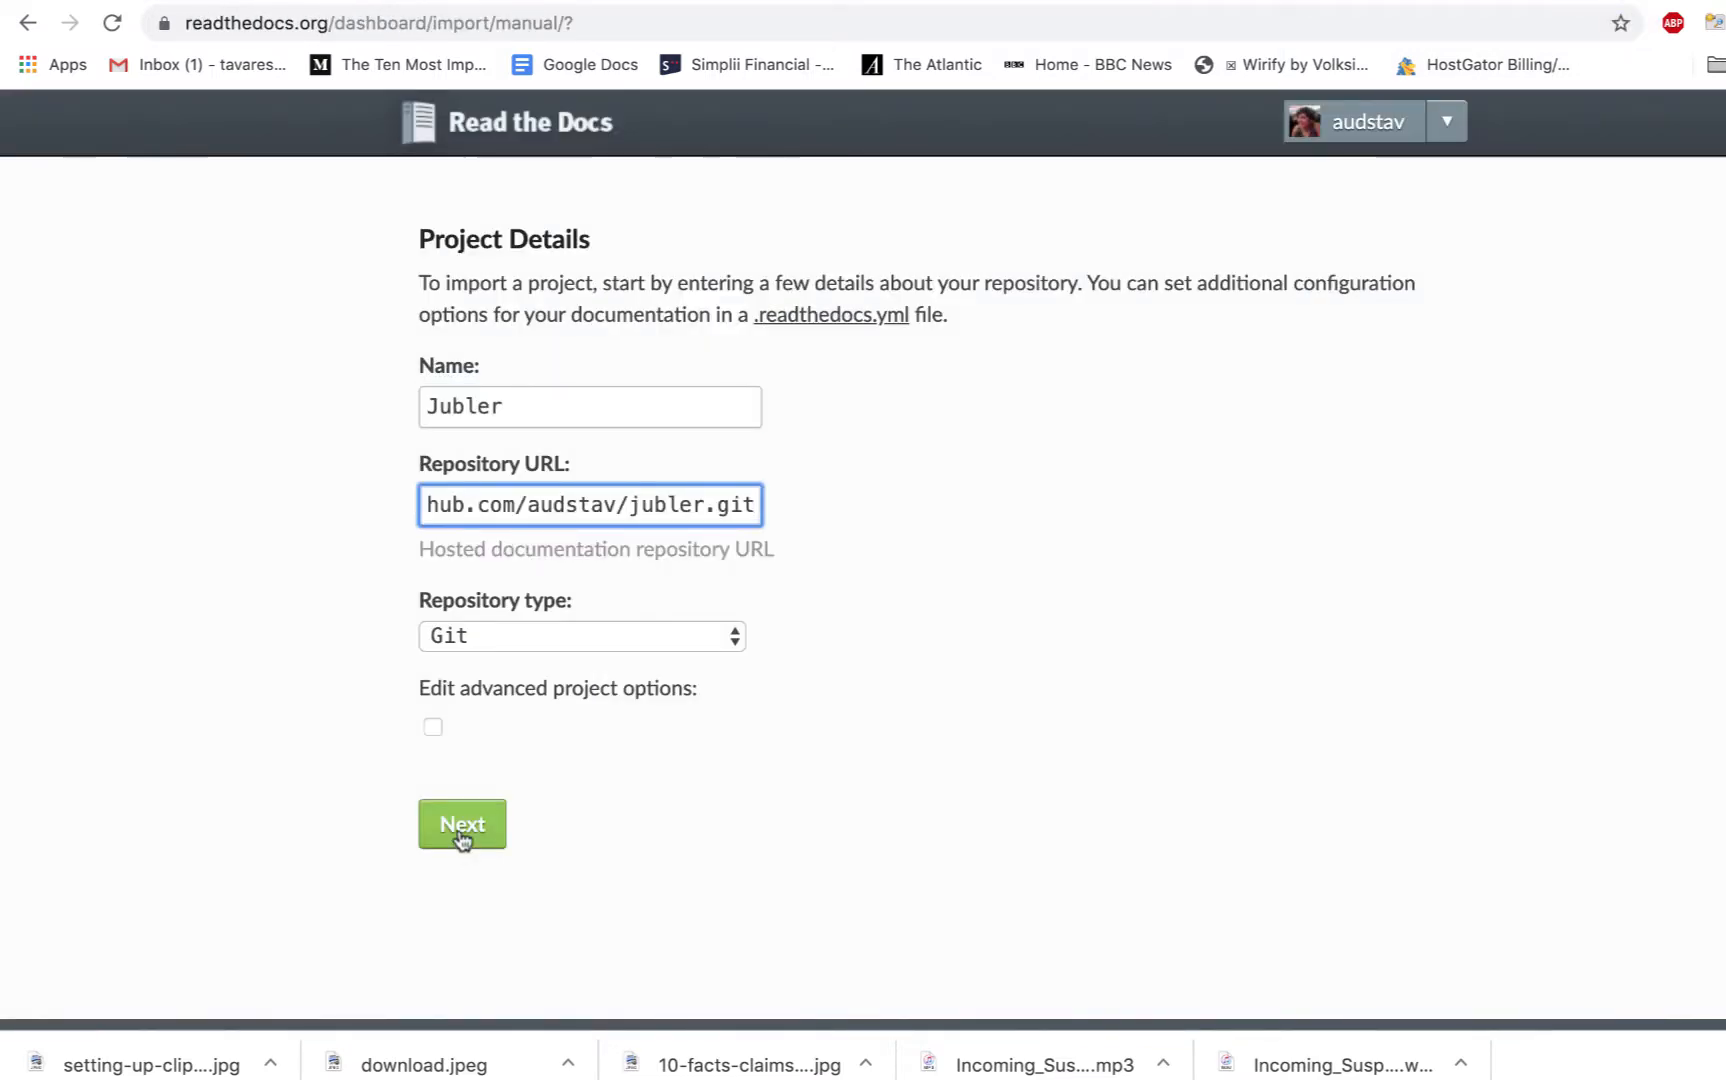
pyautogui.click(462, 824)
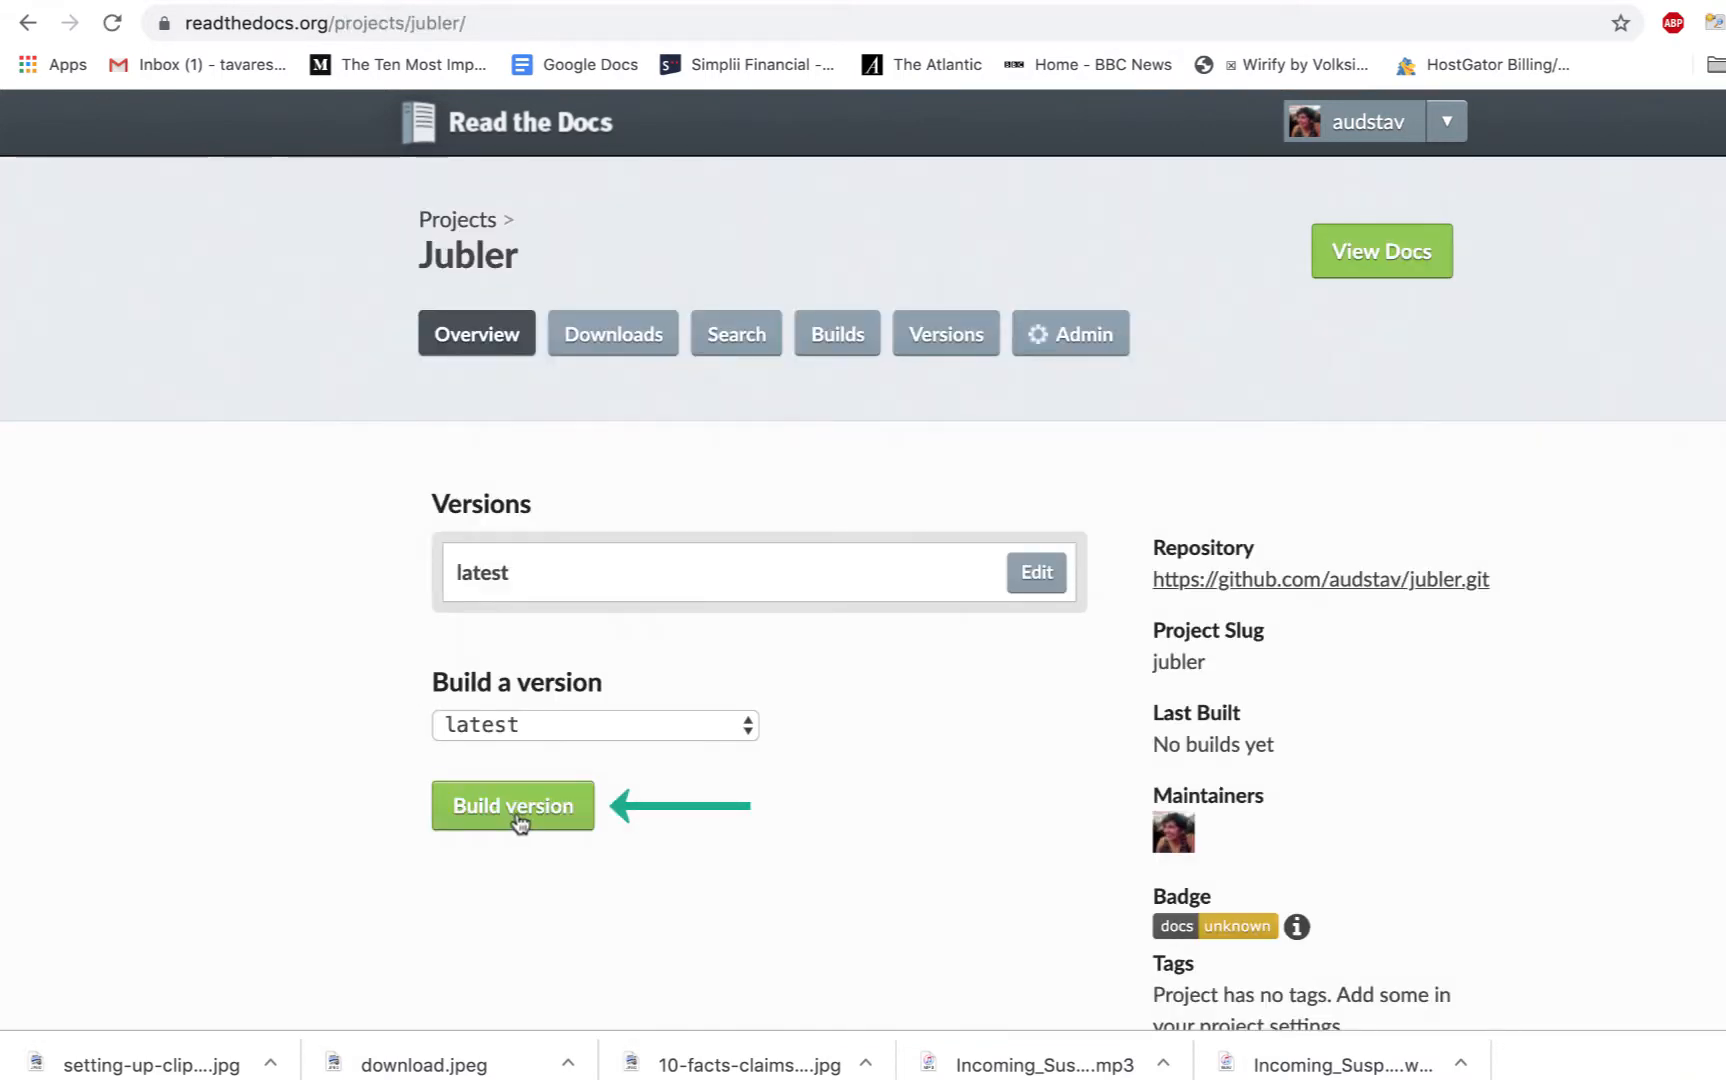
pyautogui.click(512, 806)
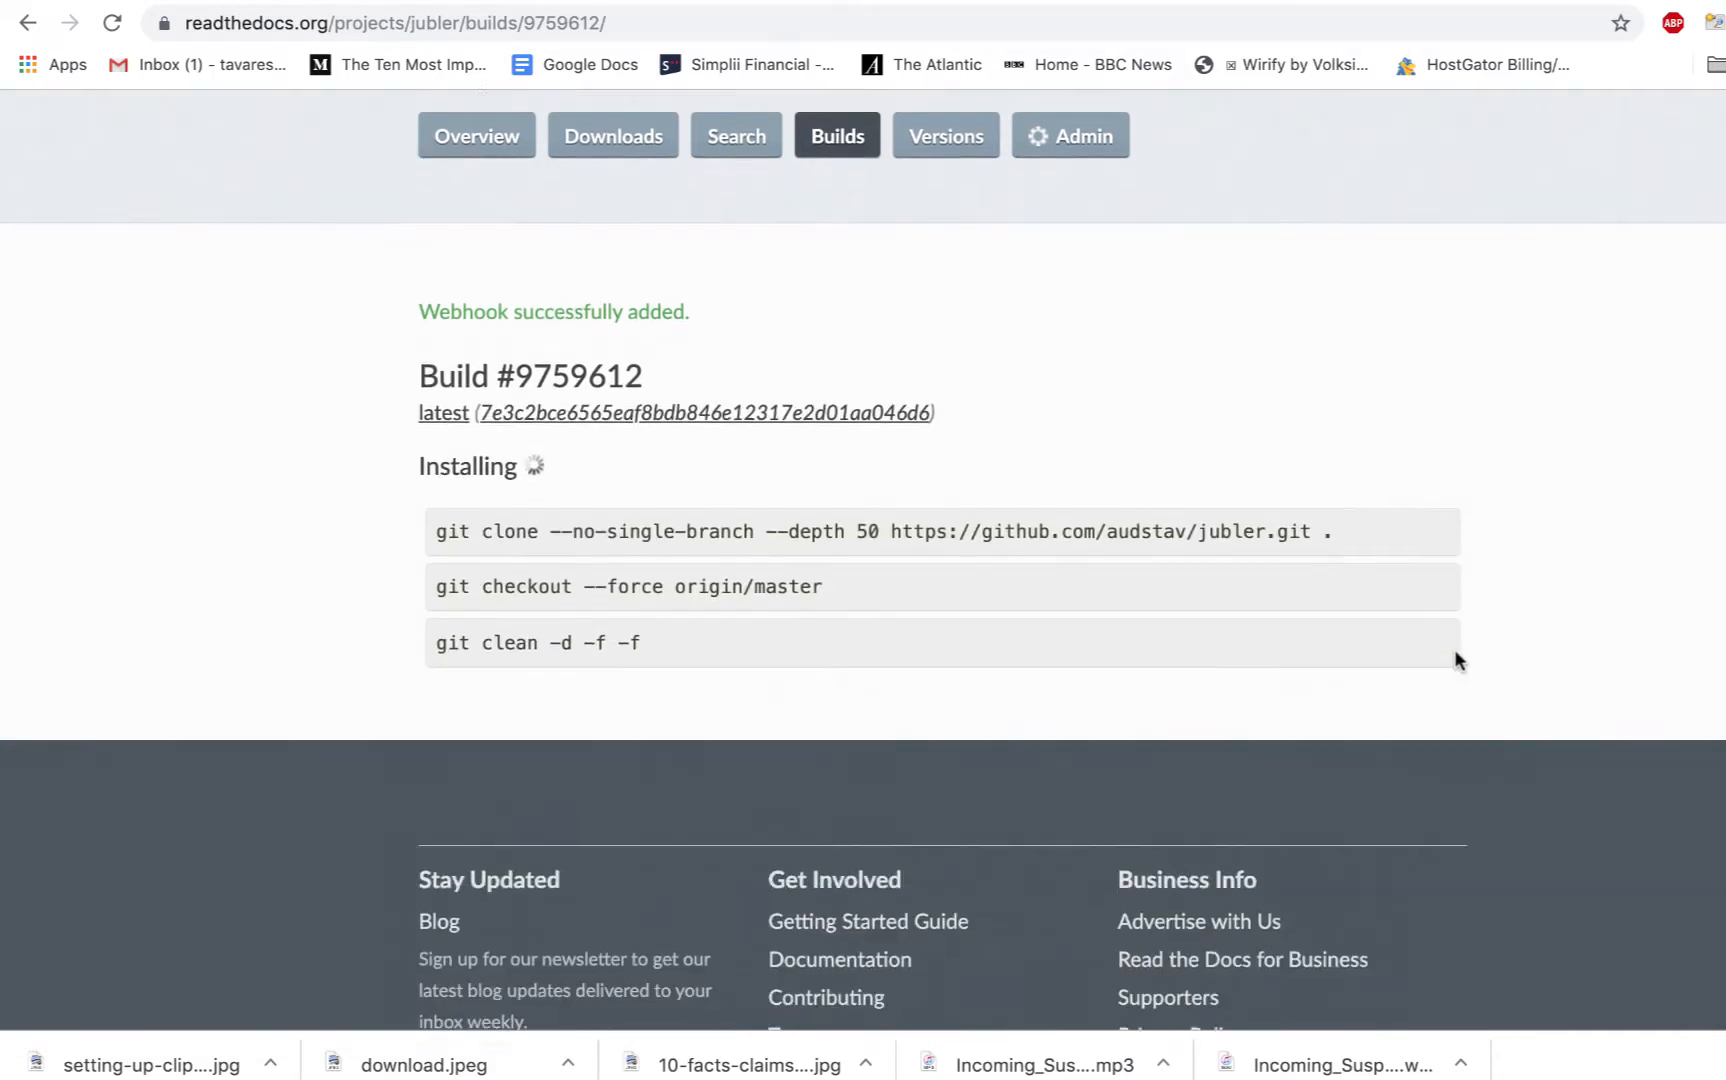
pyautogui.scroll(3)
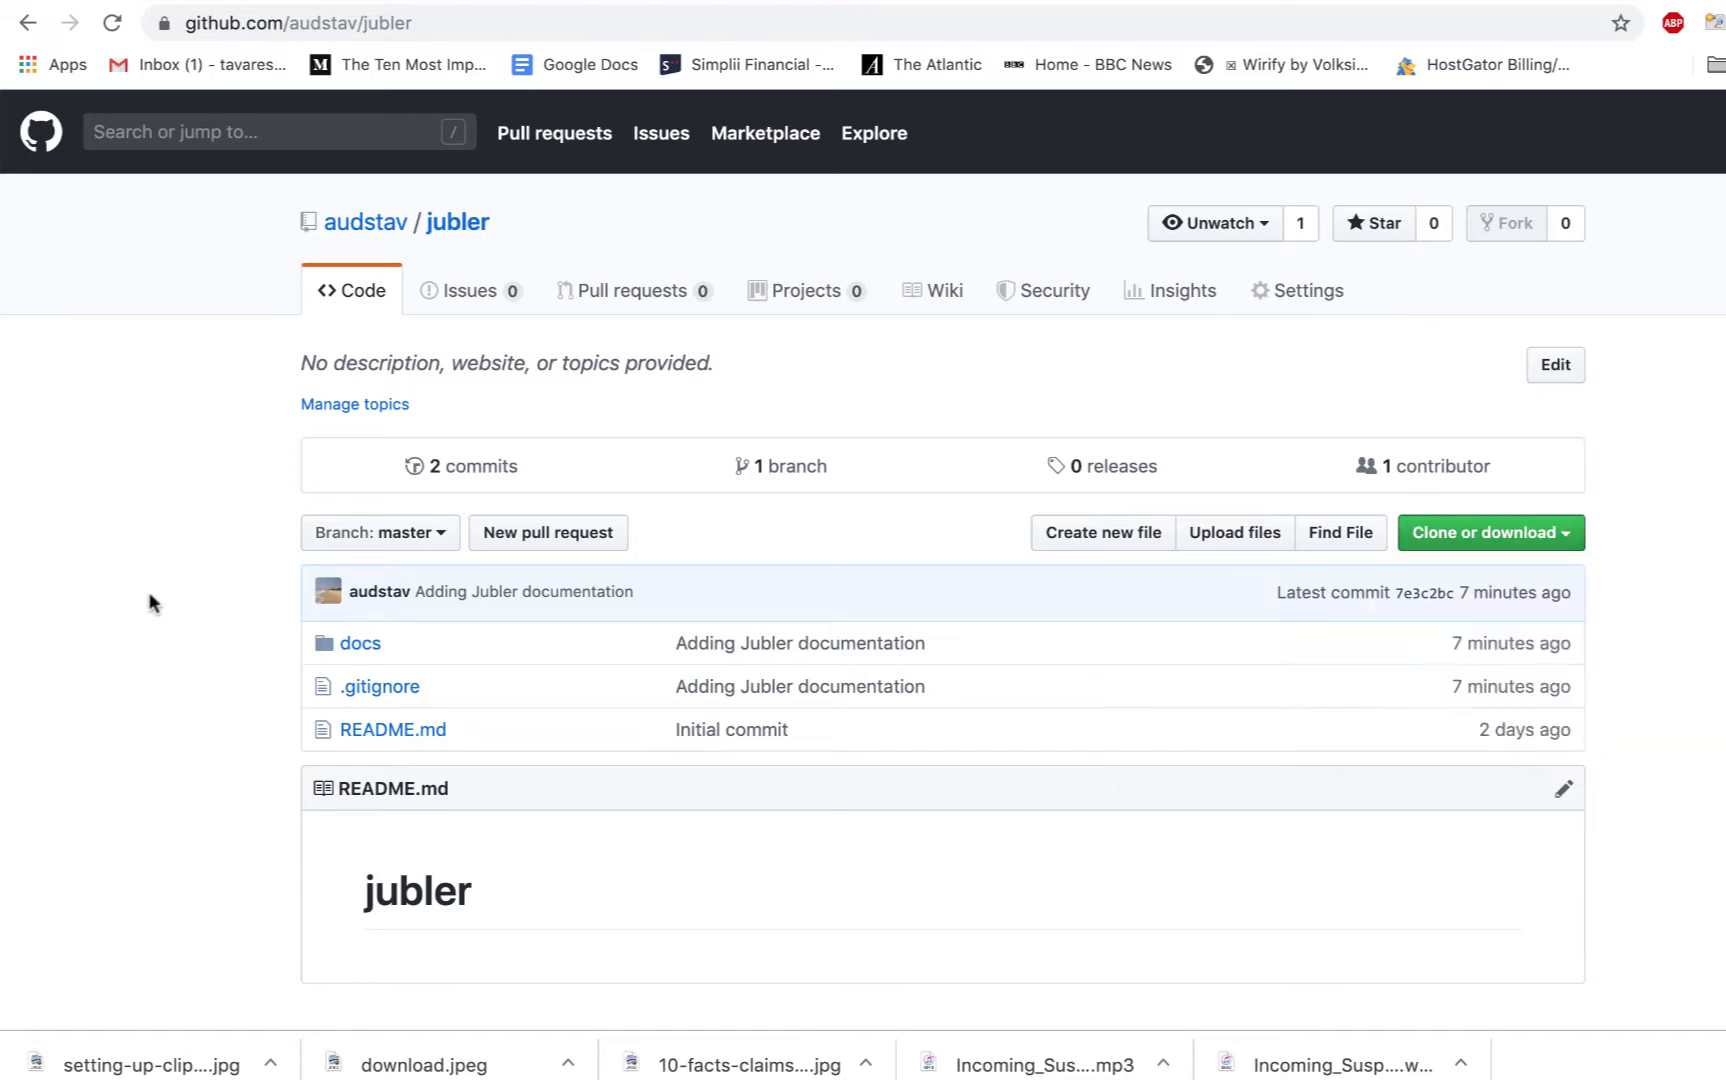
pyautogui.click(360, 642)
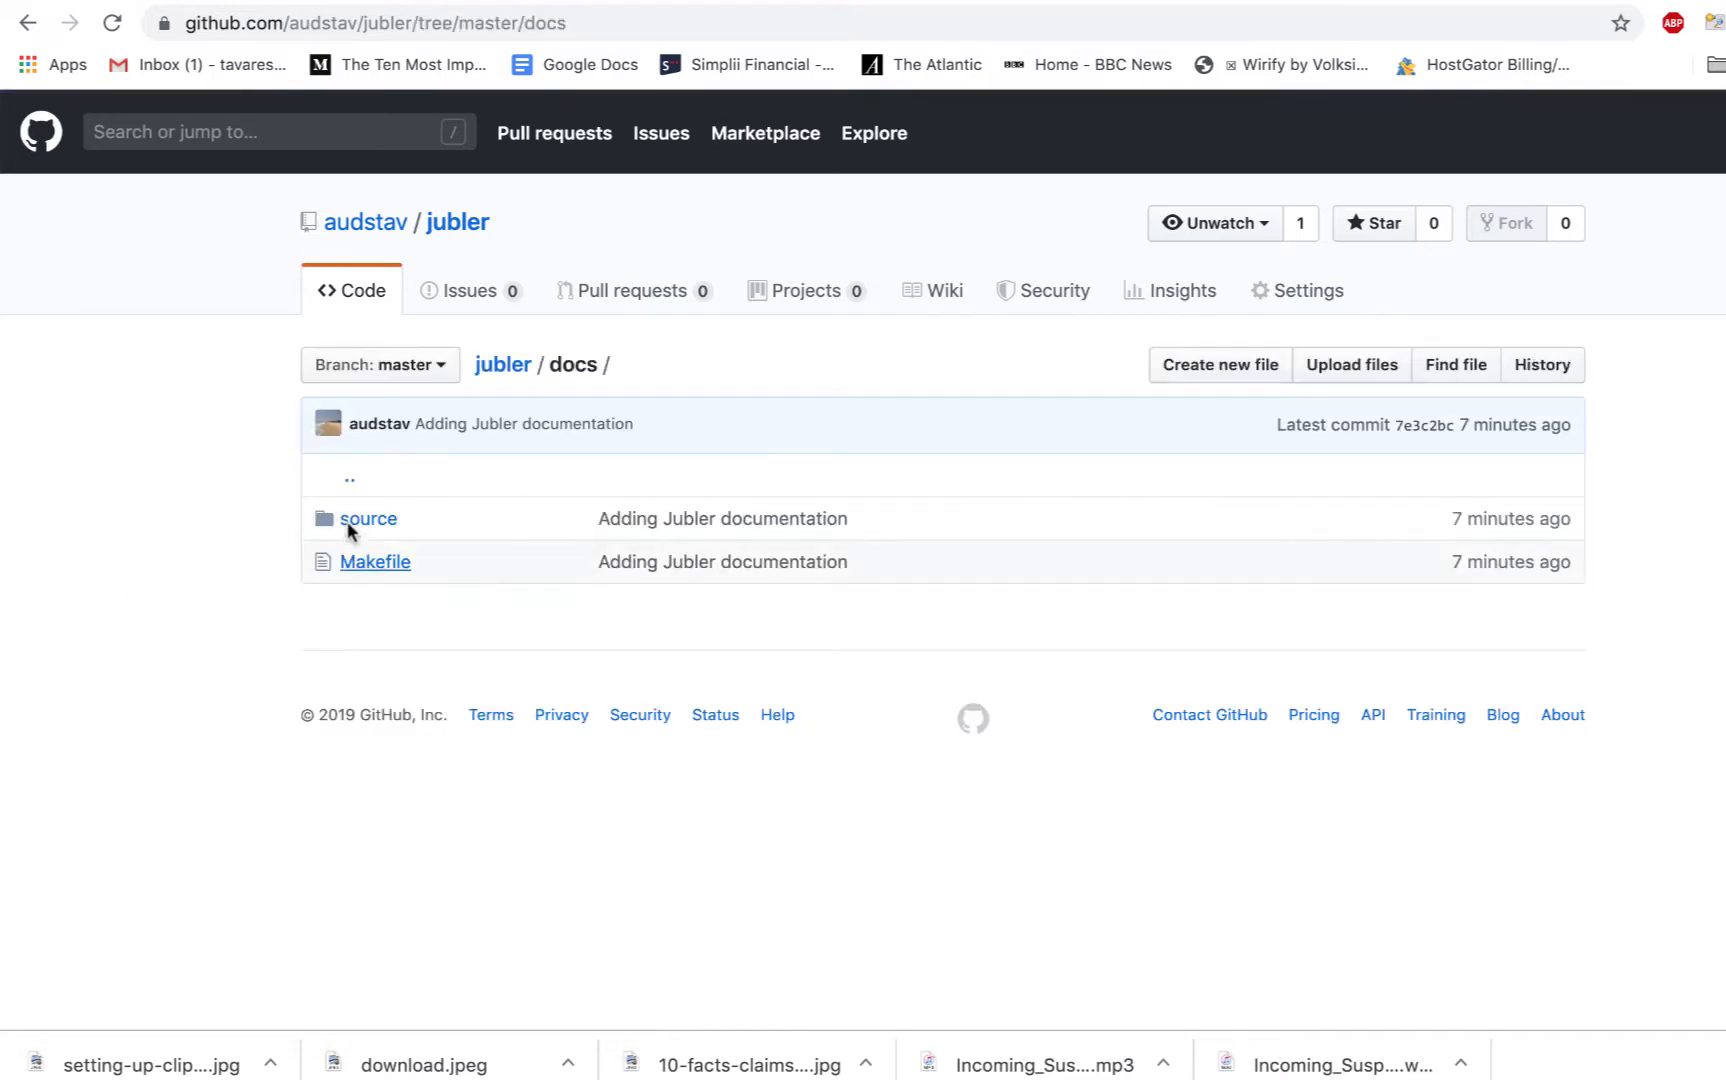
pyautogui.click(368, 518)
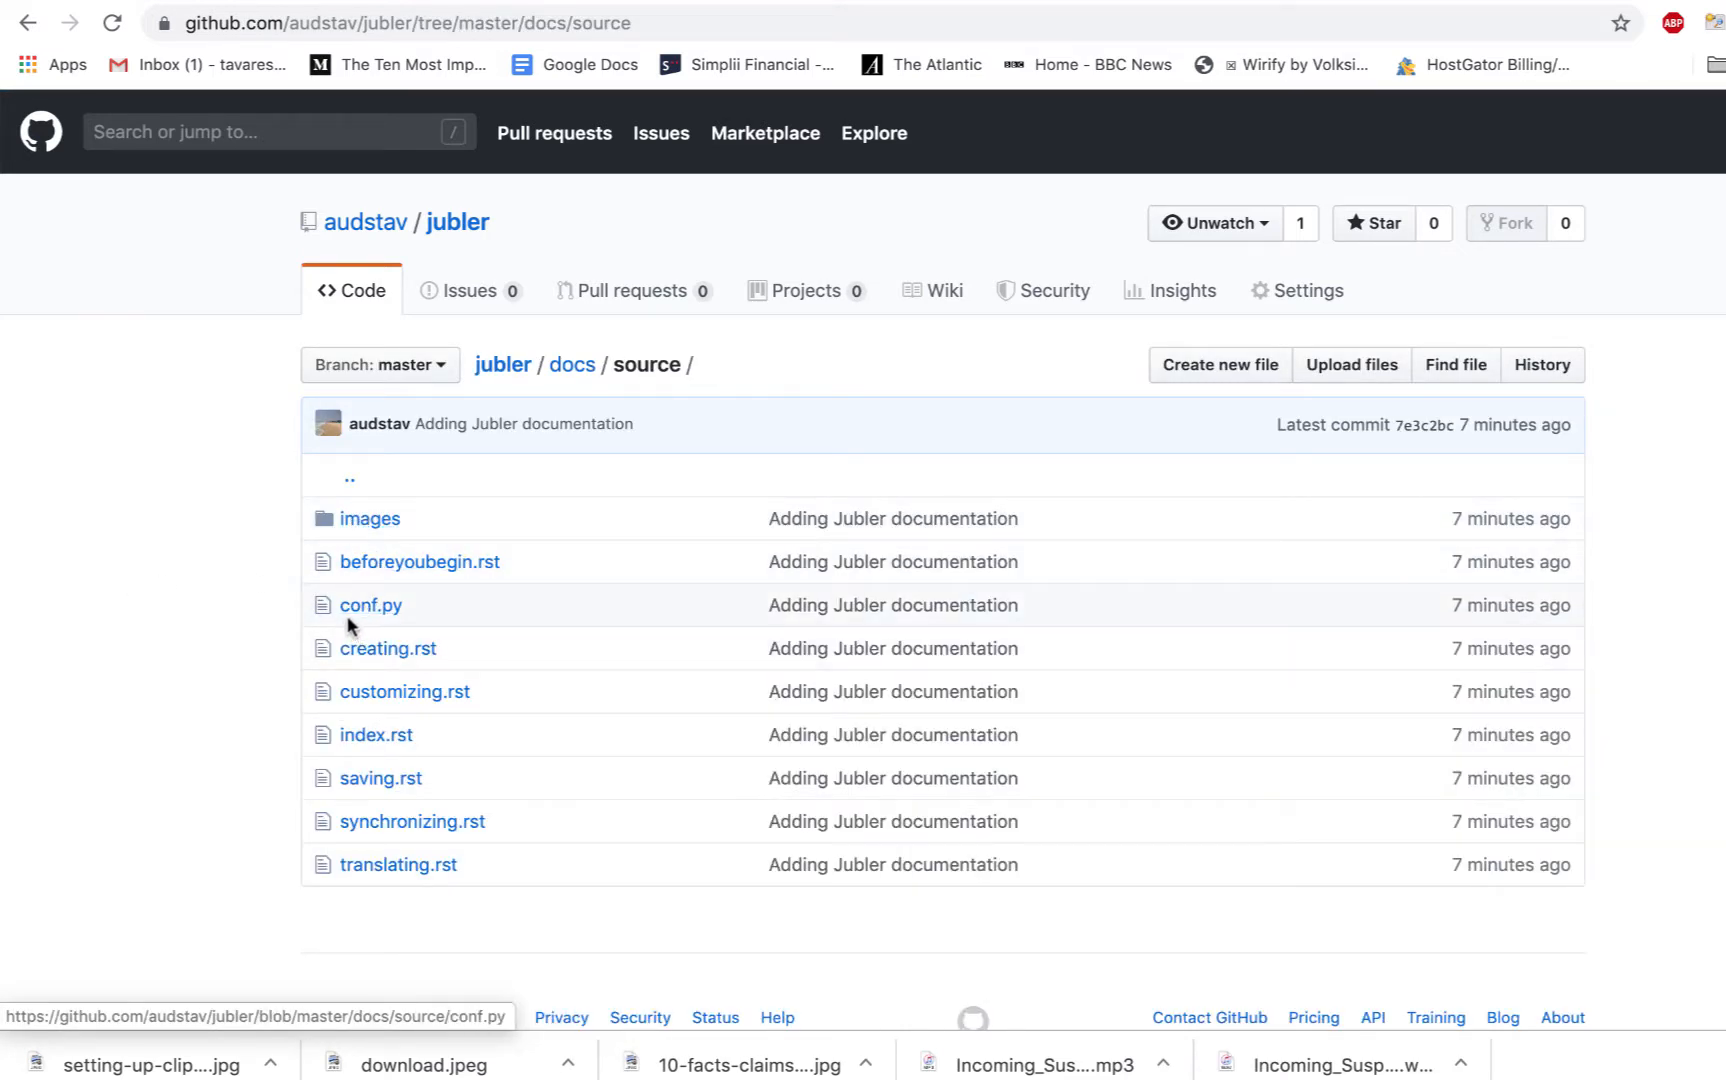
pyautogui.moveTo(558, 462)
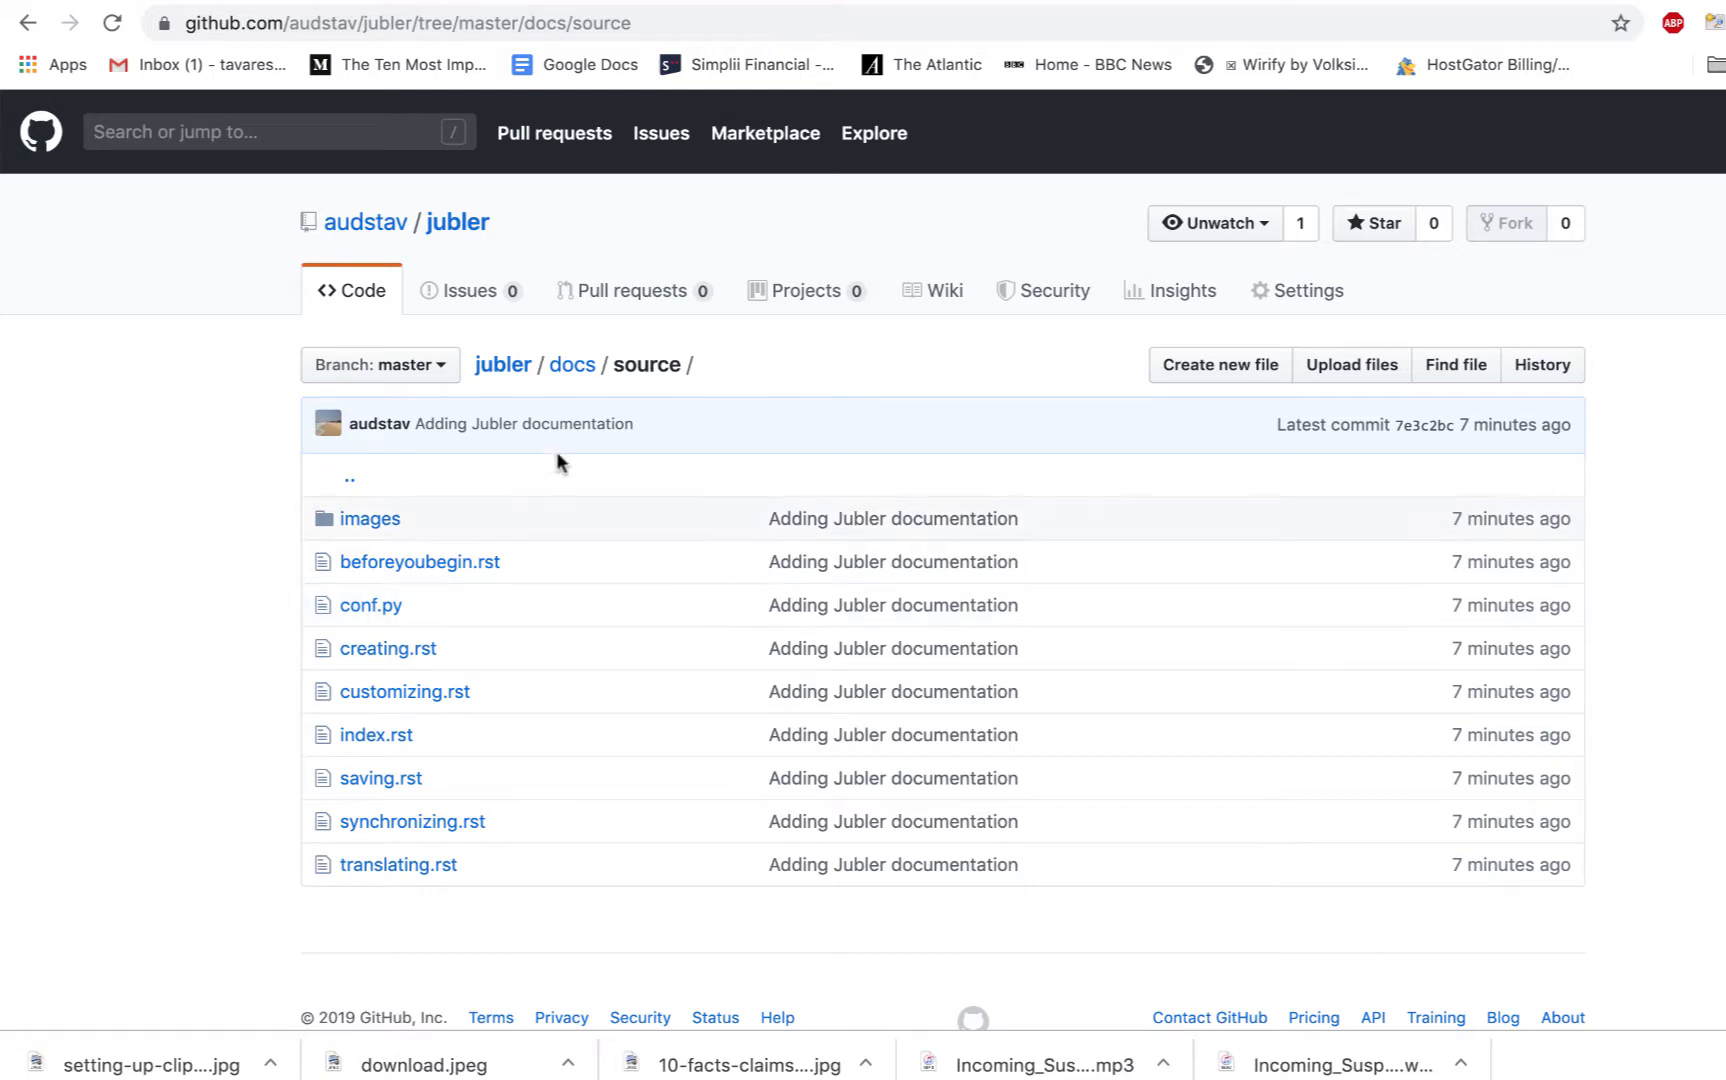
pyautogui.moveTo(504, 364)
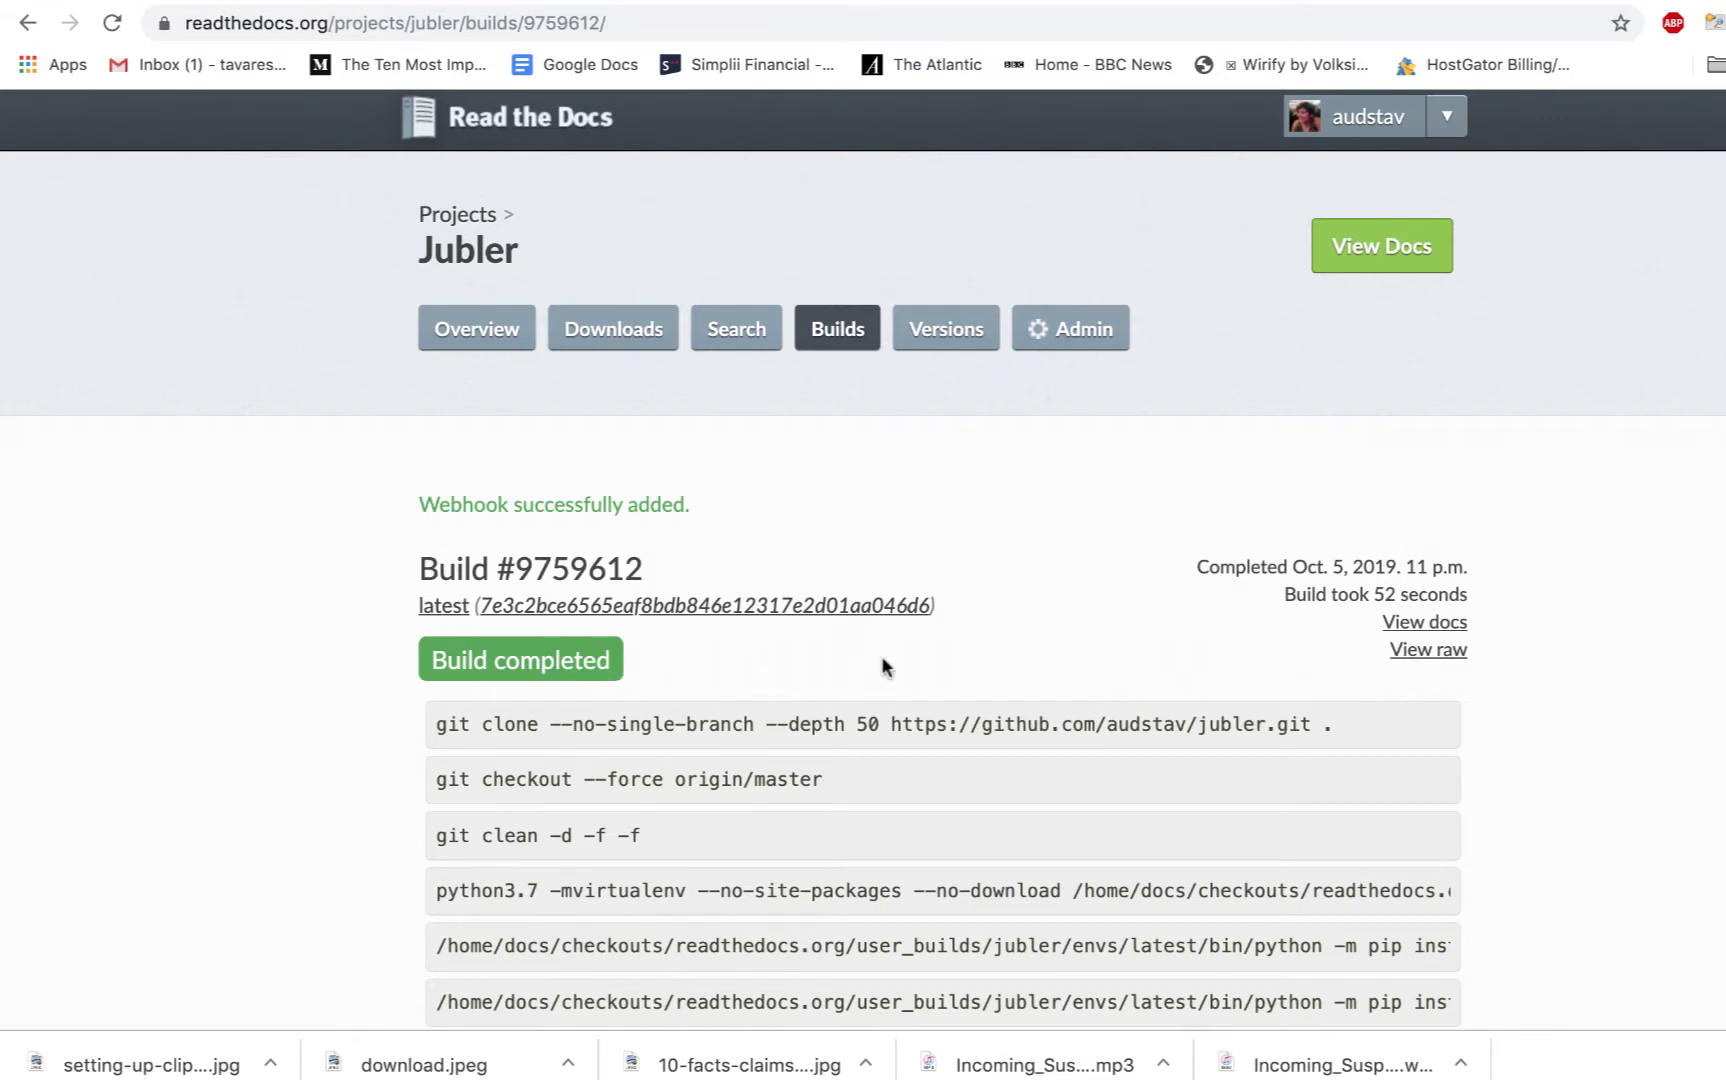
# Step: View the published Jubler documentation site and scroll through its welcome page
pyautogui.click(1380, 246)
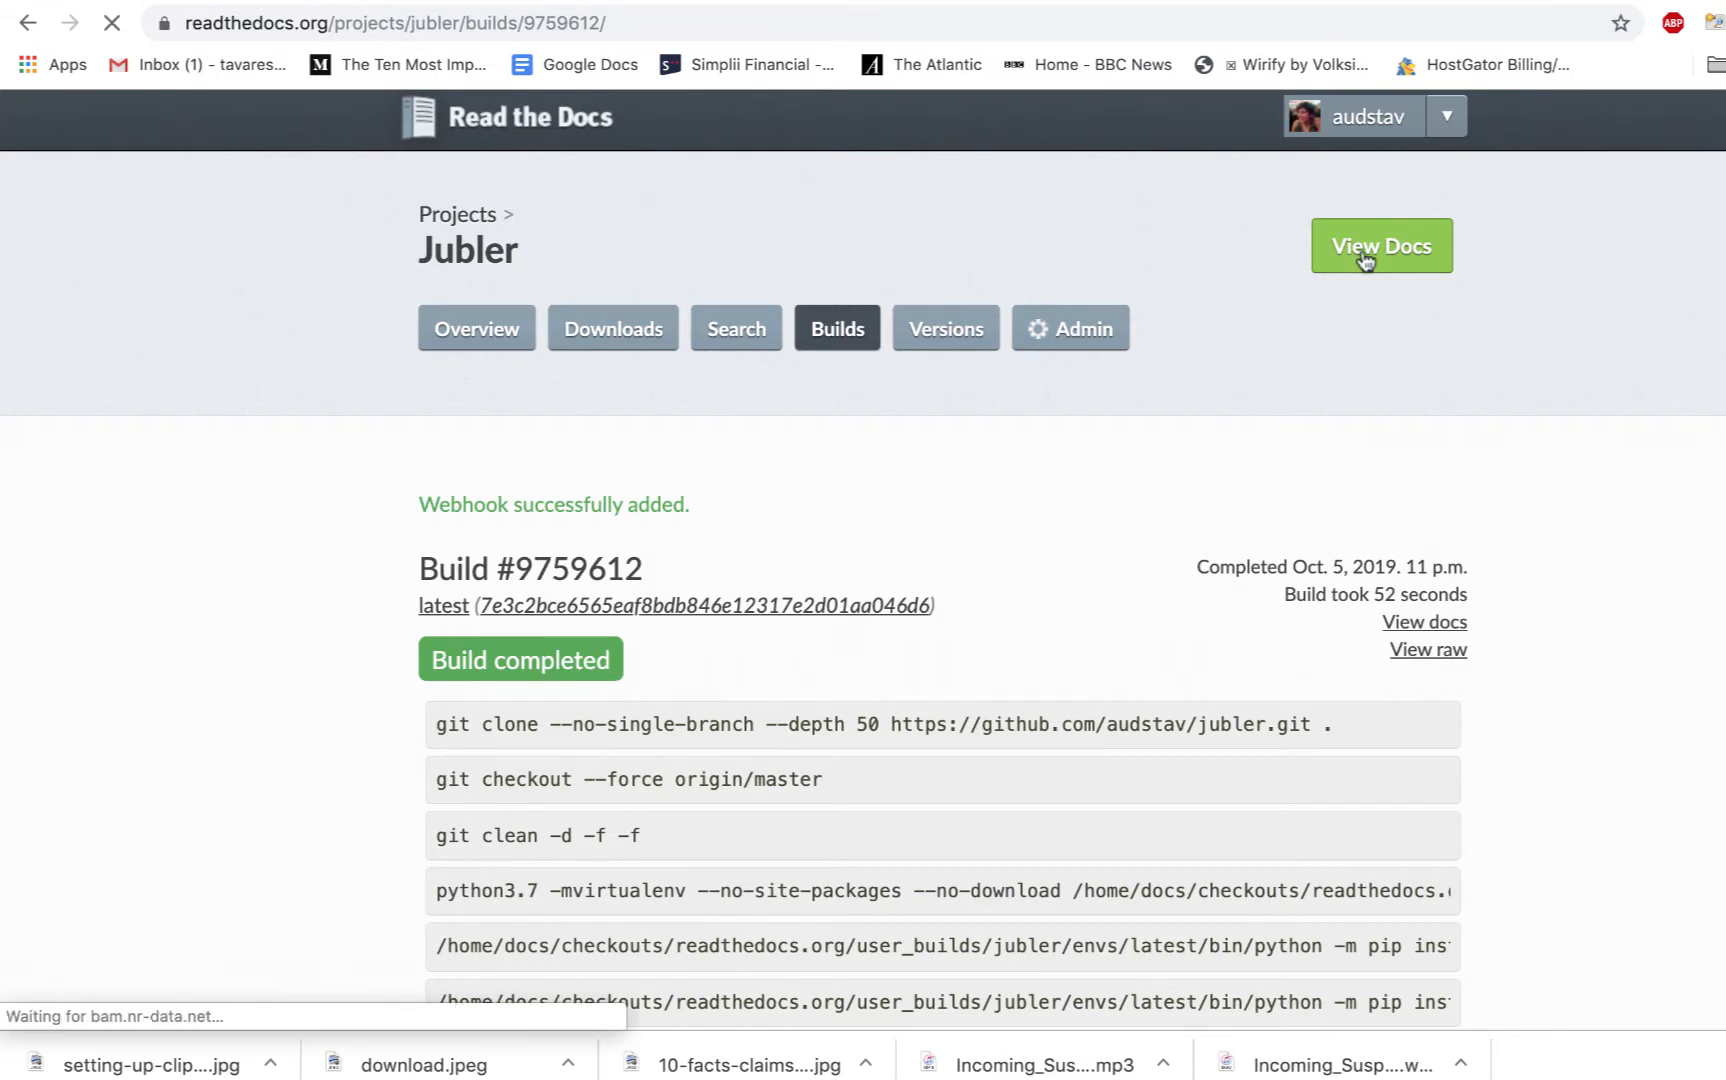
pyautogui.click(1380, 246)
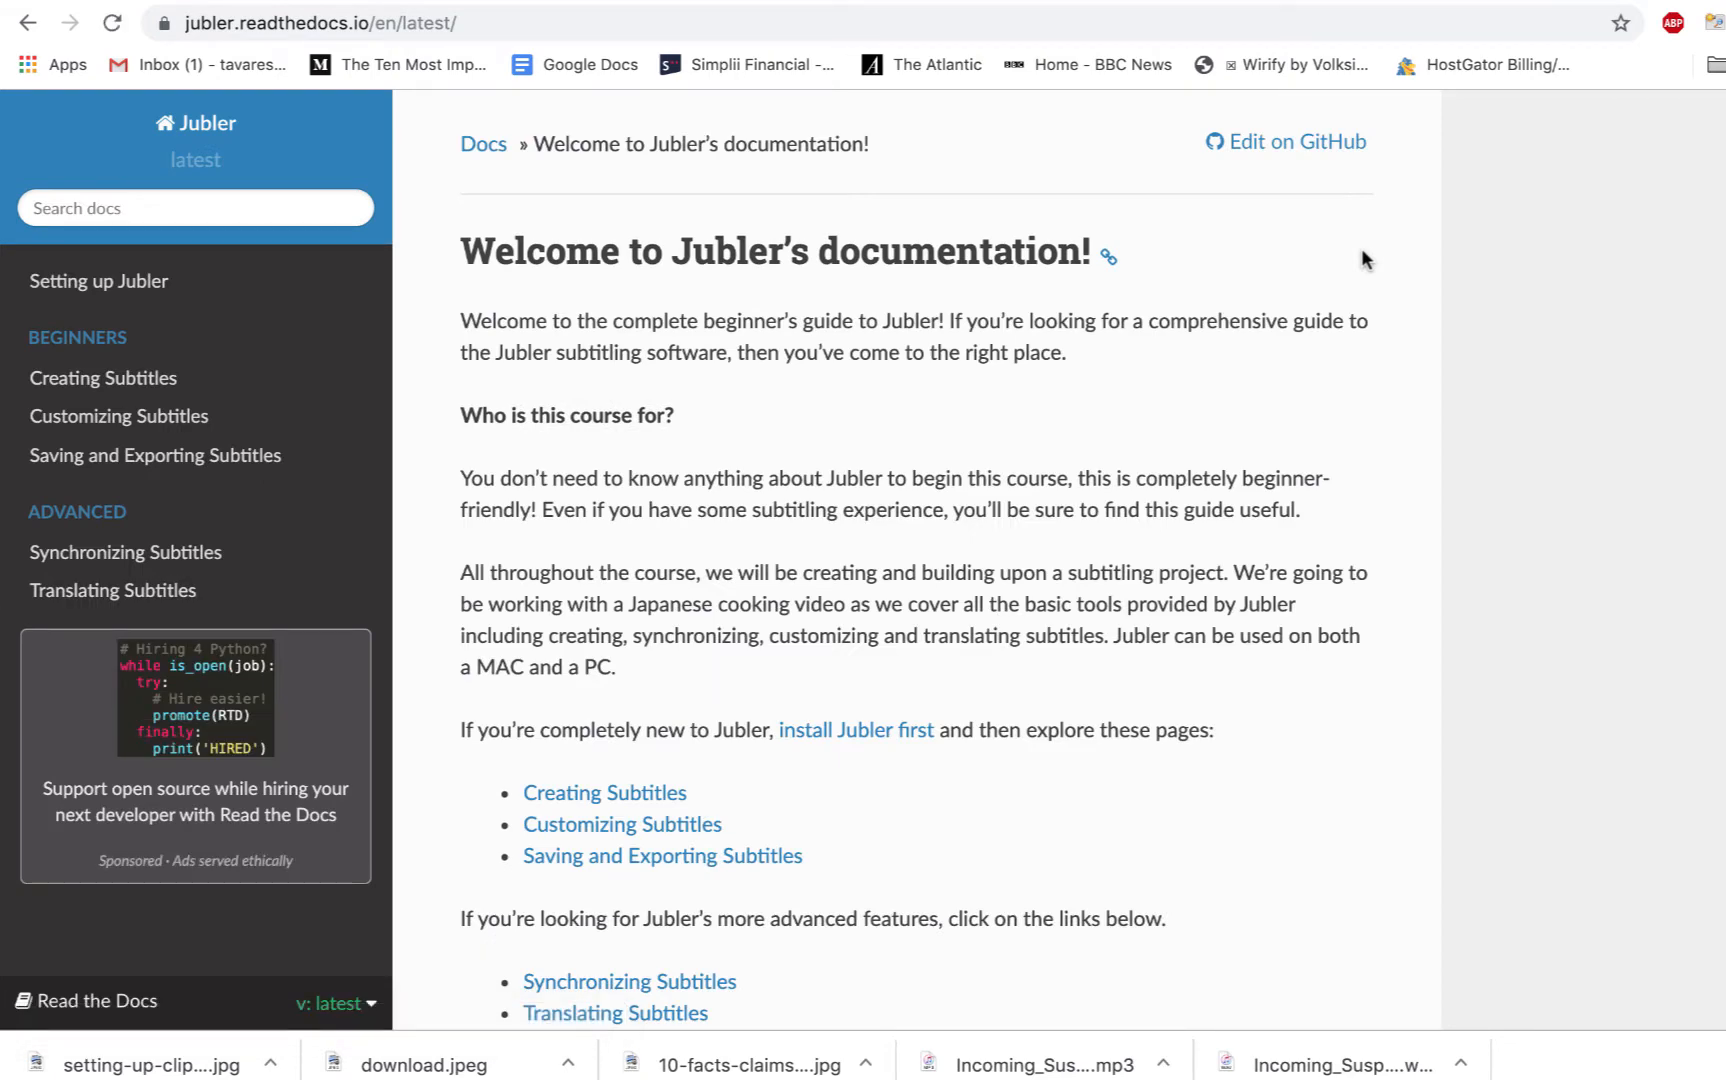
pyautogui.scroll(-3)
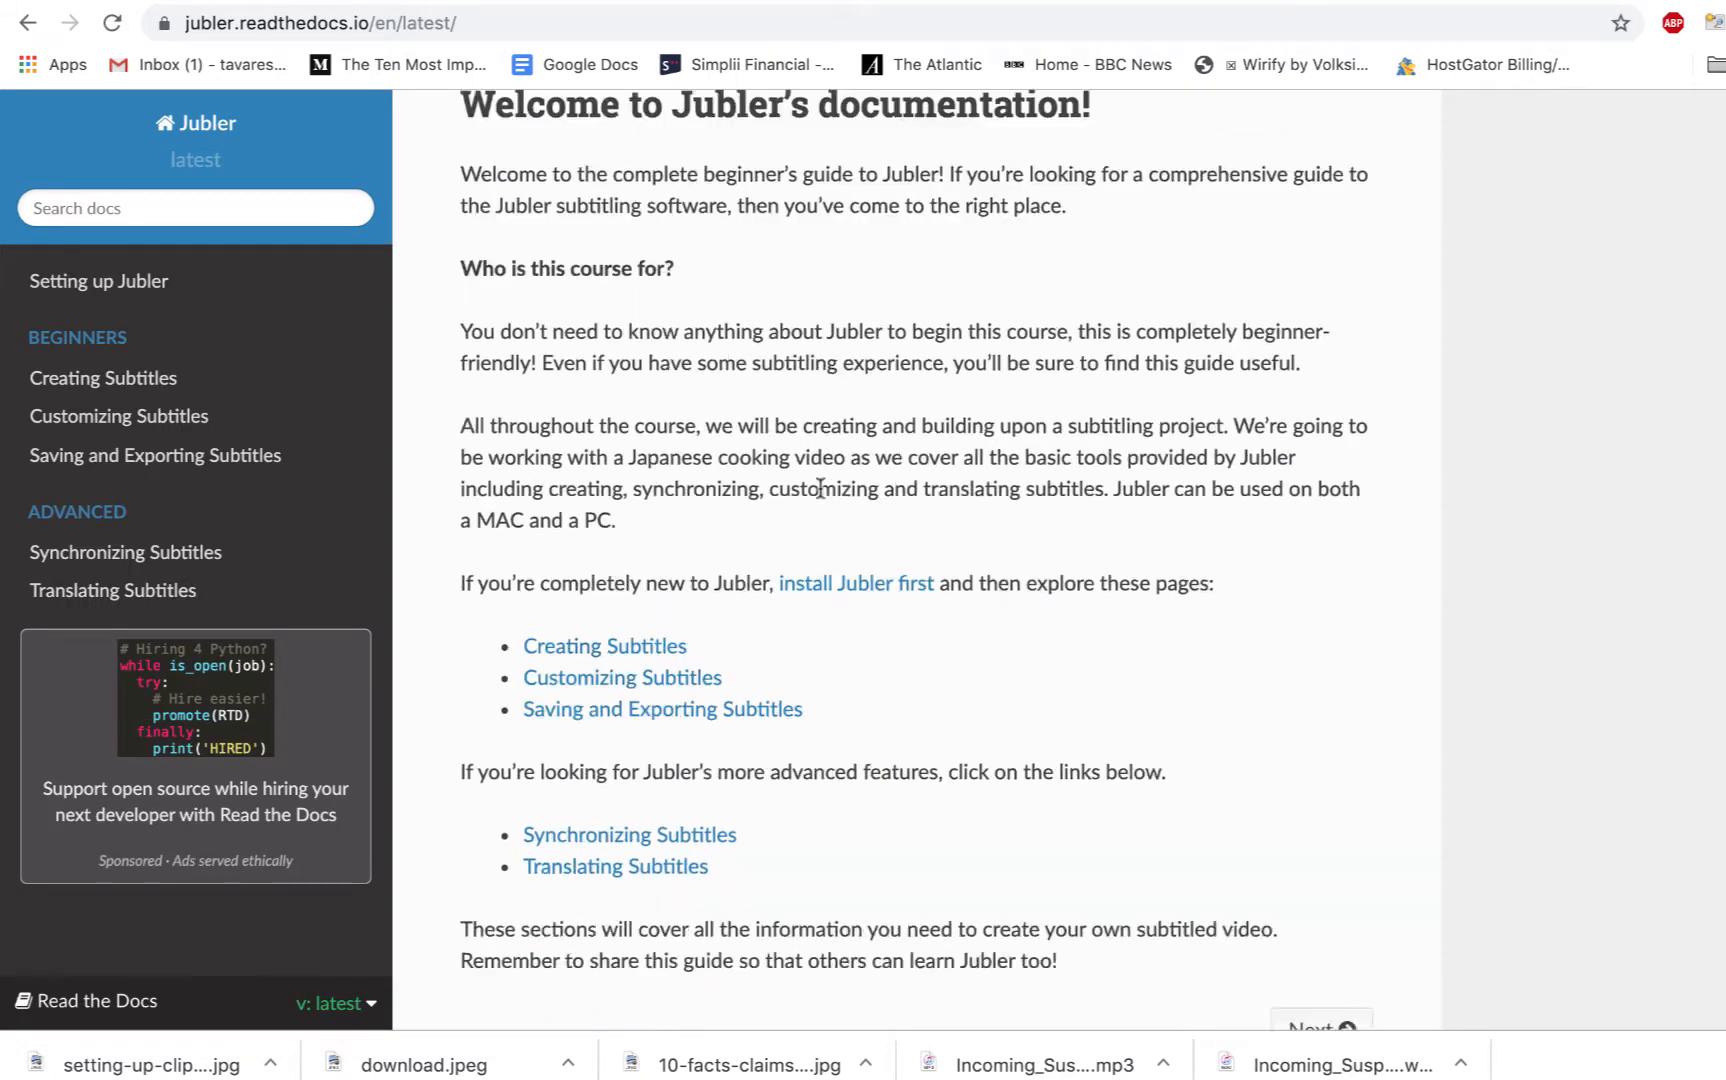
pyautogui.scroll(3)
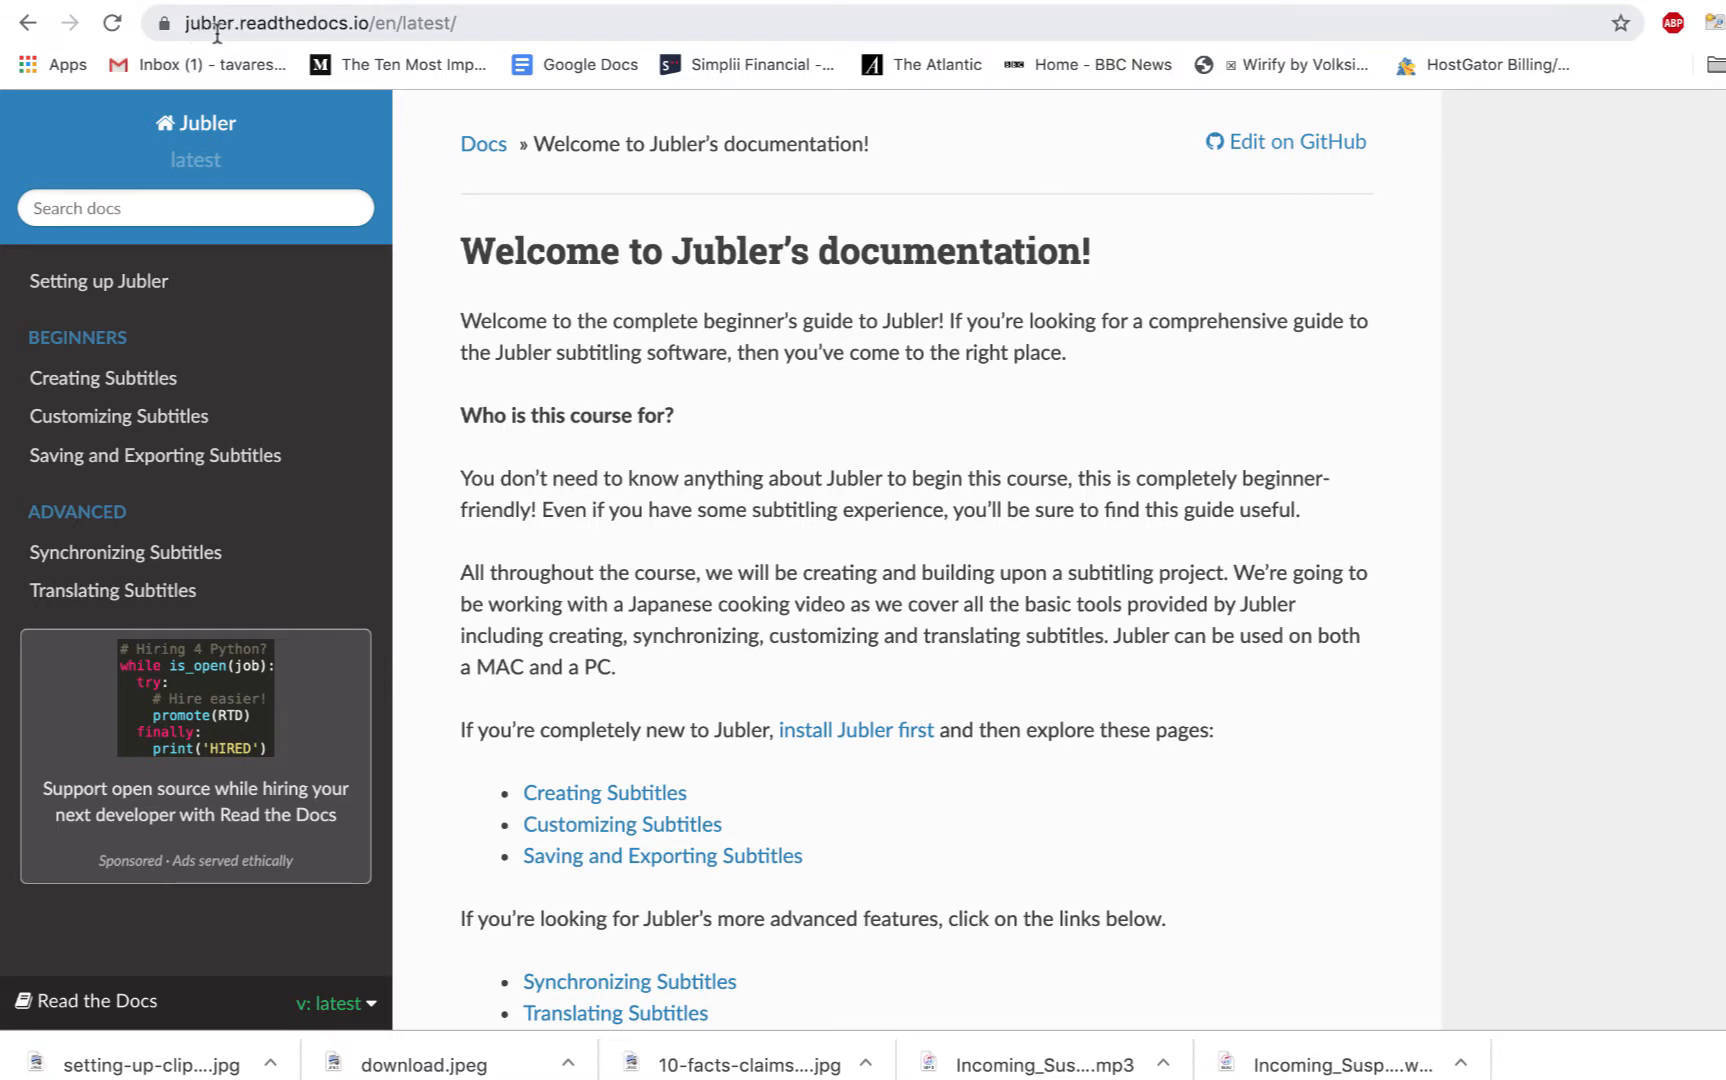
pyautogui.scroll(-3)
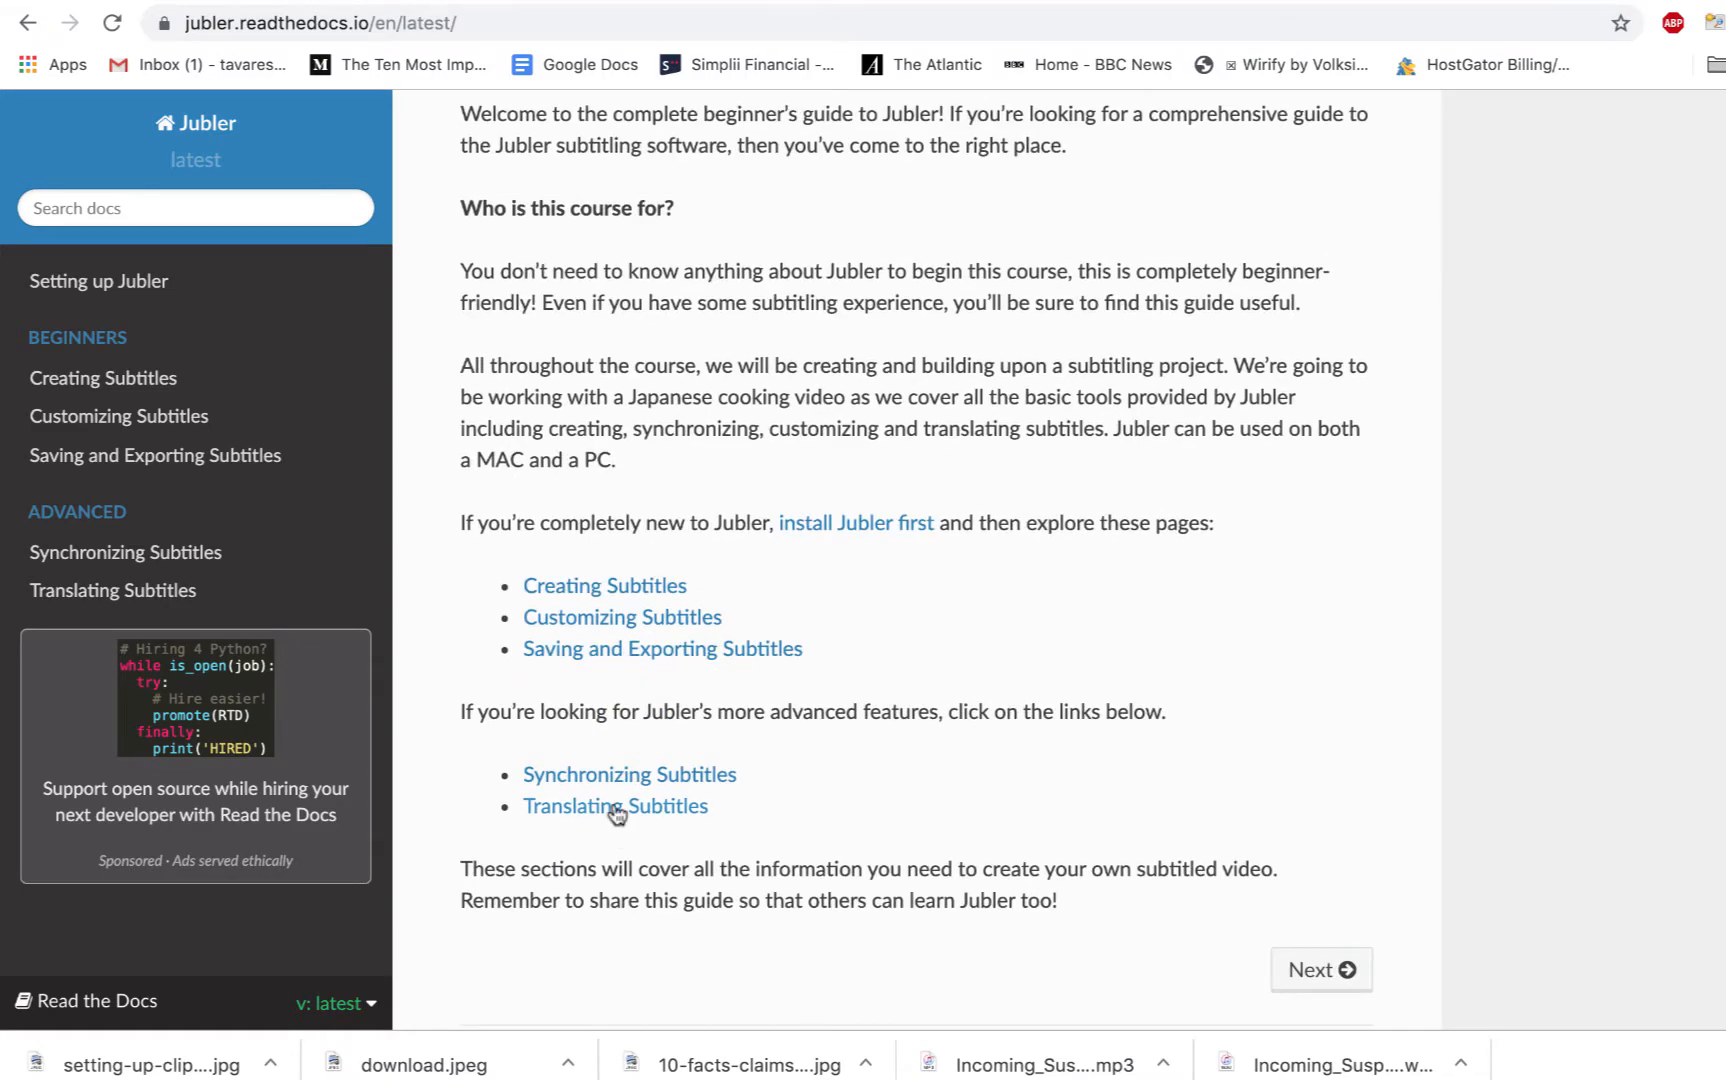
# Step: Visit the Translating Subtitles page, then return to the Jubler welcome page
pyautogui.click(616, 806)
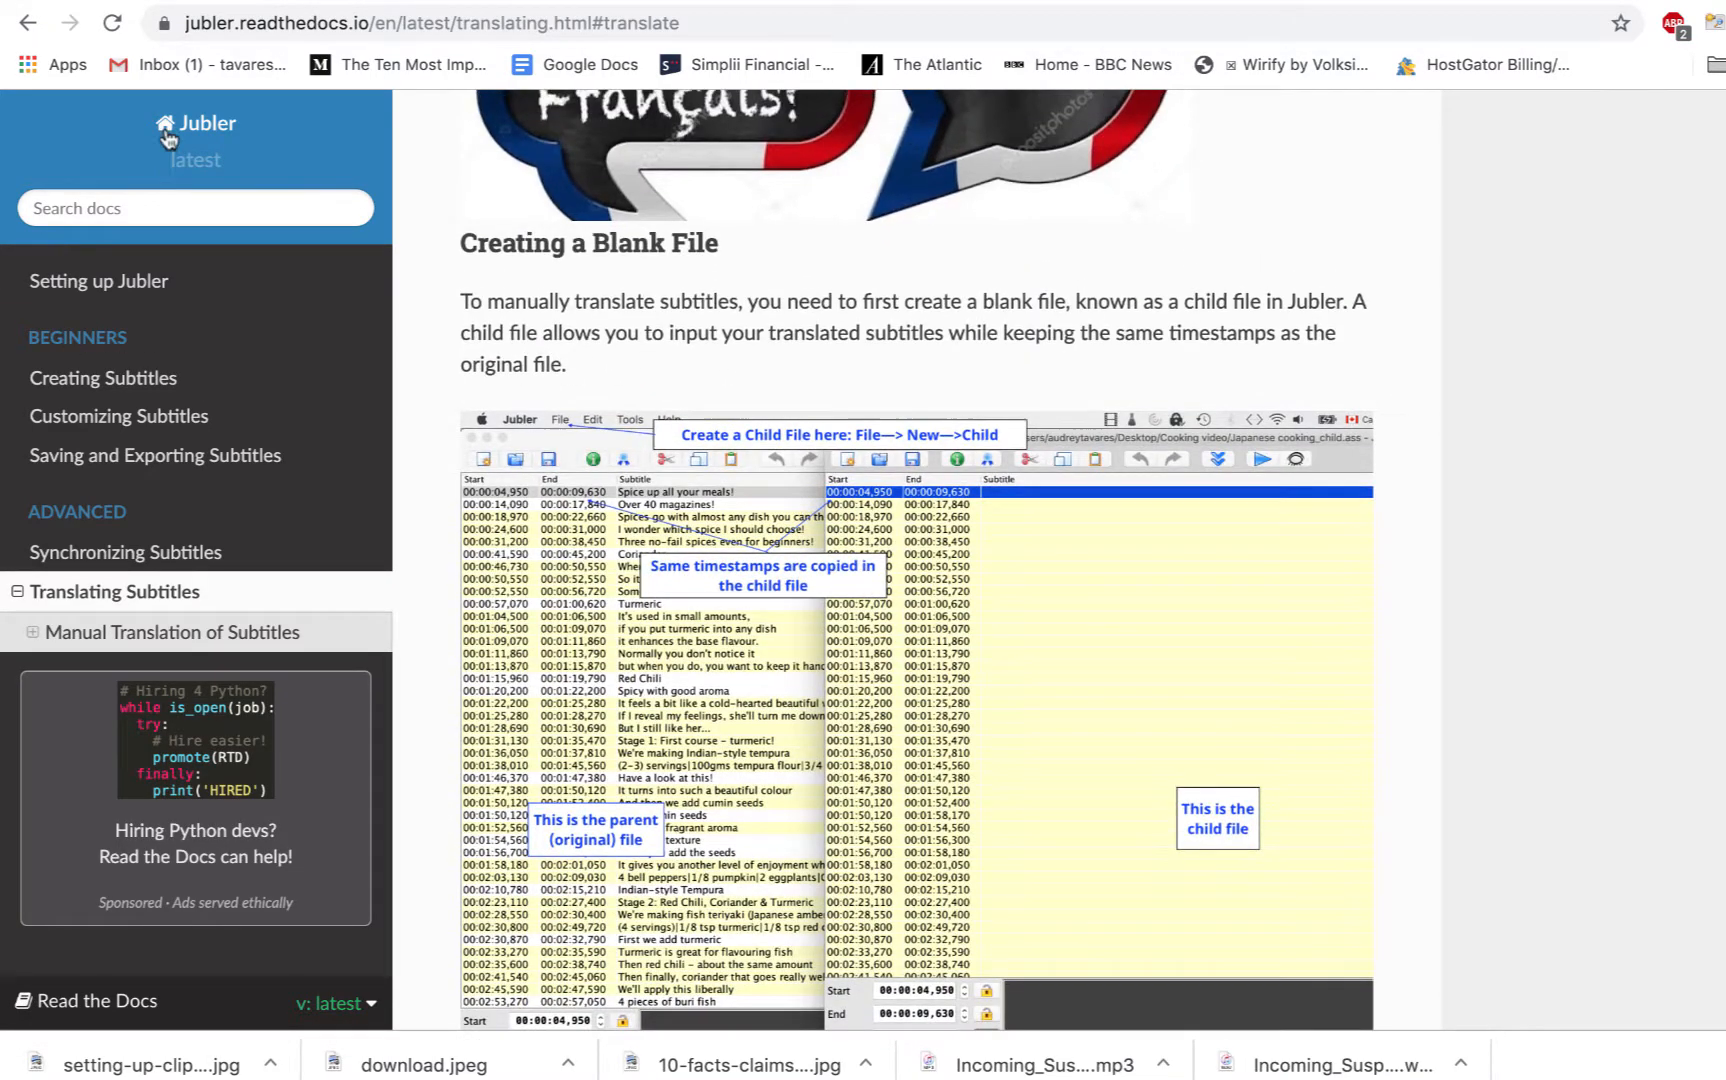
pyautogui.click(206, 124)
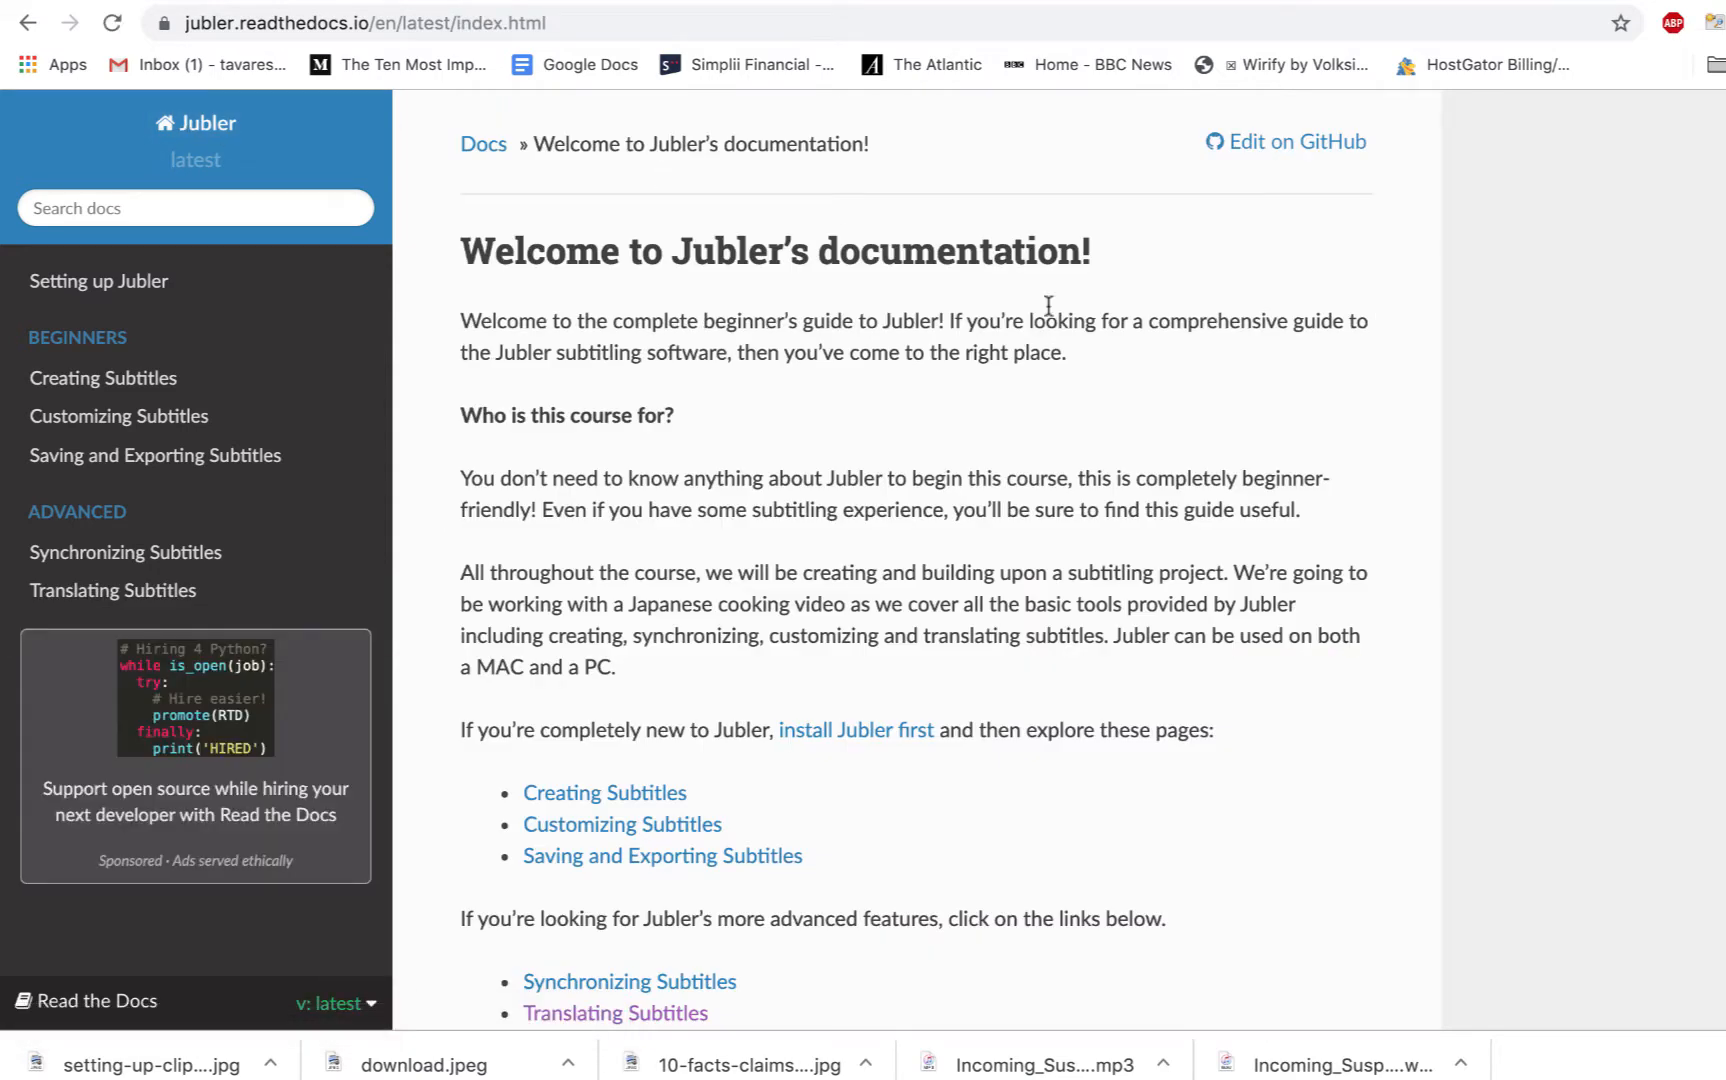